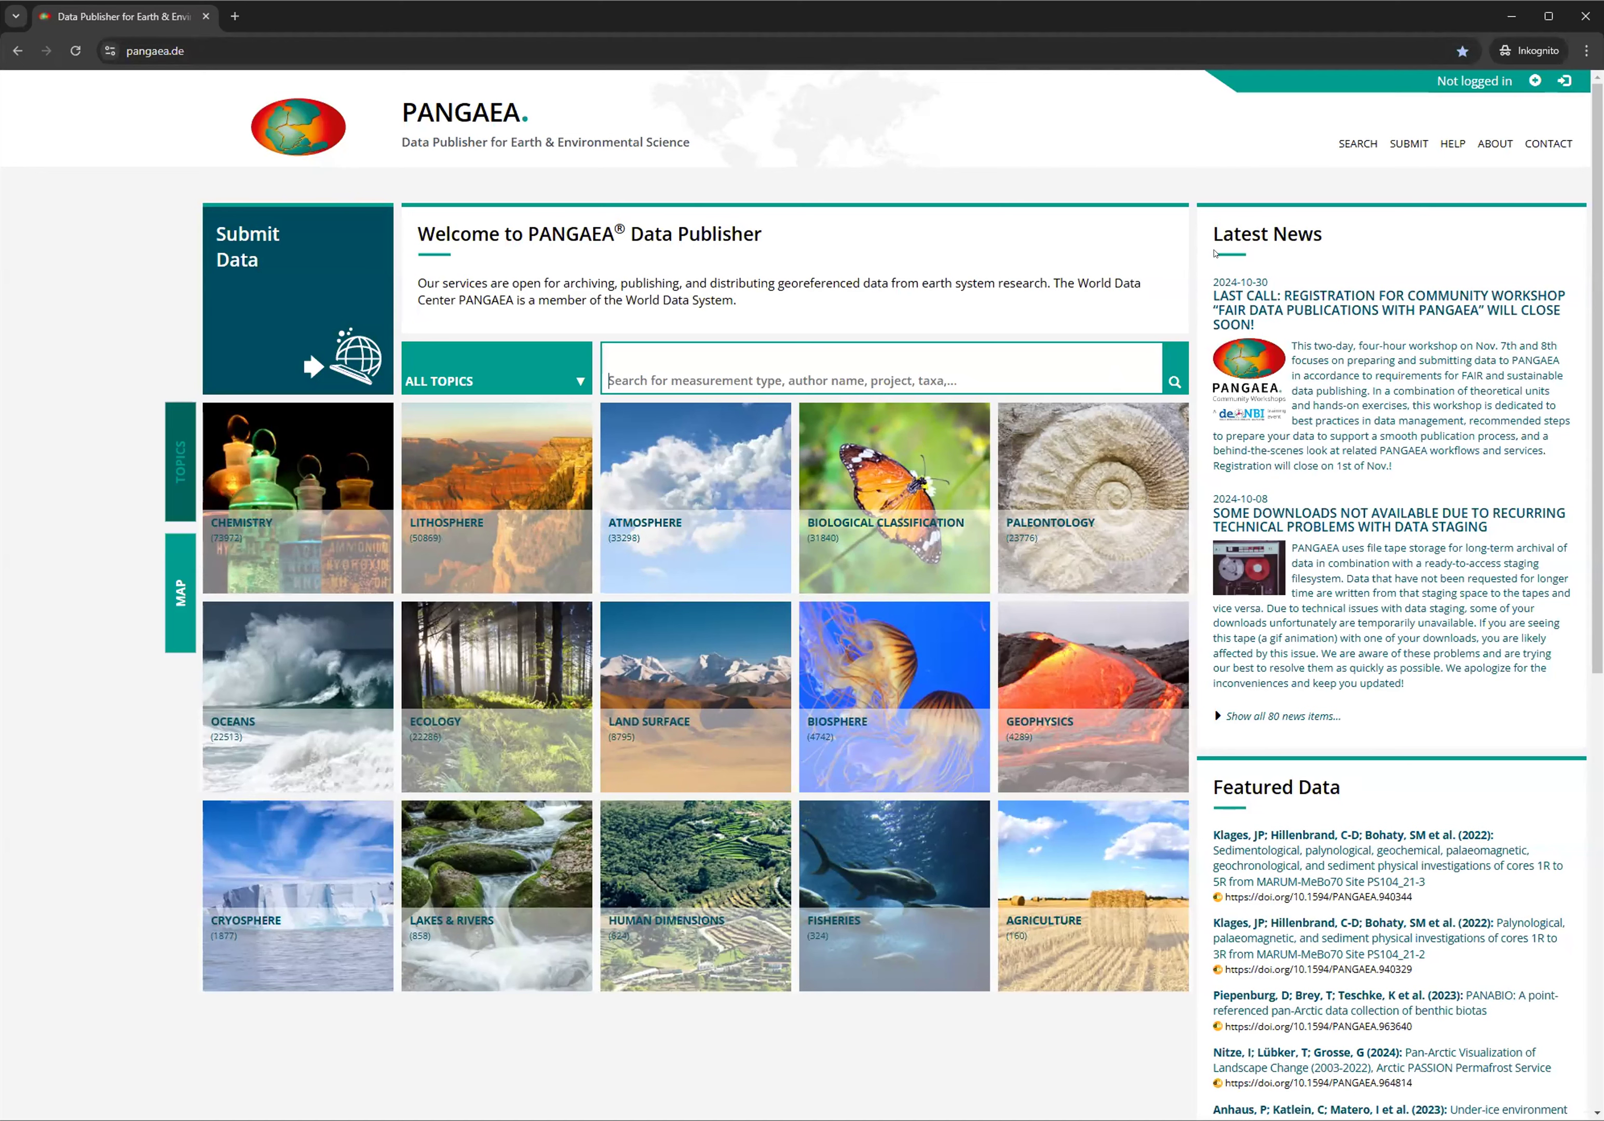
mouse_move(439, 183)
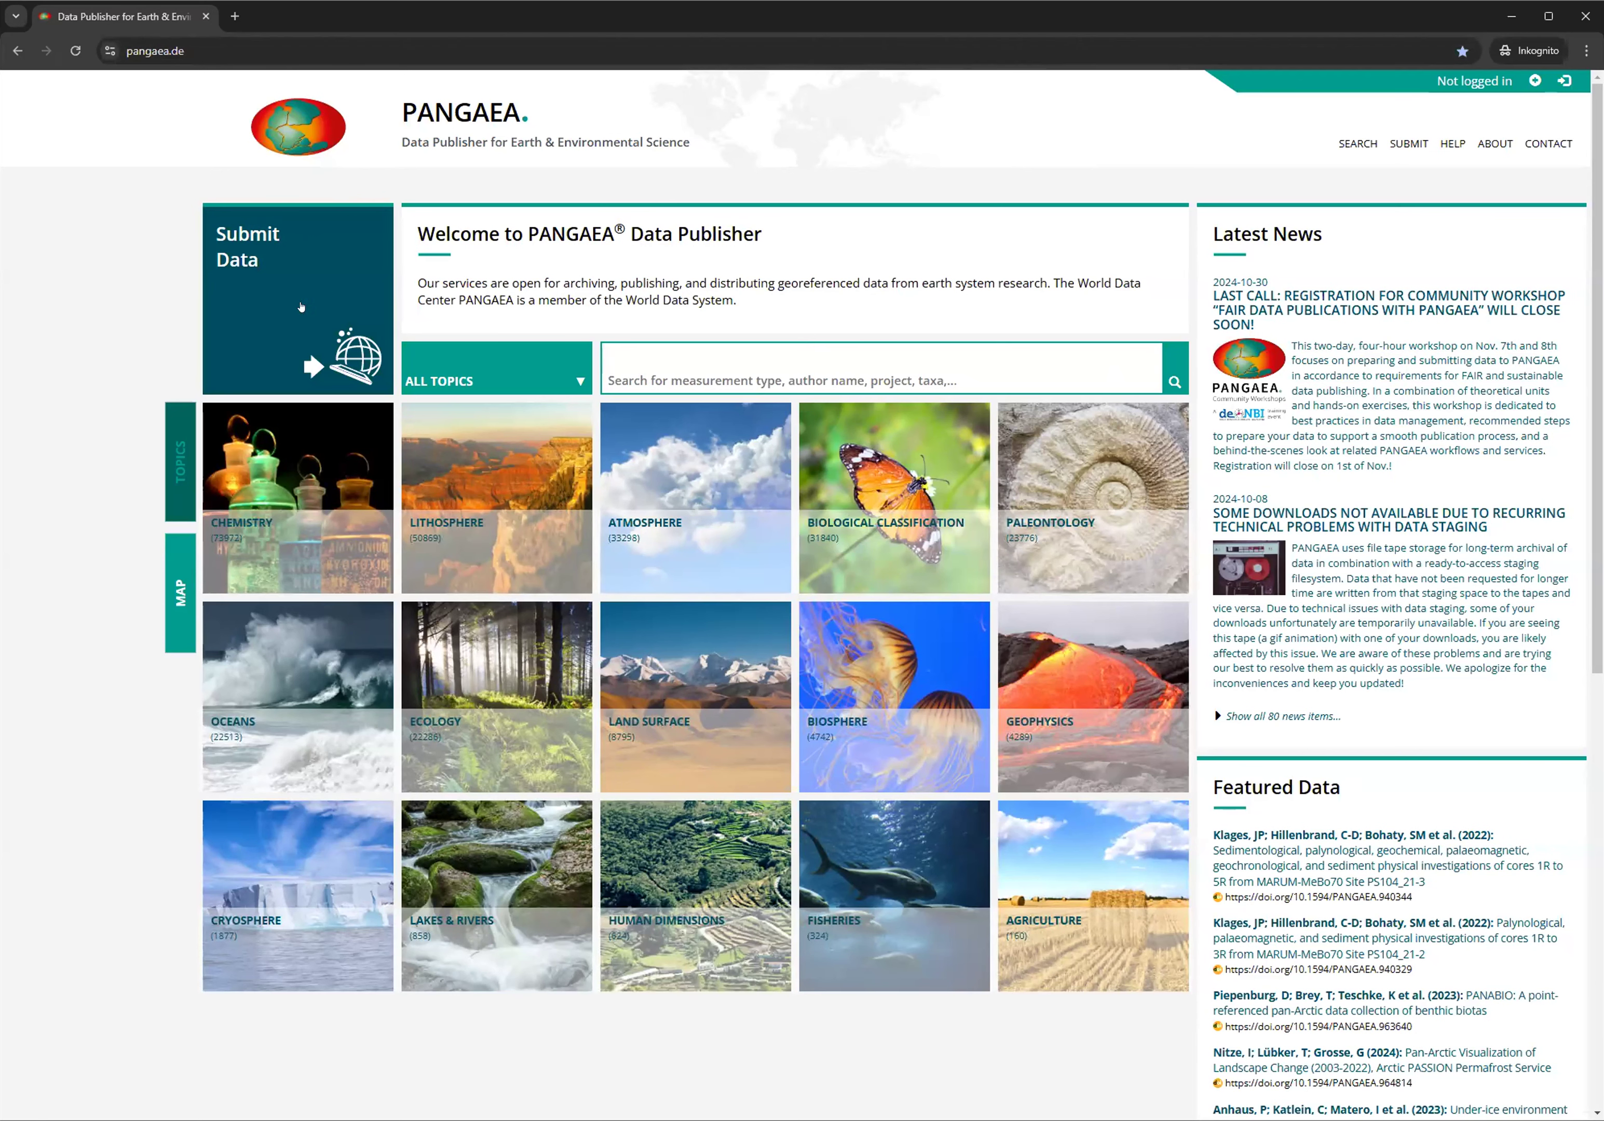
mouse_move(298, 294)
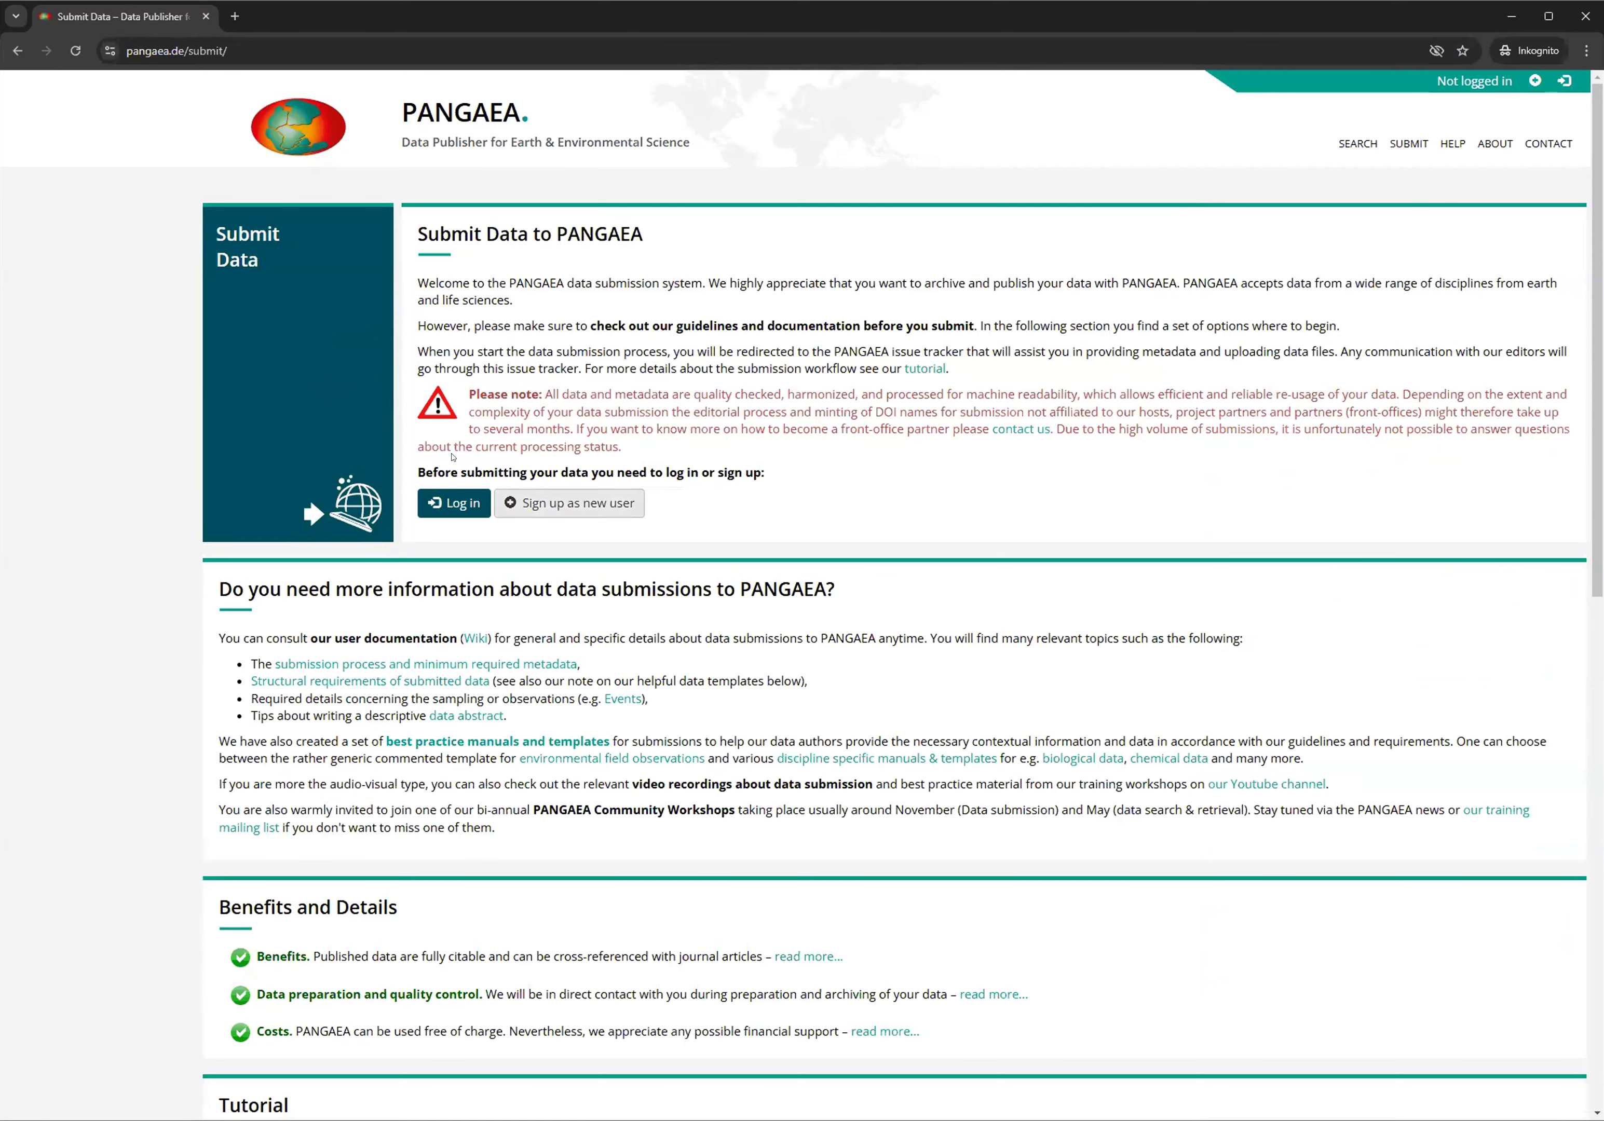
mouse_move(531, 537)
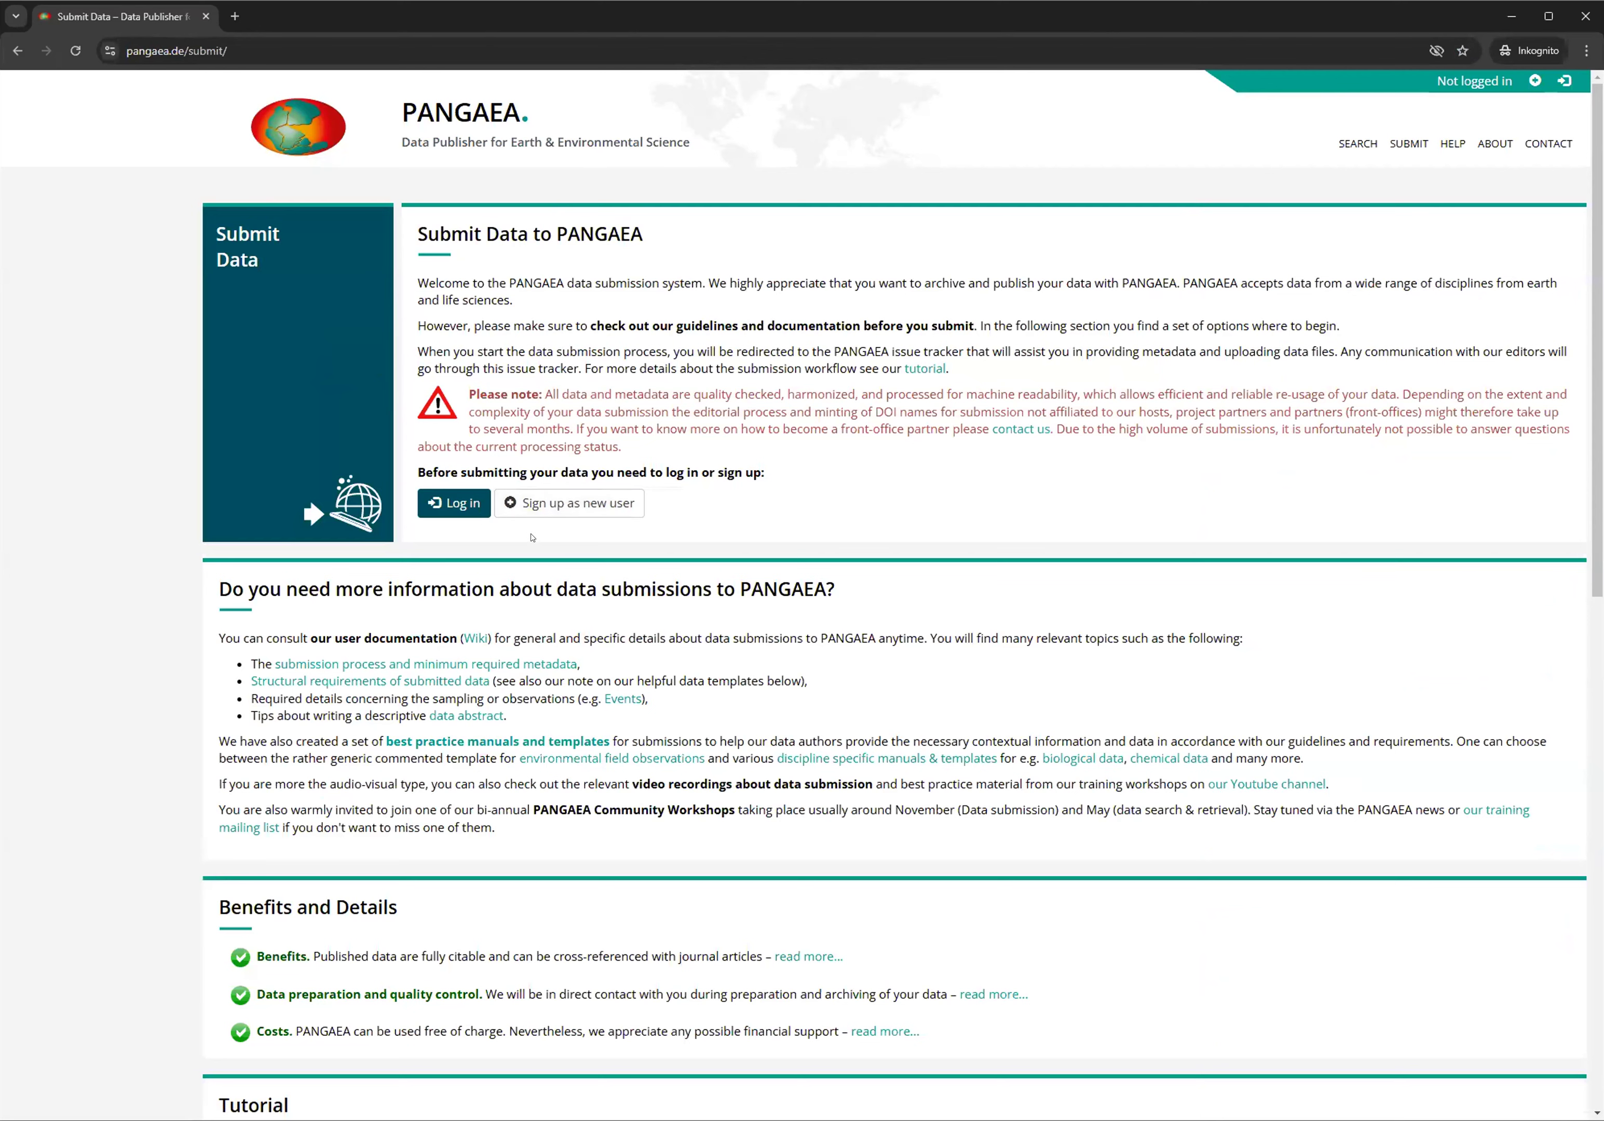
mouse_move(454, 502)
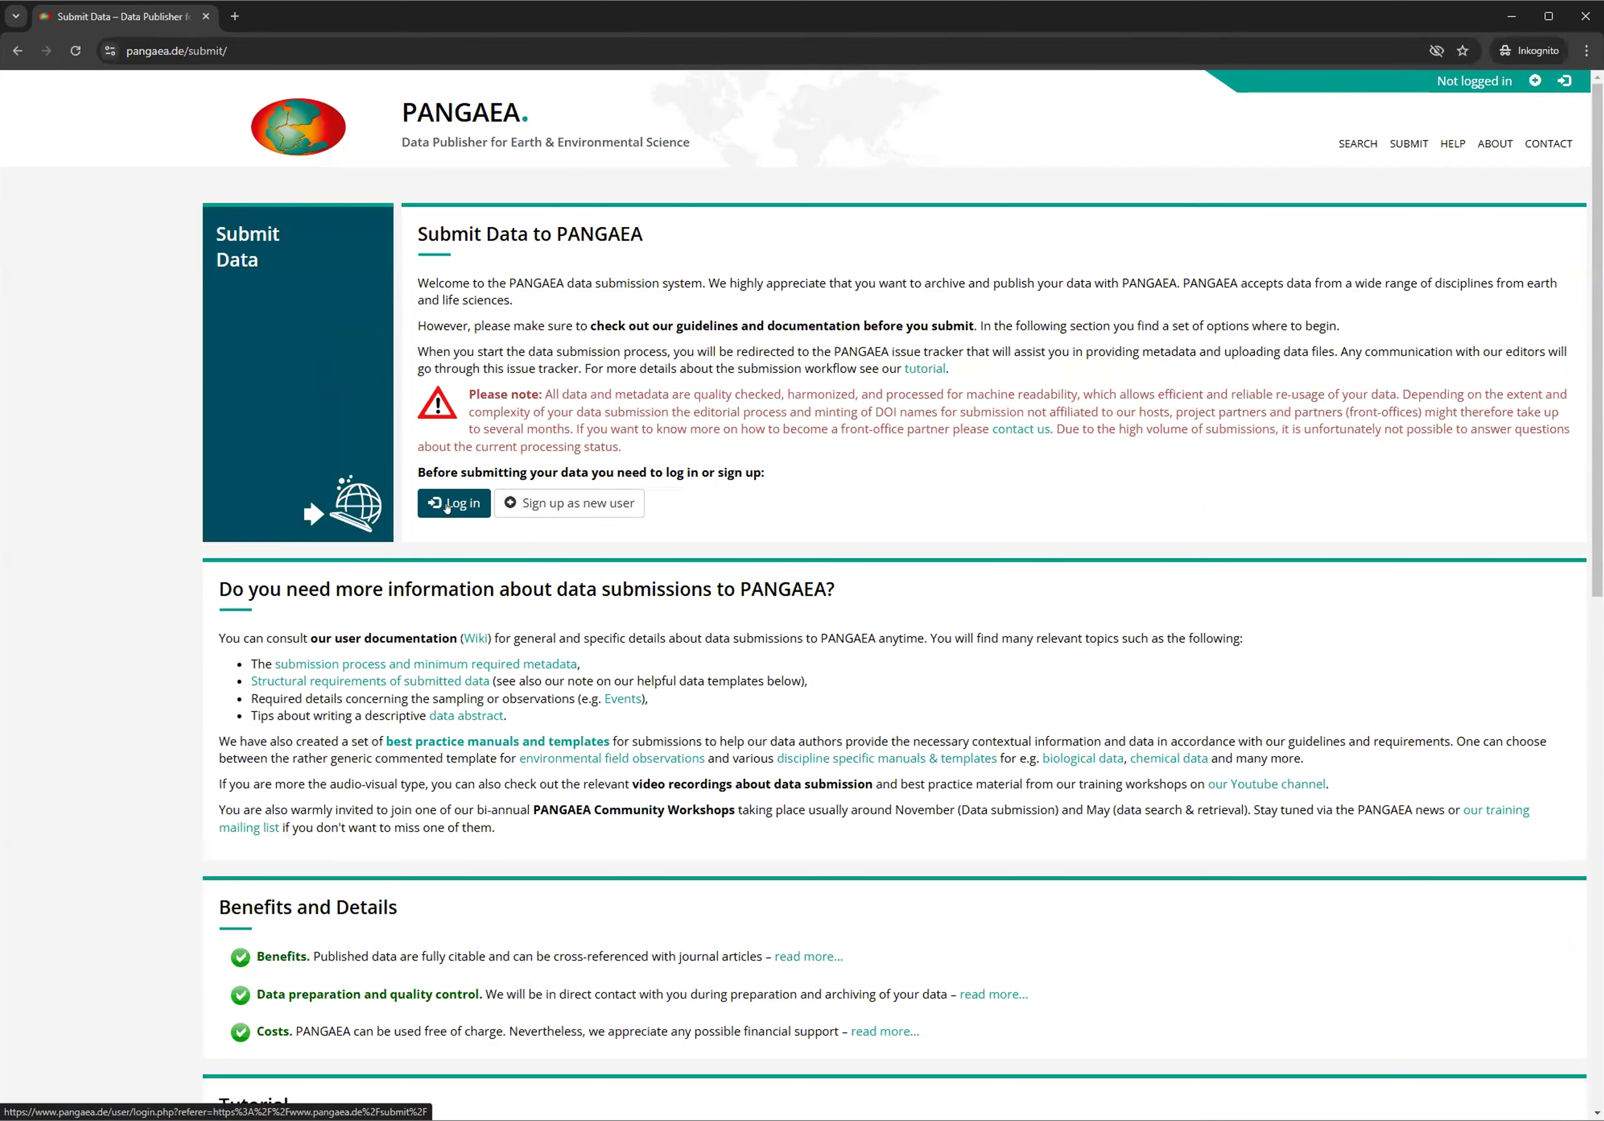
Go to the PANGAEA log-in page from the Submit Data page
click(454, 504)
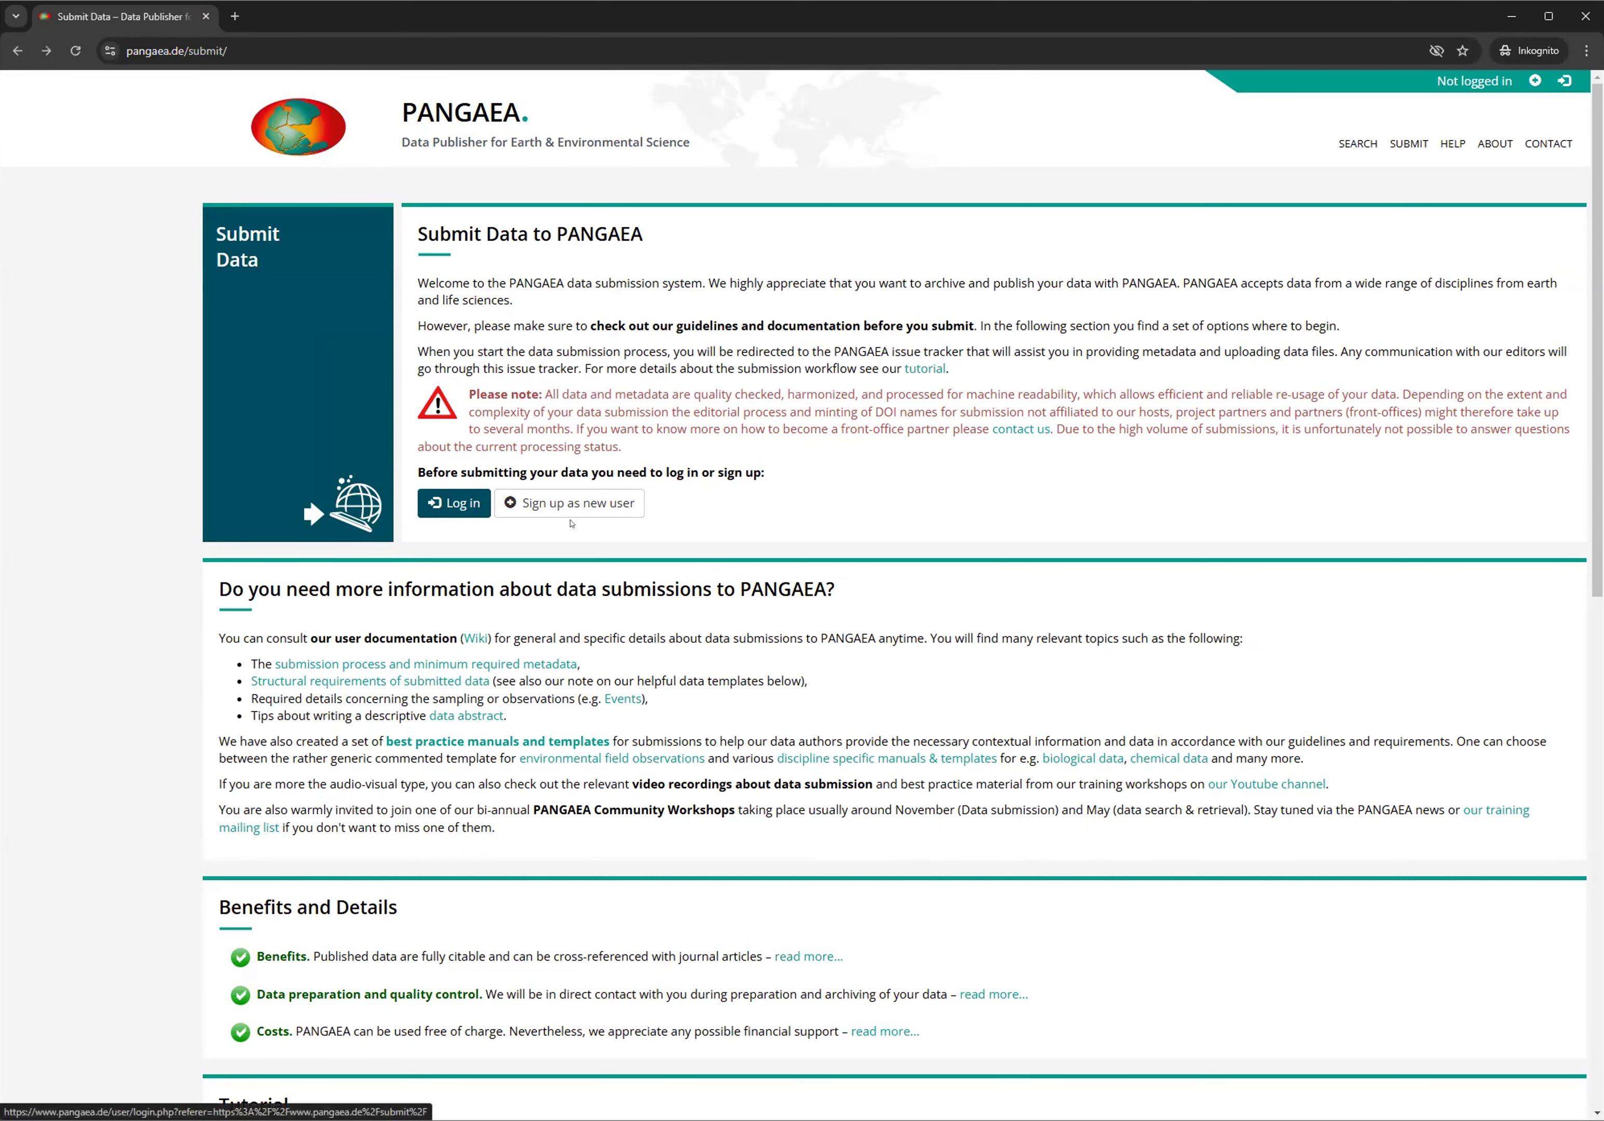
mouse_move(579, 503)
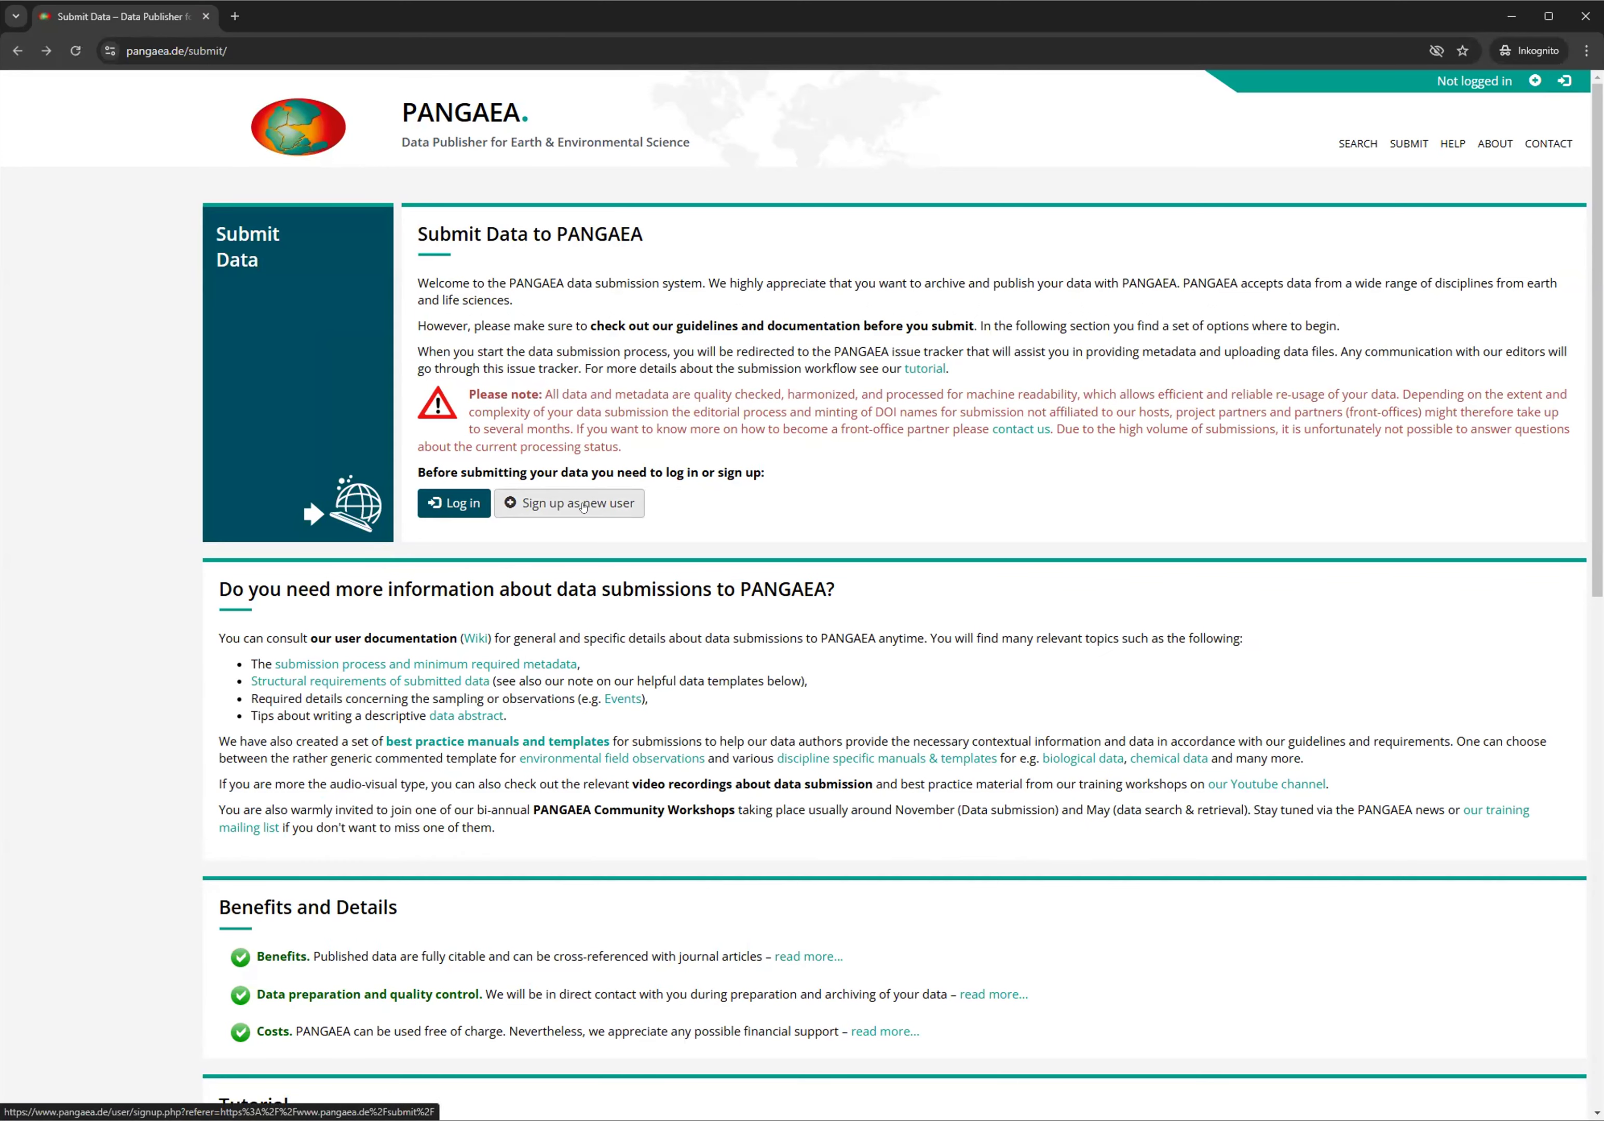
mouse_move(454, 502)
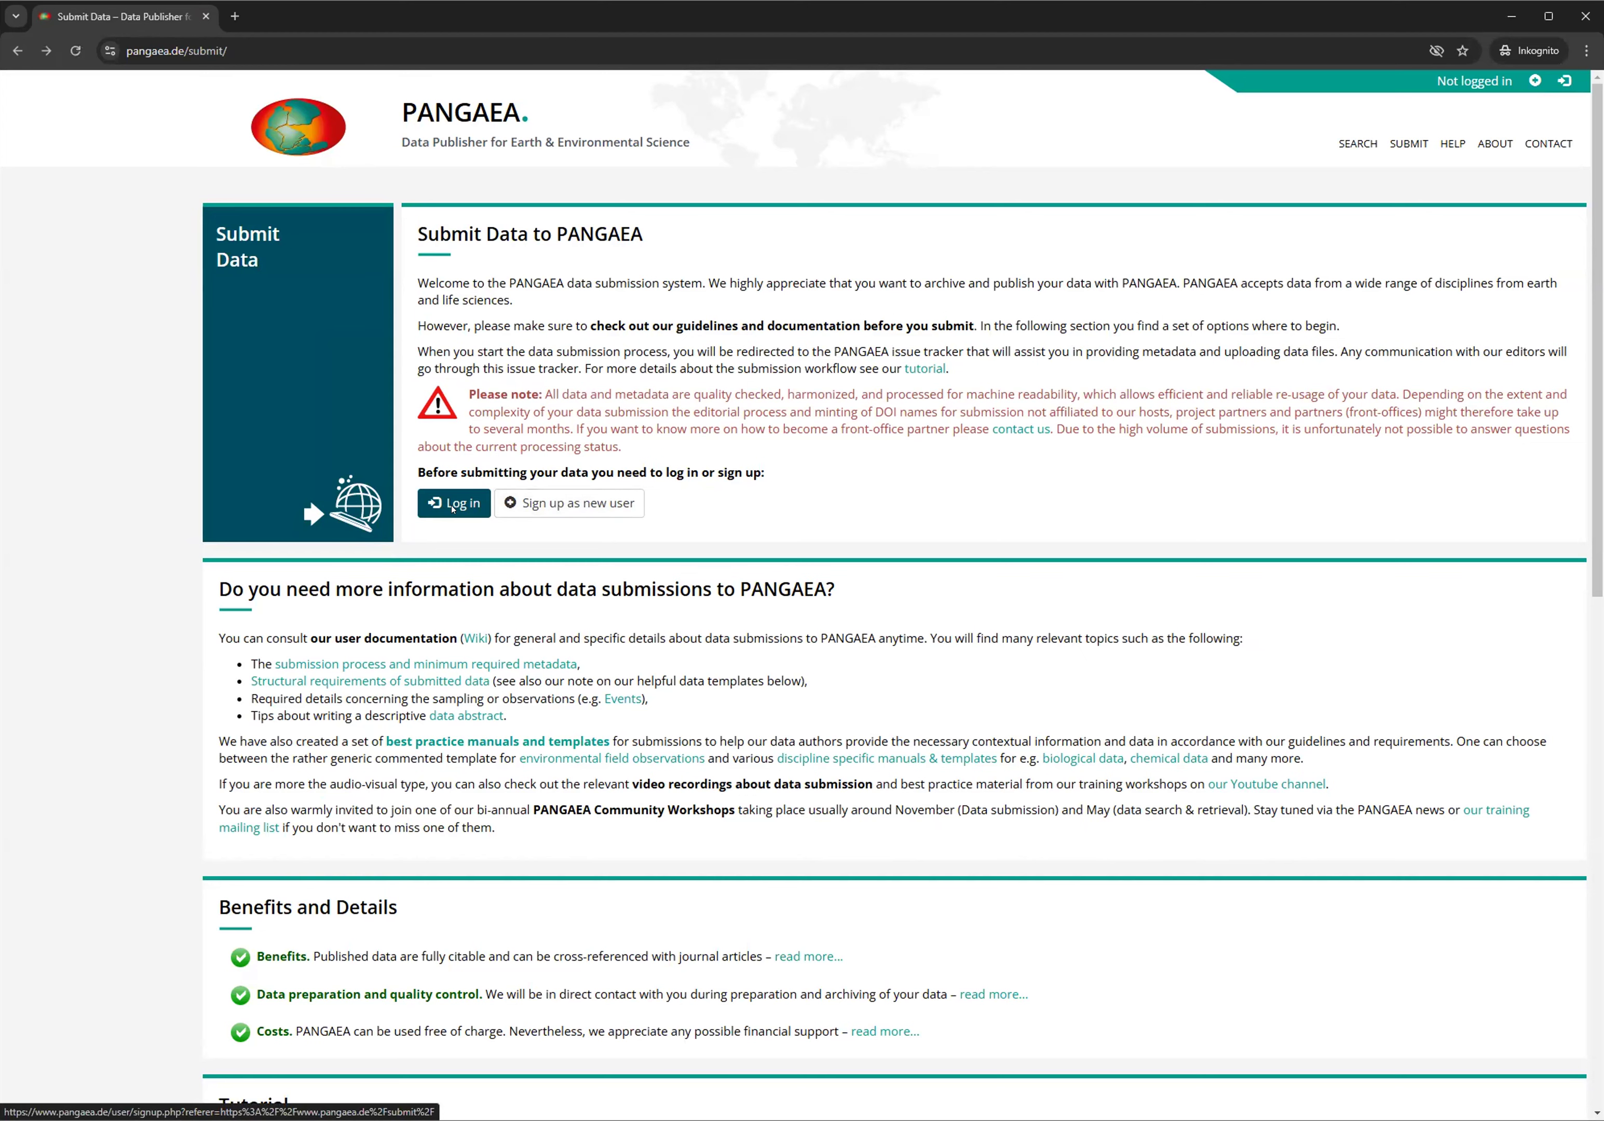
click(454, 503)
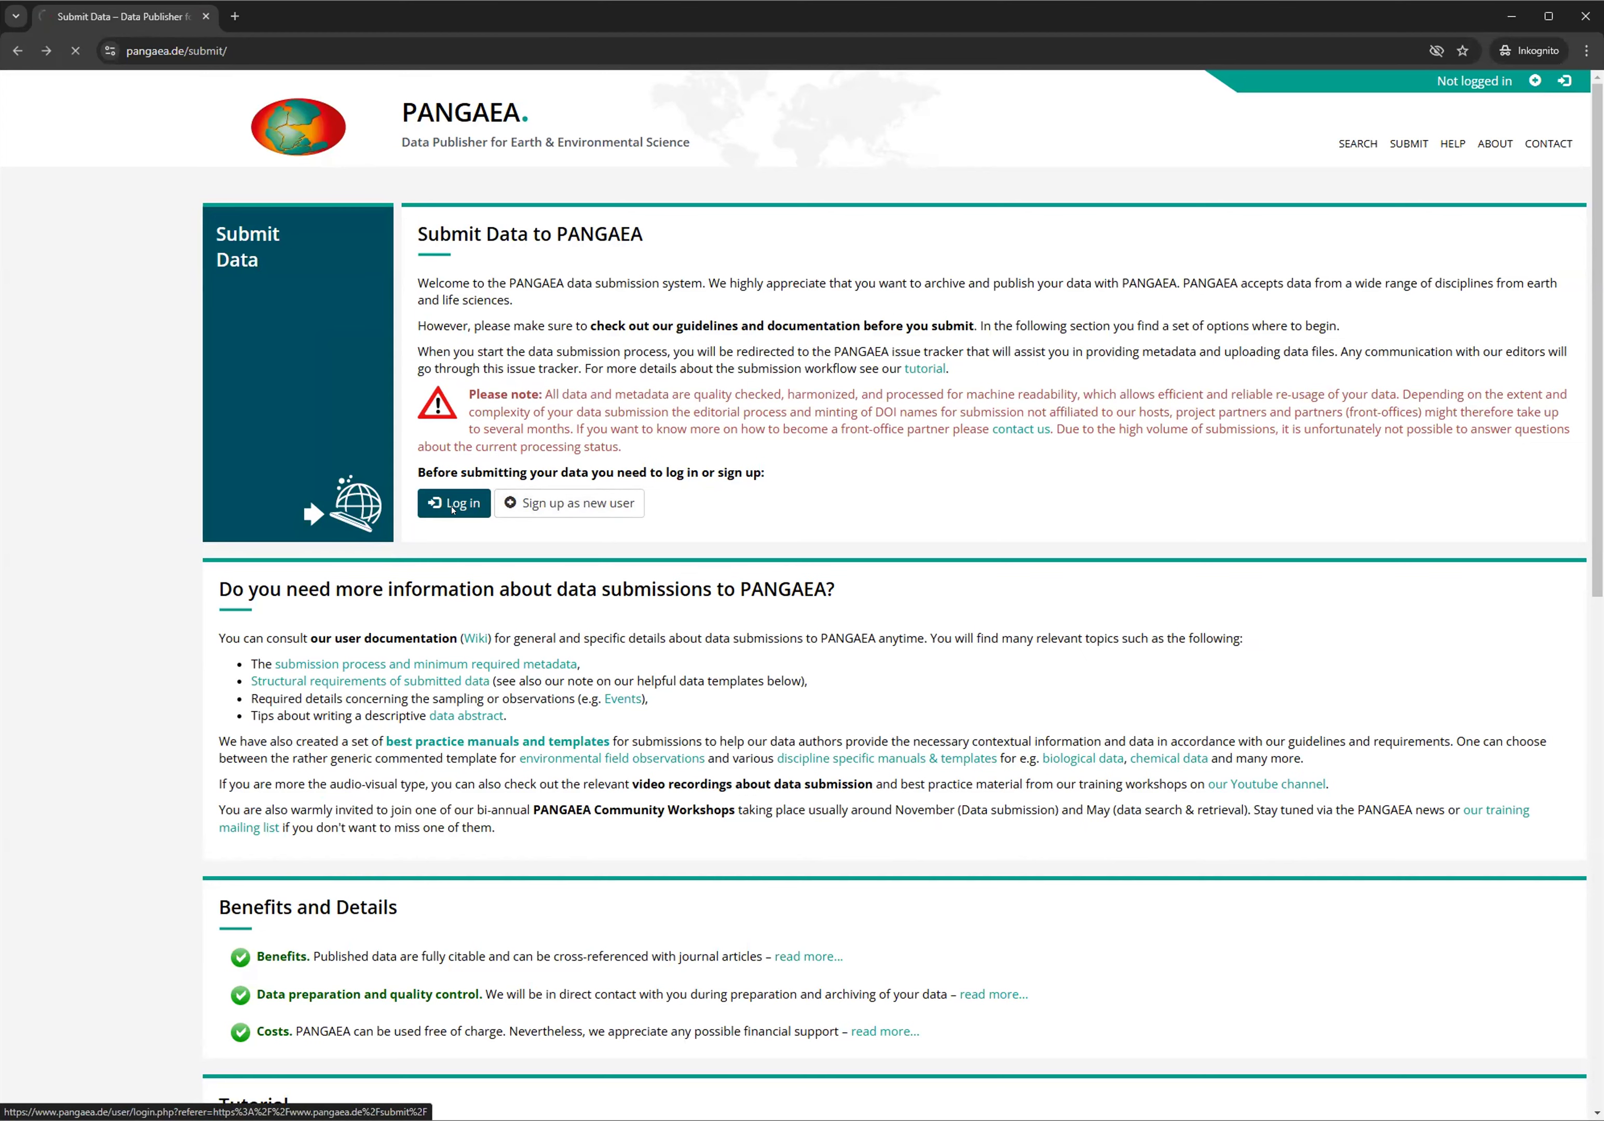
Load the log-in page offering ORCID iD or username-and-password sign-in
click(453, 503)
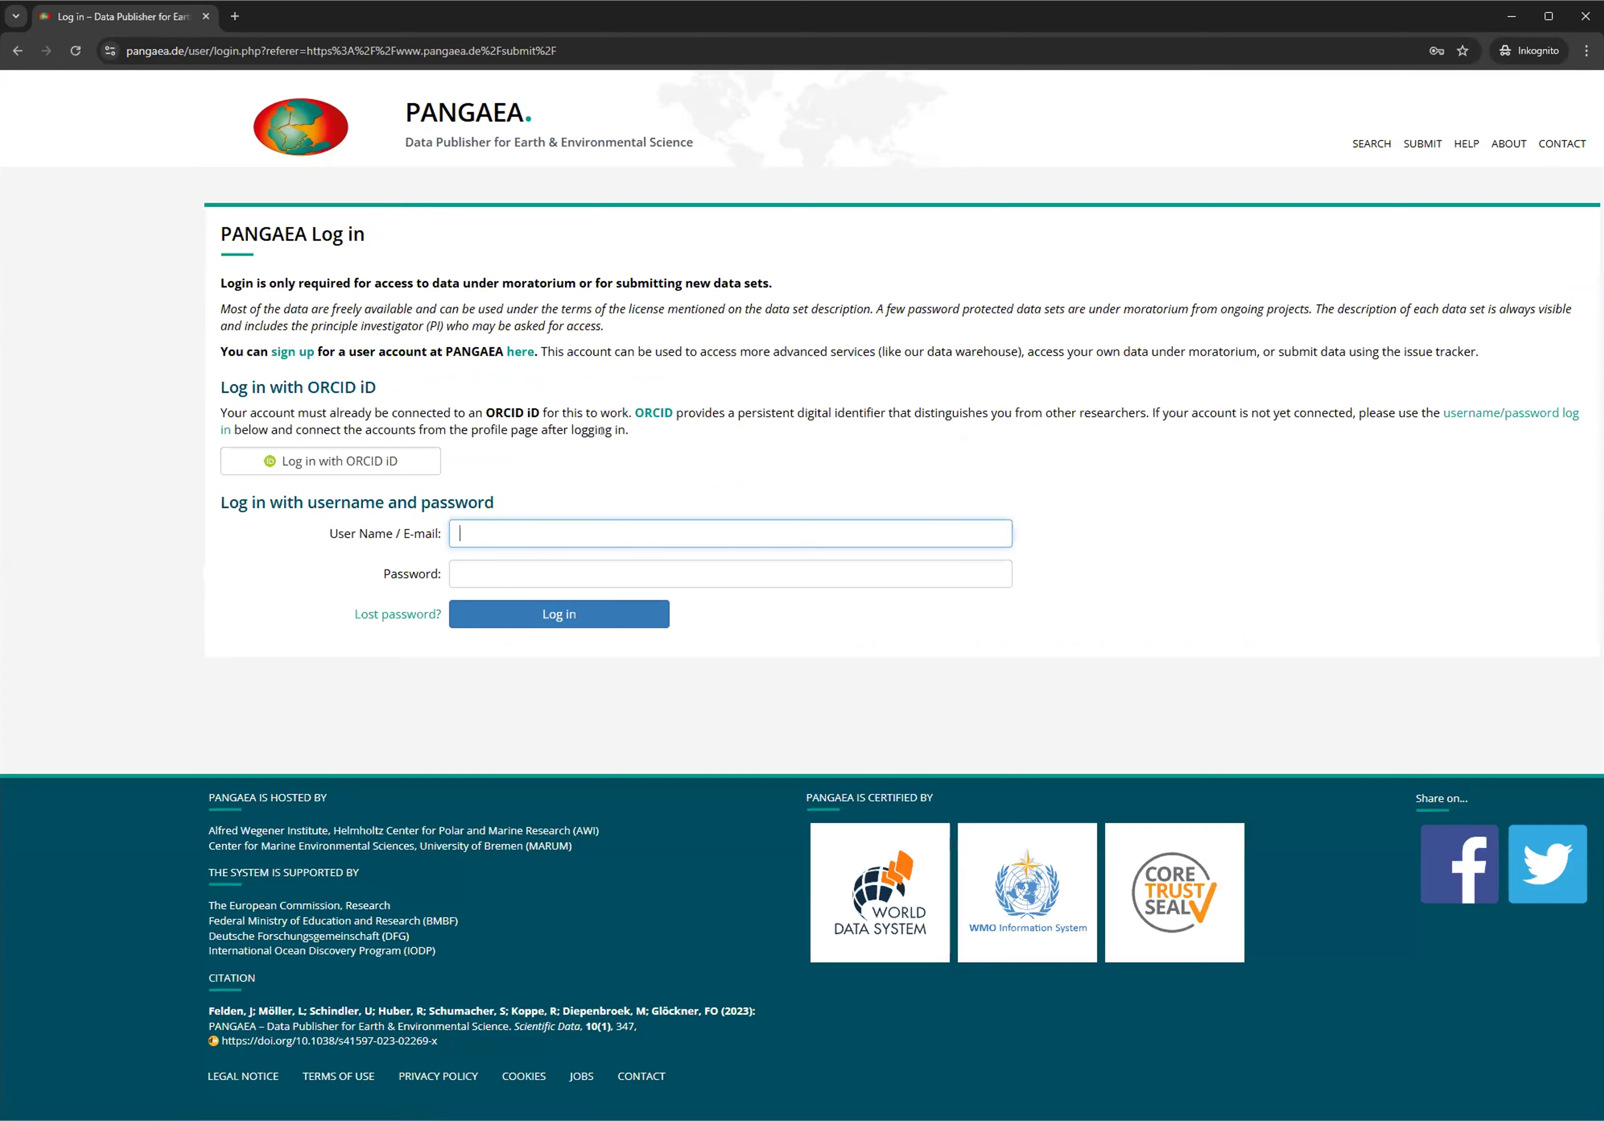
mouse_move(604, 445)
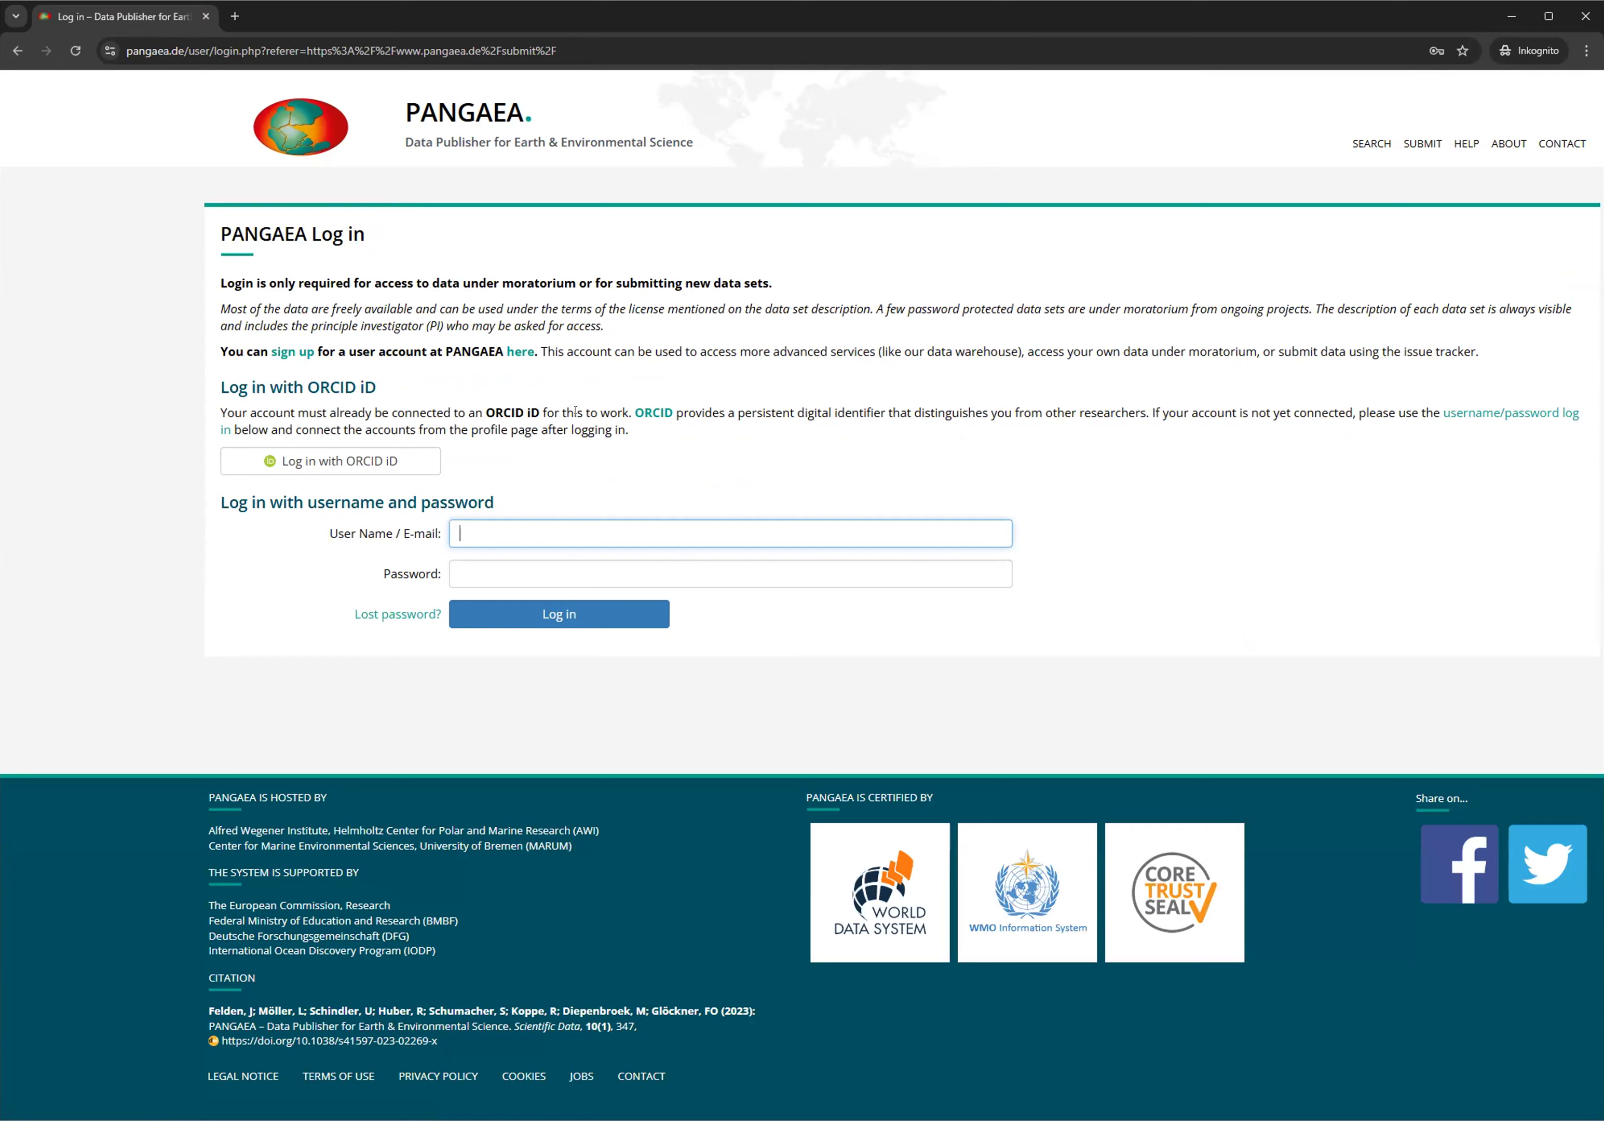
mouse_move(304, 406)
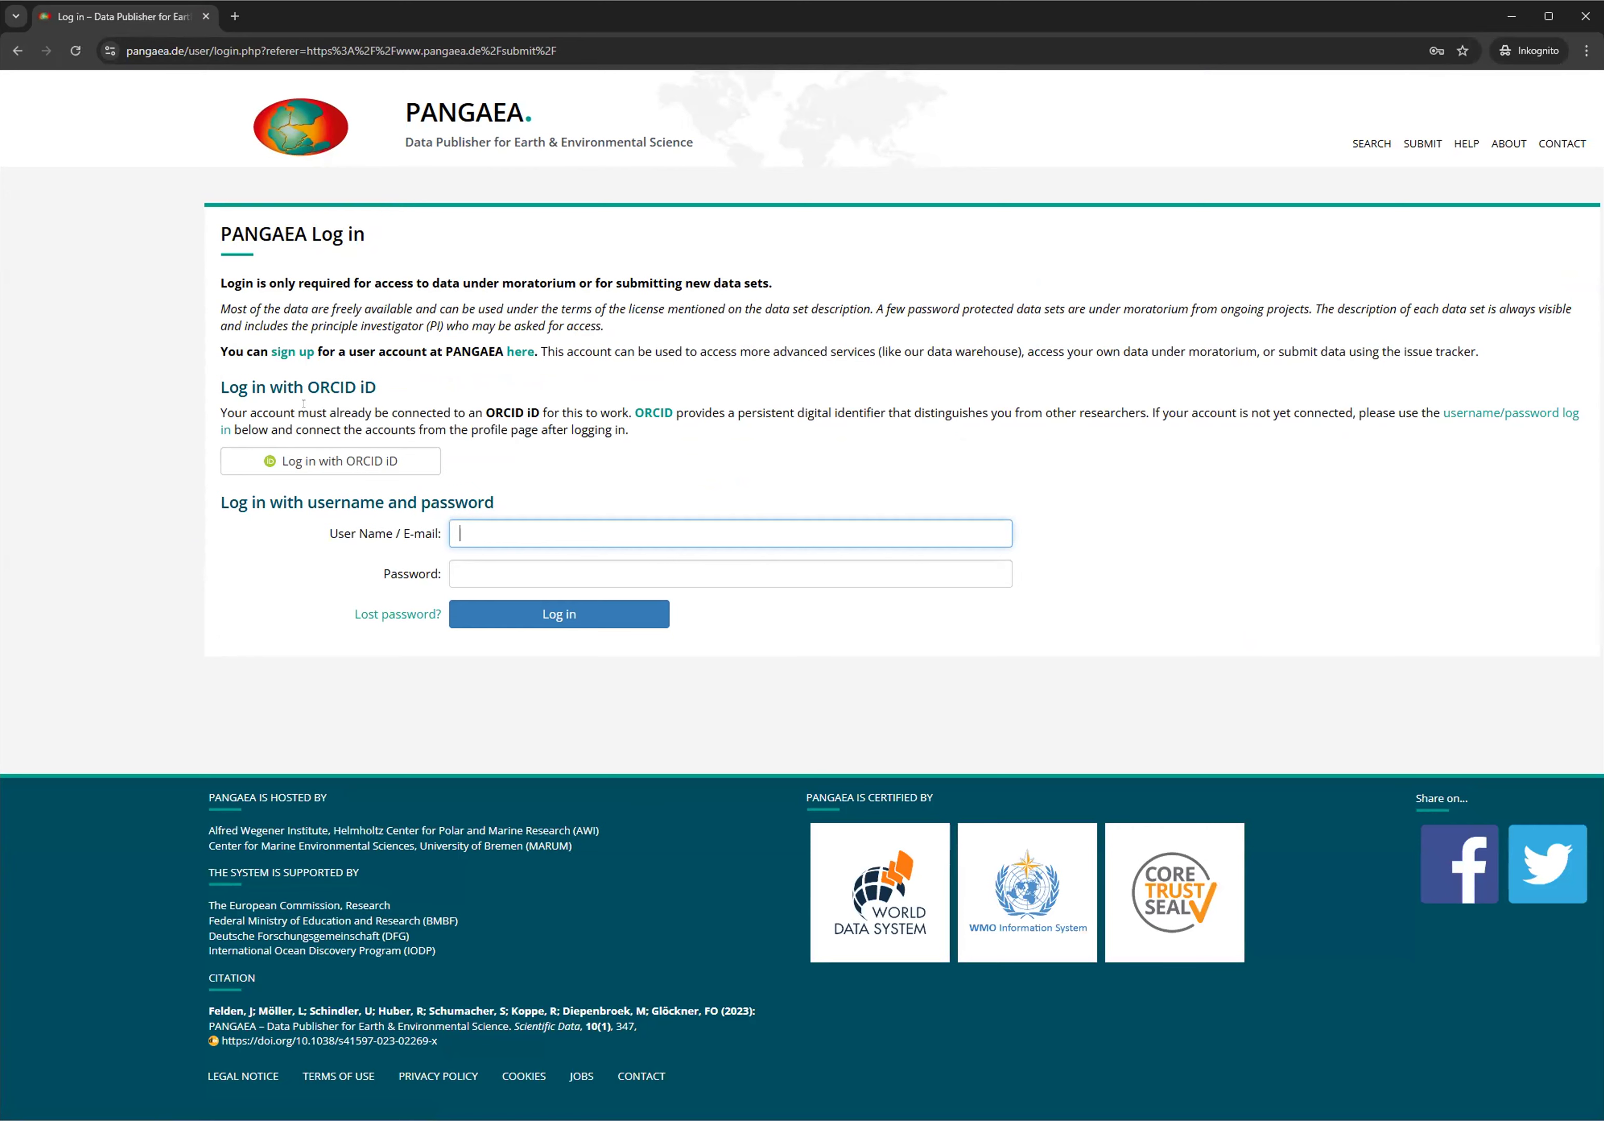
mouse_move(536, 512)
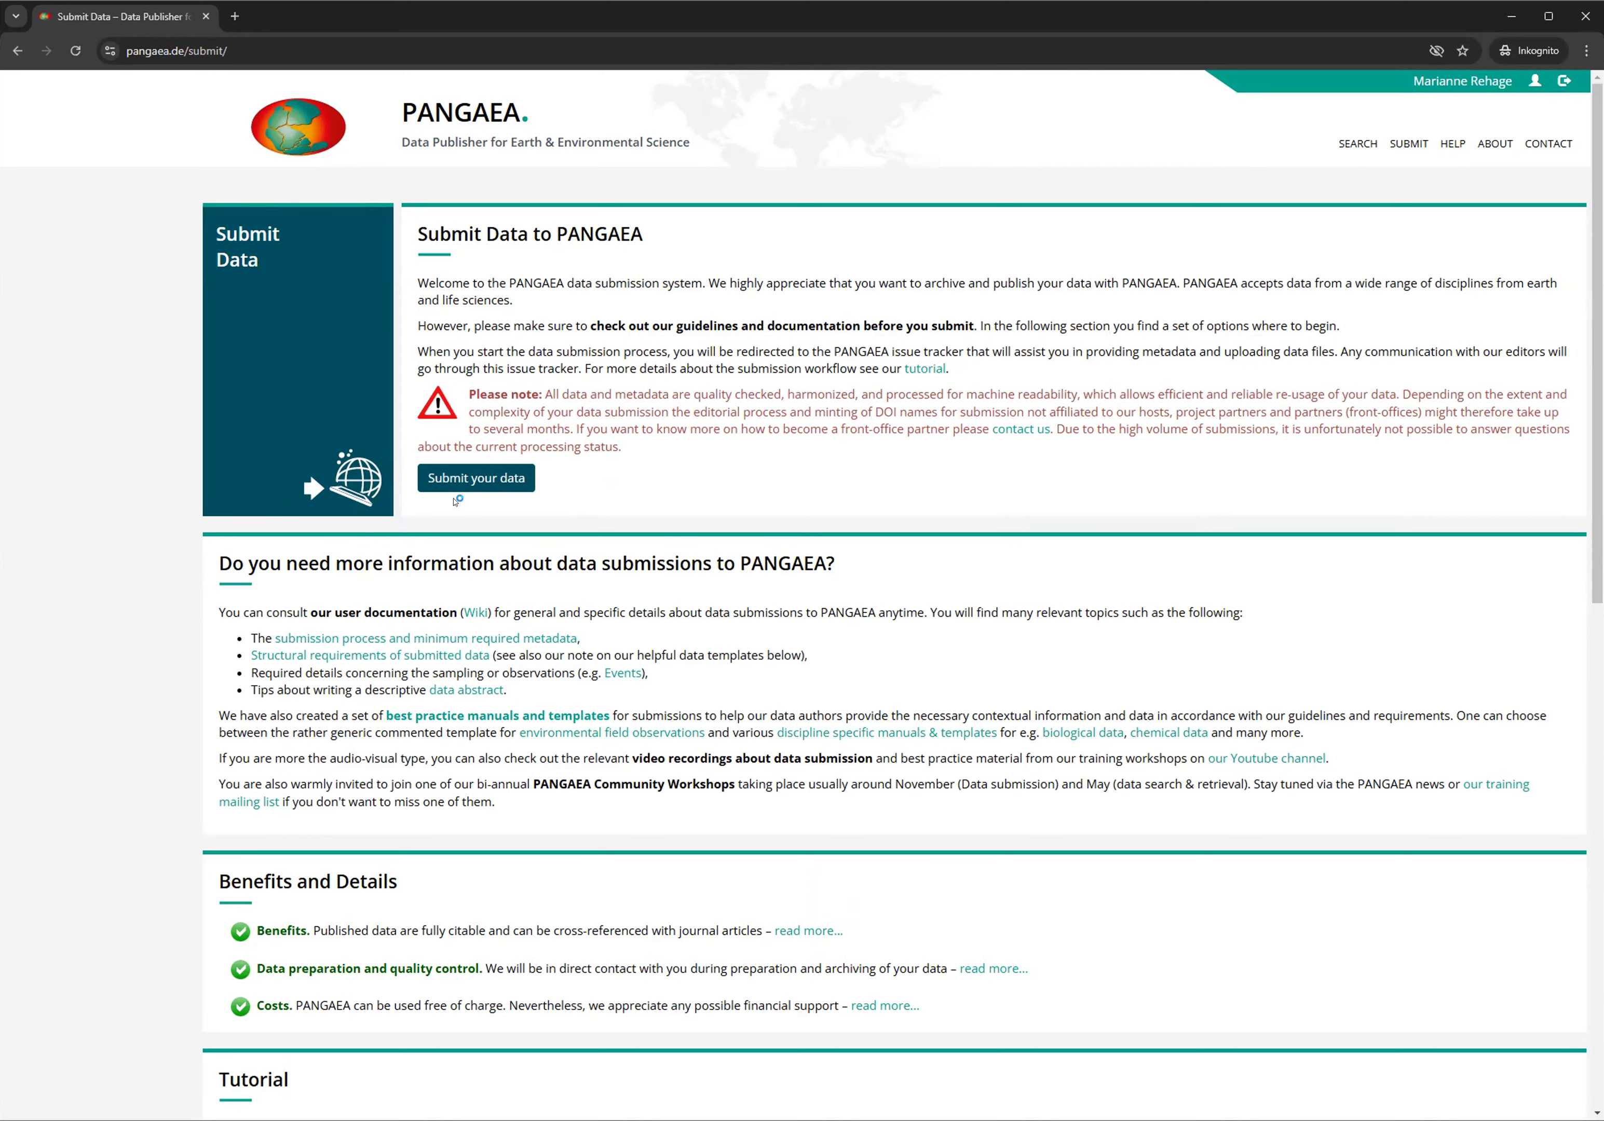
mouse_move(332, 536)
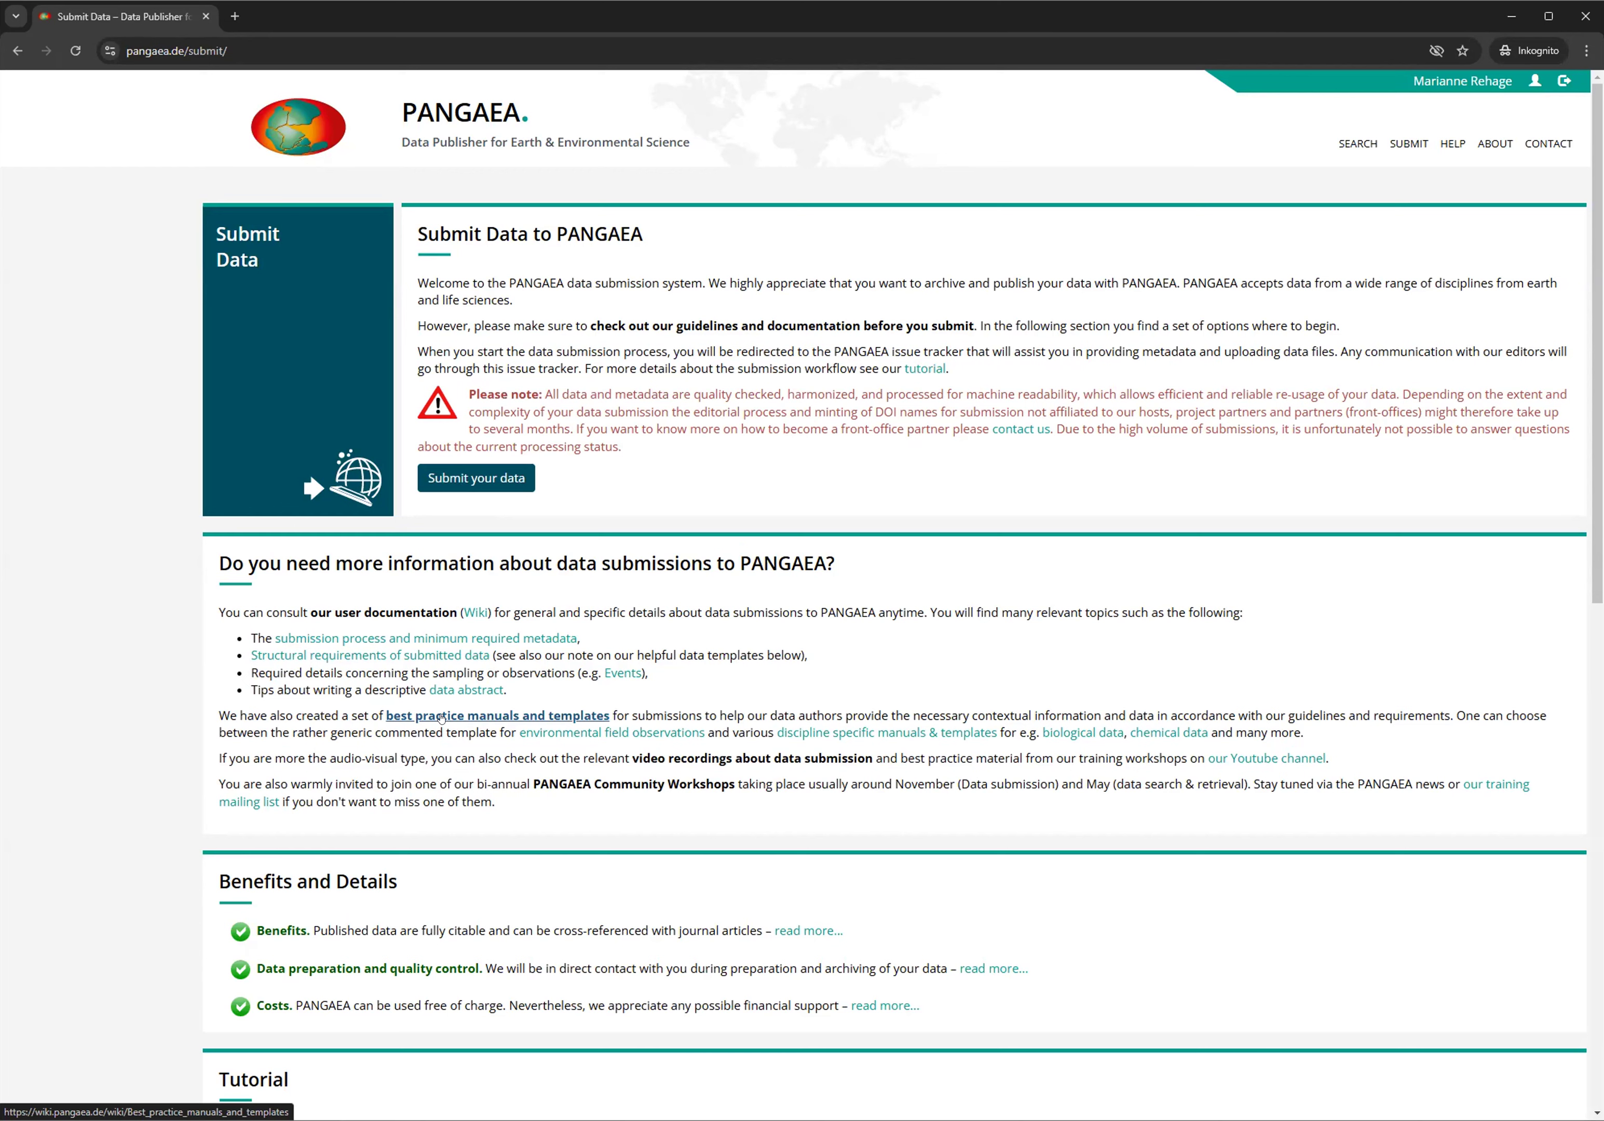
mouse_move(600, 732)
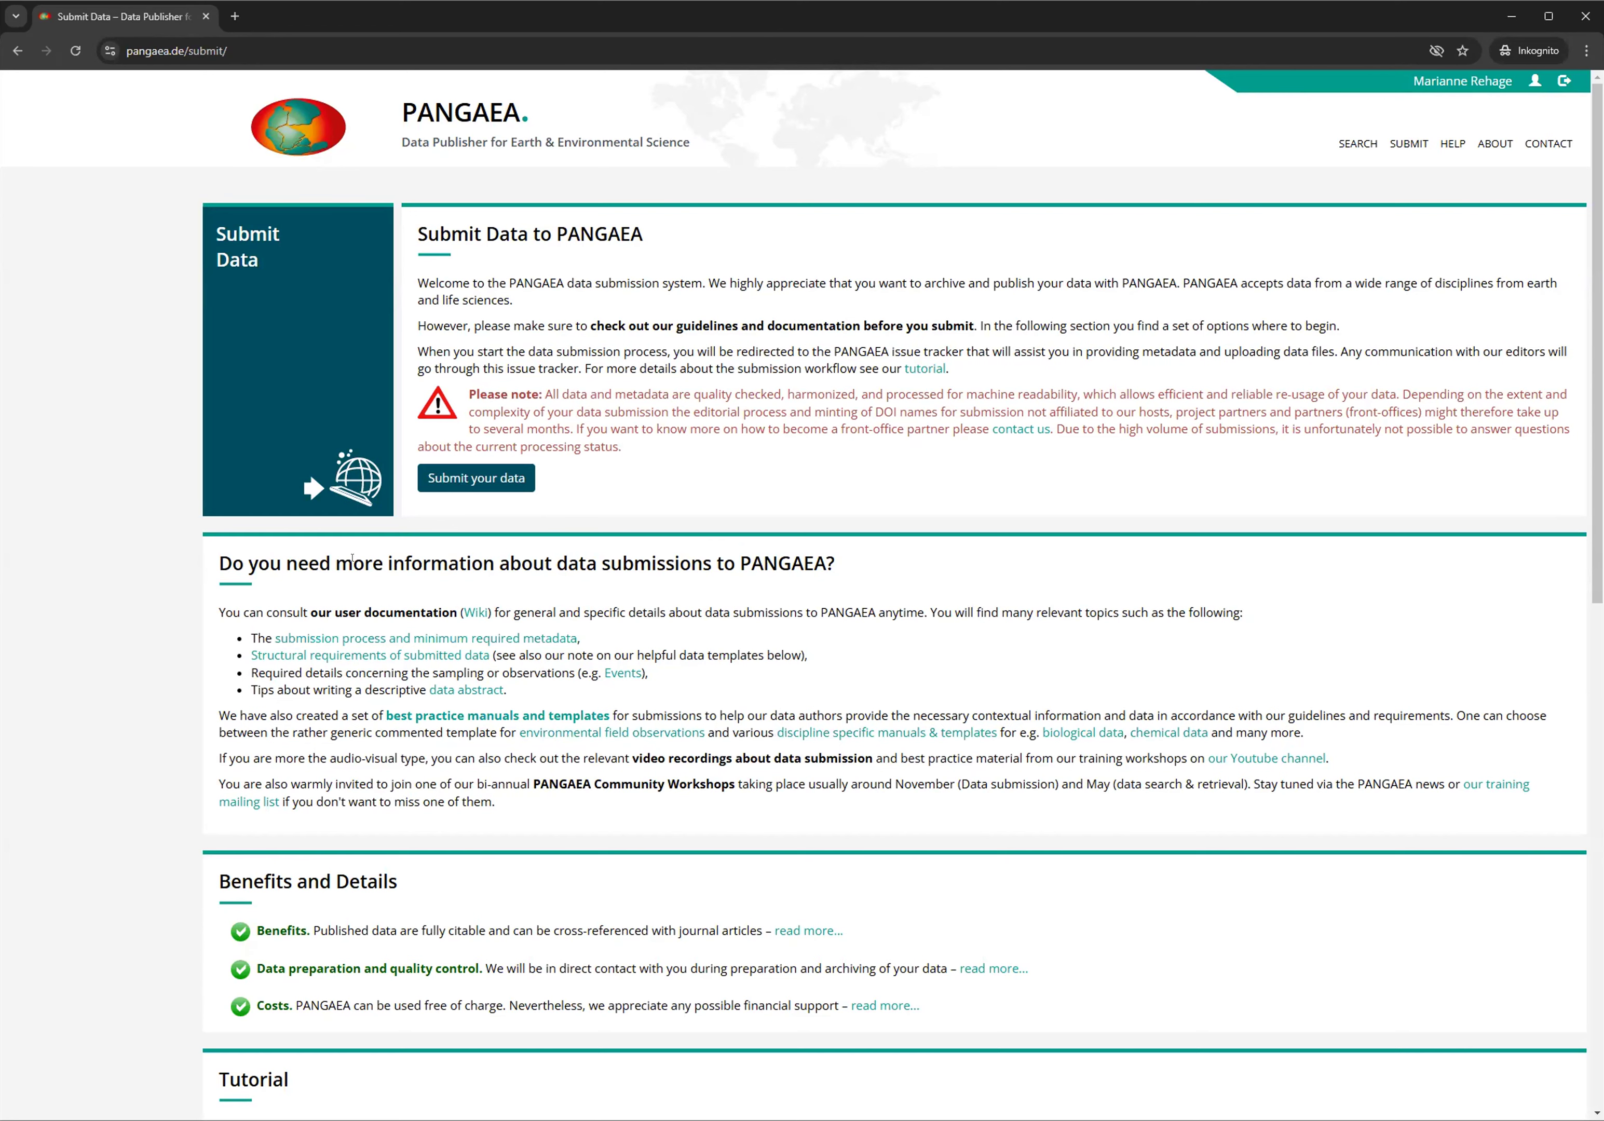
mouse_move(208, 550)
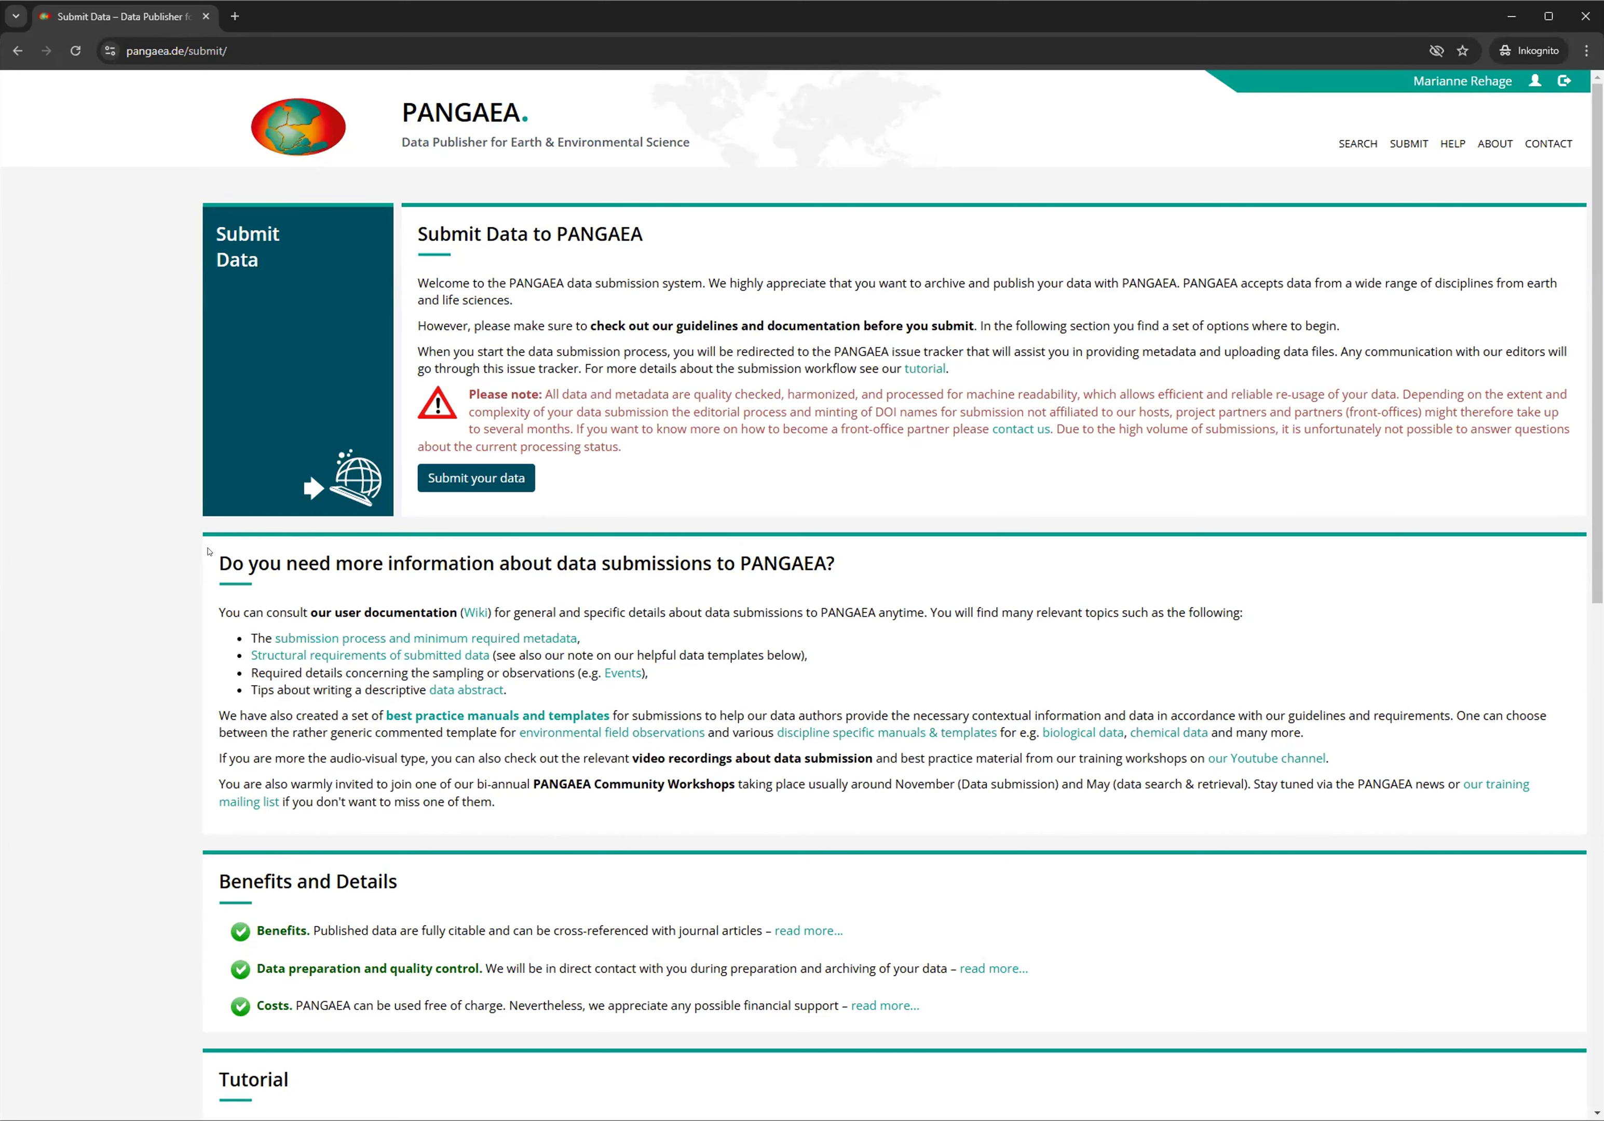
mouse_move(597, 687)
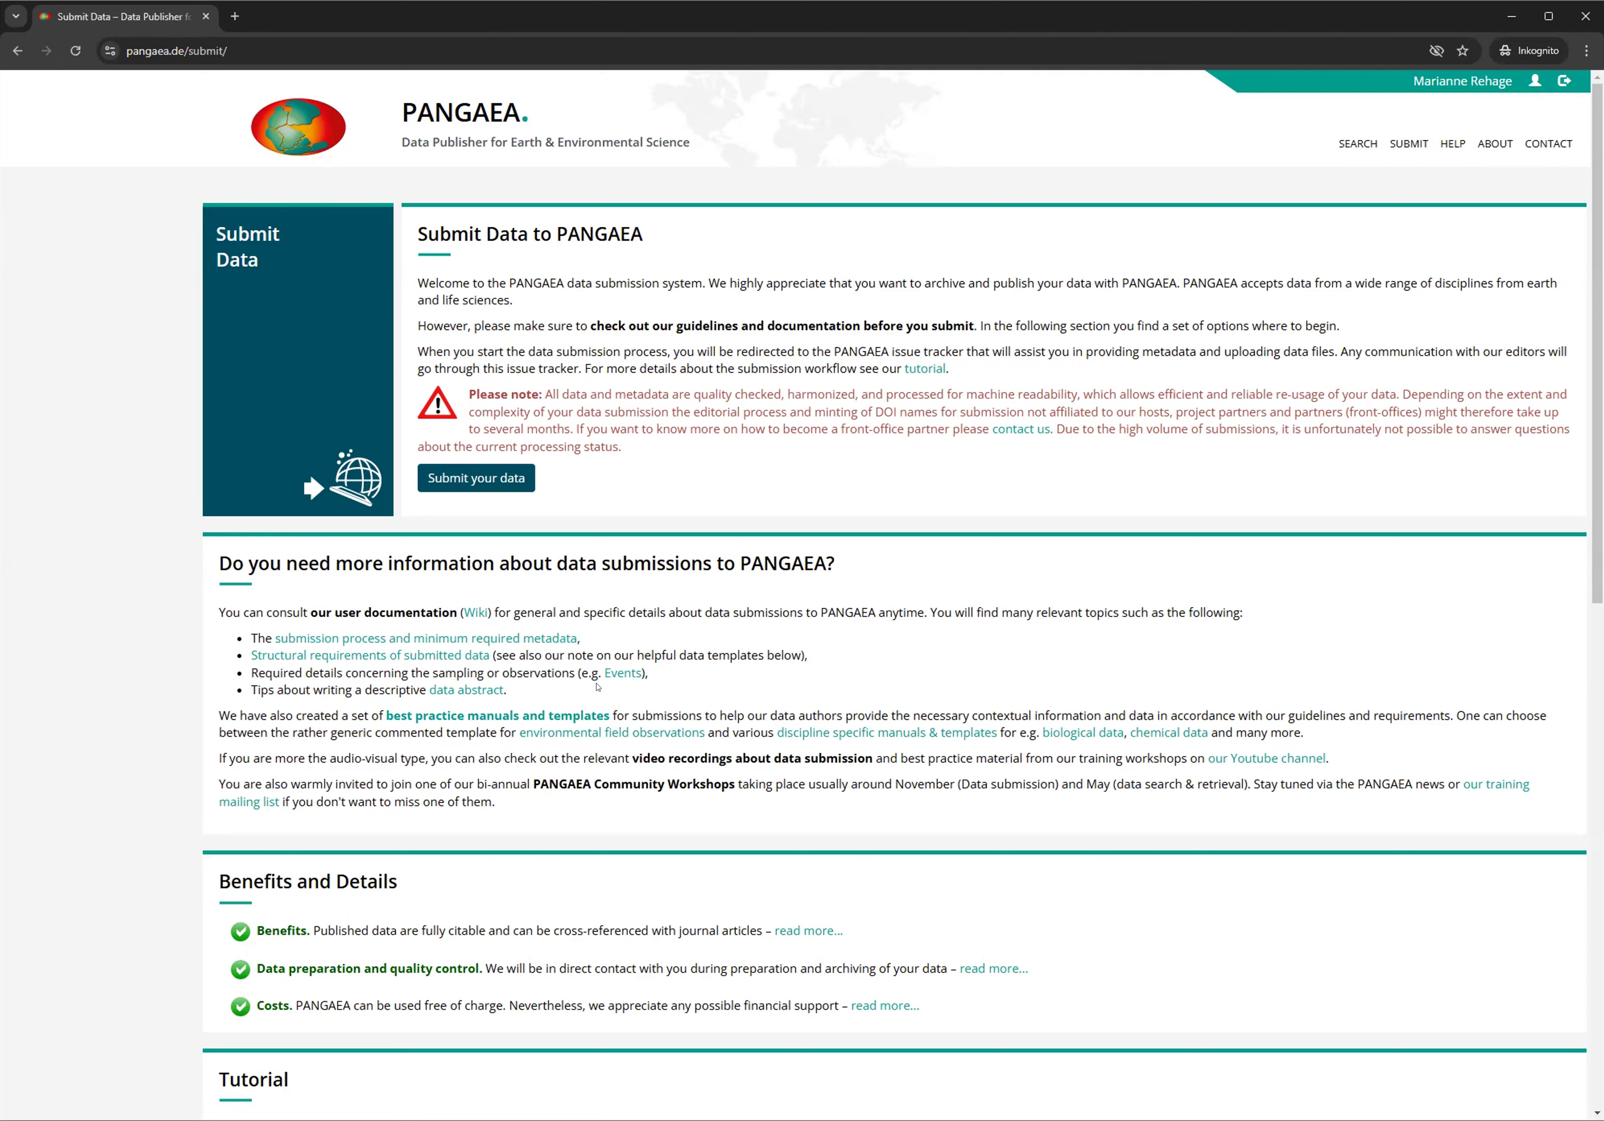
mouse_move(372, 352)
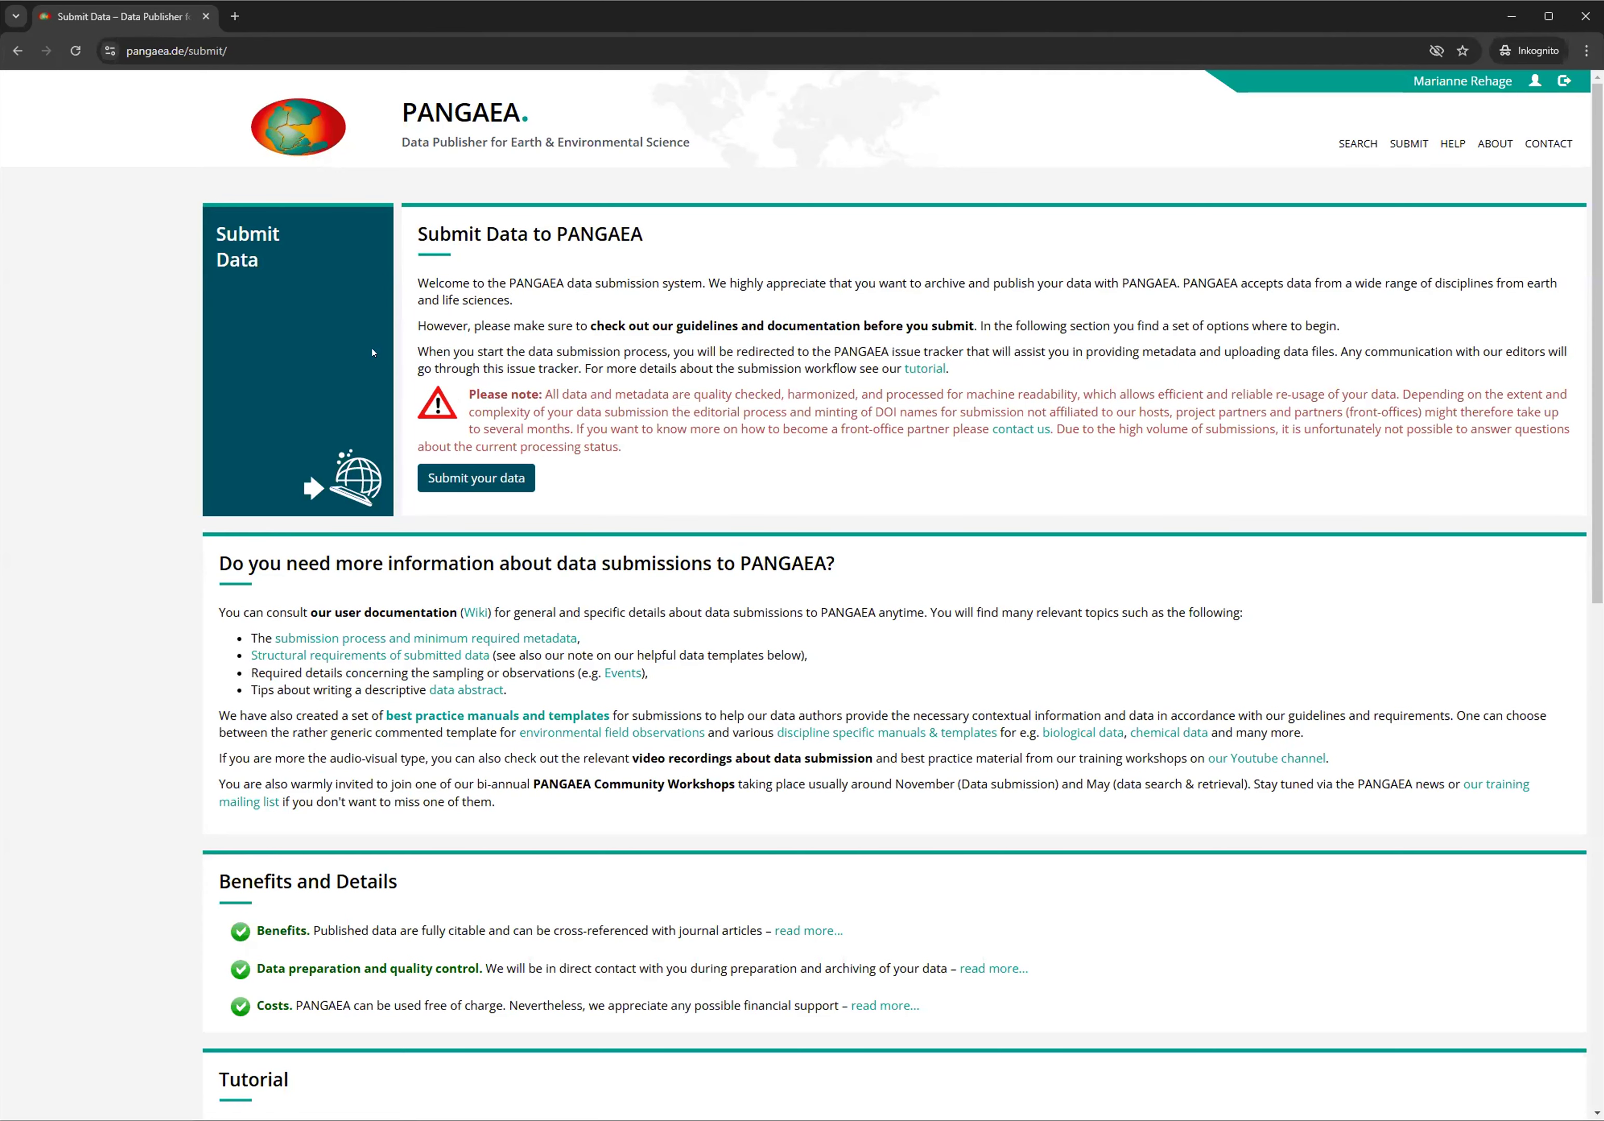
mouse_move(339, 341)
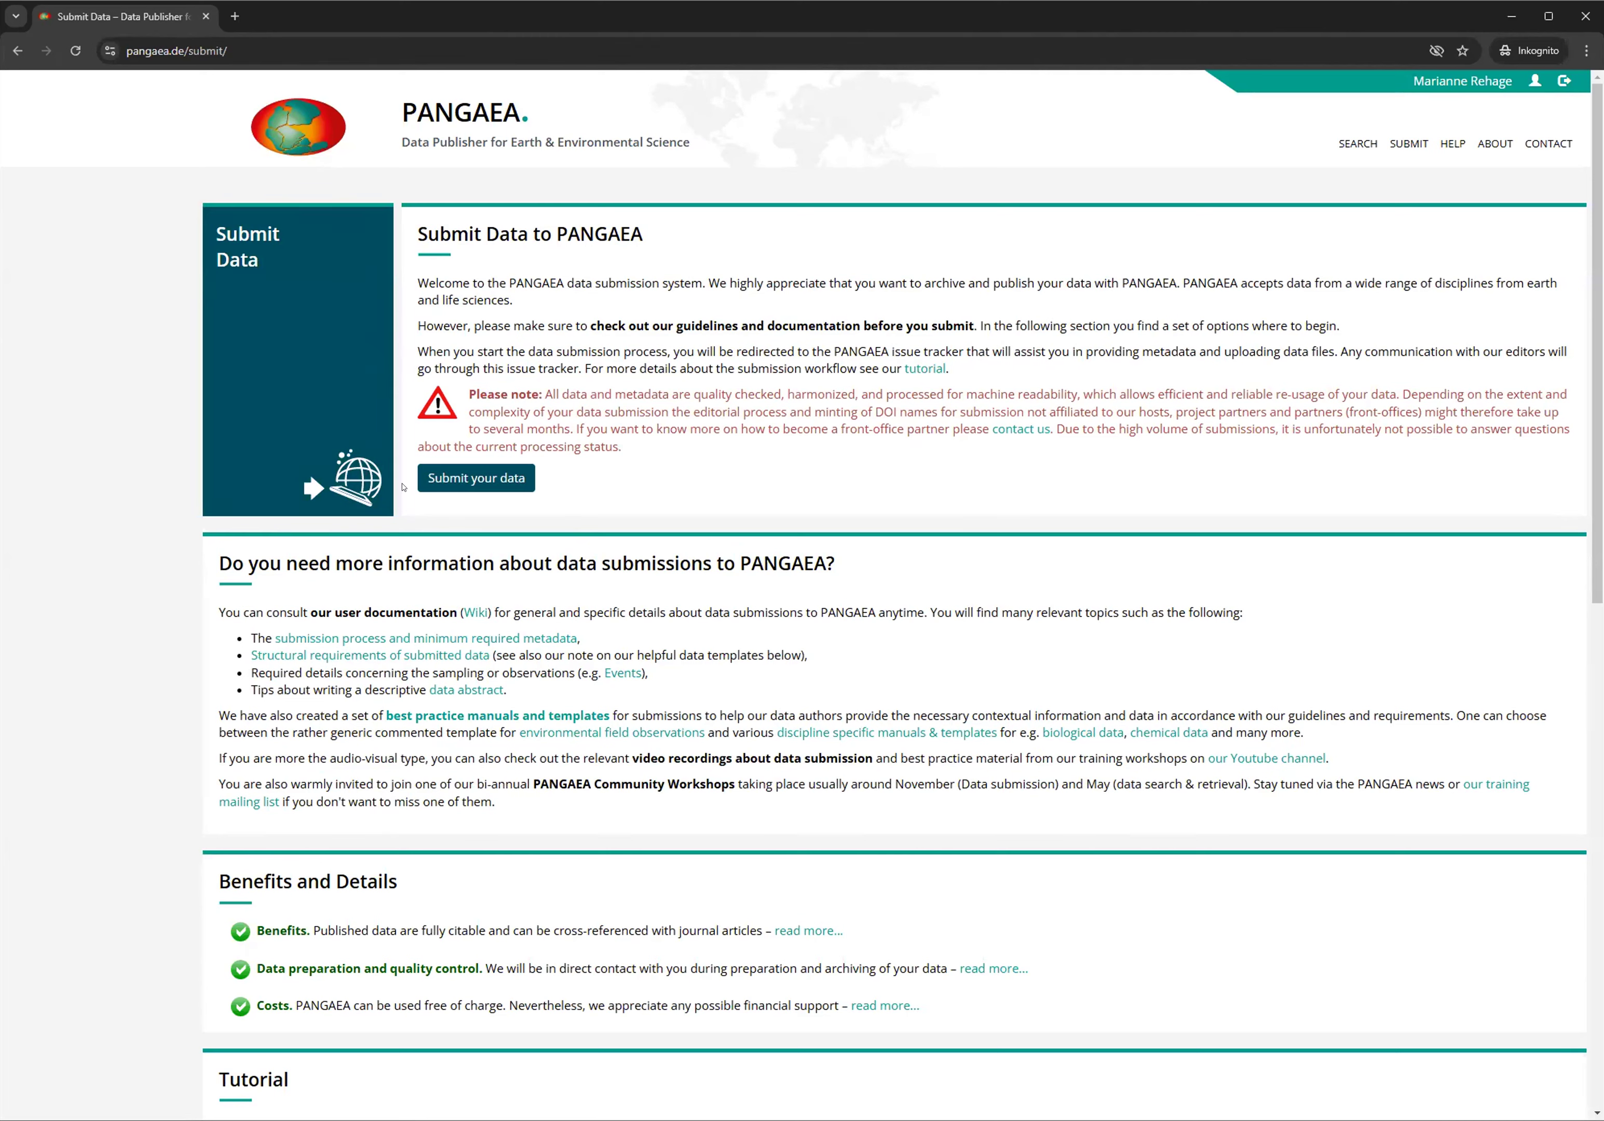
click(475, 477)
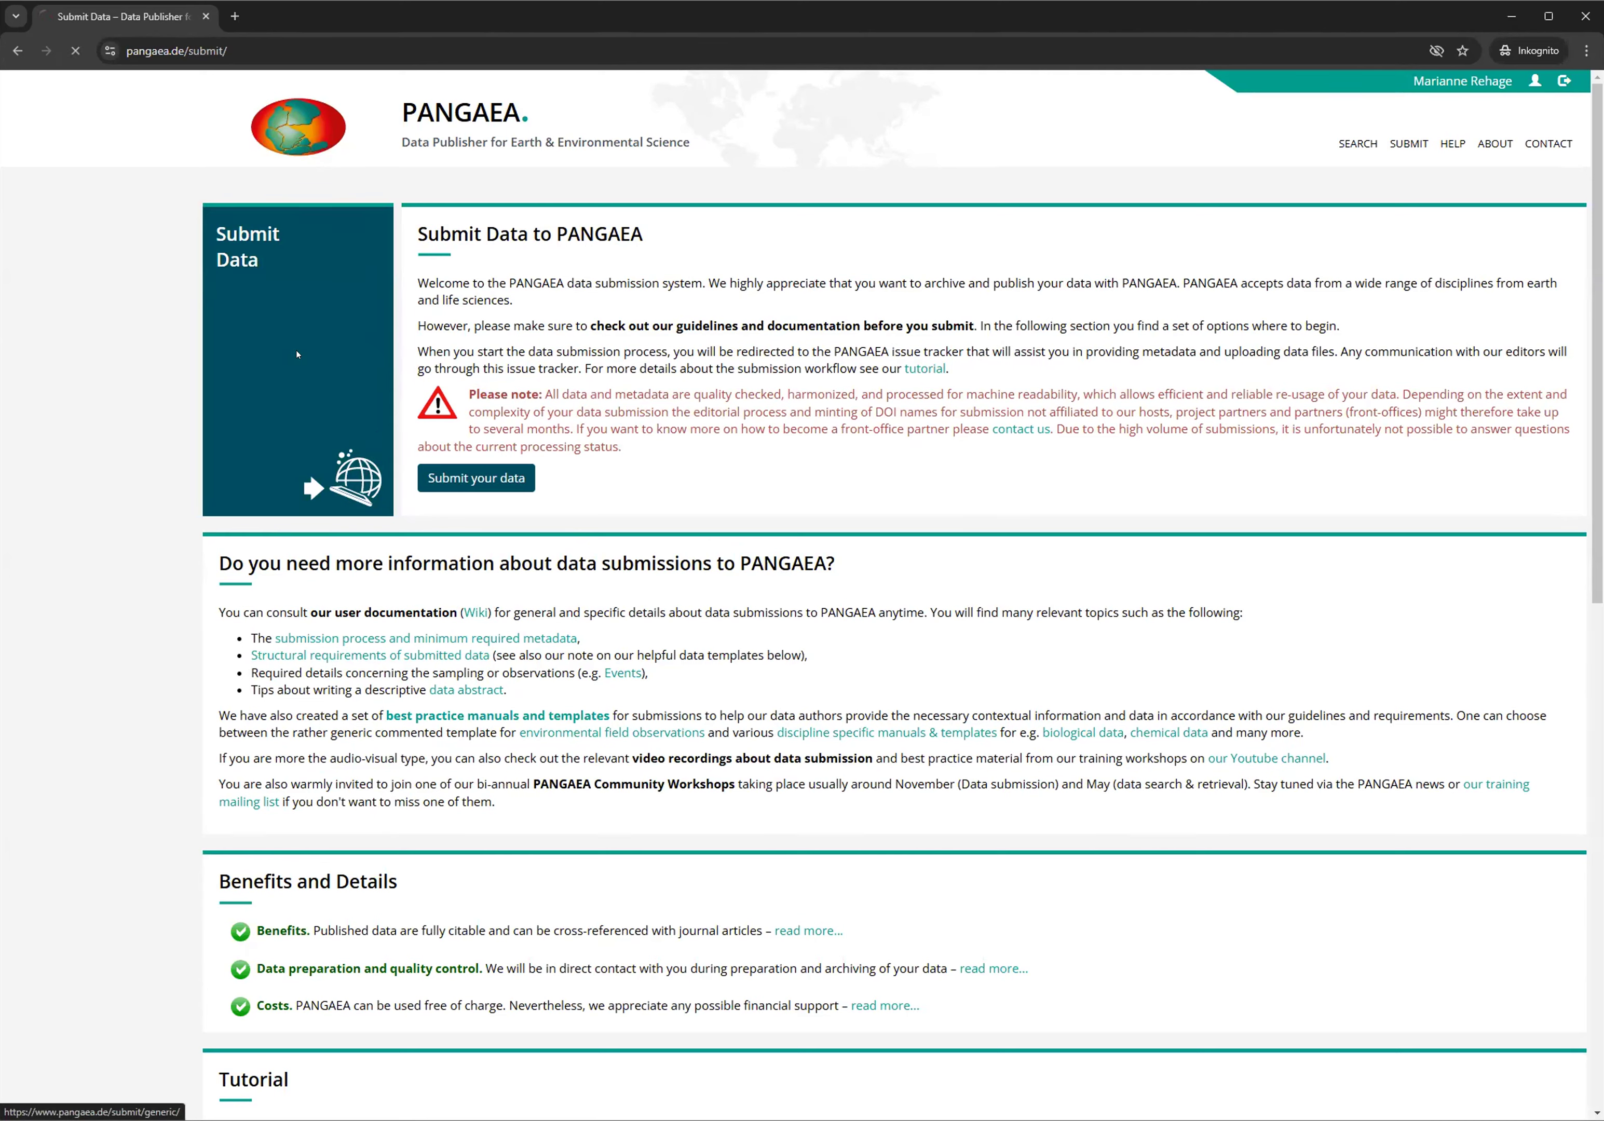
Start a new data submission, landing on the Basics step with one author pre-filled
click(474, 477)
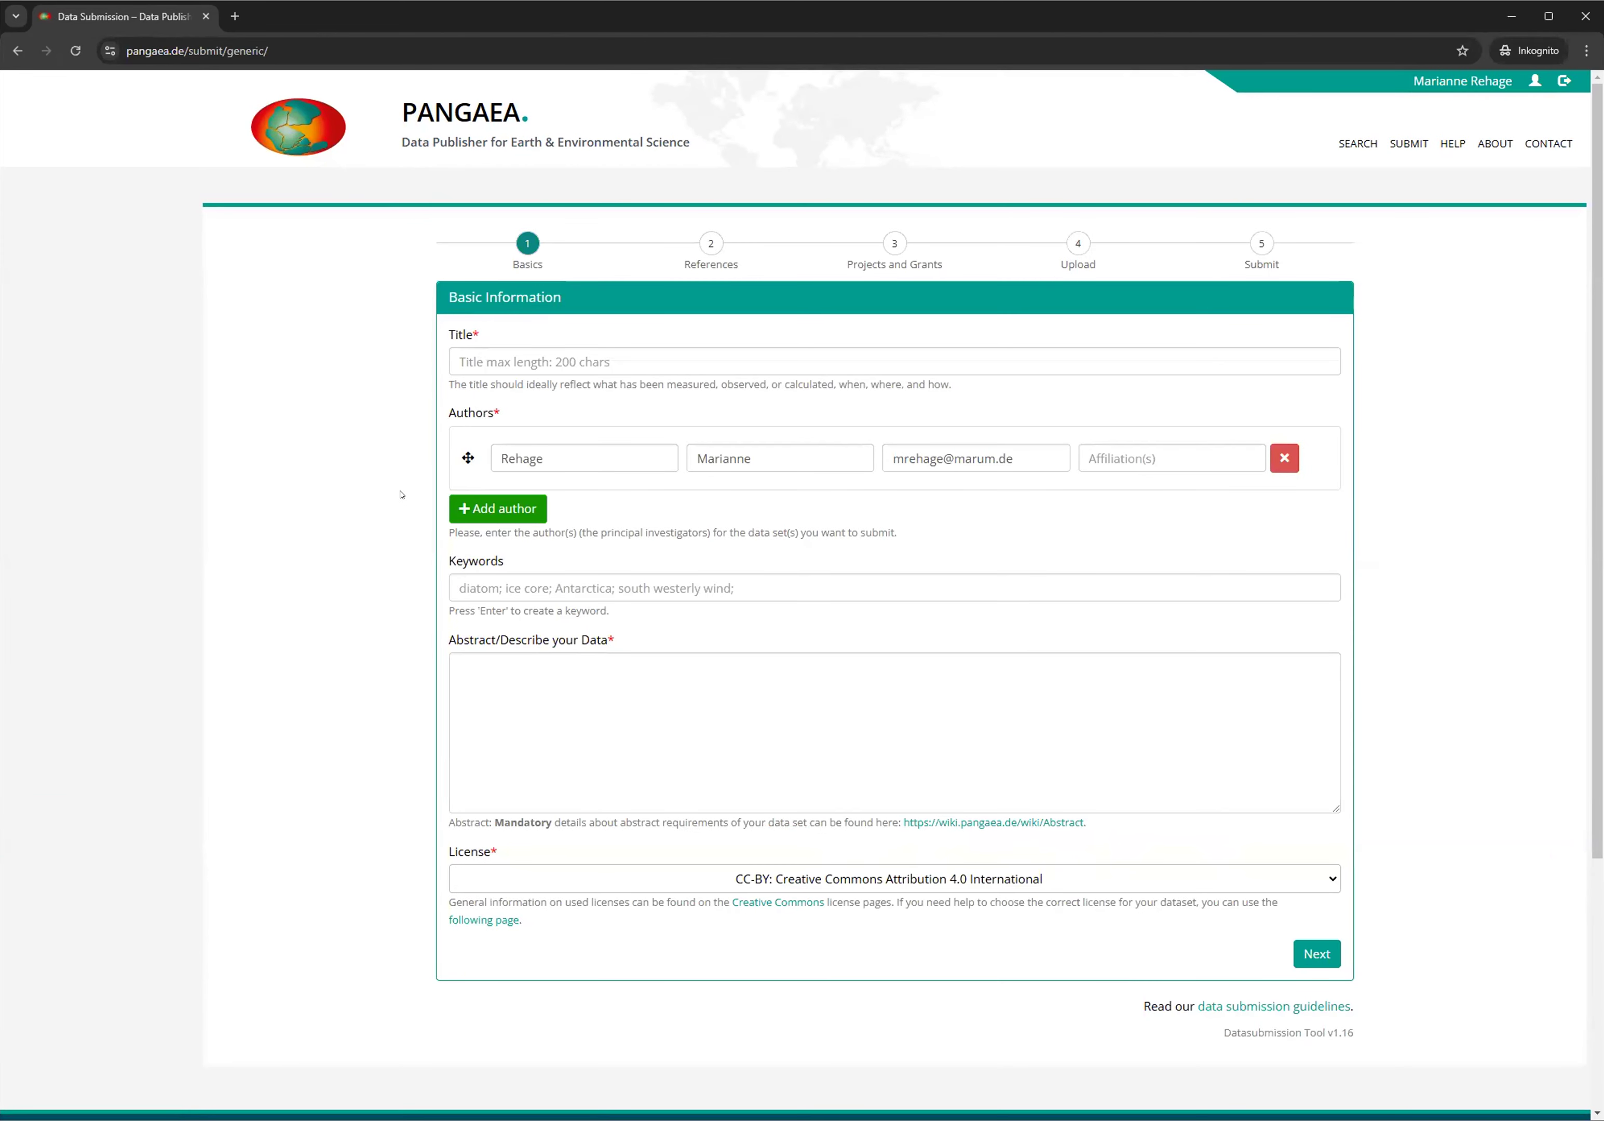
mouse_move(389, 484)
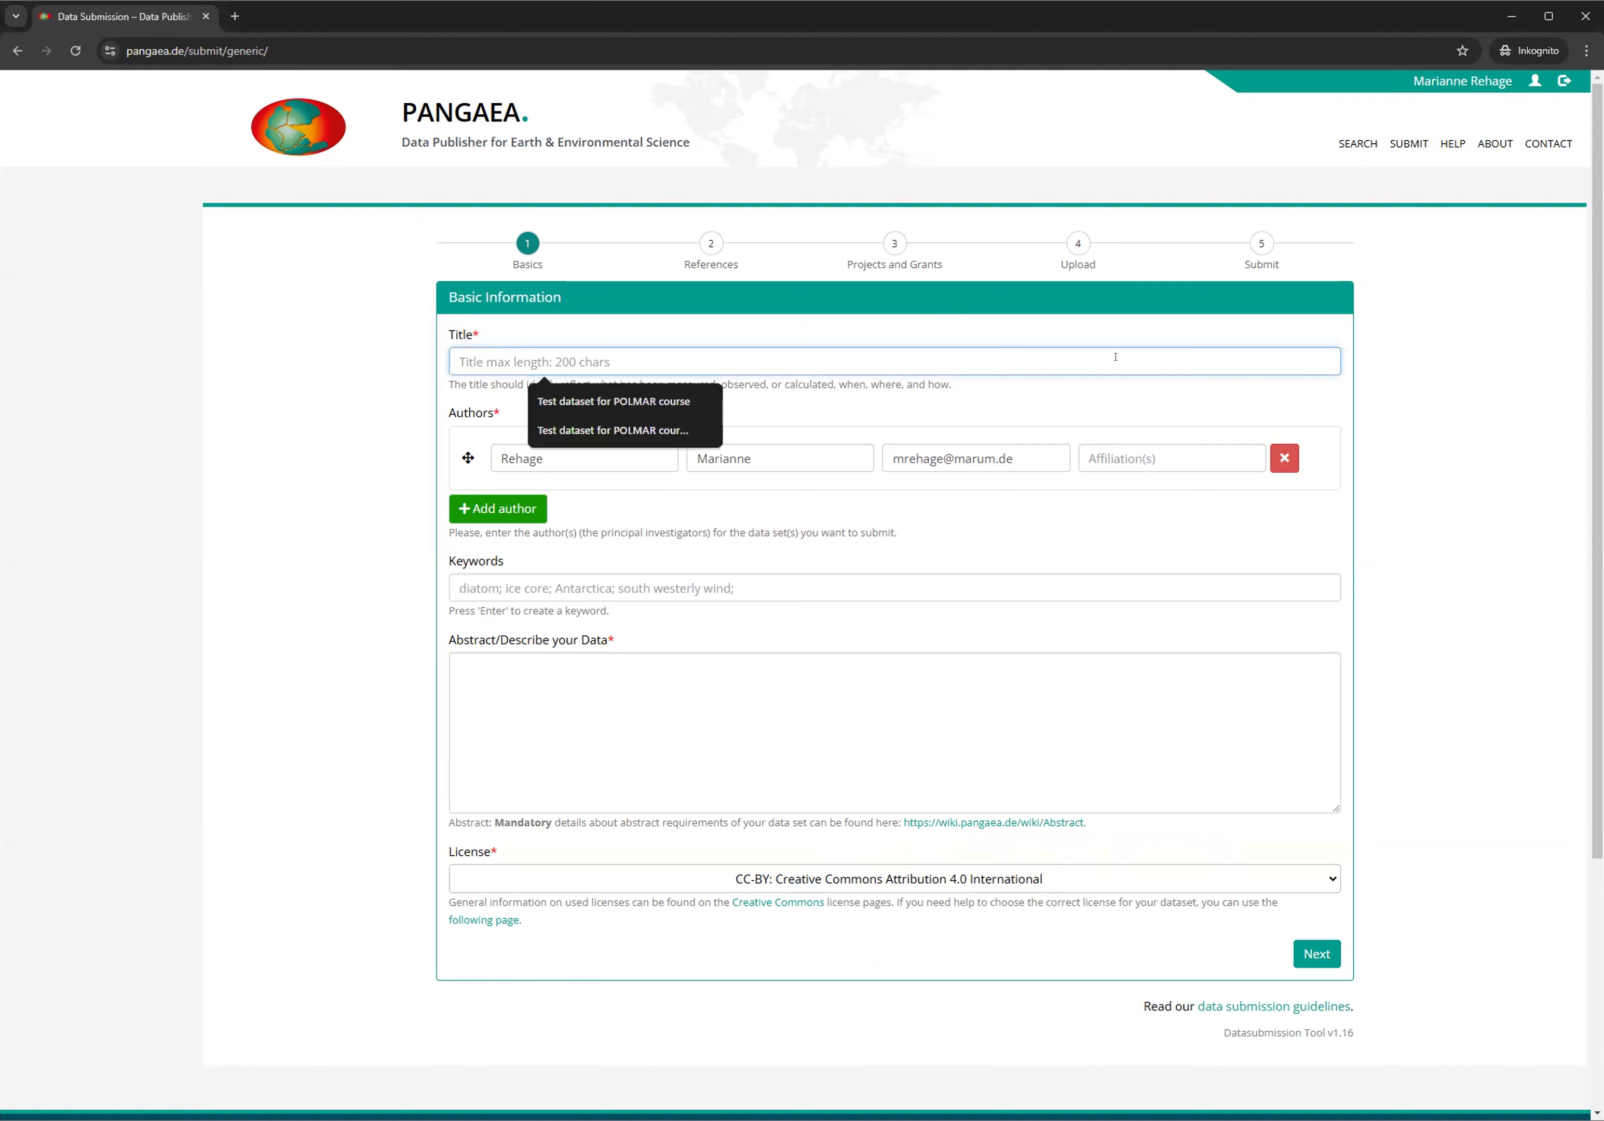
Enter the title "Water temperature and ph measured from 2015 - 2019 in Bremerhaven, Germany"
text(Water temper)
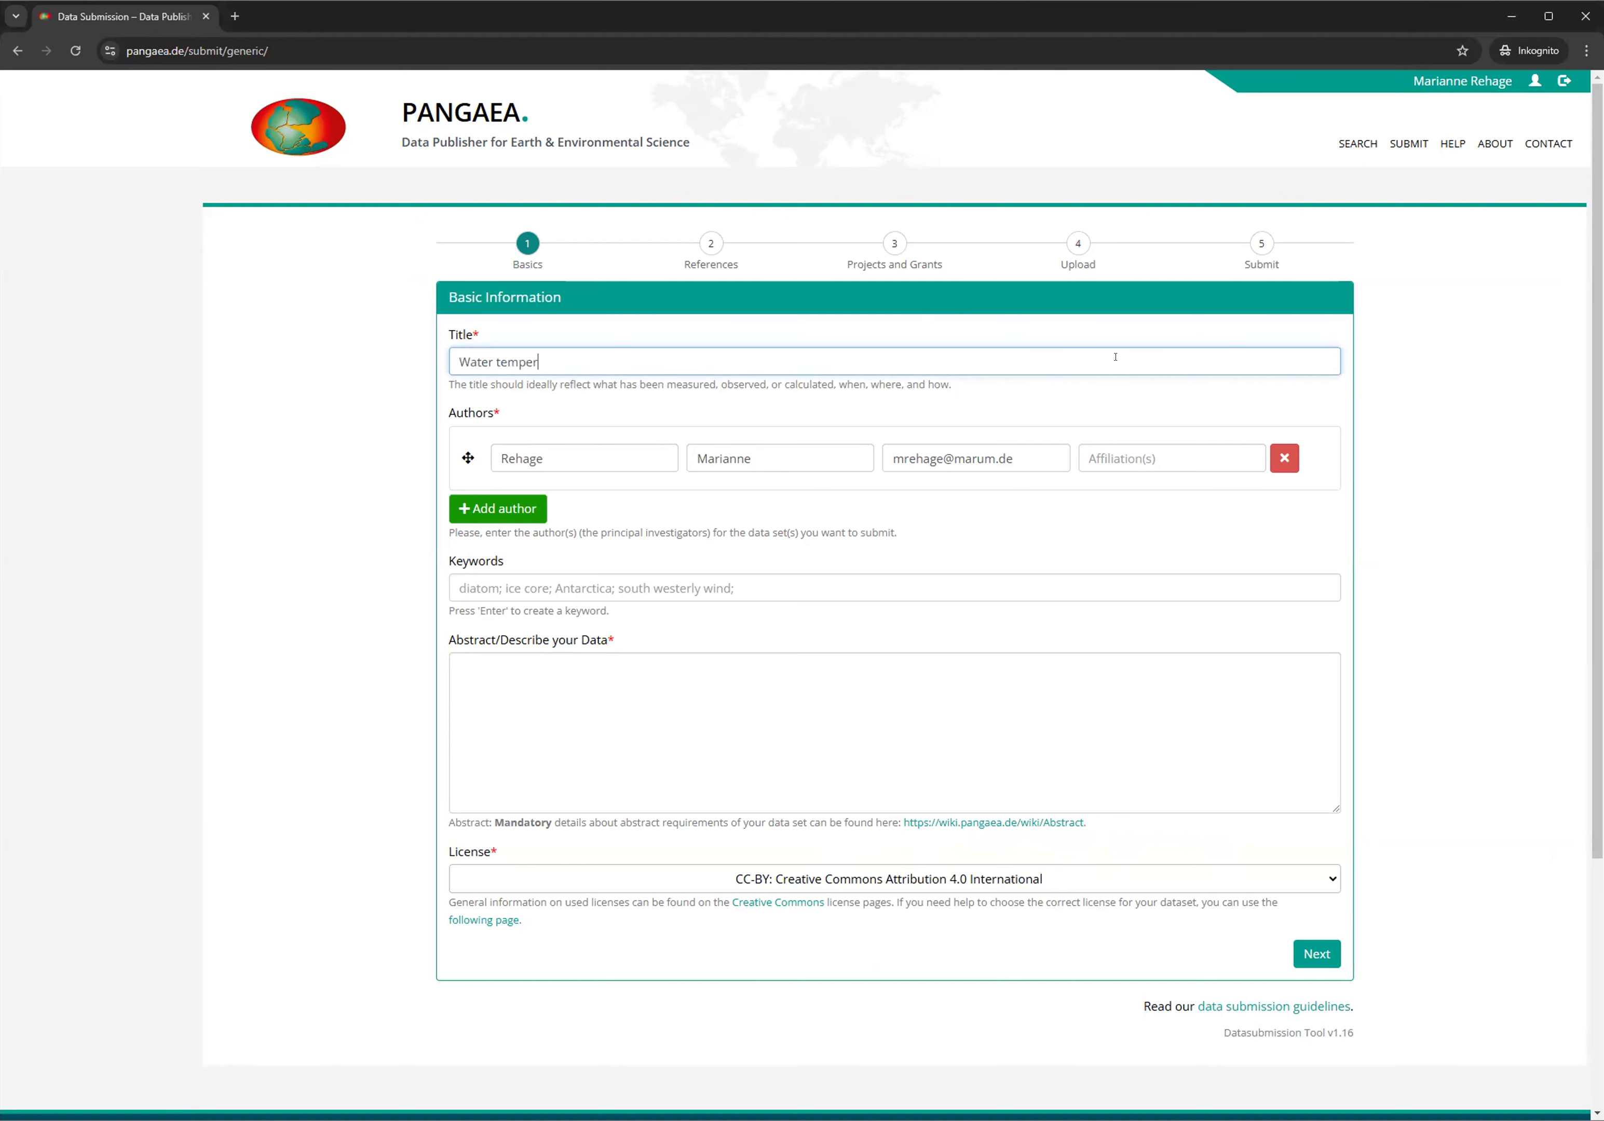
text(ature and)
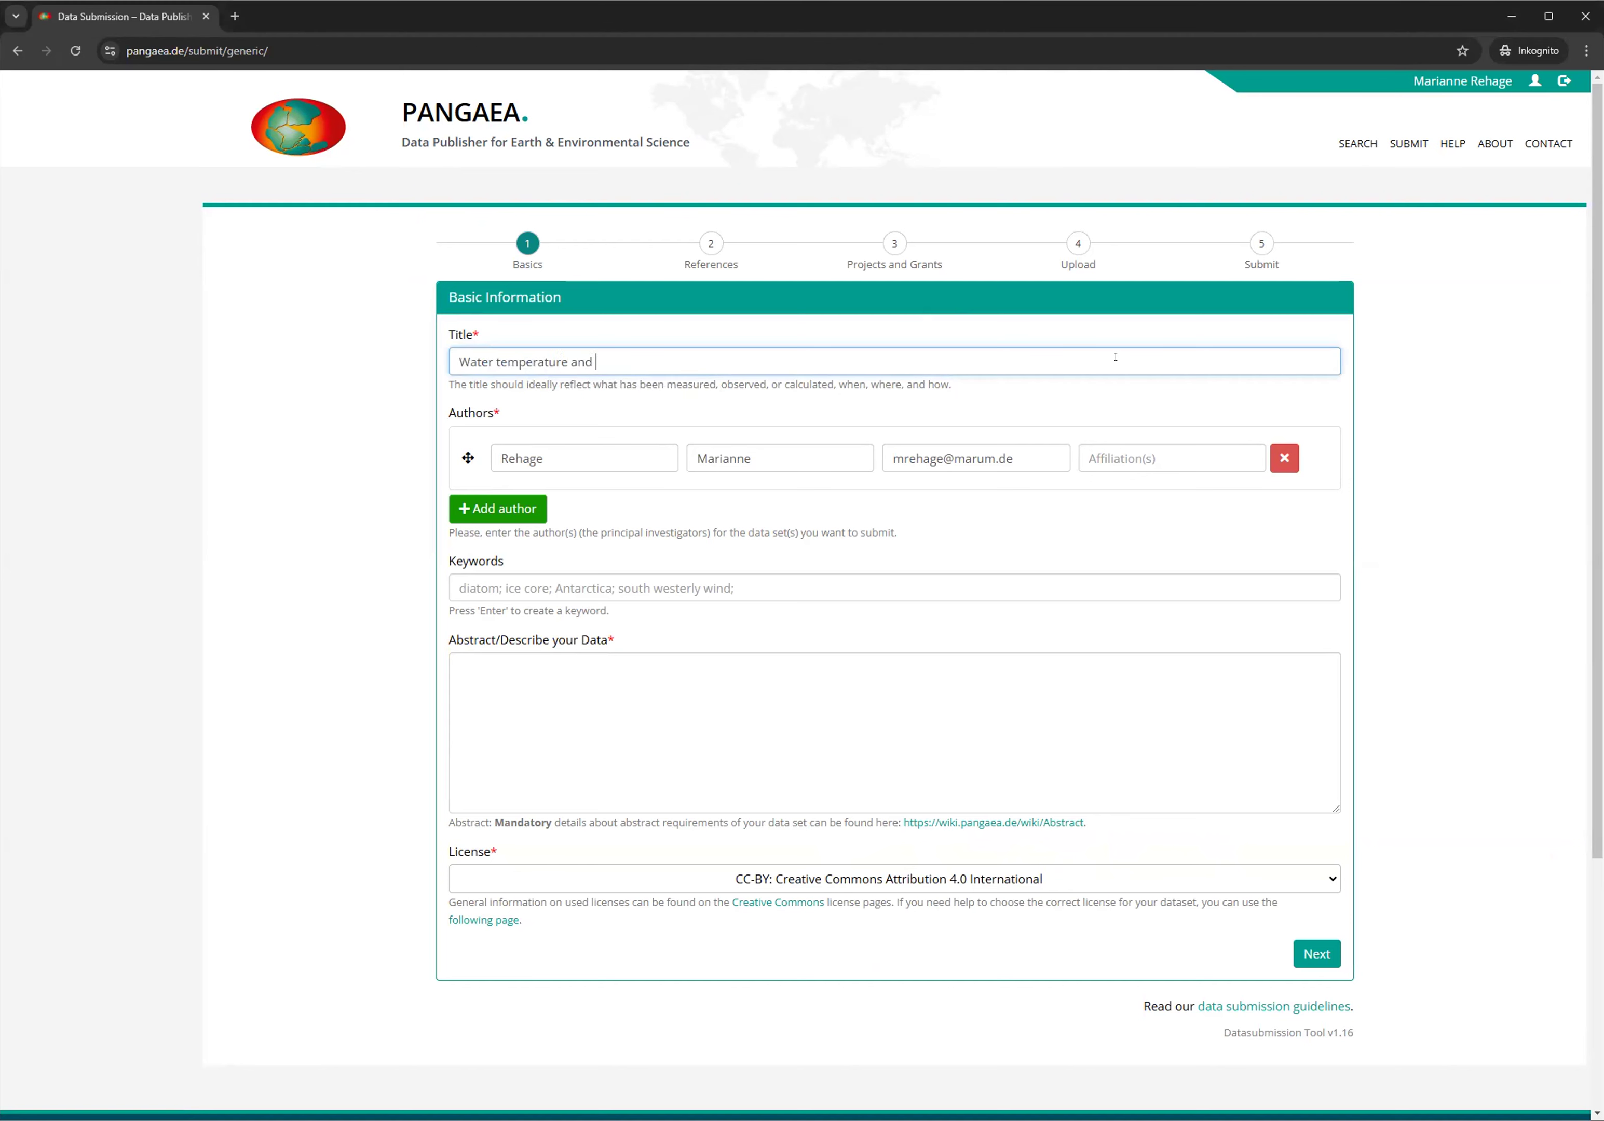
text(ph)
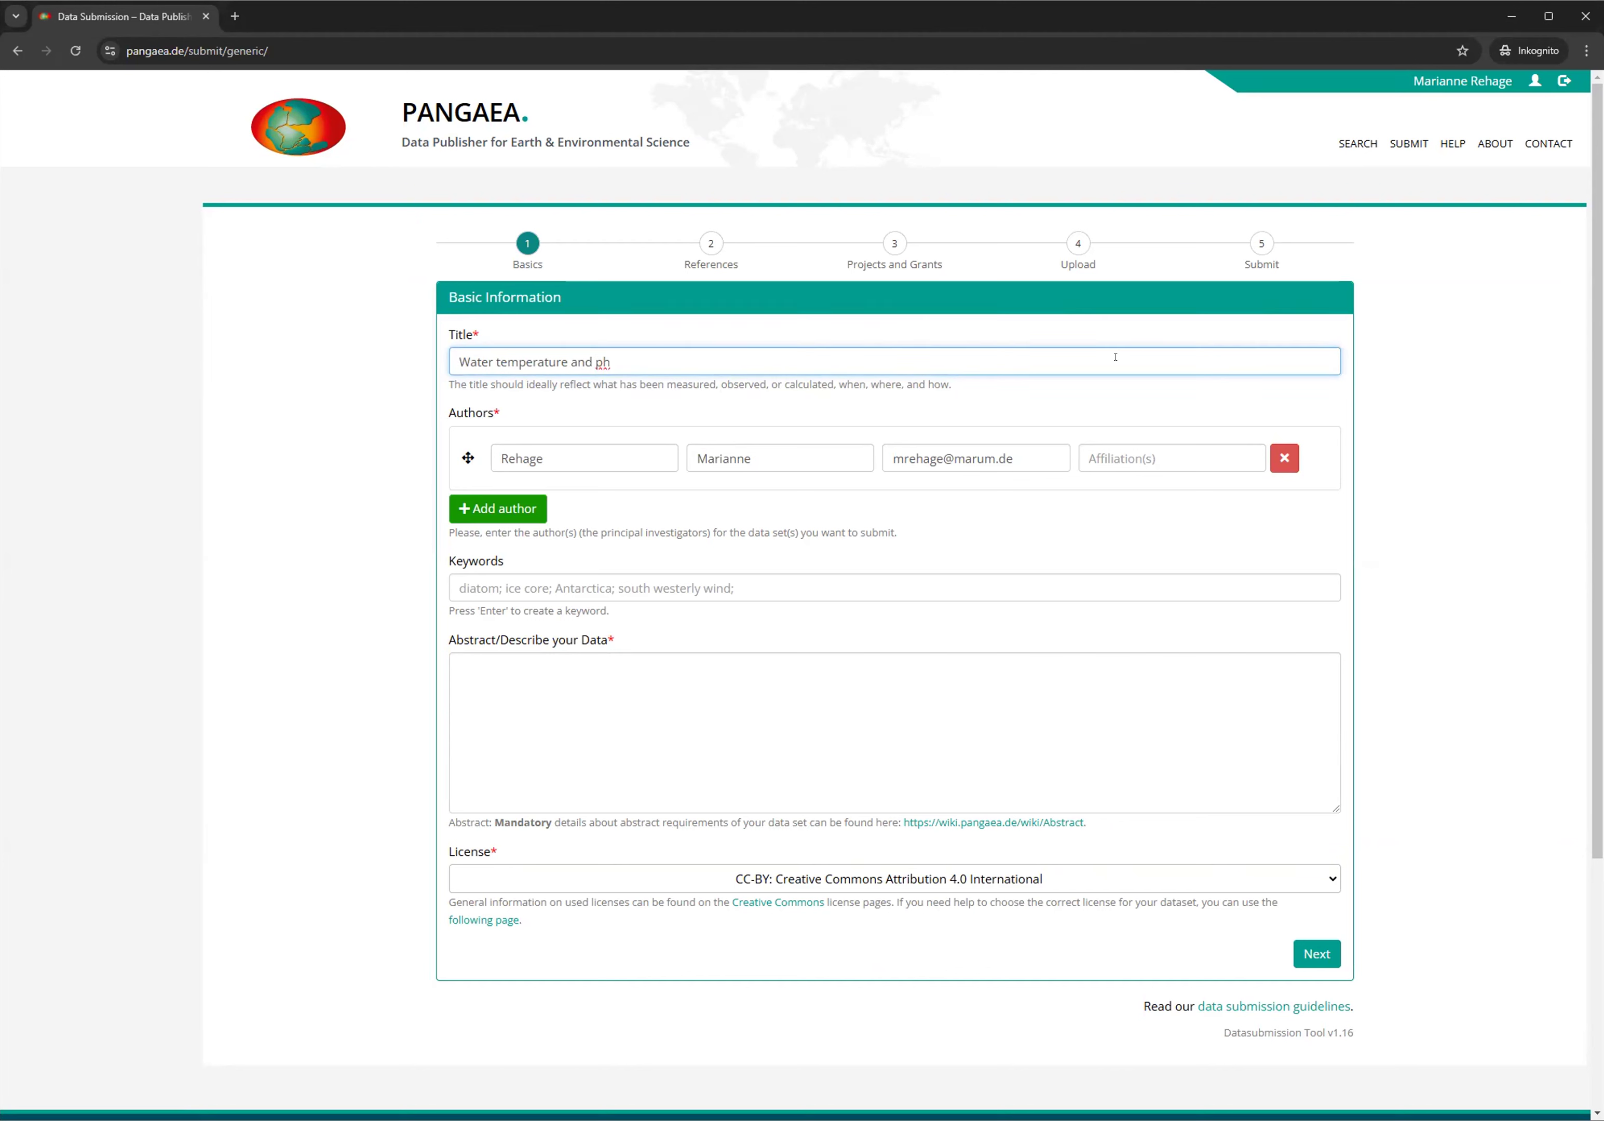
text(measured)
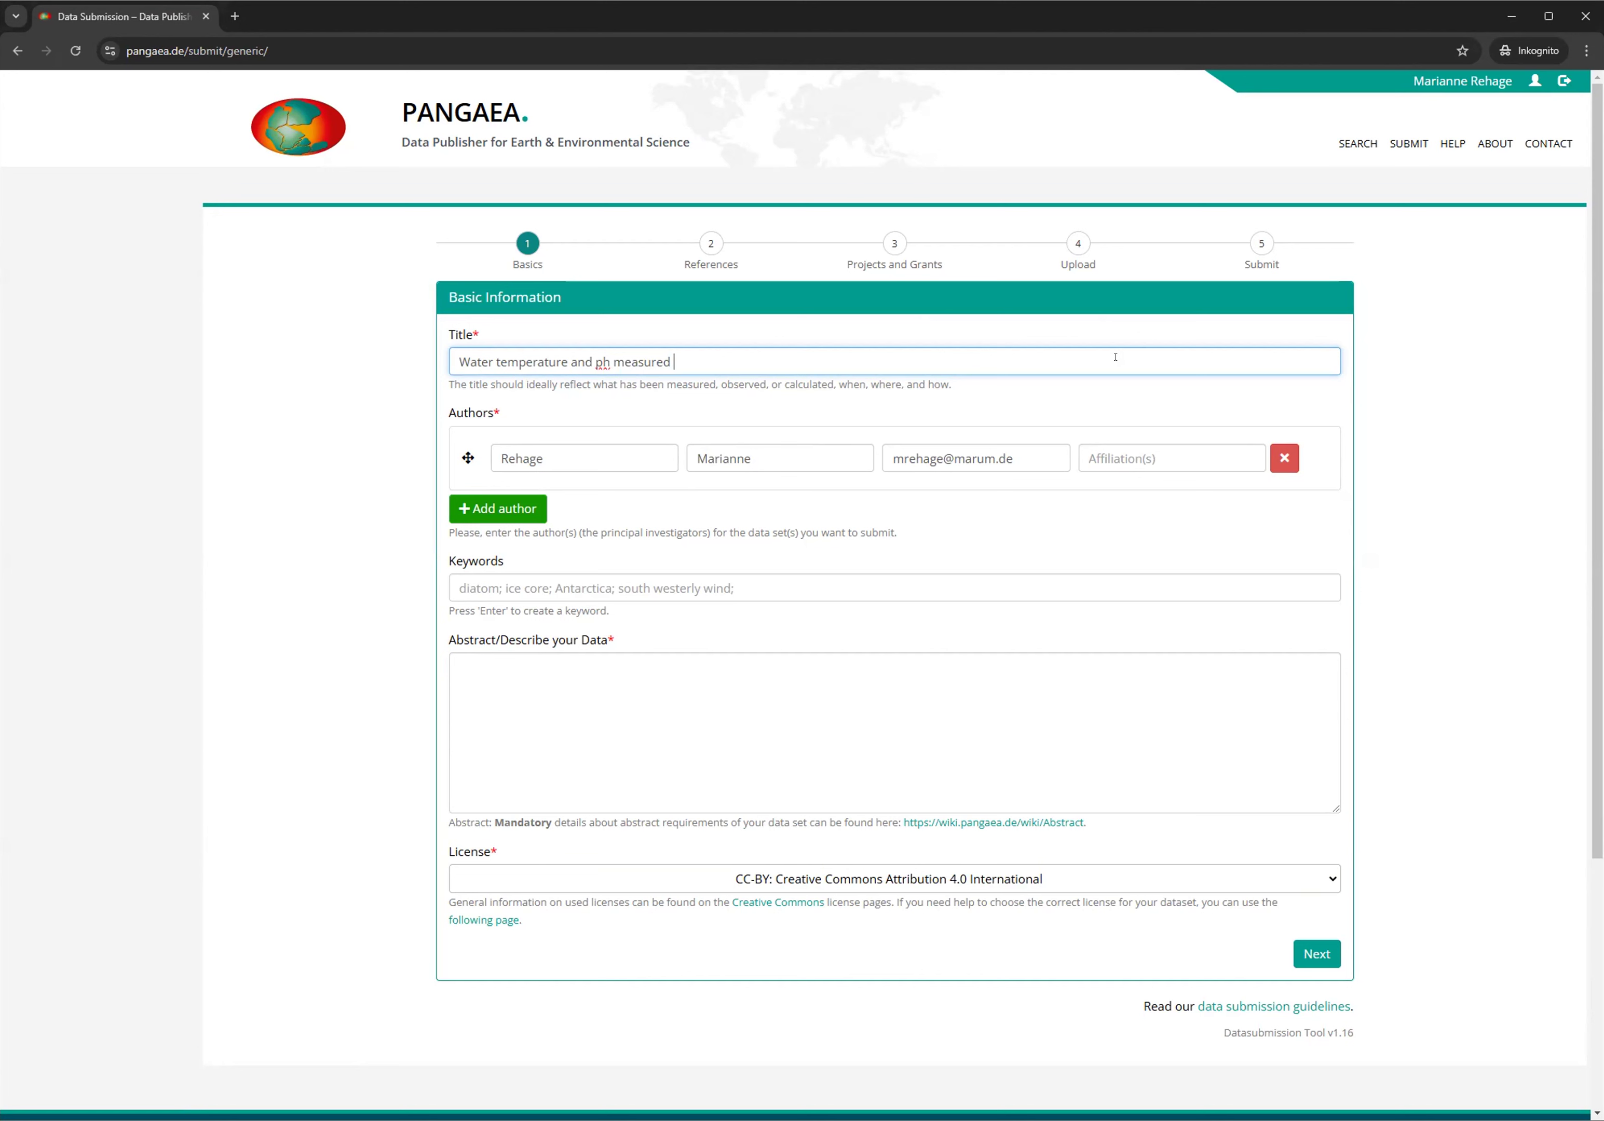
text(f)
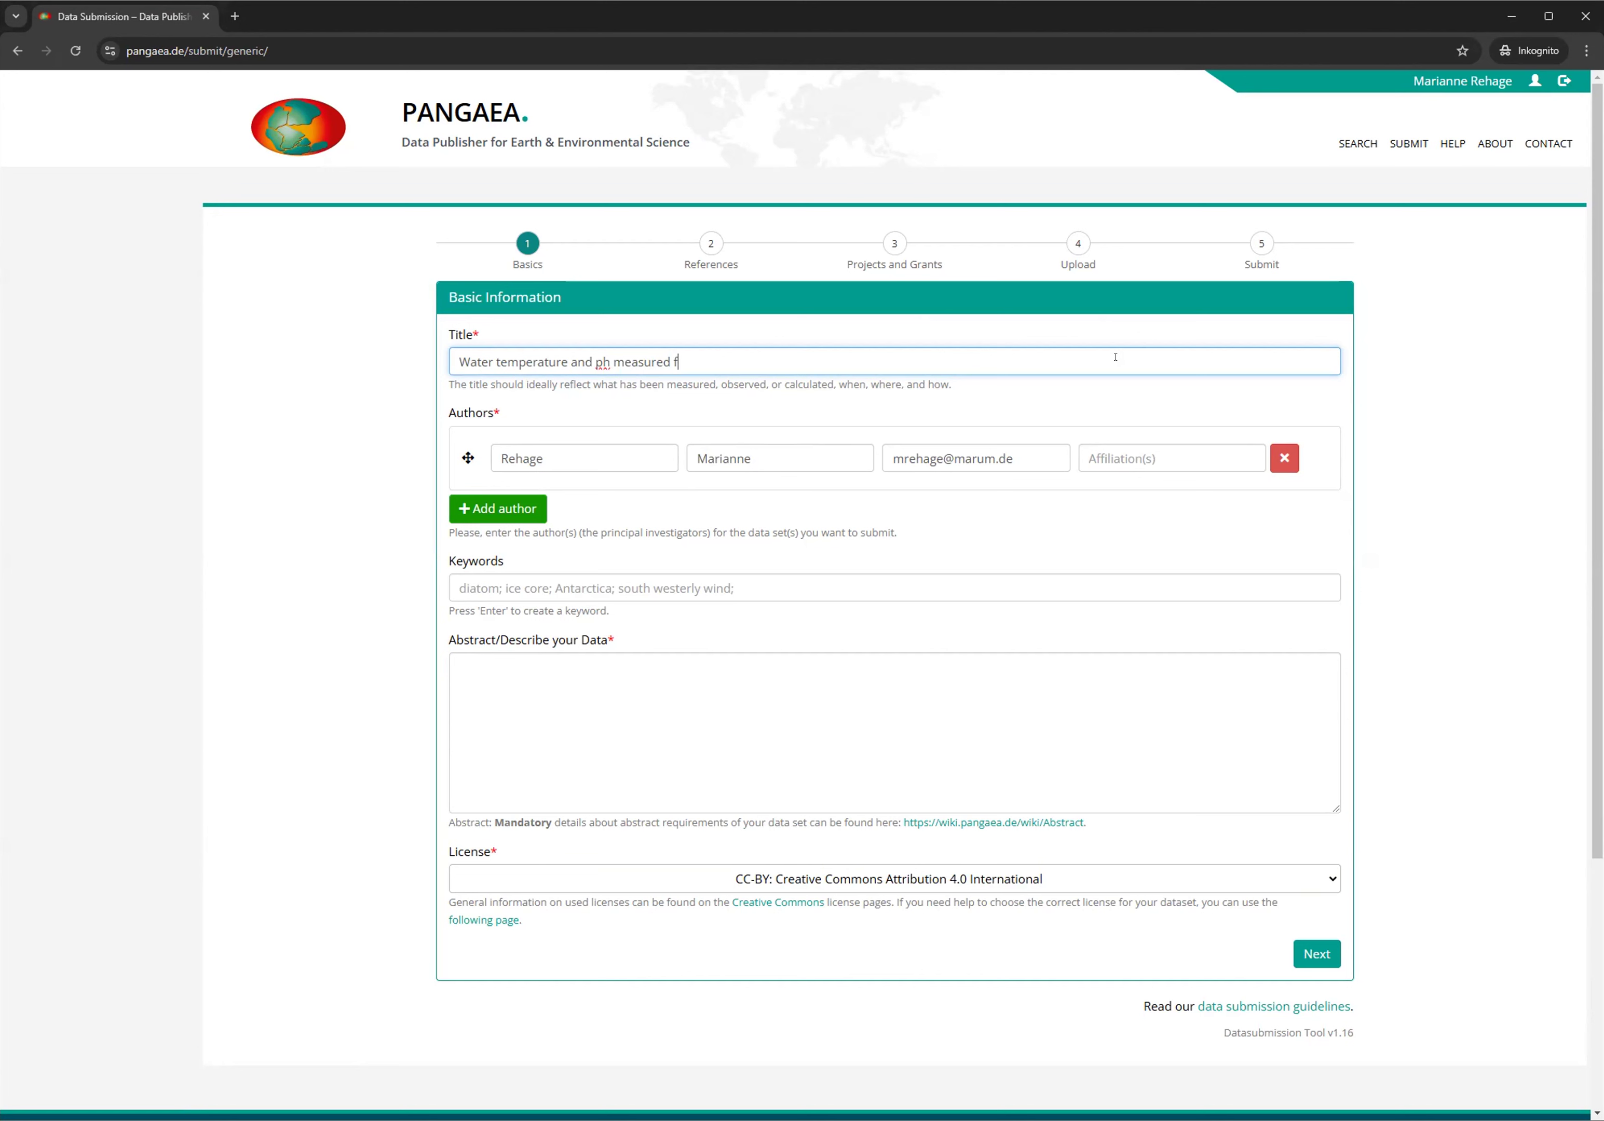
text(rom)
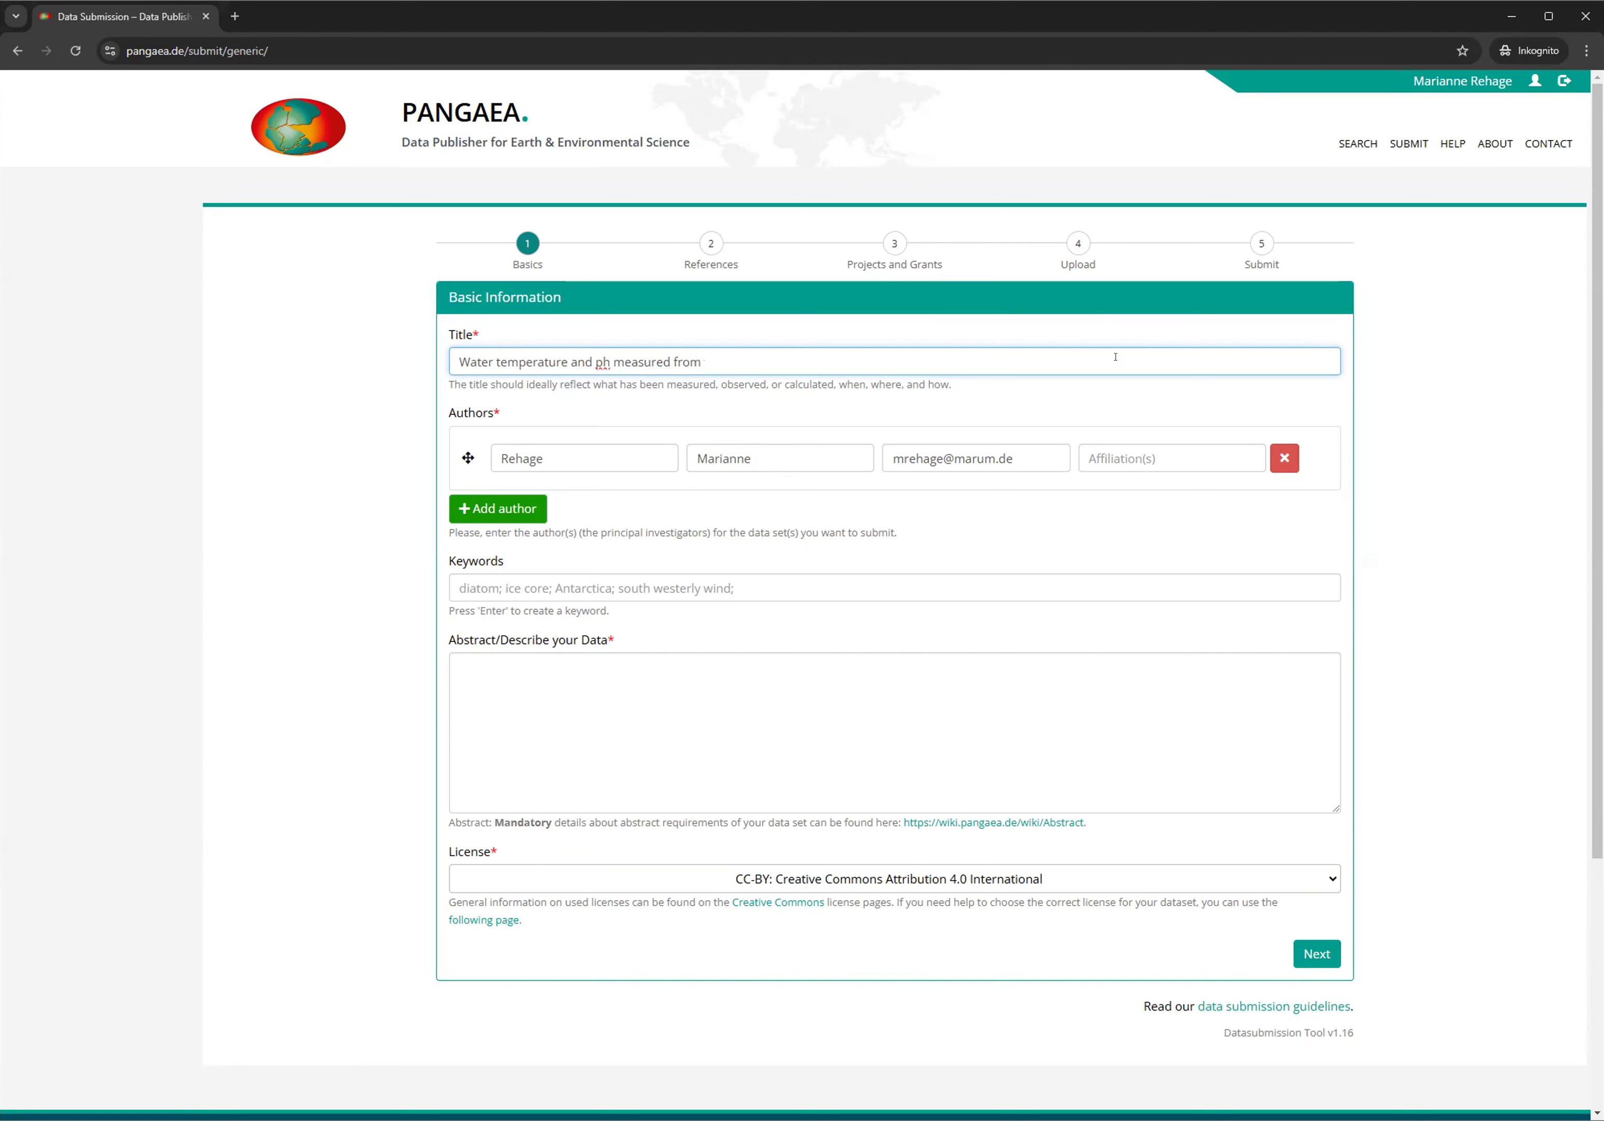
text(2015 - 20)
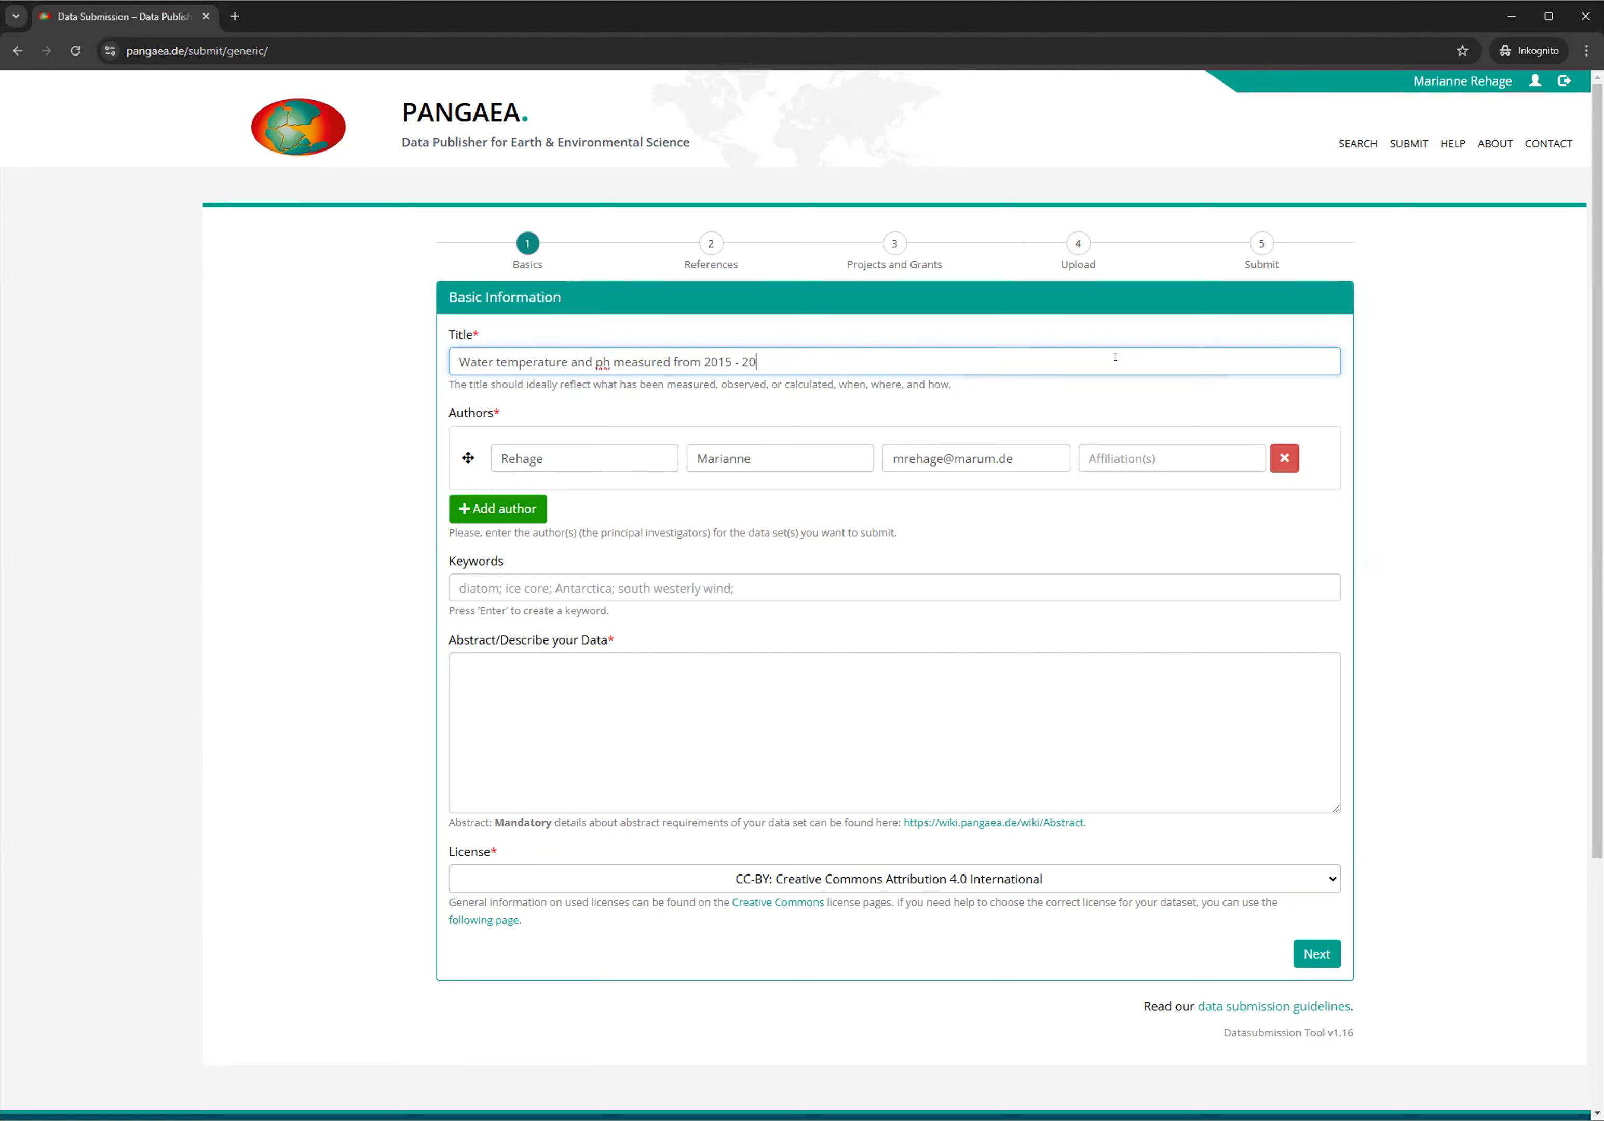
text(19)
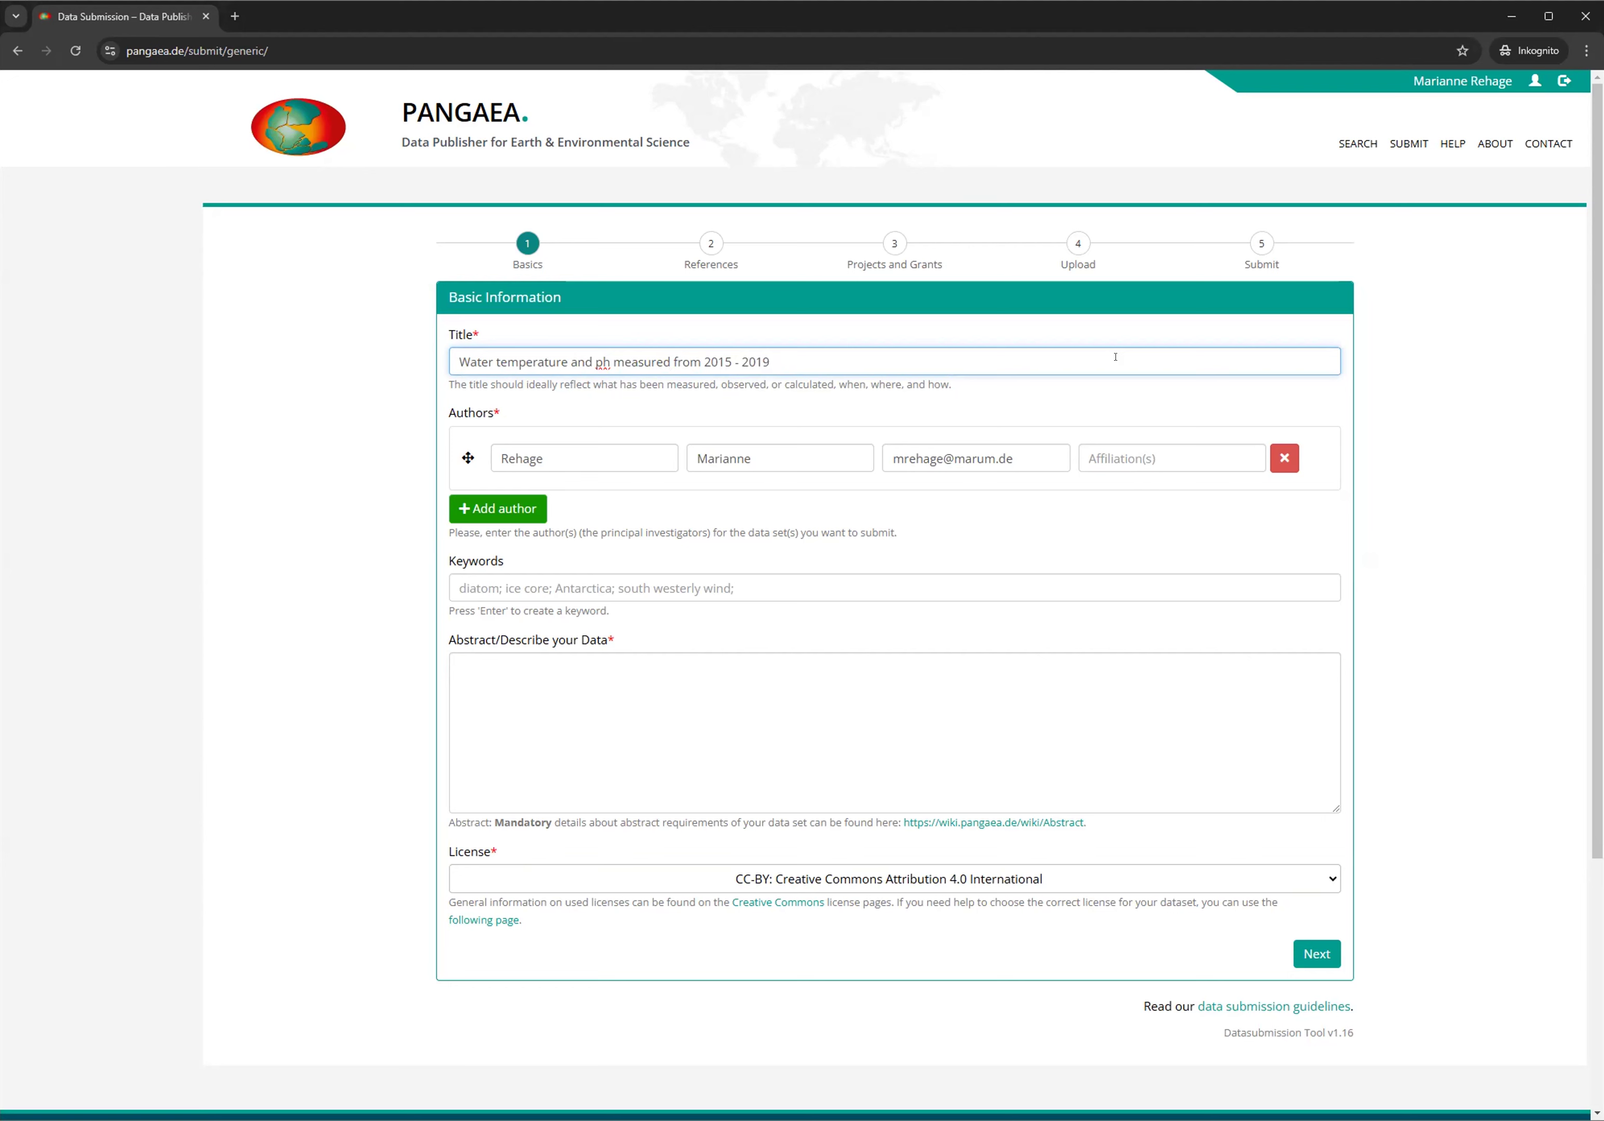
text(in B)
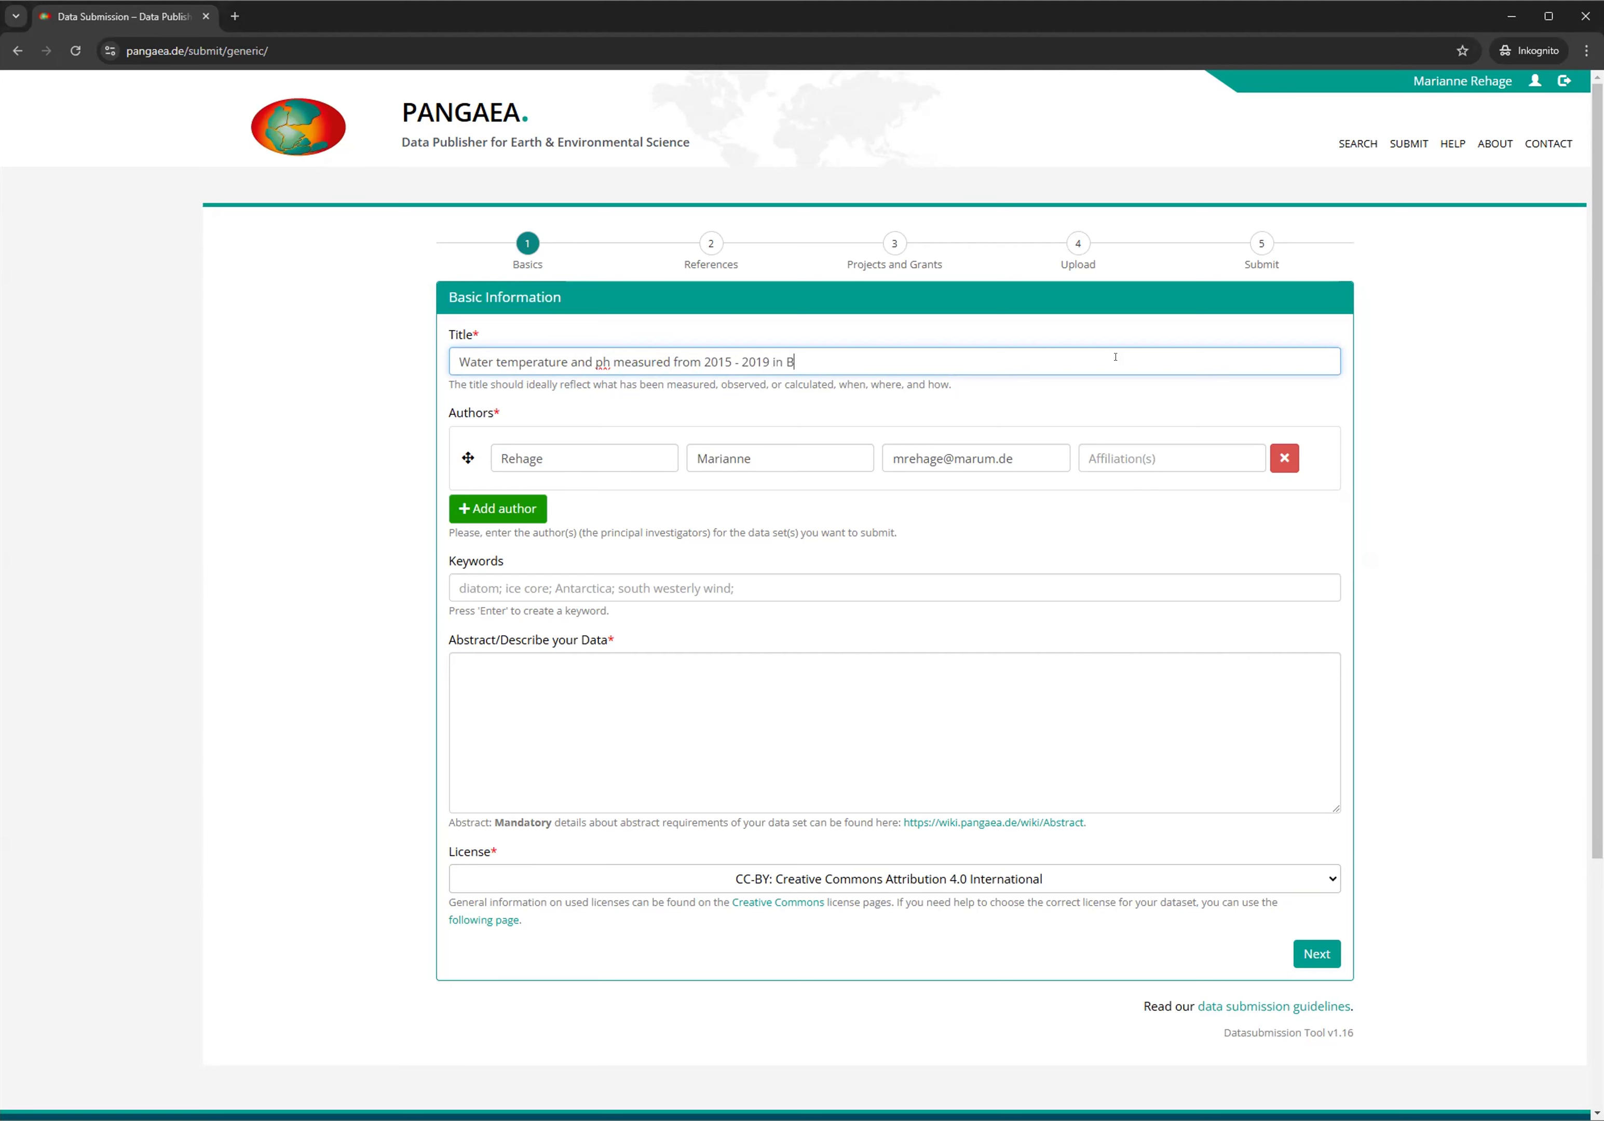
text(remerhaven)
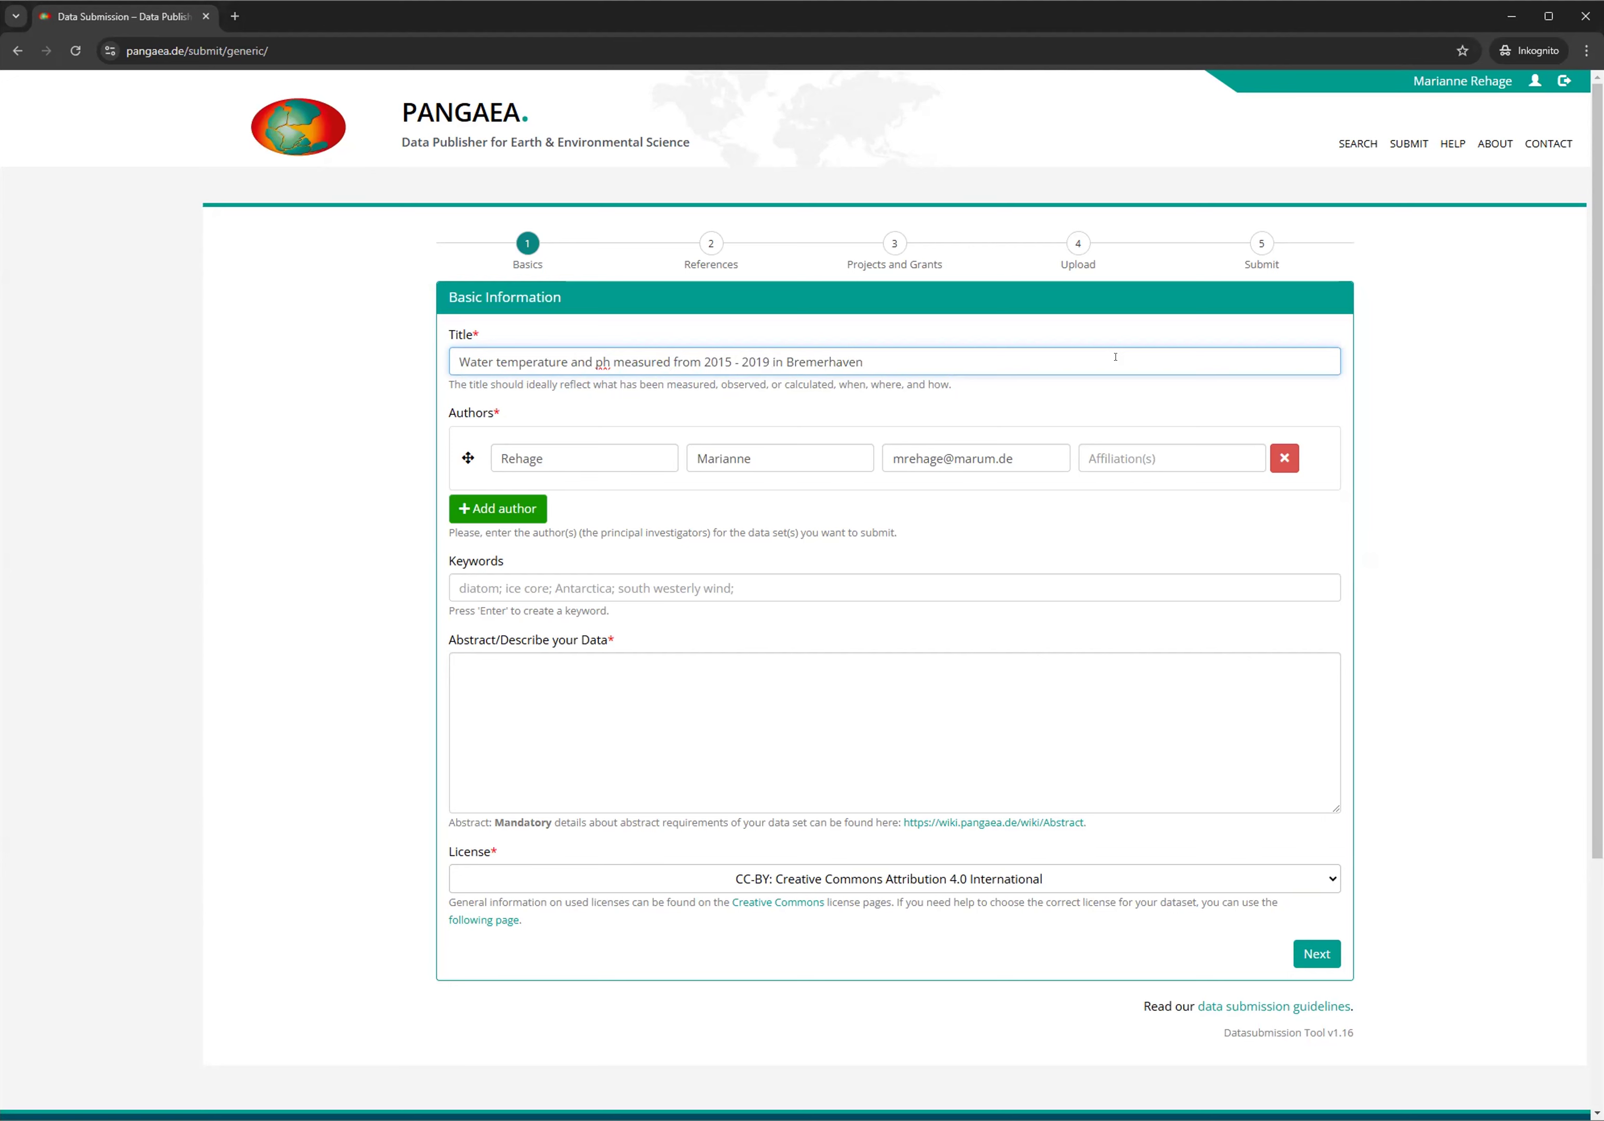
text(, Ge)
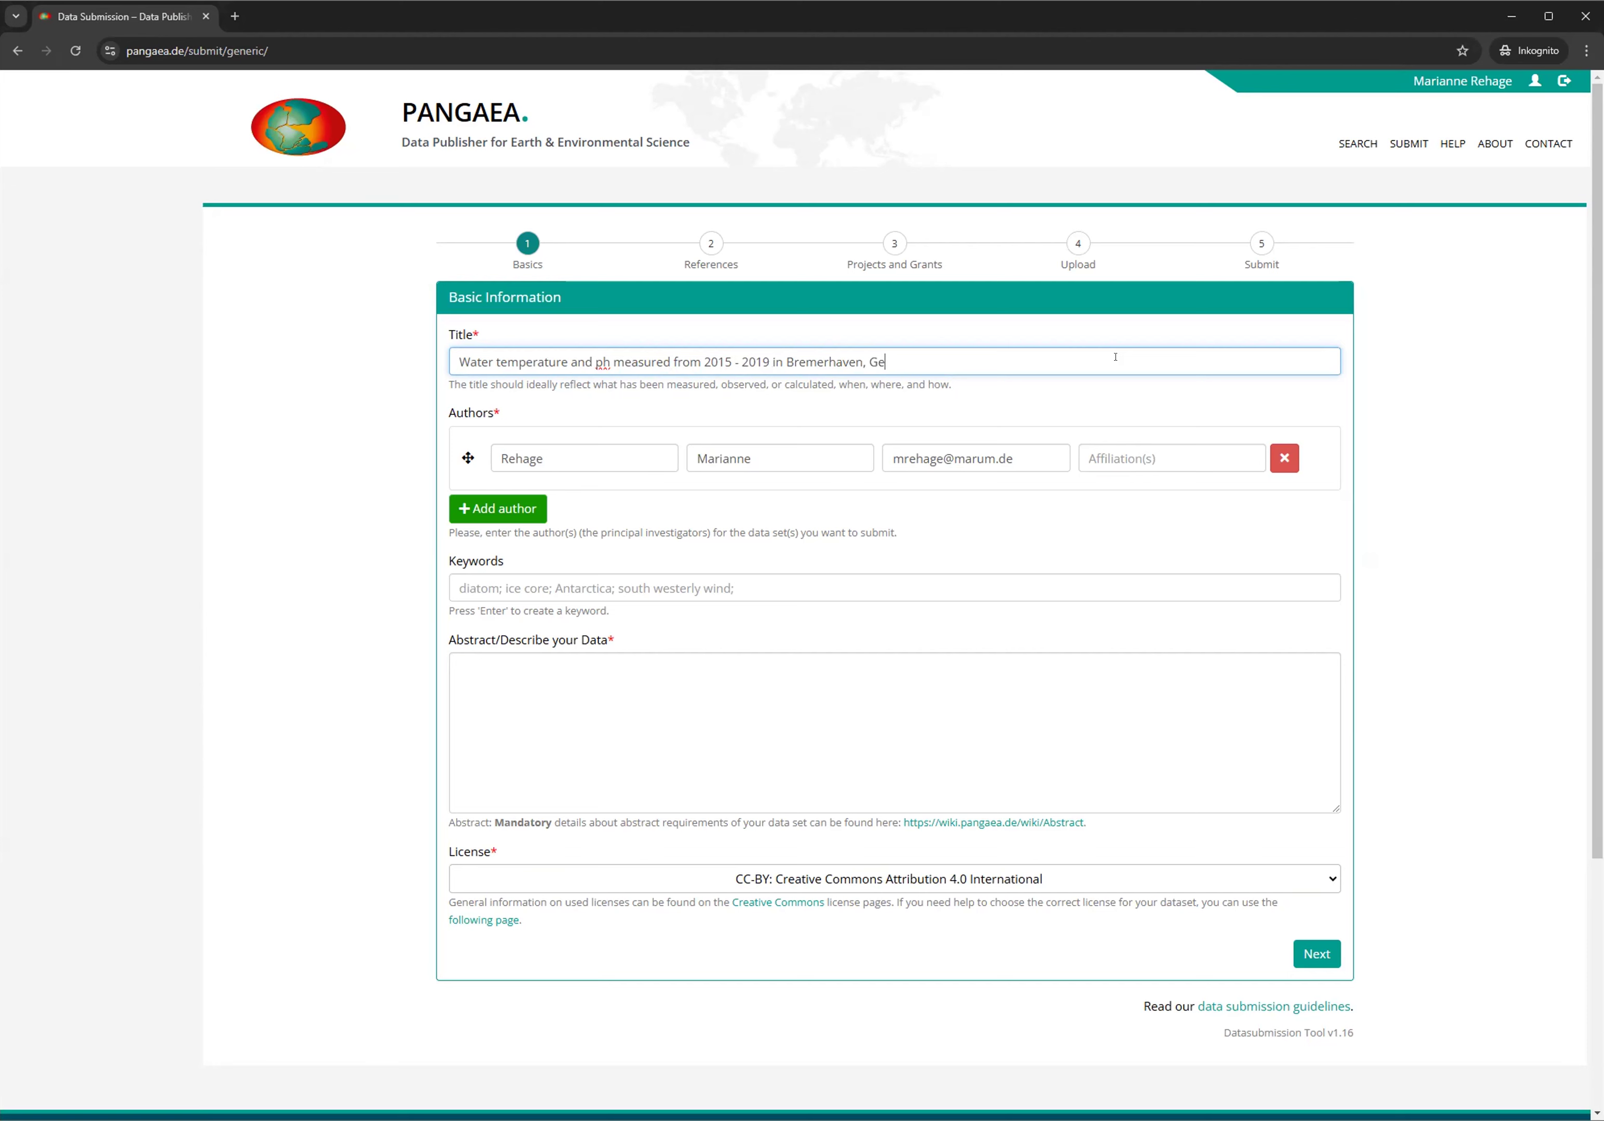
text(rmany)
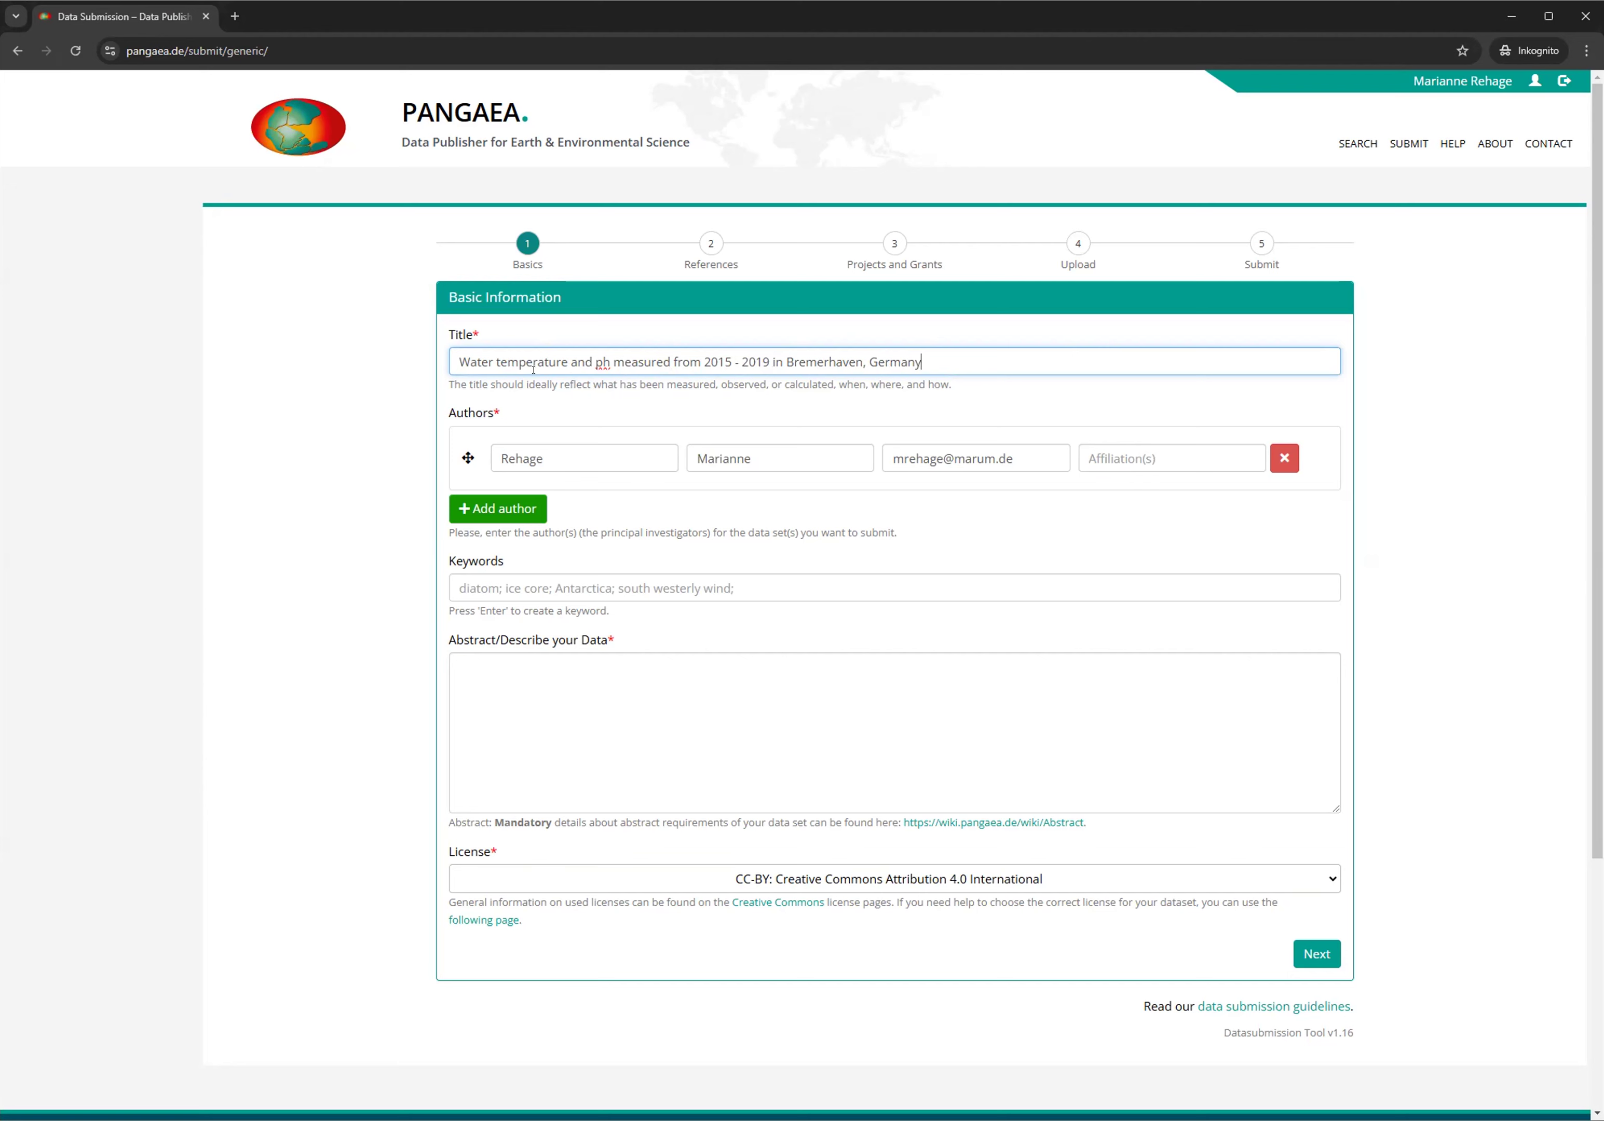
mouse_move(584, 393)
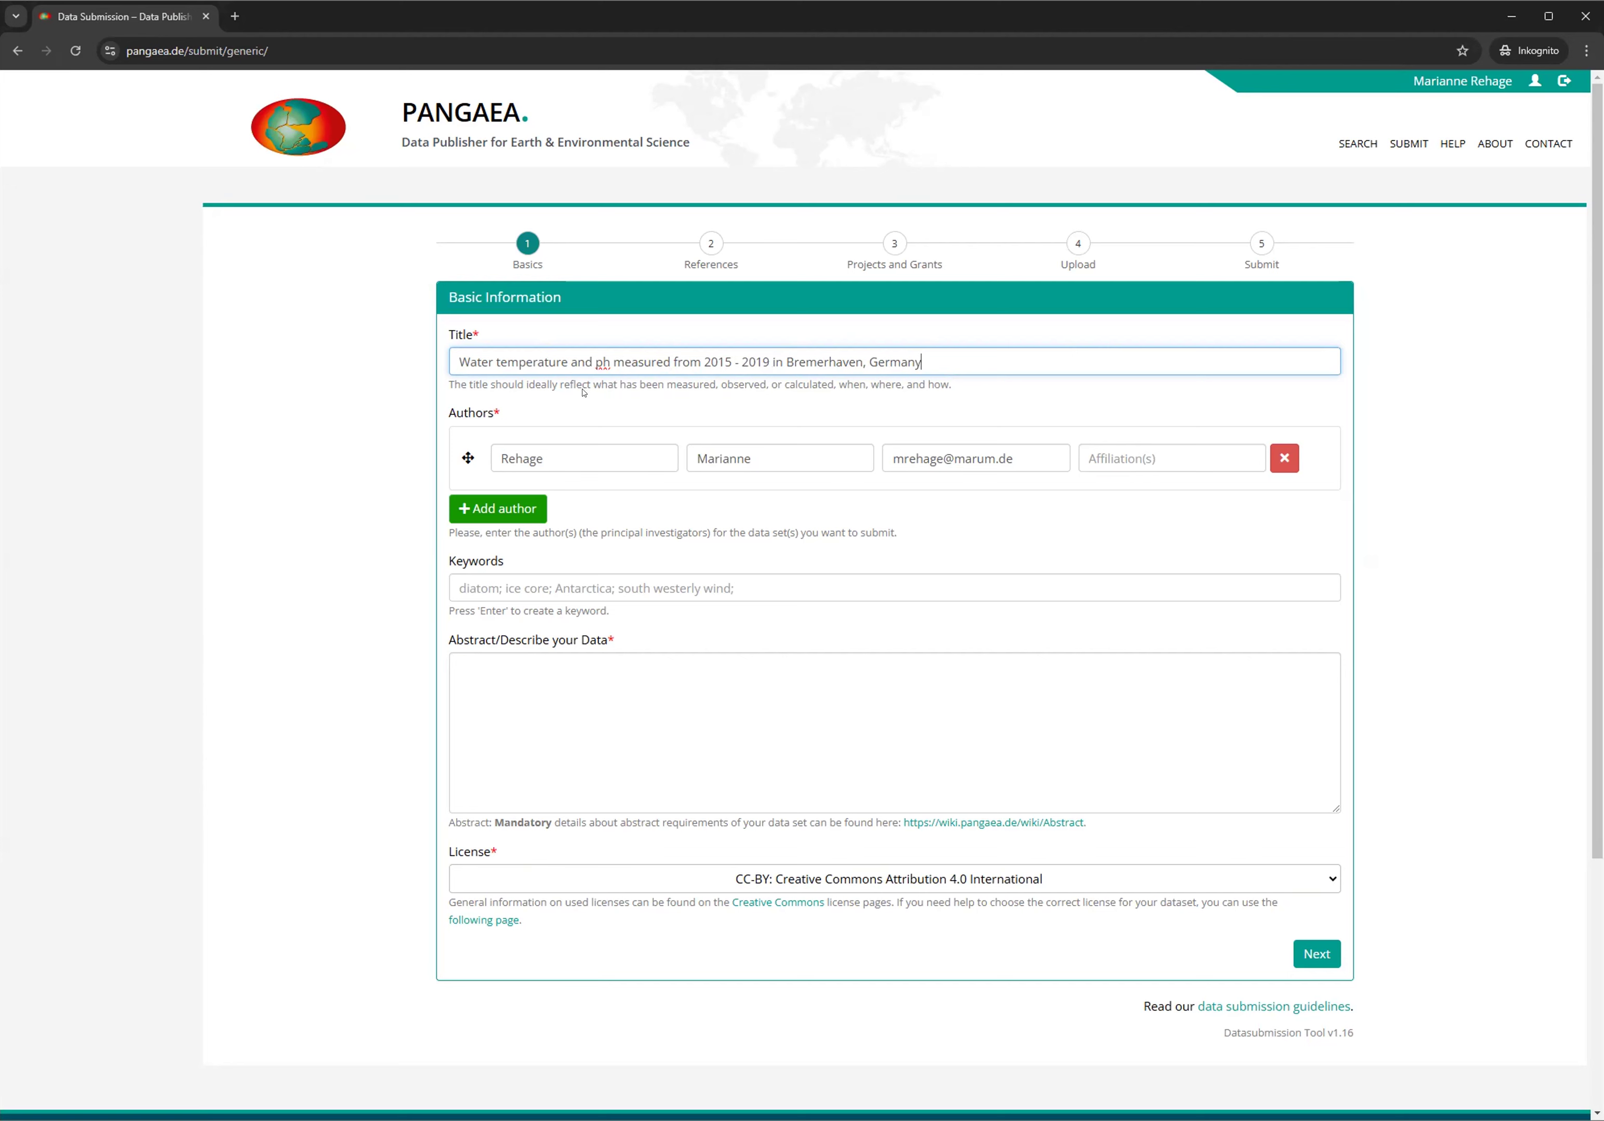
mouse_move(636, 390)
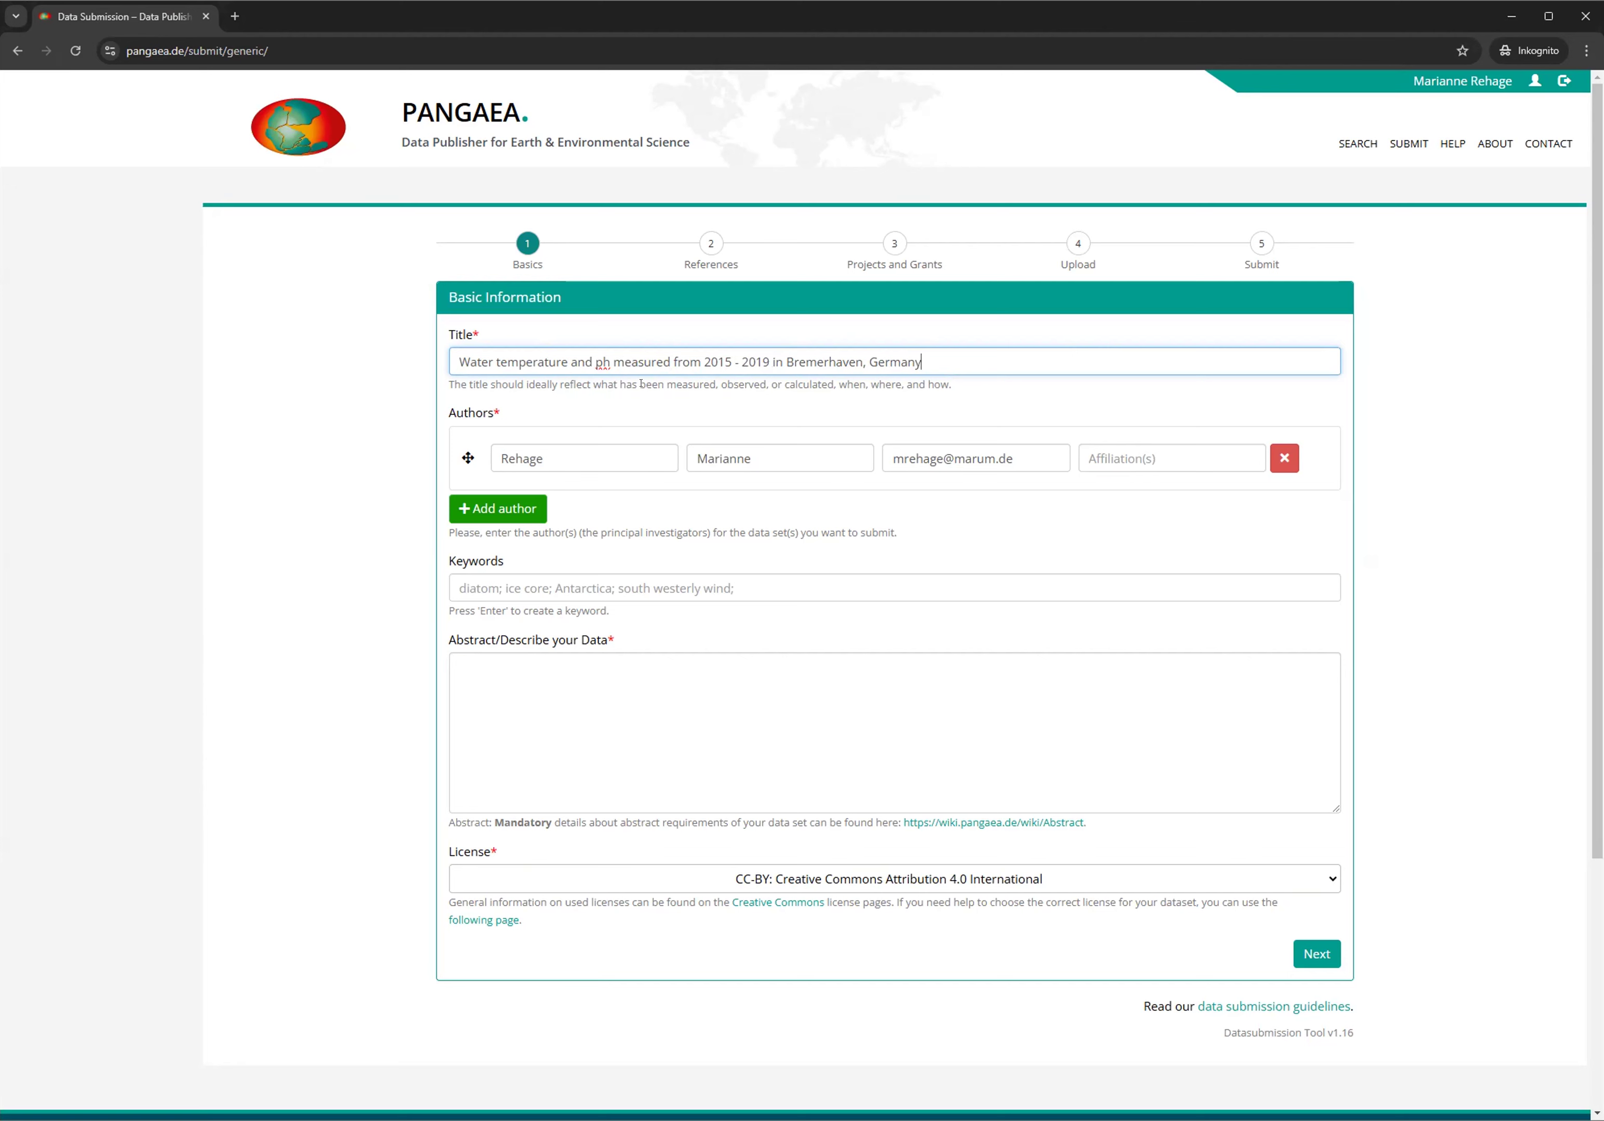
double_click(491, 362)
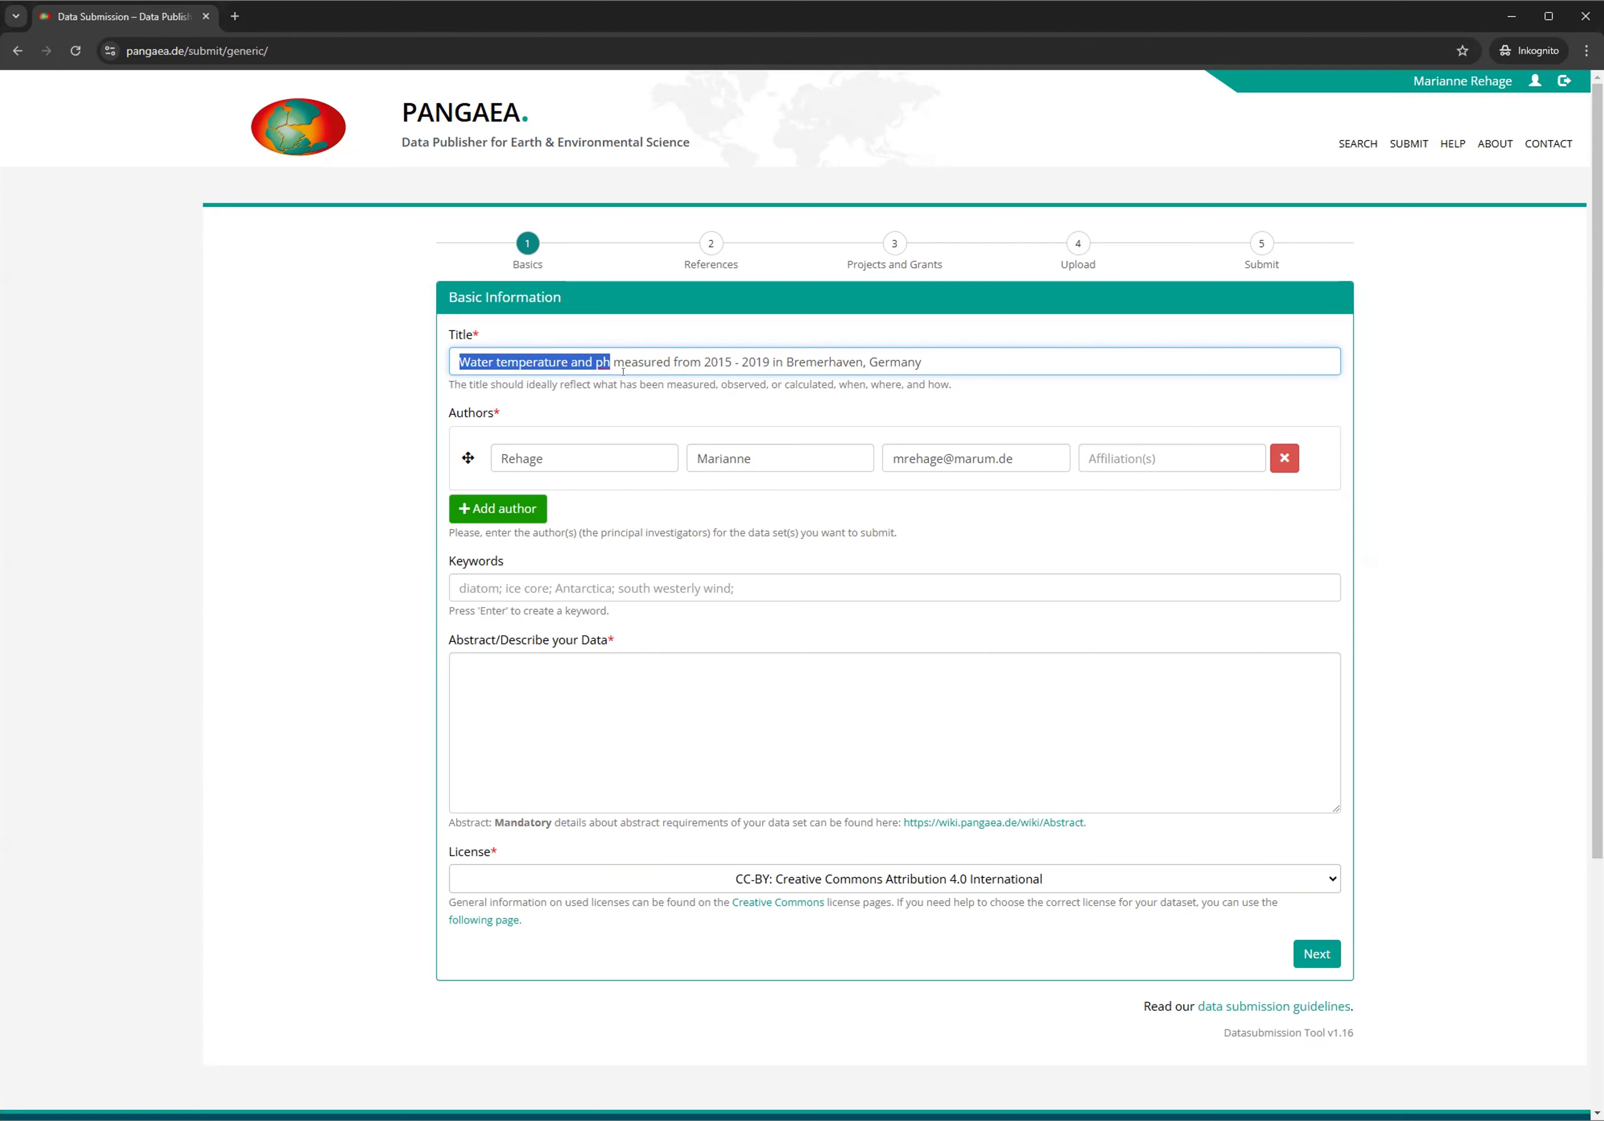
mouse_move(745, 342)
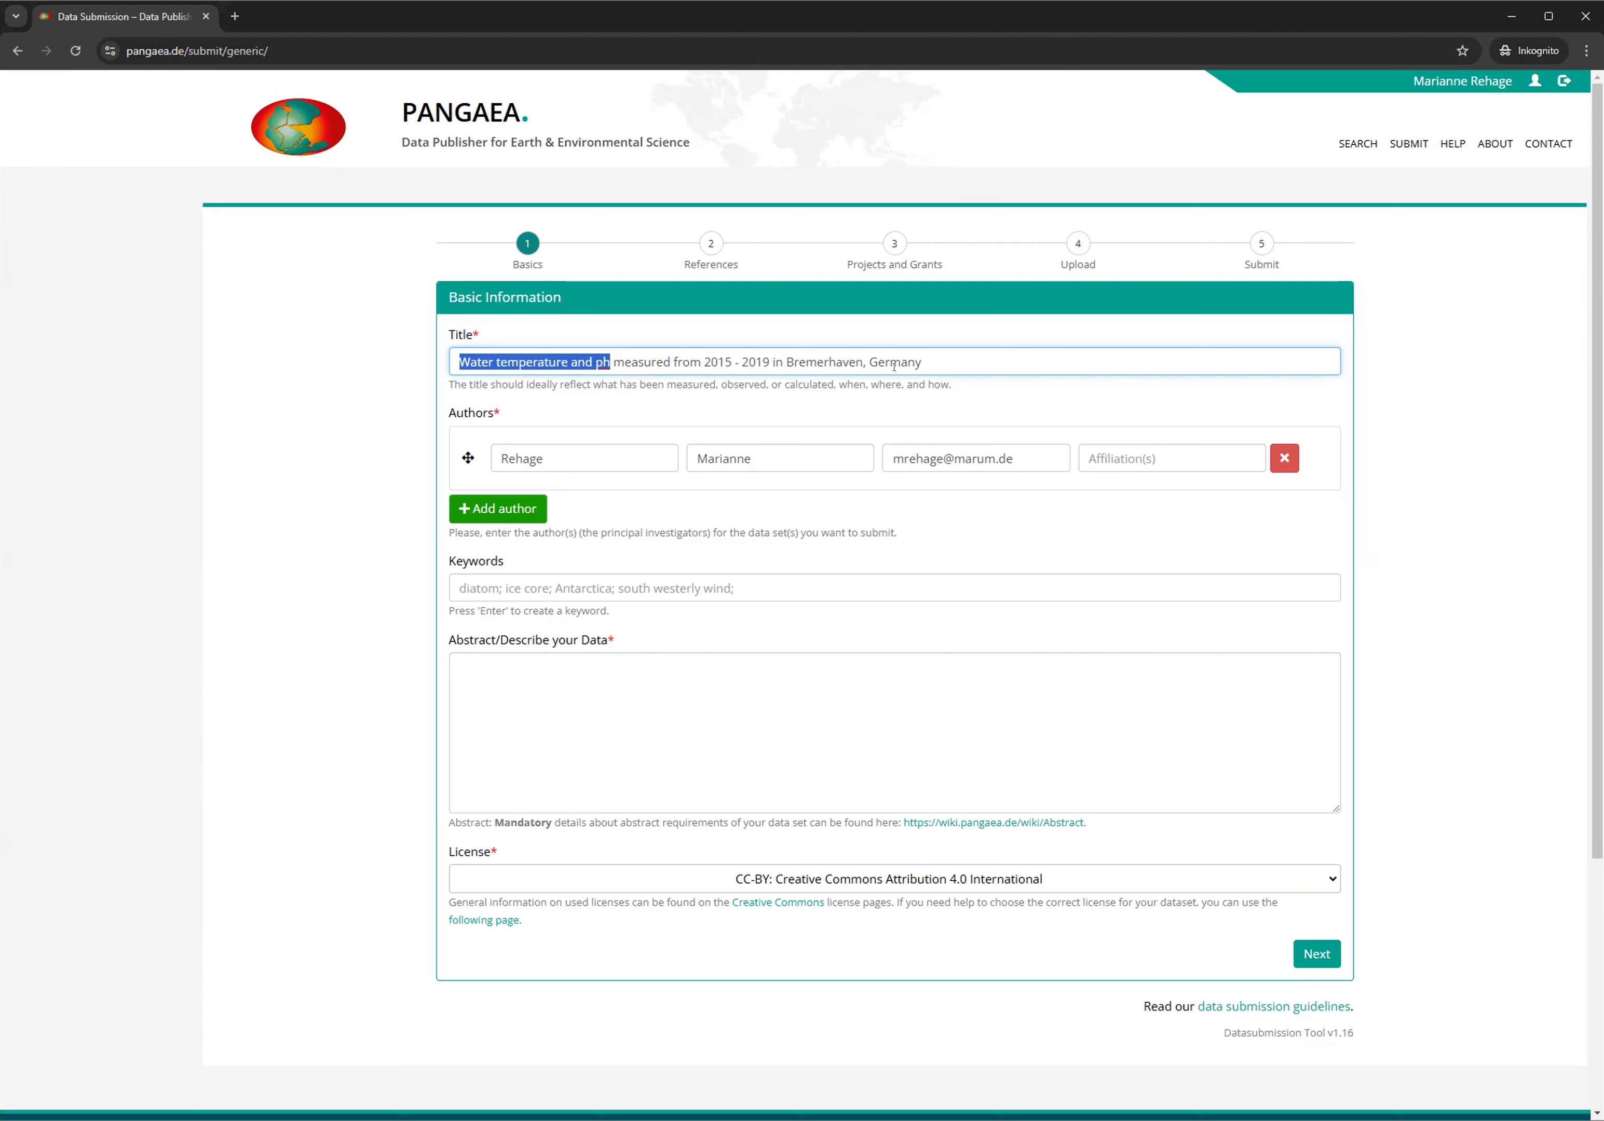
mouse_move(923, 355)
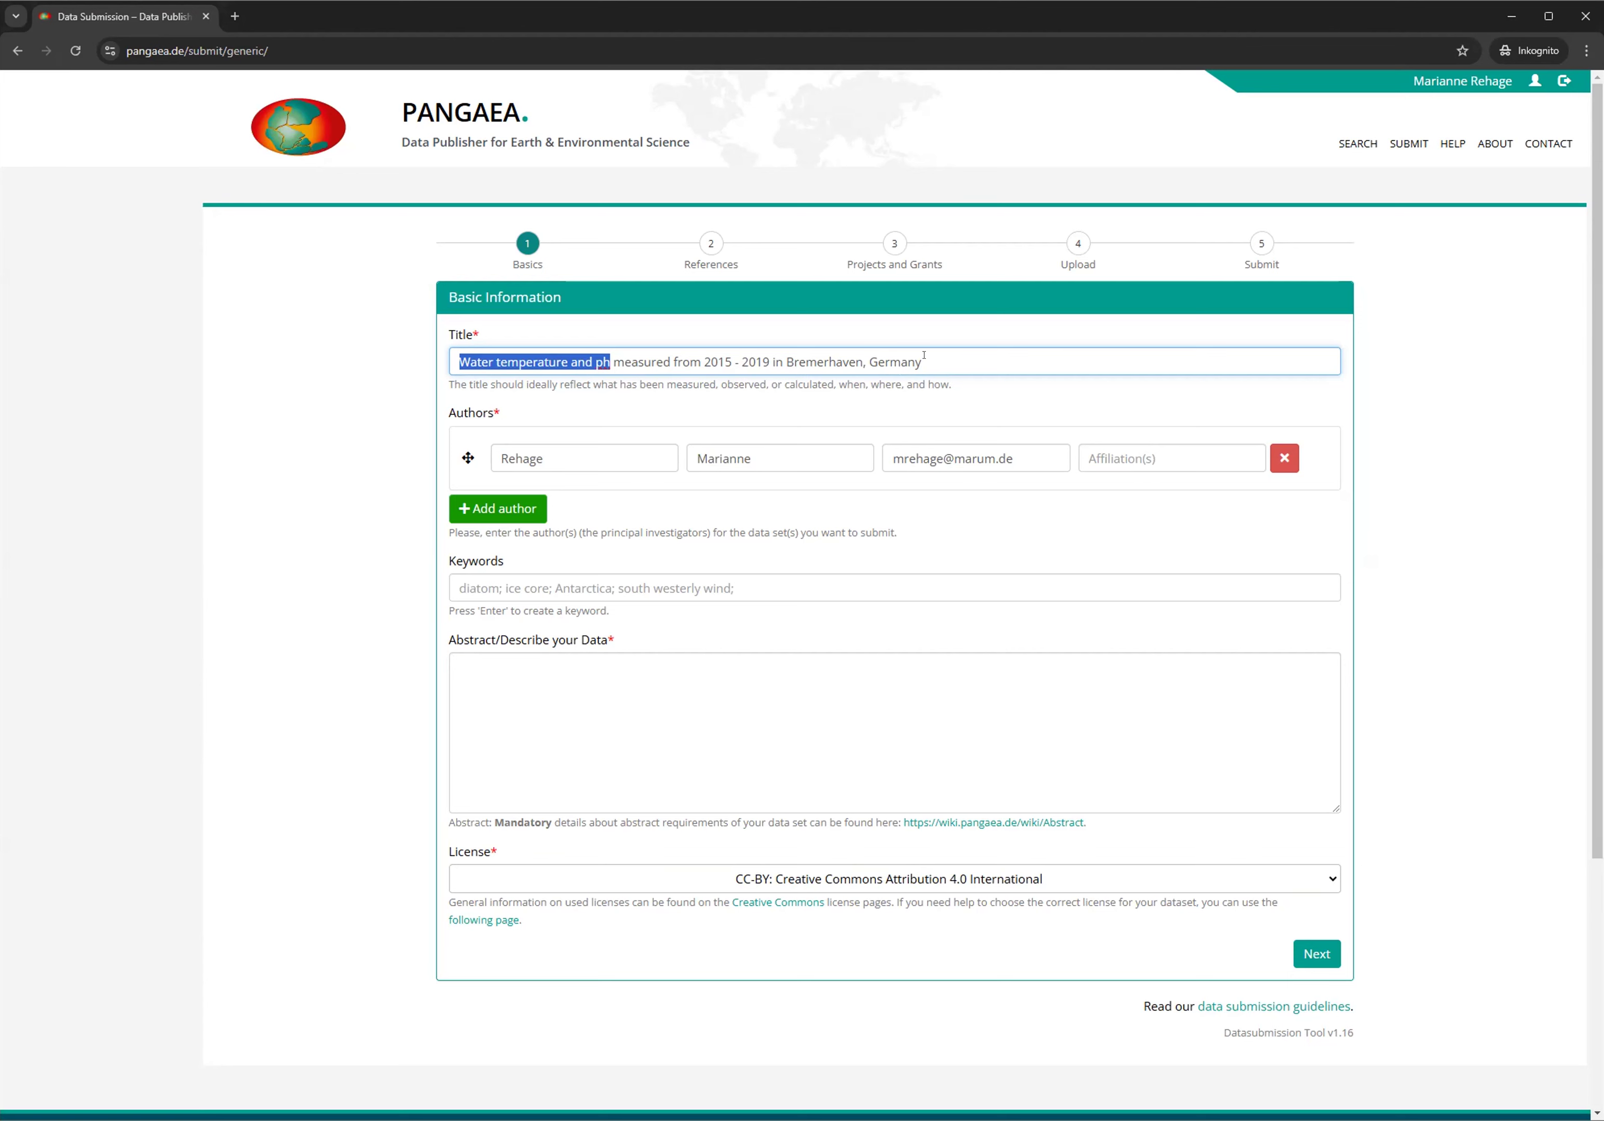
mouse_move(866, 303)
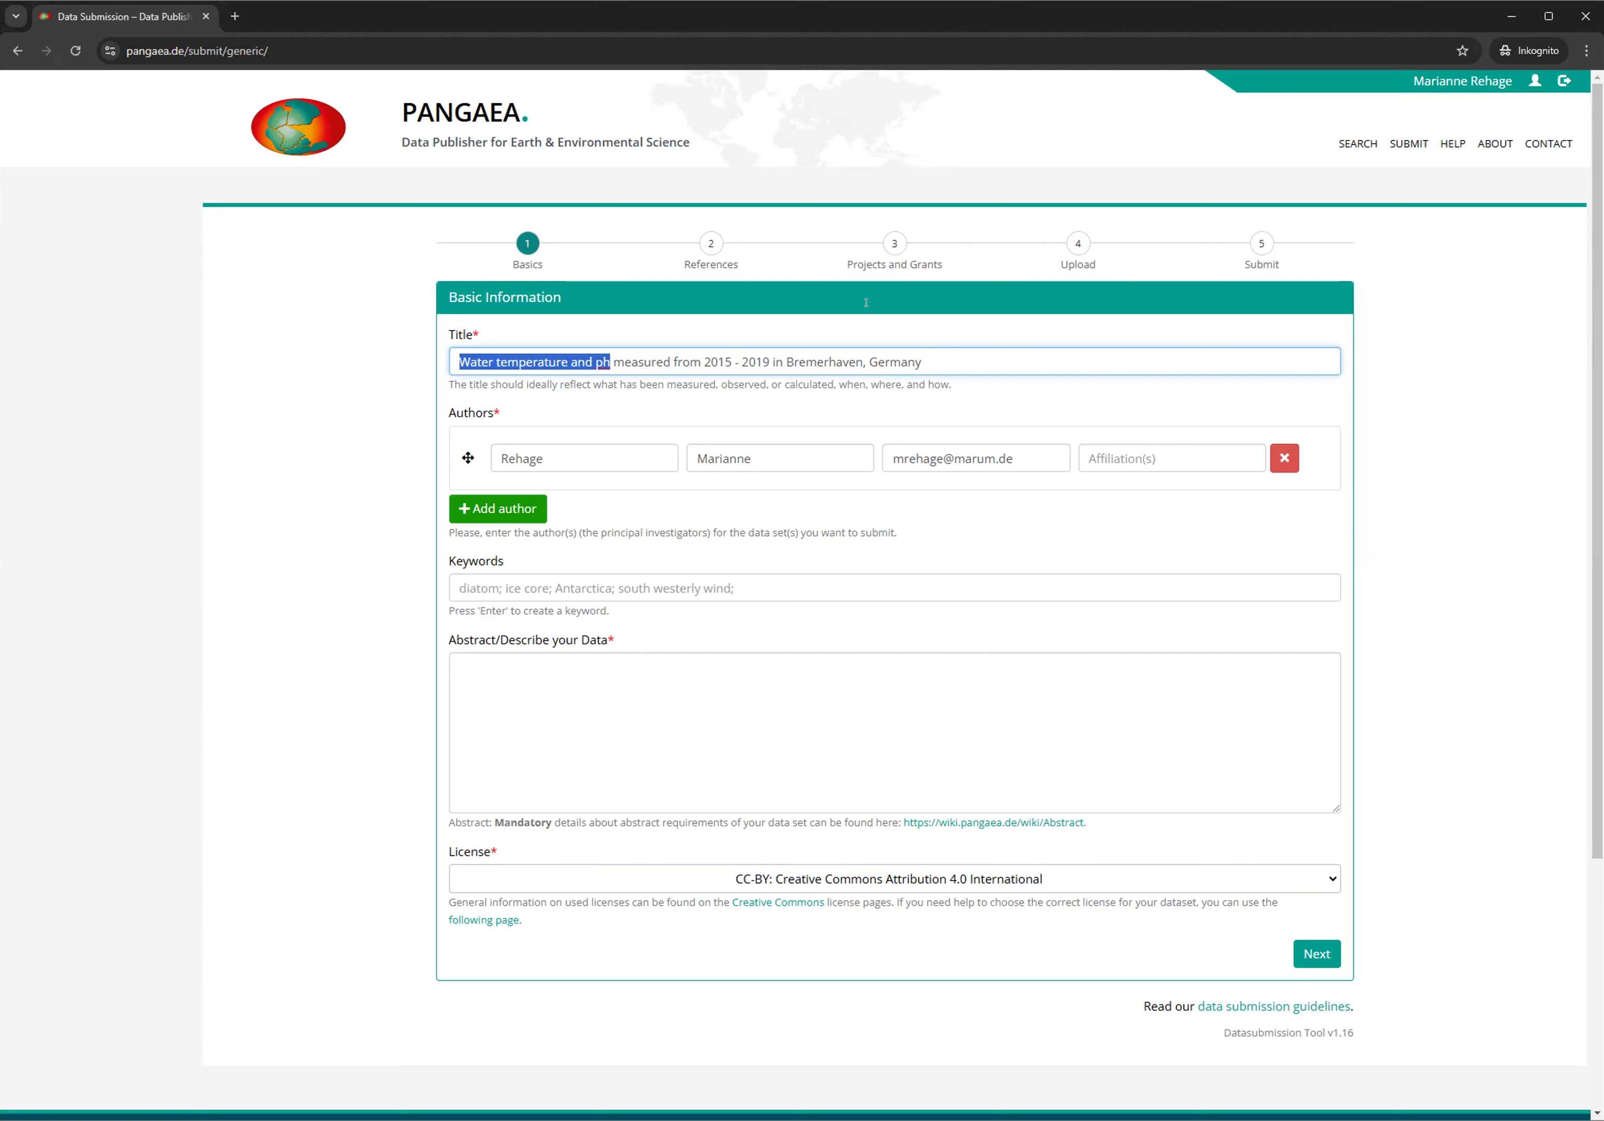
mouse_move(948, 355)
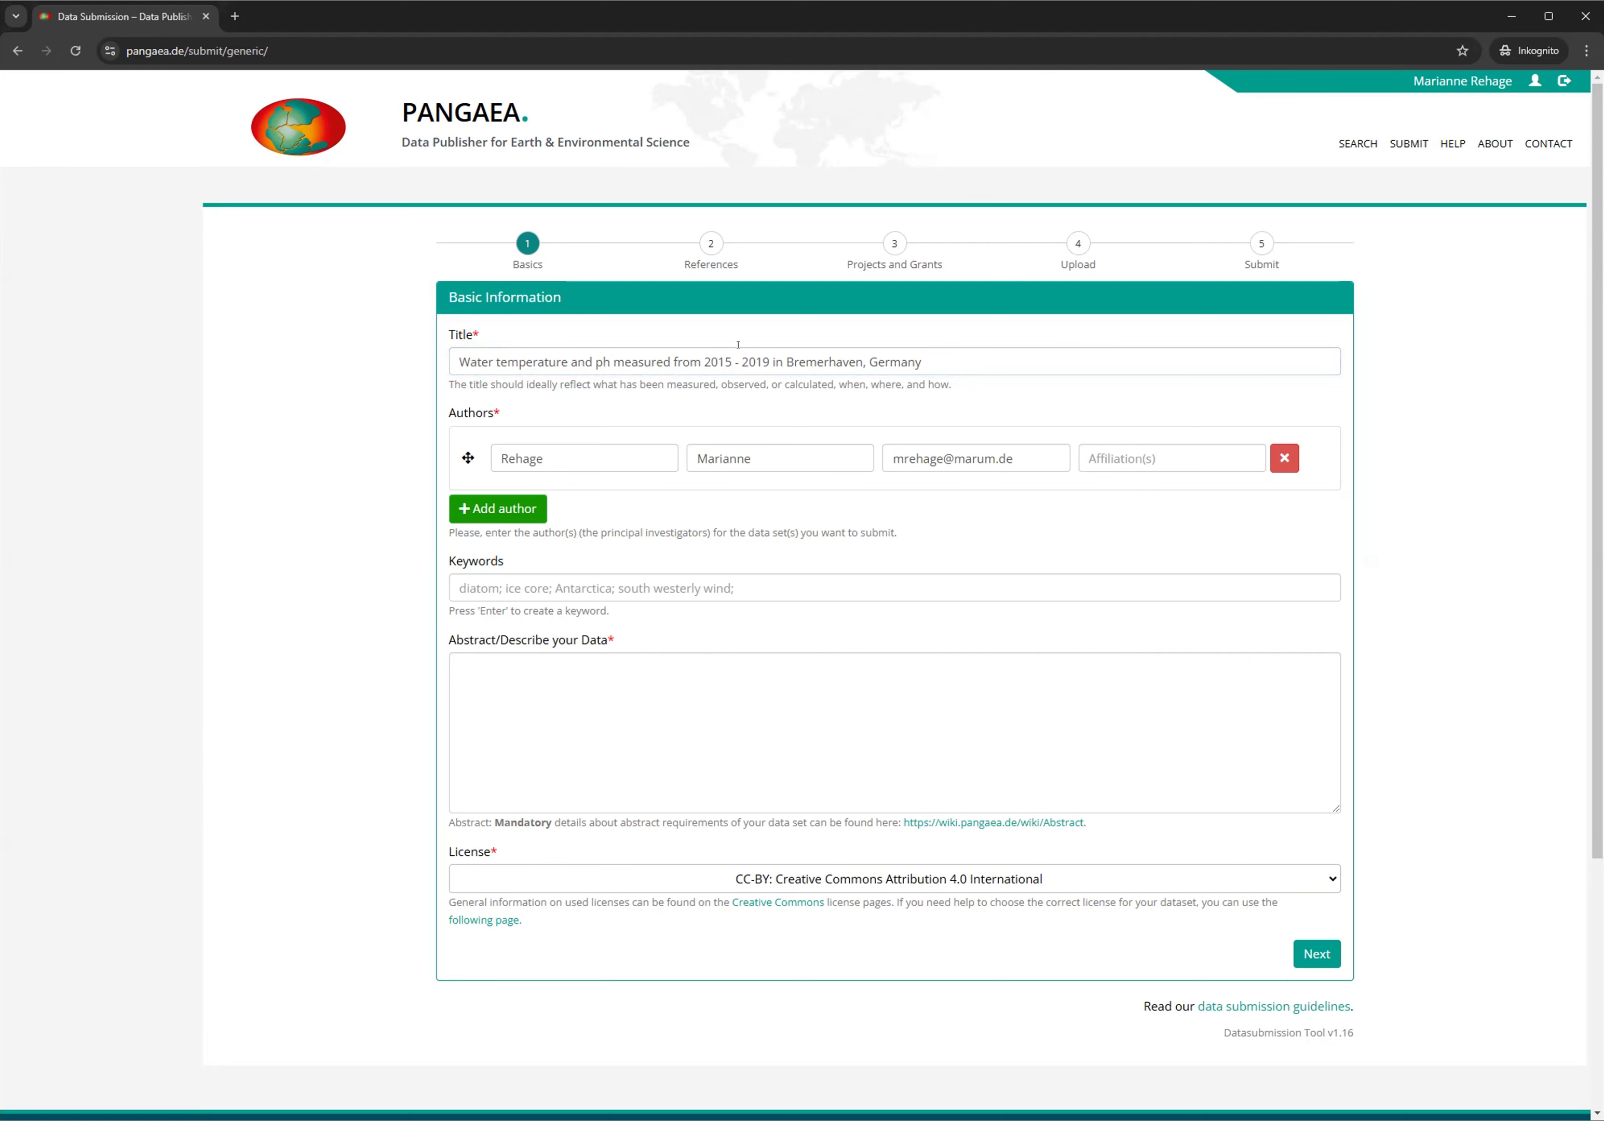
mouse_move(750, 418)
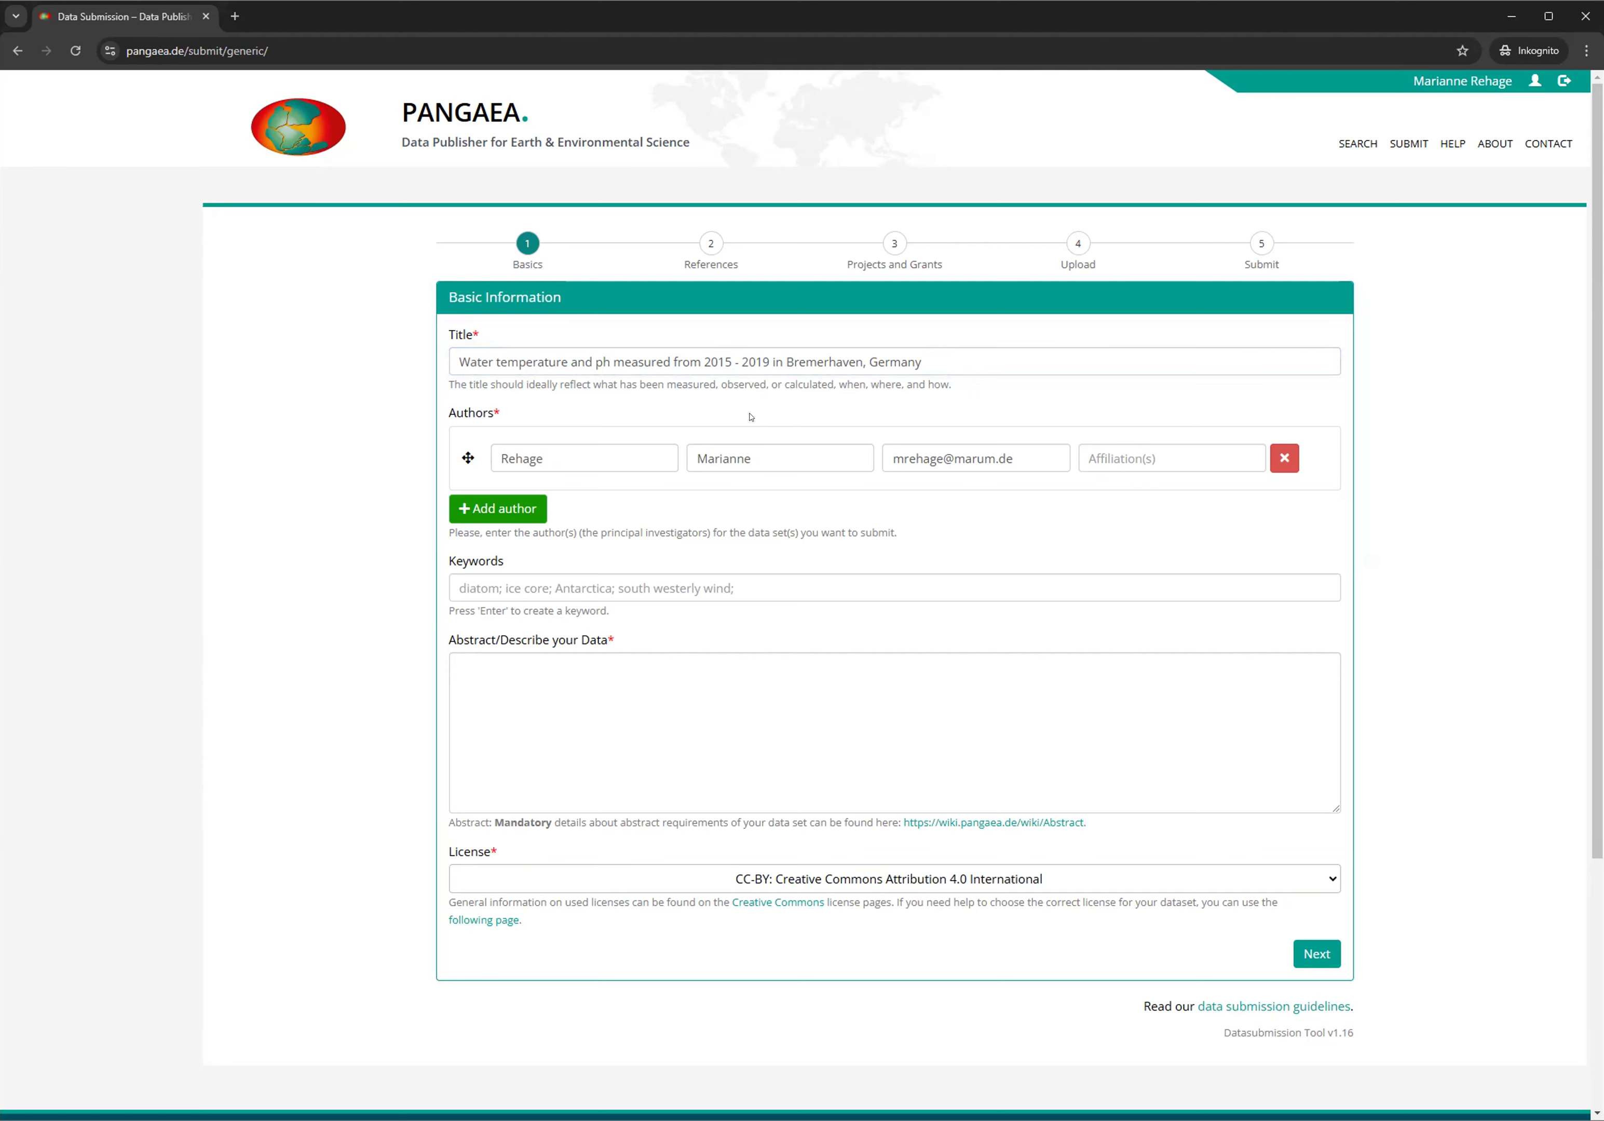
mouse_move(467, 458)
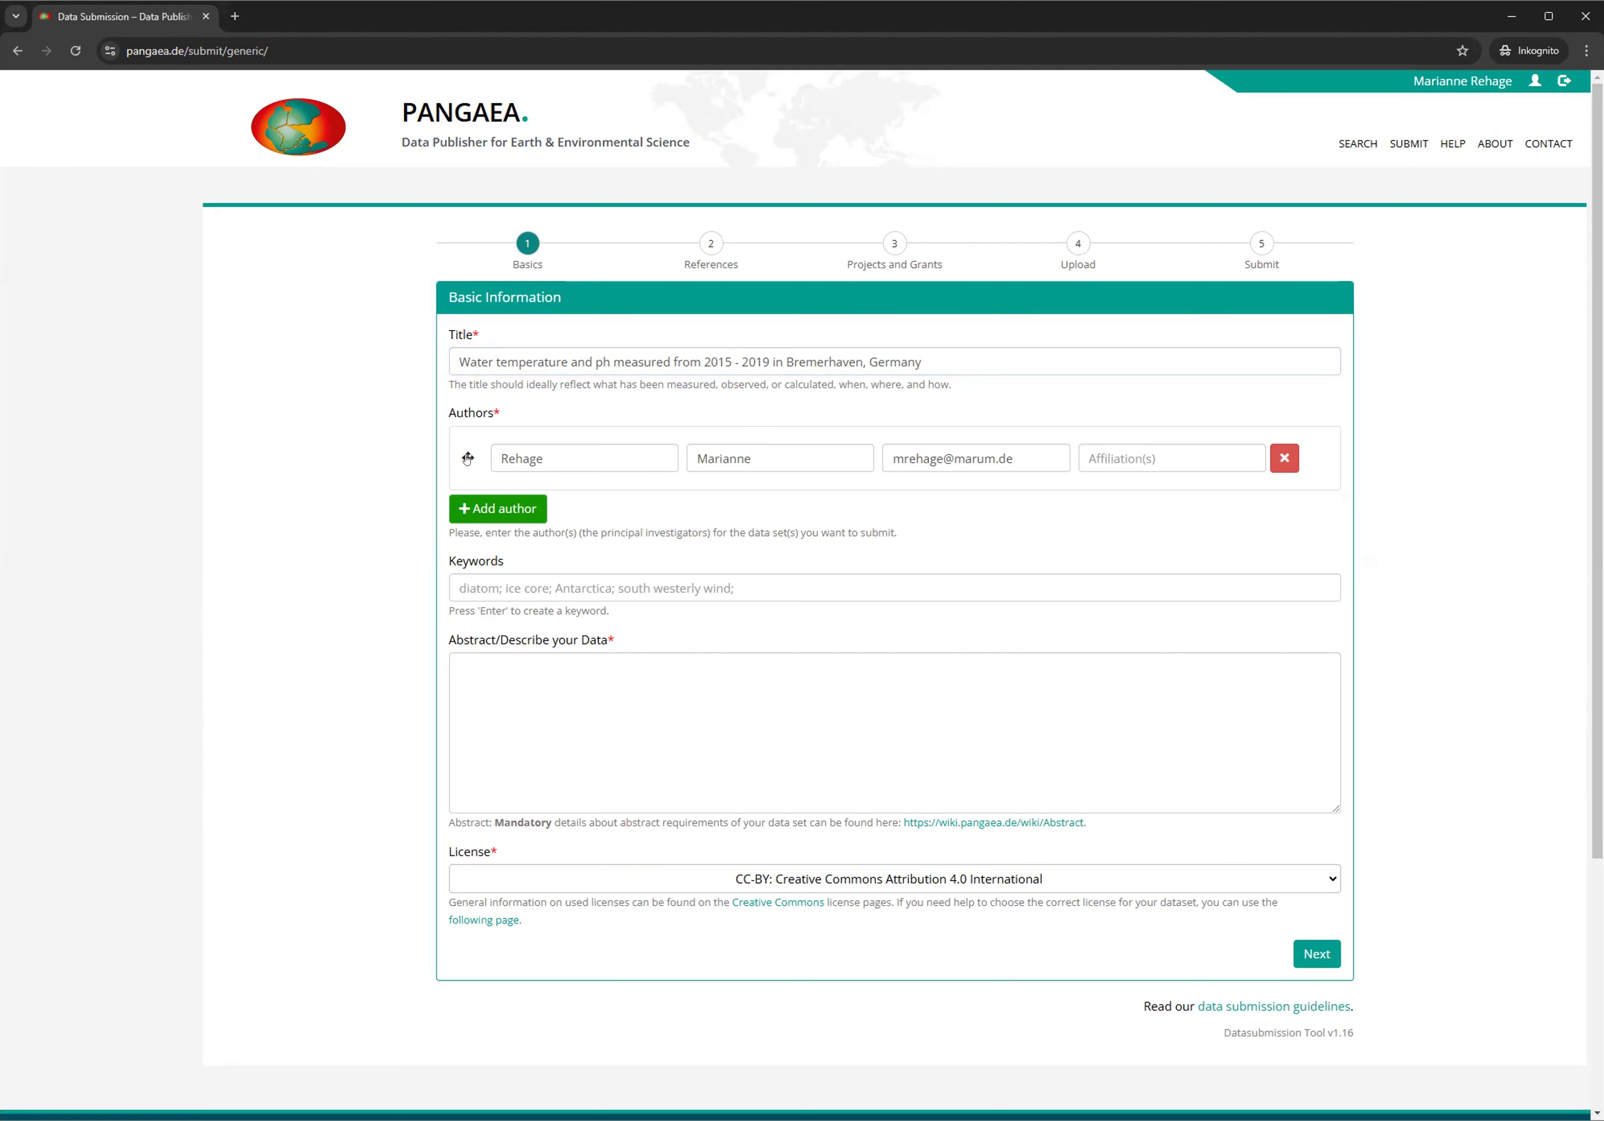
mouse_move(621, 480)
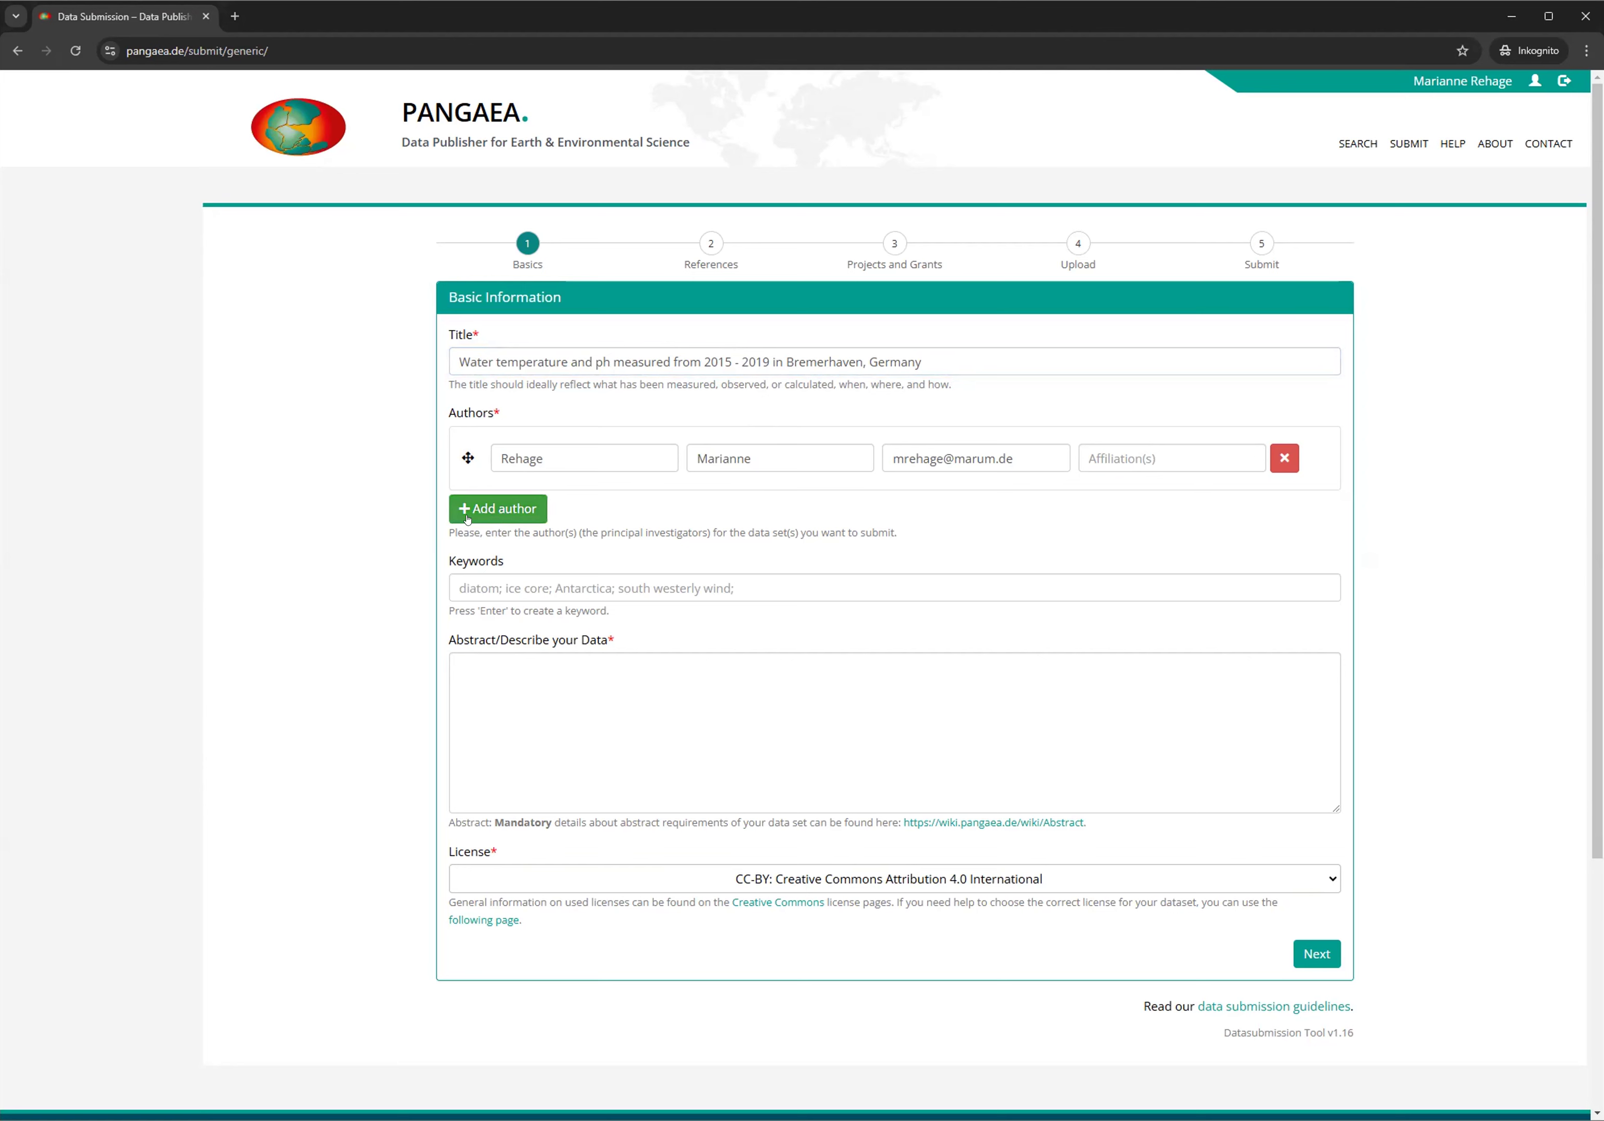
Add a second, empty author entry under the Authors section
click(497, 508)
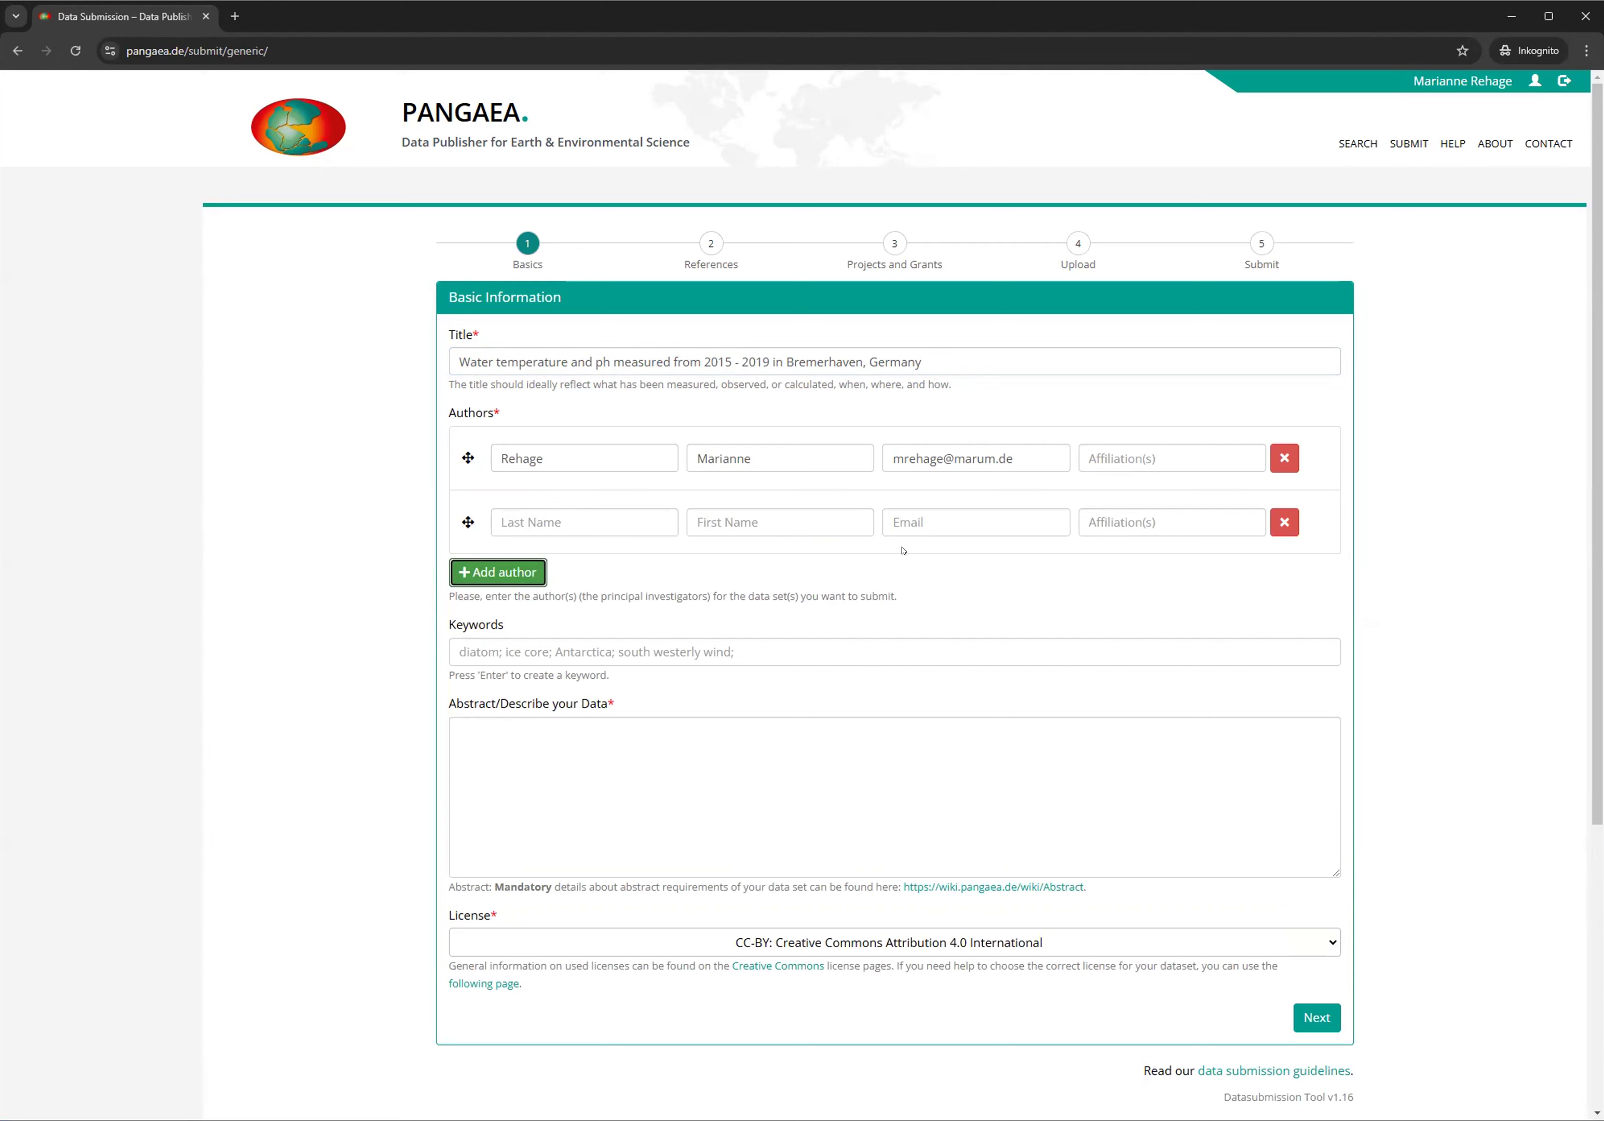
mouse_move(1119, 521)
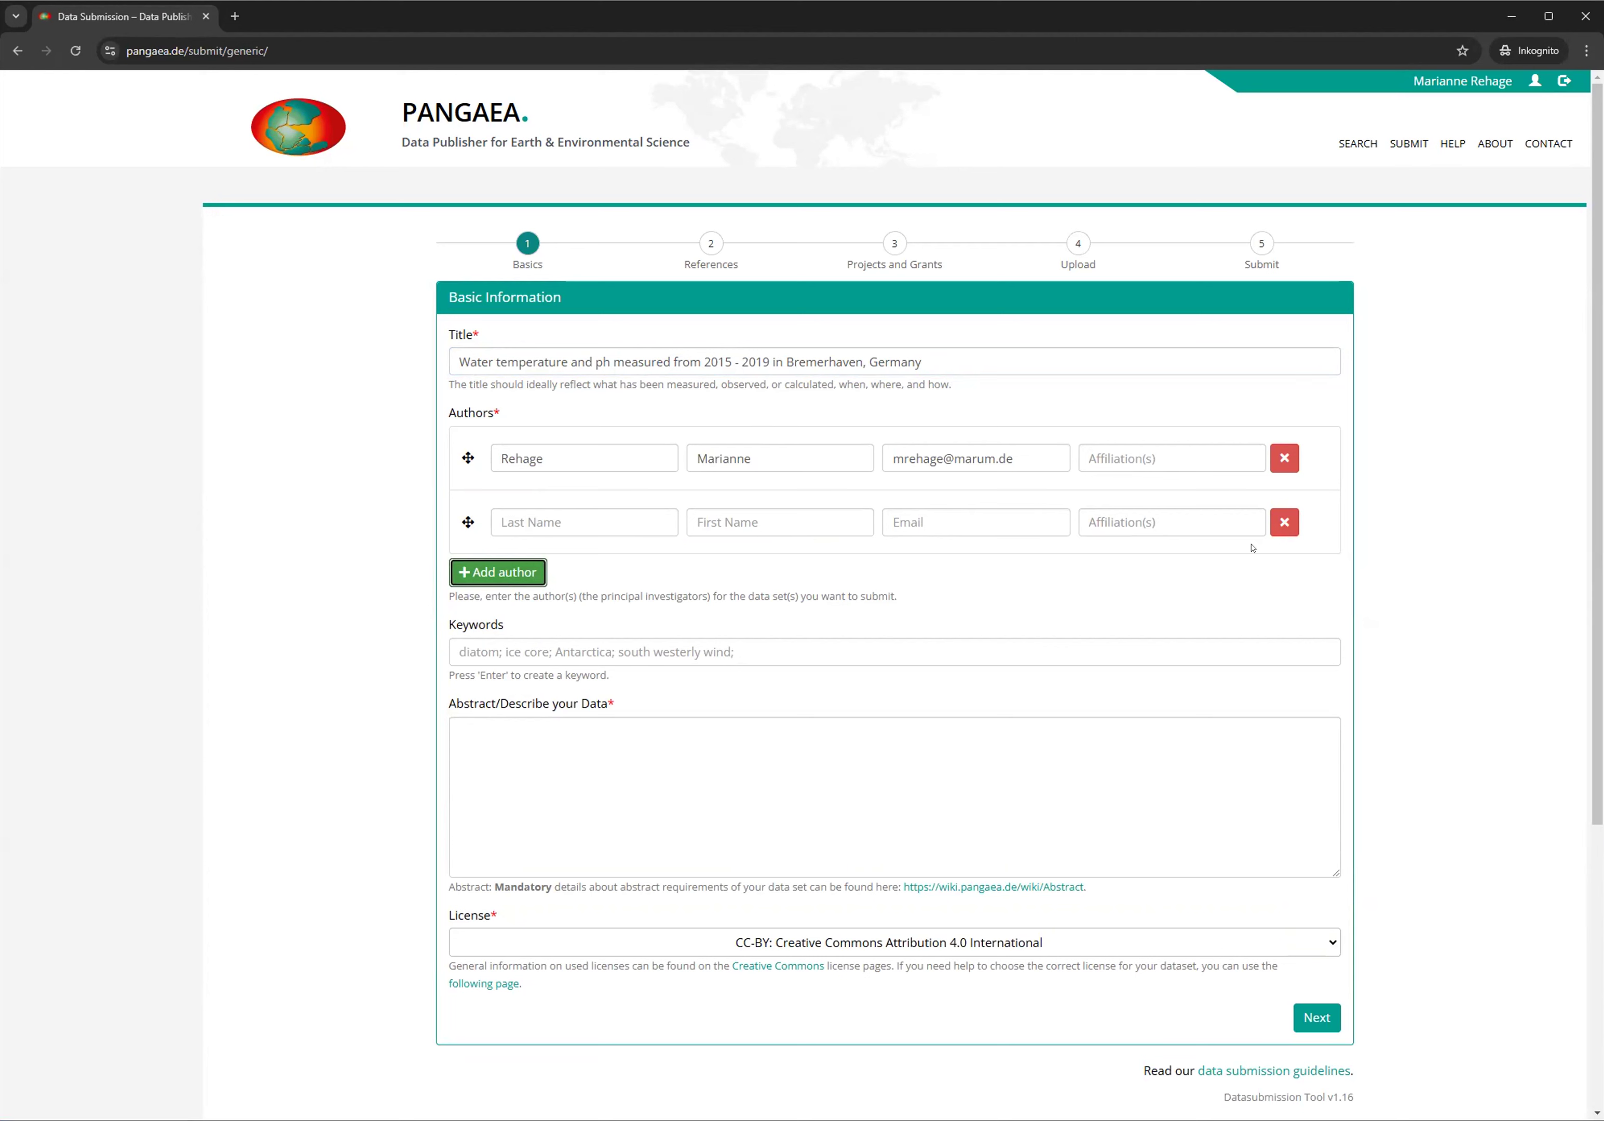
mouse_move(570, 652)
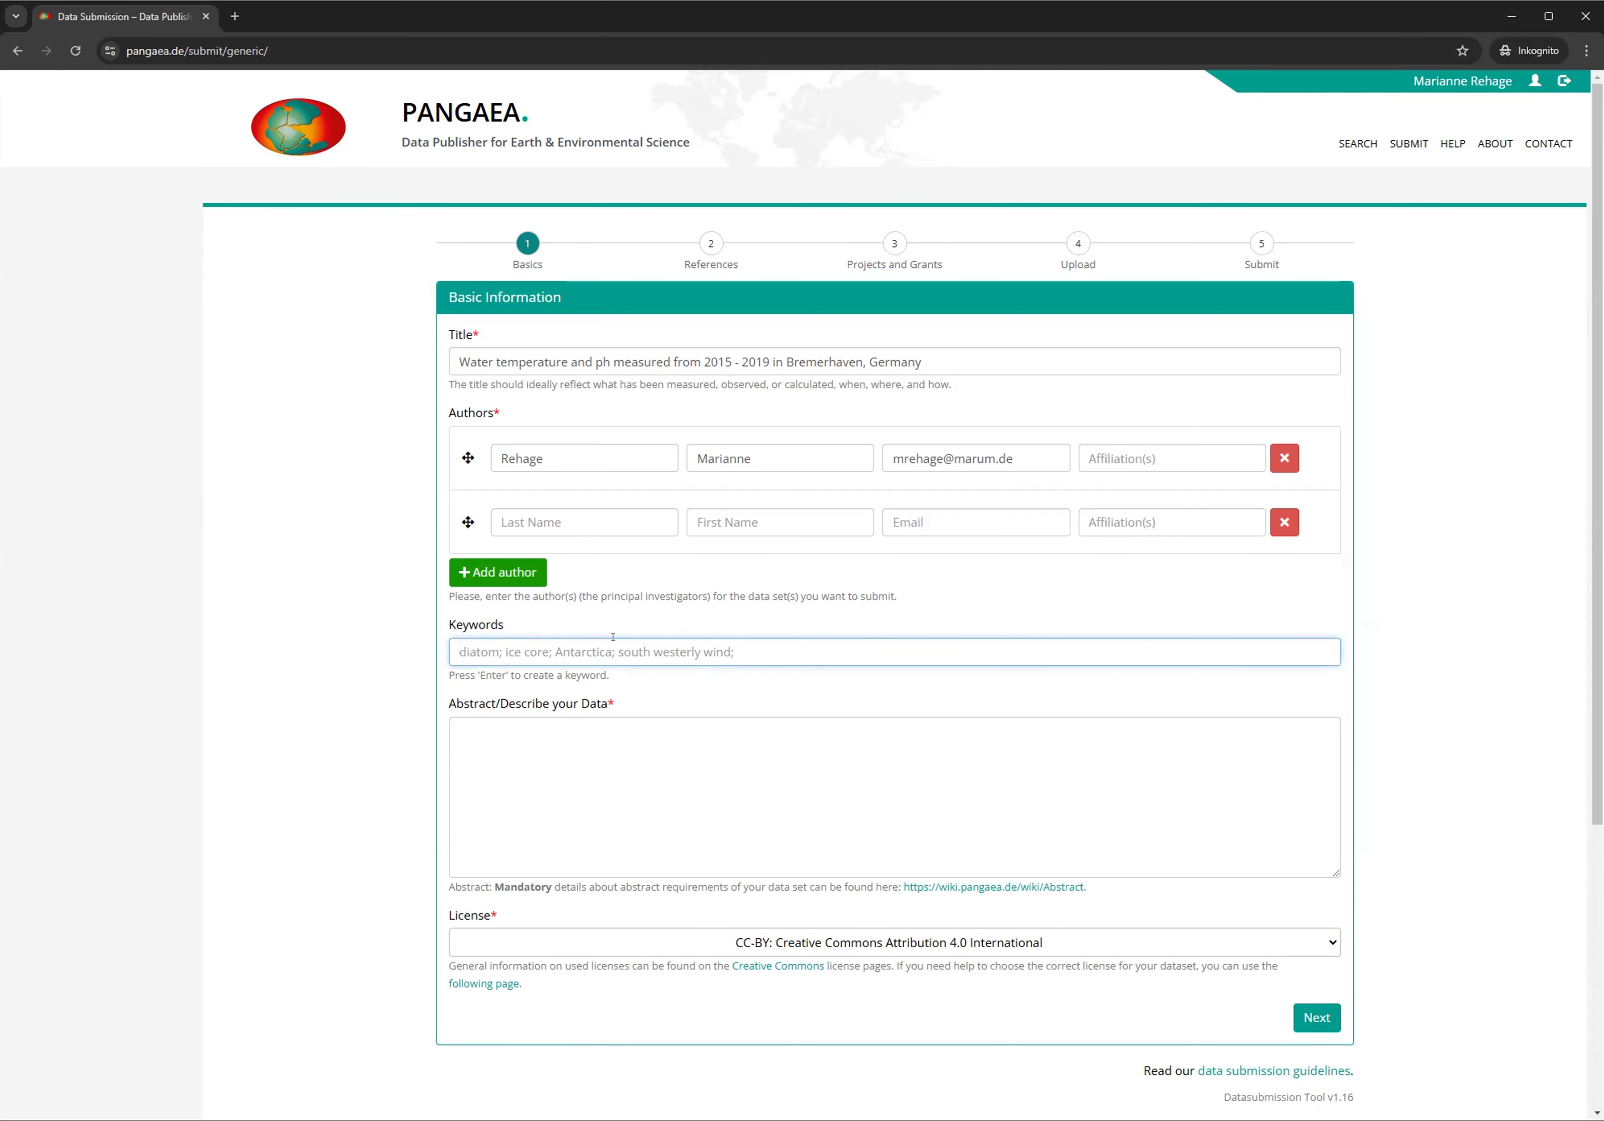
Add the keyword Temperate by mistake and remove it again
text(tem)
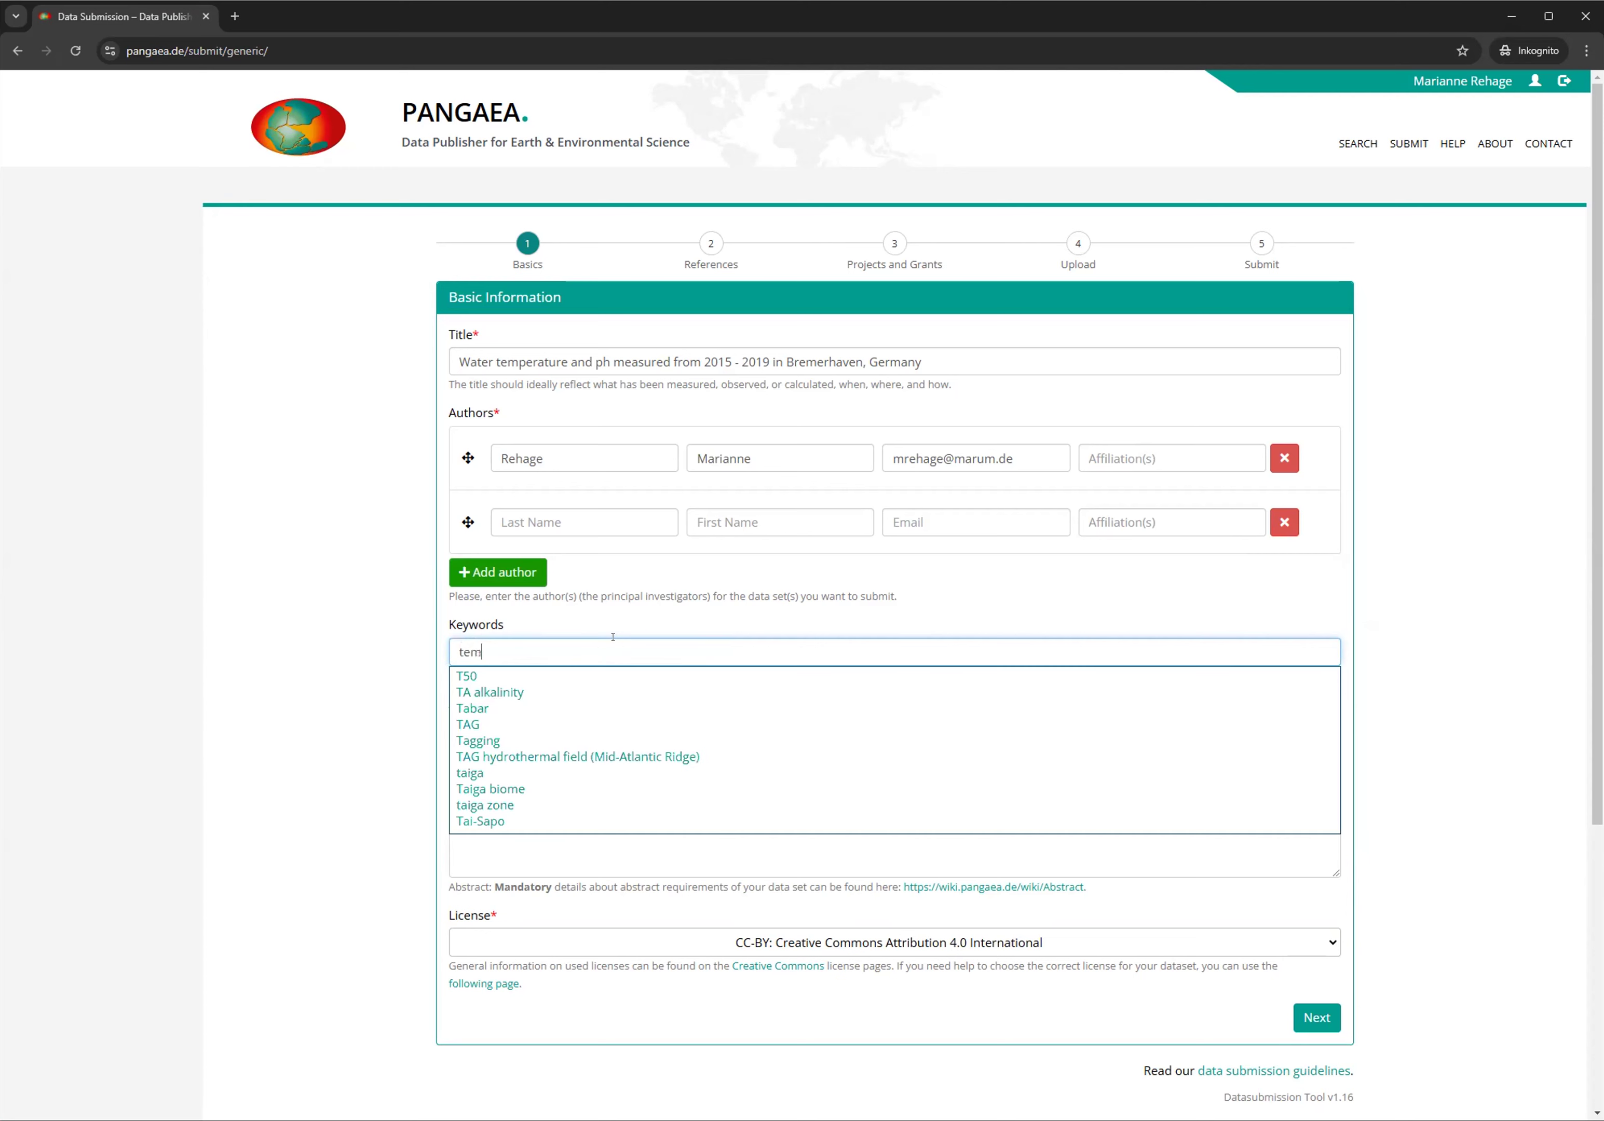
text(p)
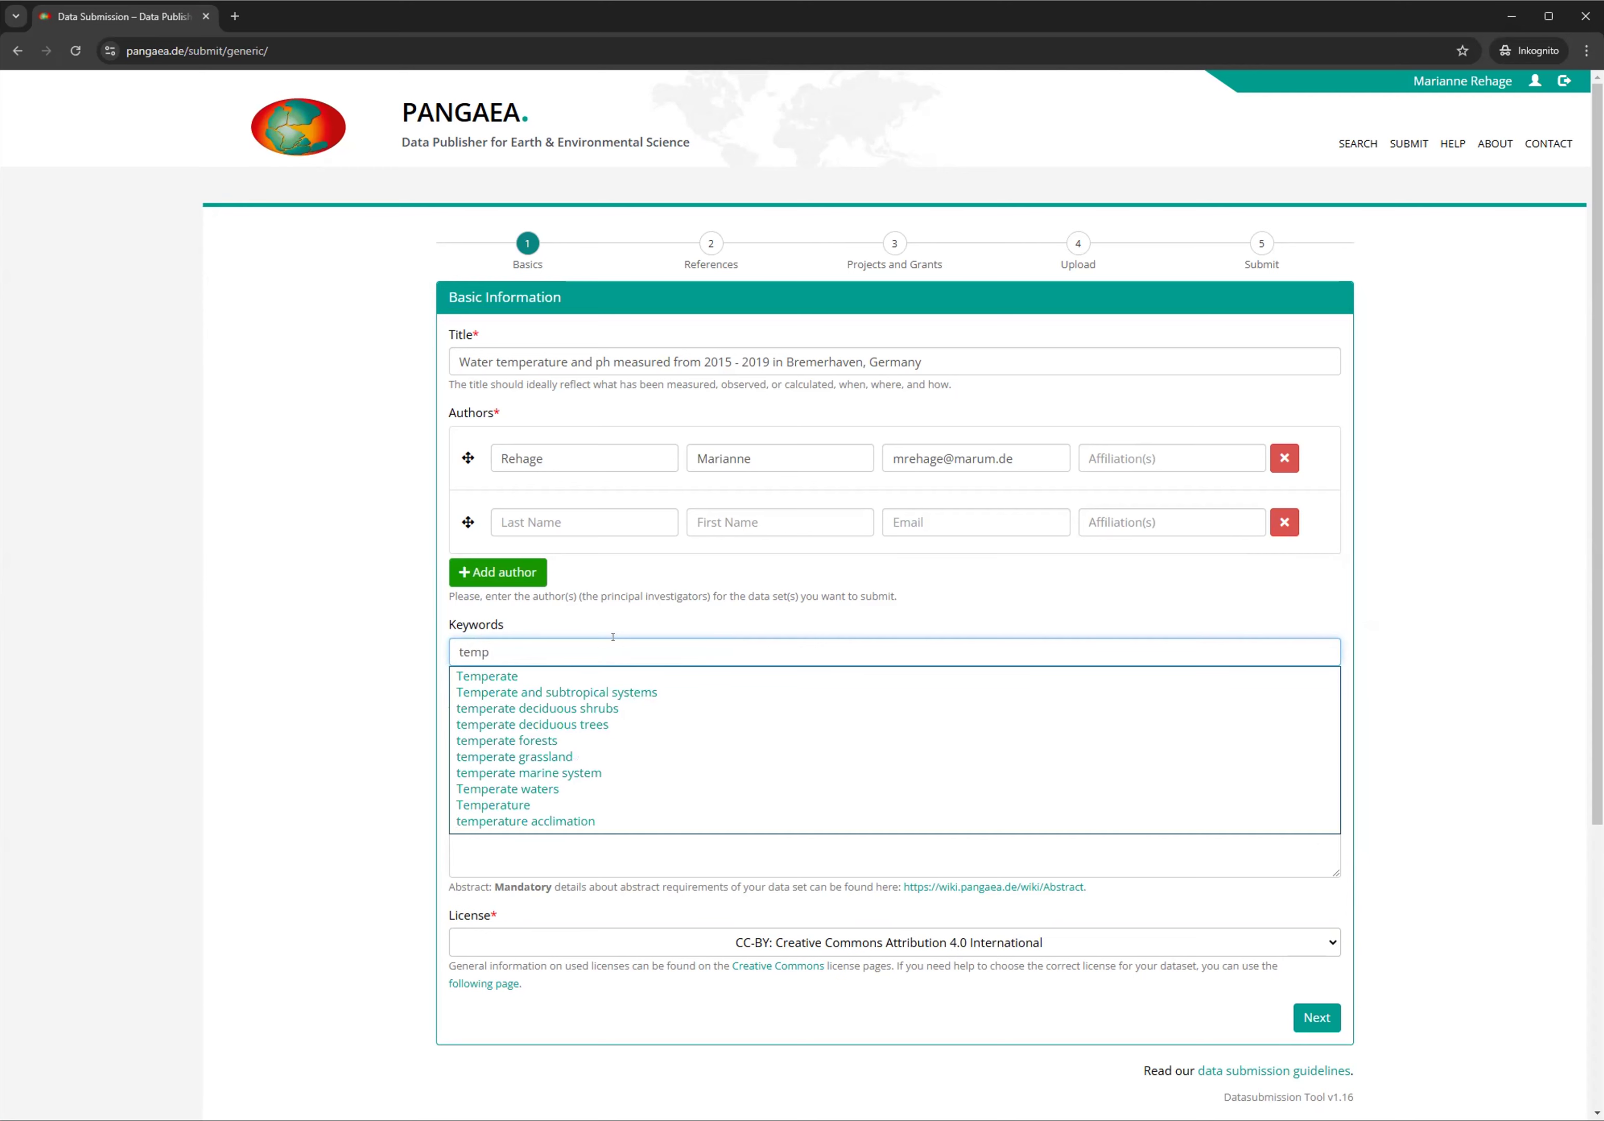
click(555, 691)
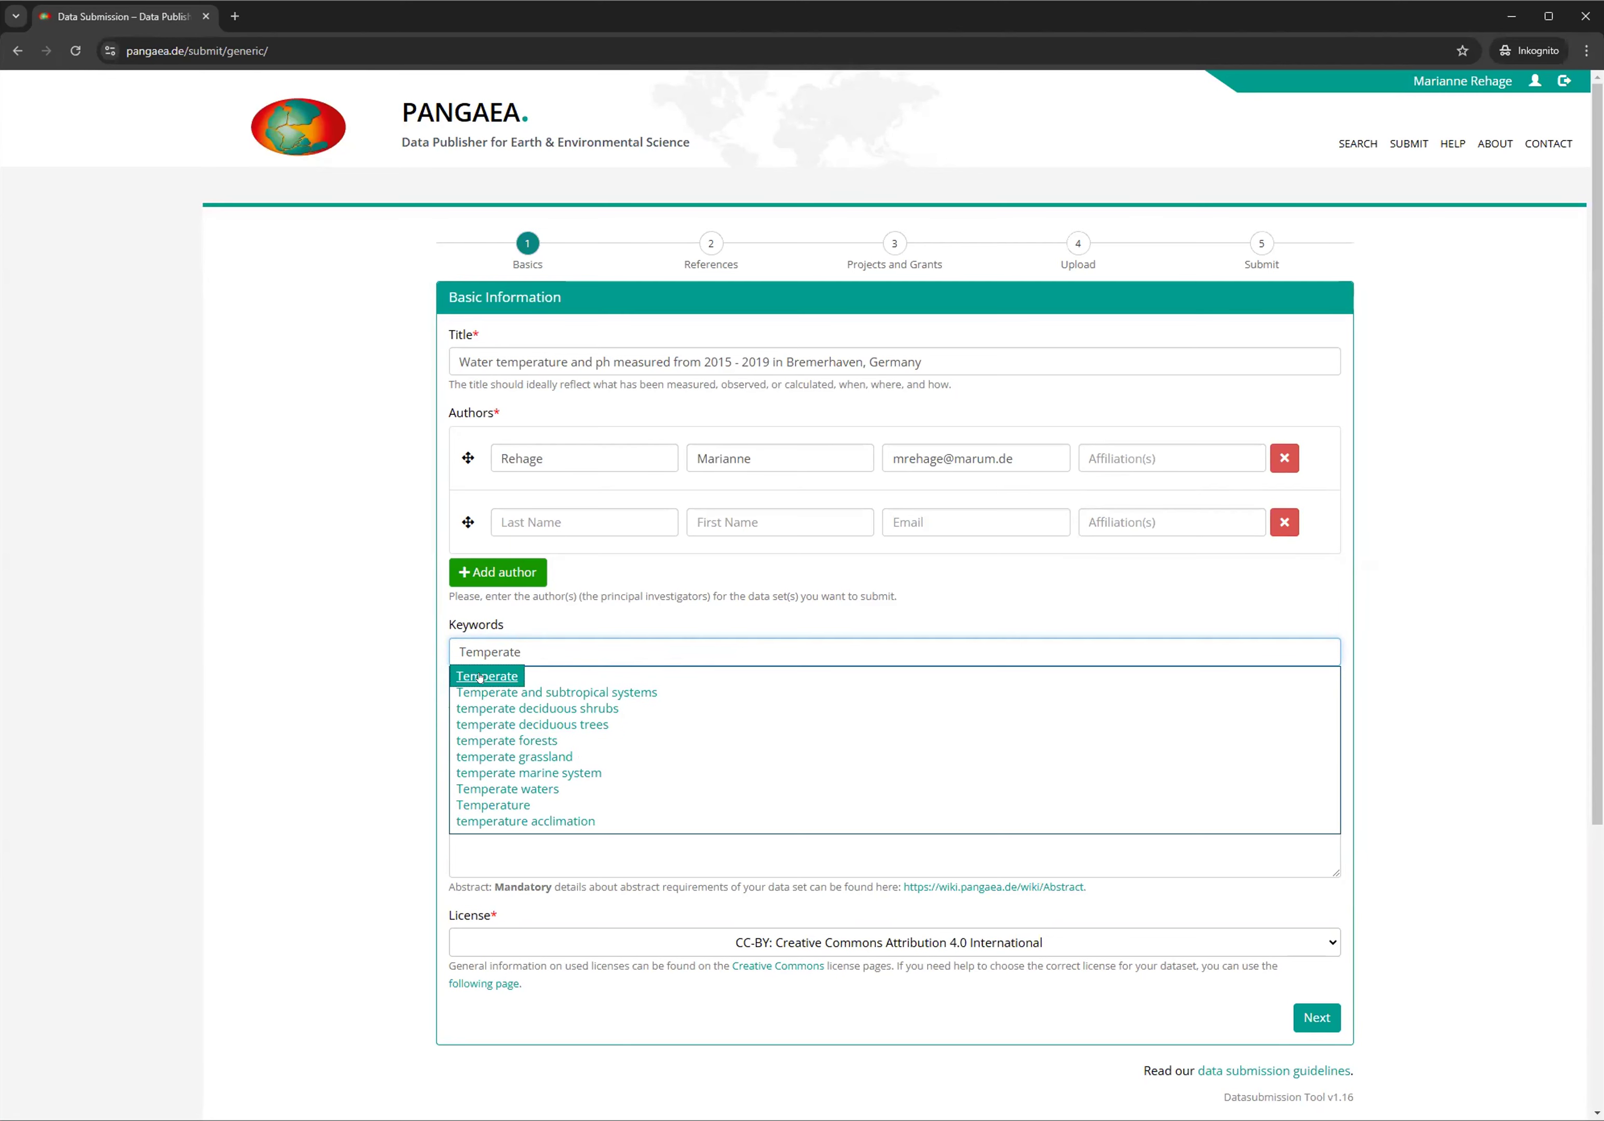
click(487, 675)
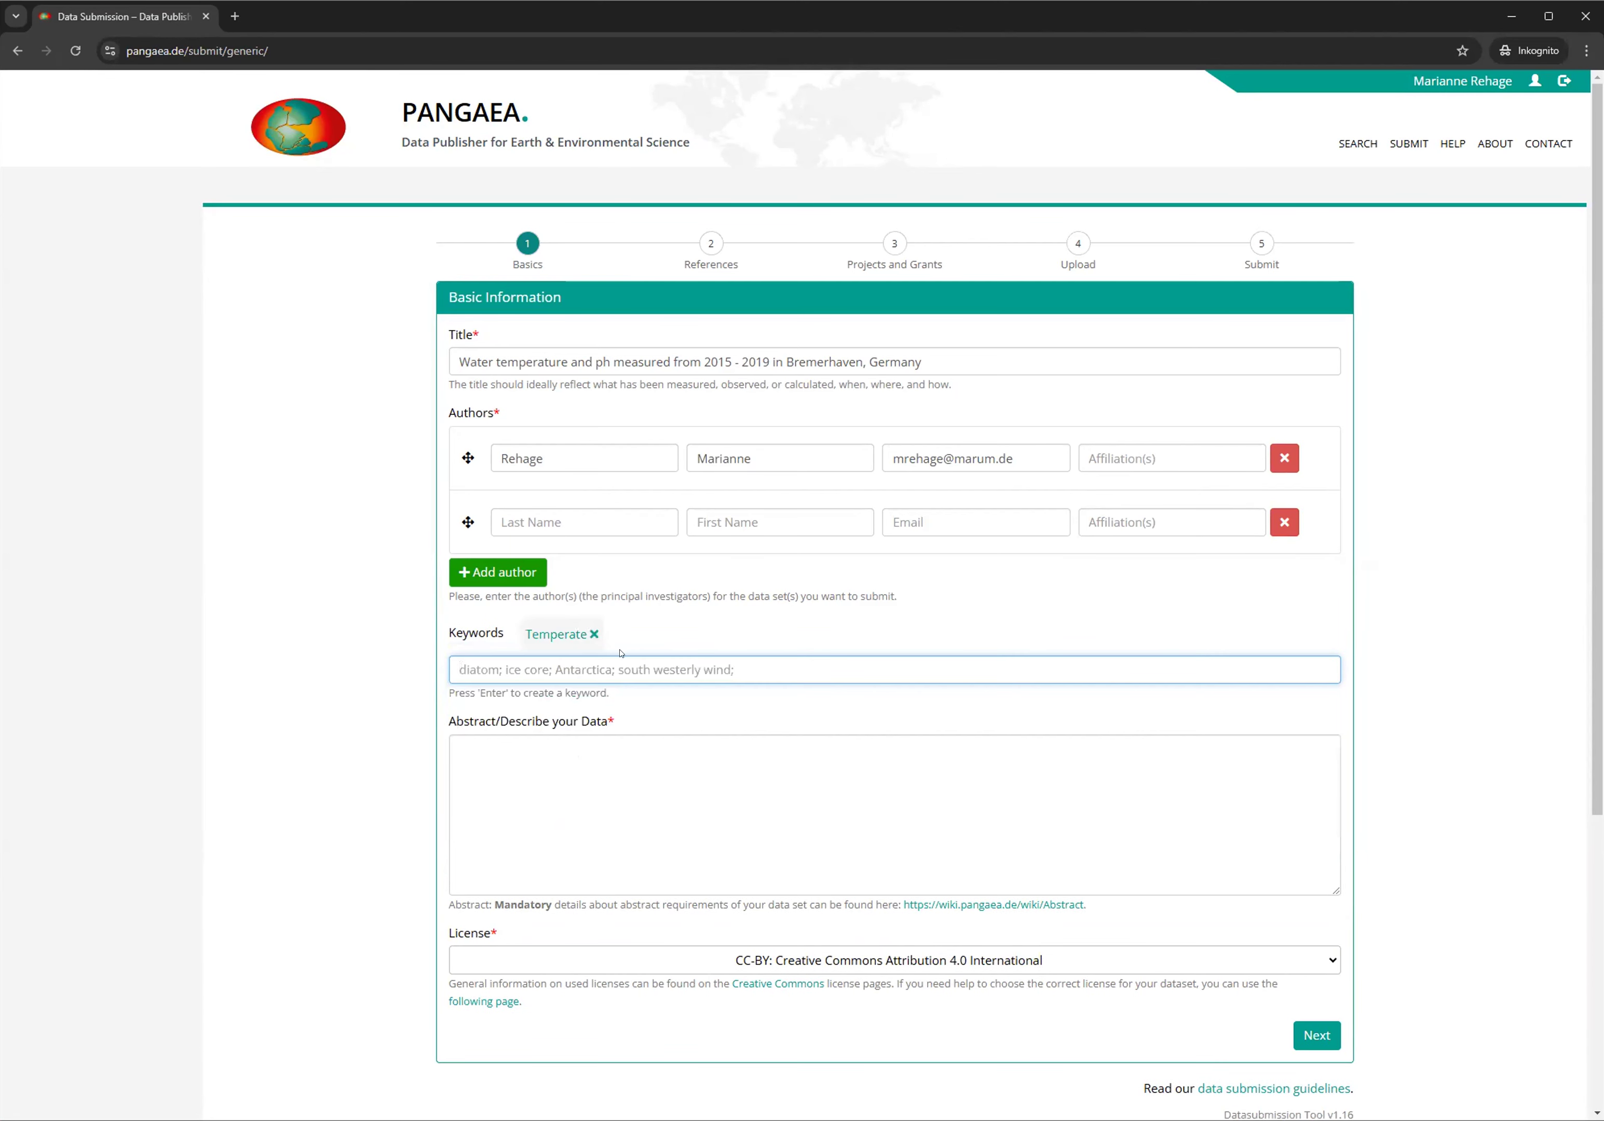
click(592, 634)
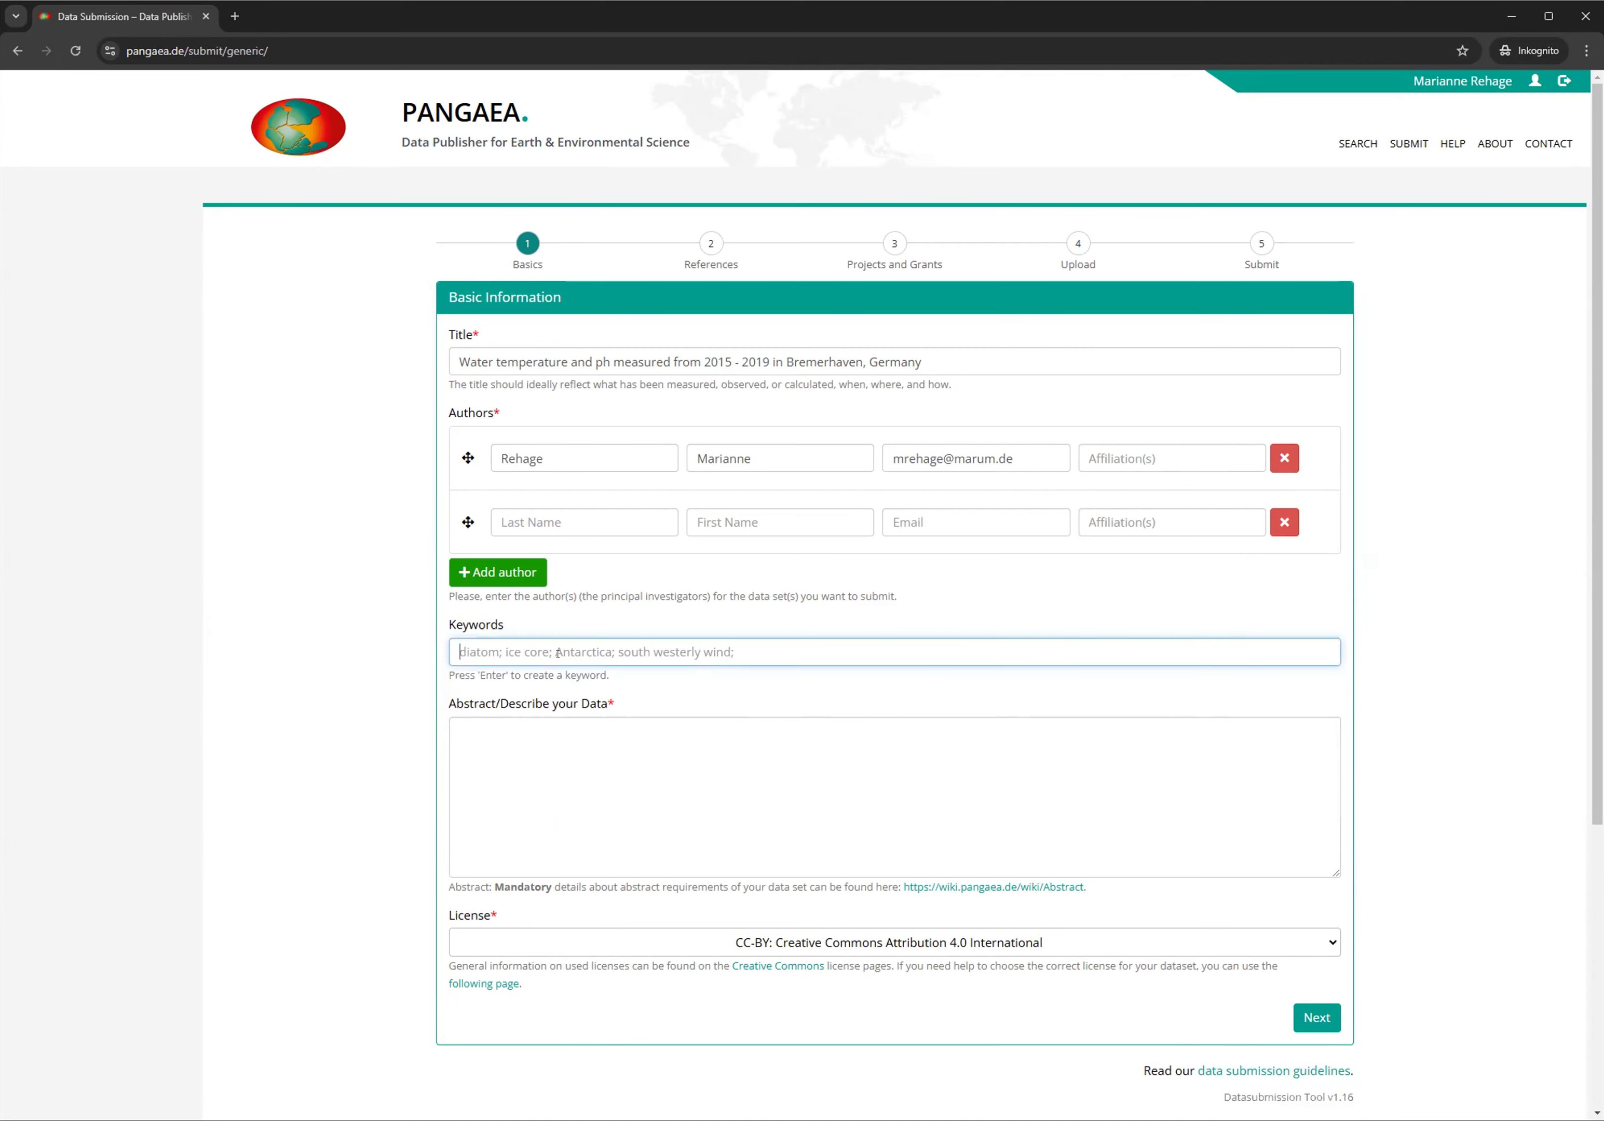
Add the keywords Temperature and pH from the suggestions
text(Tem)
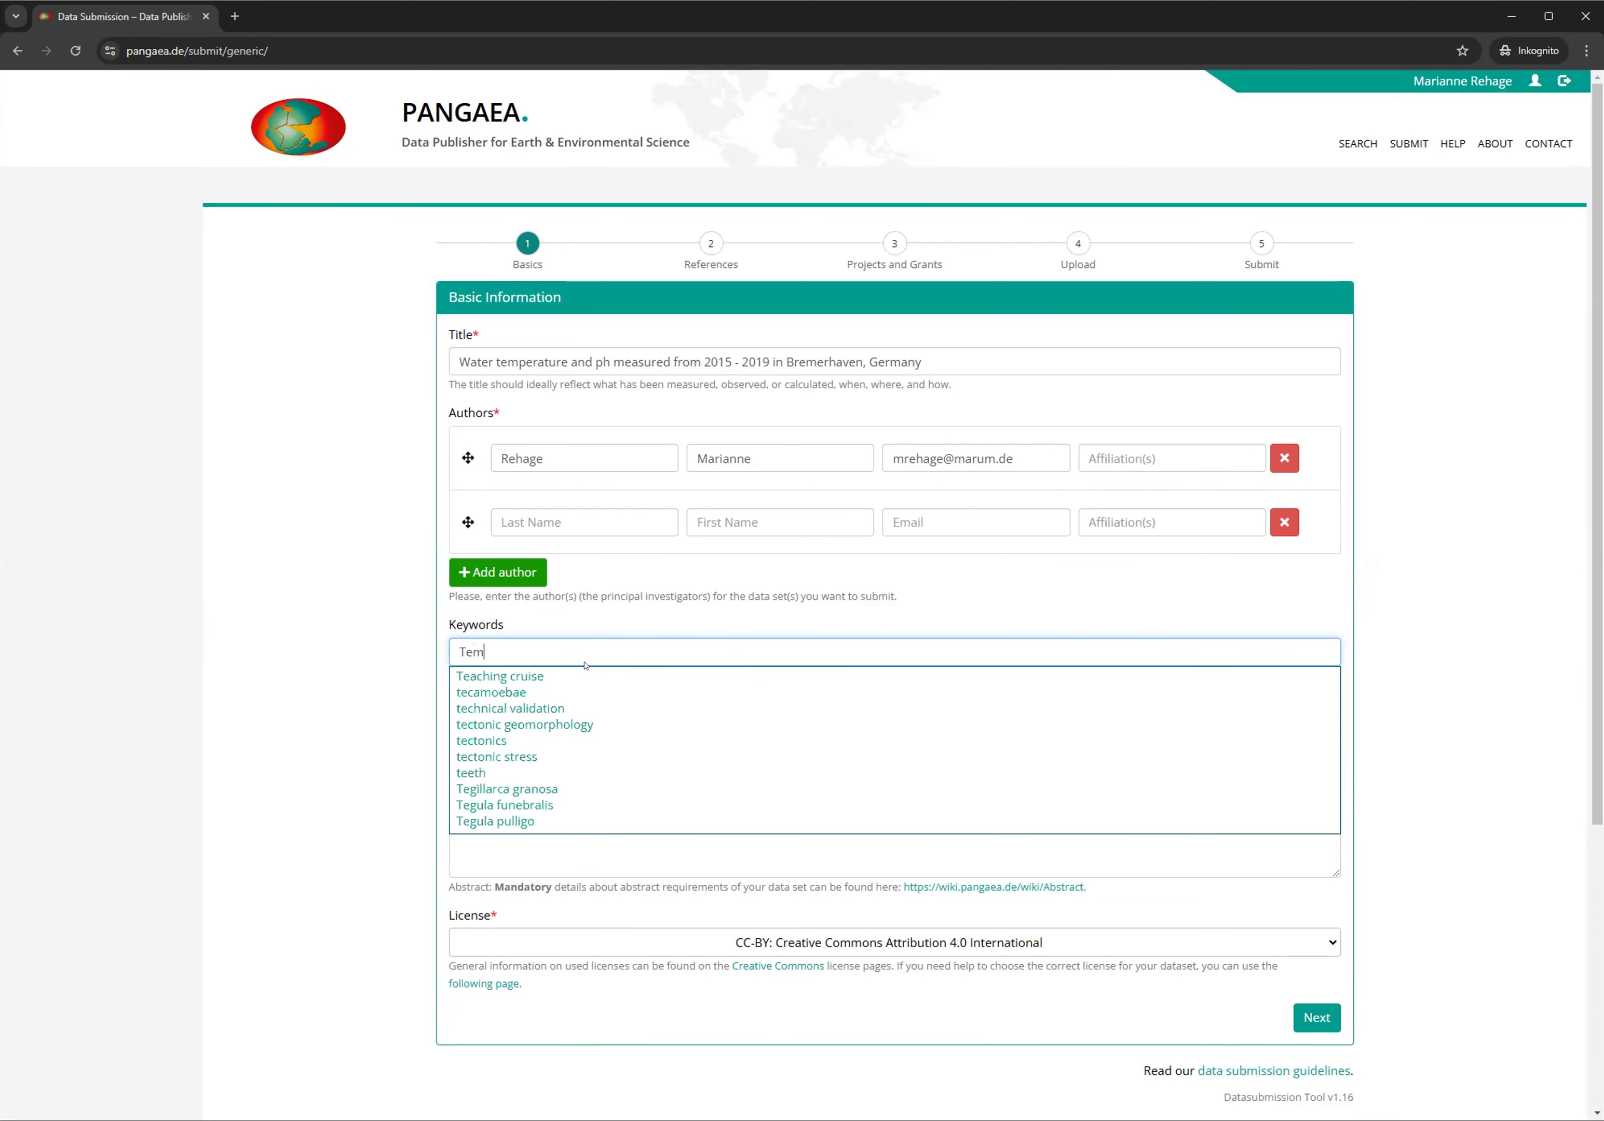
text(peratu)
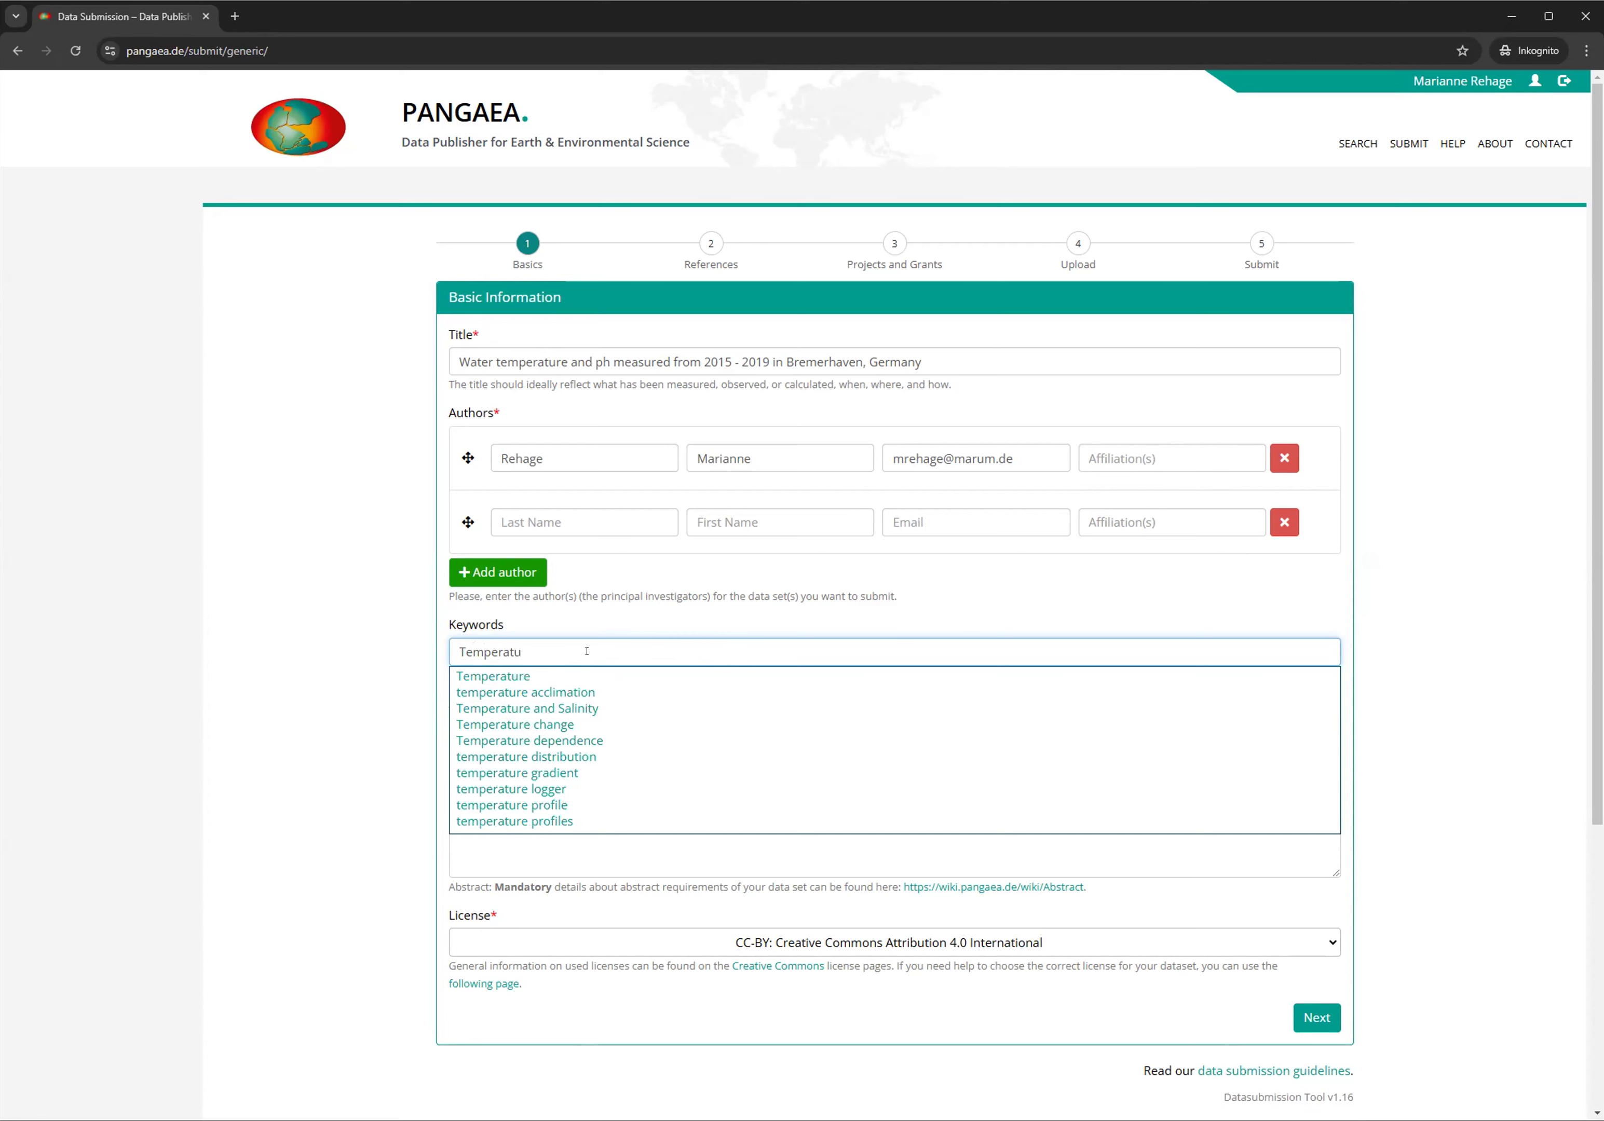
click(492, 676)
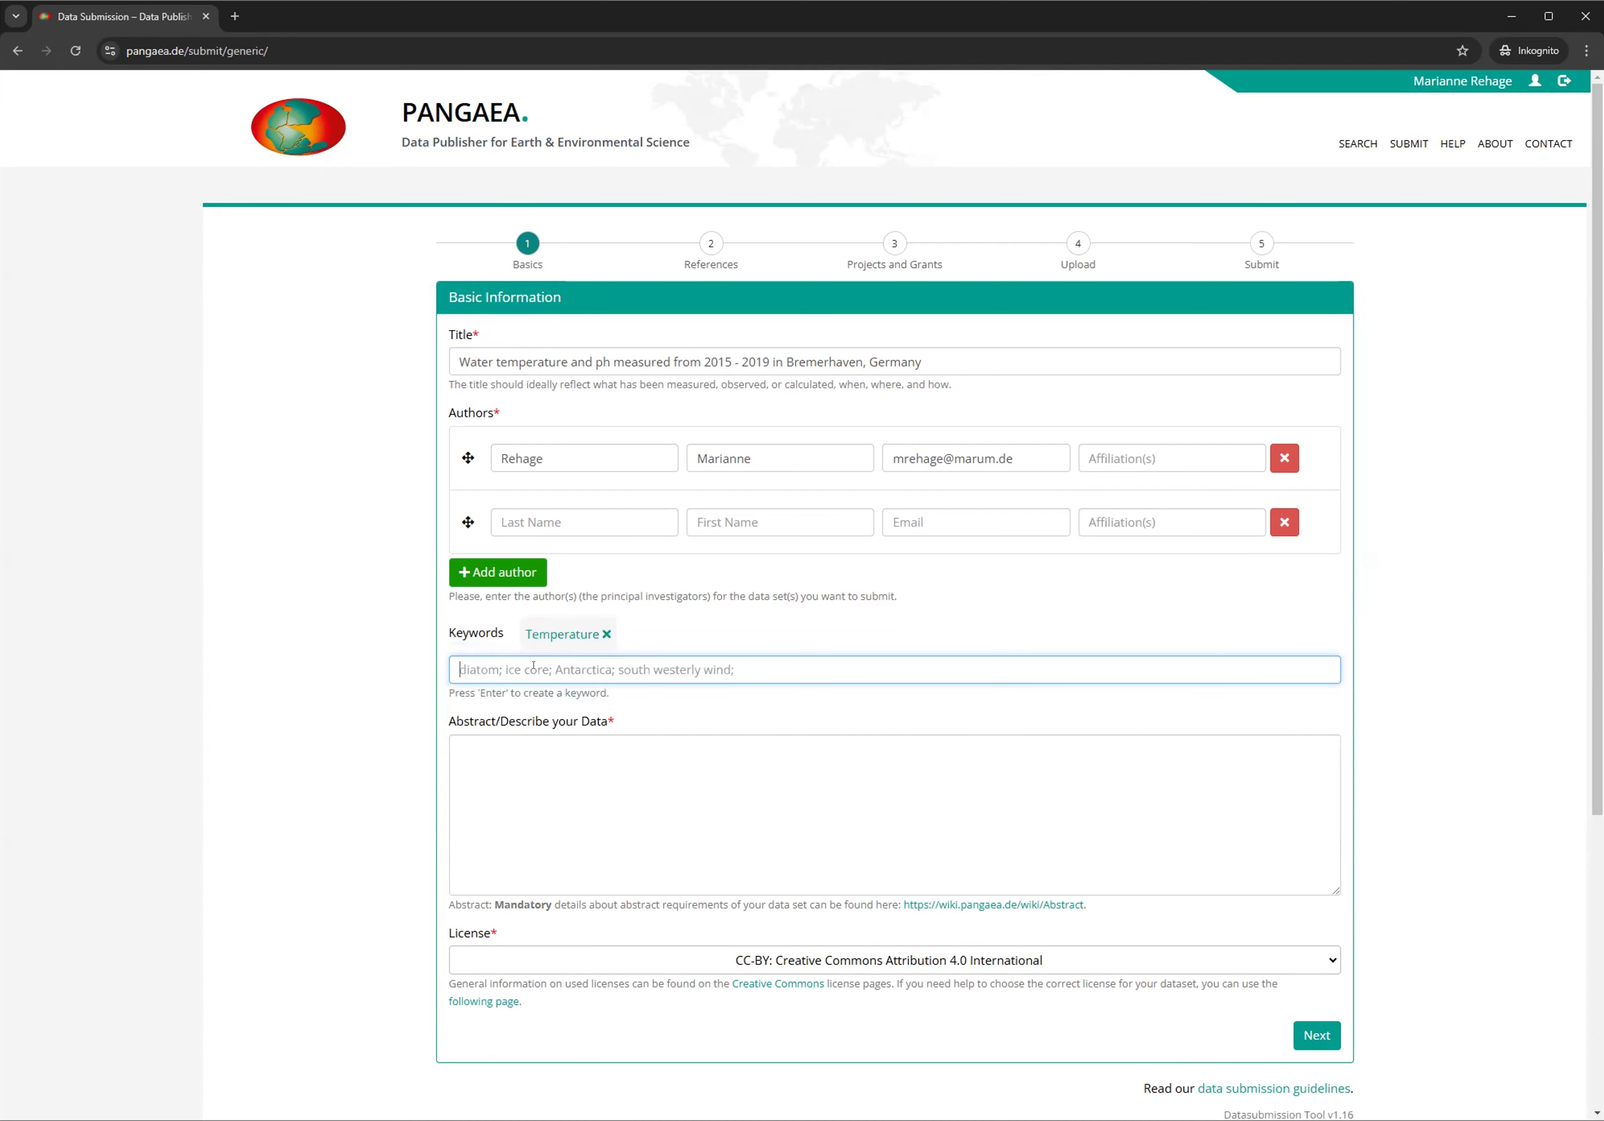
text(ph)
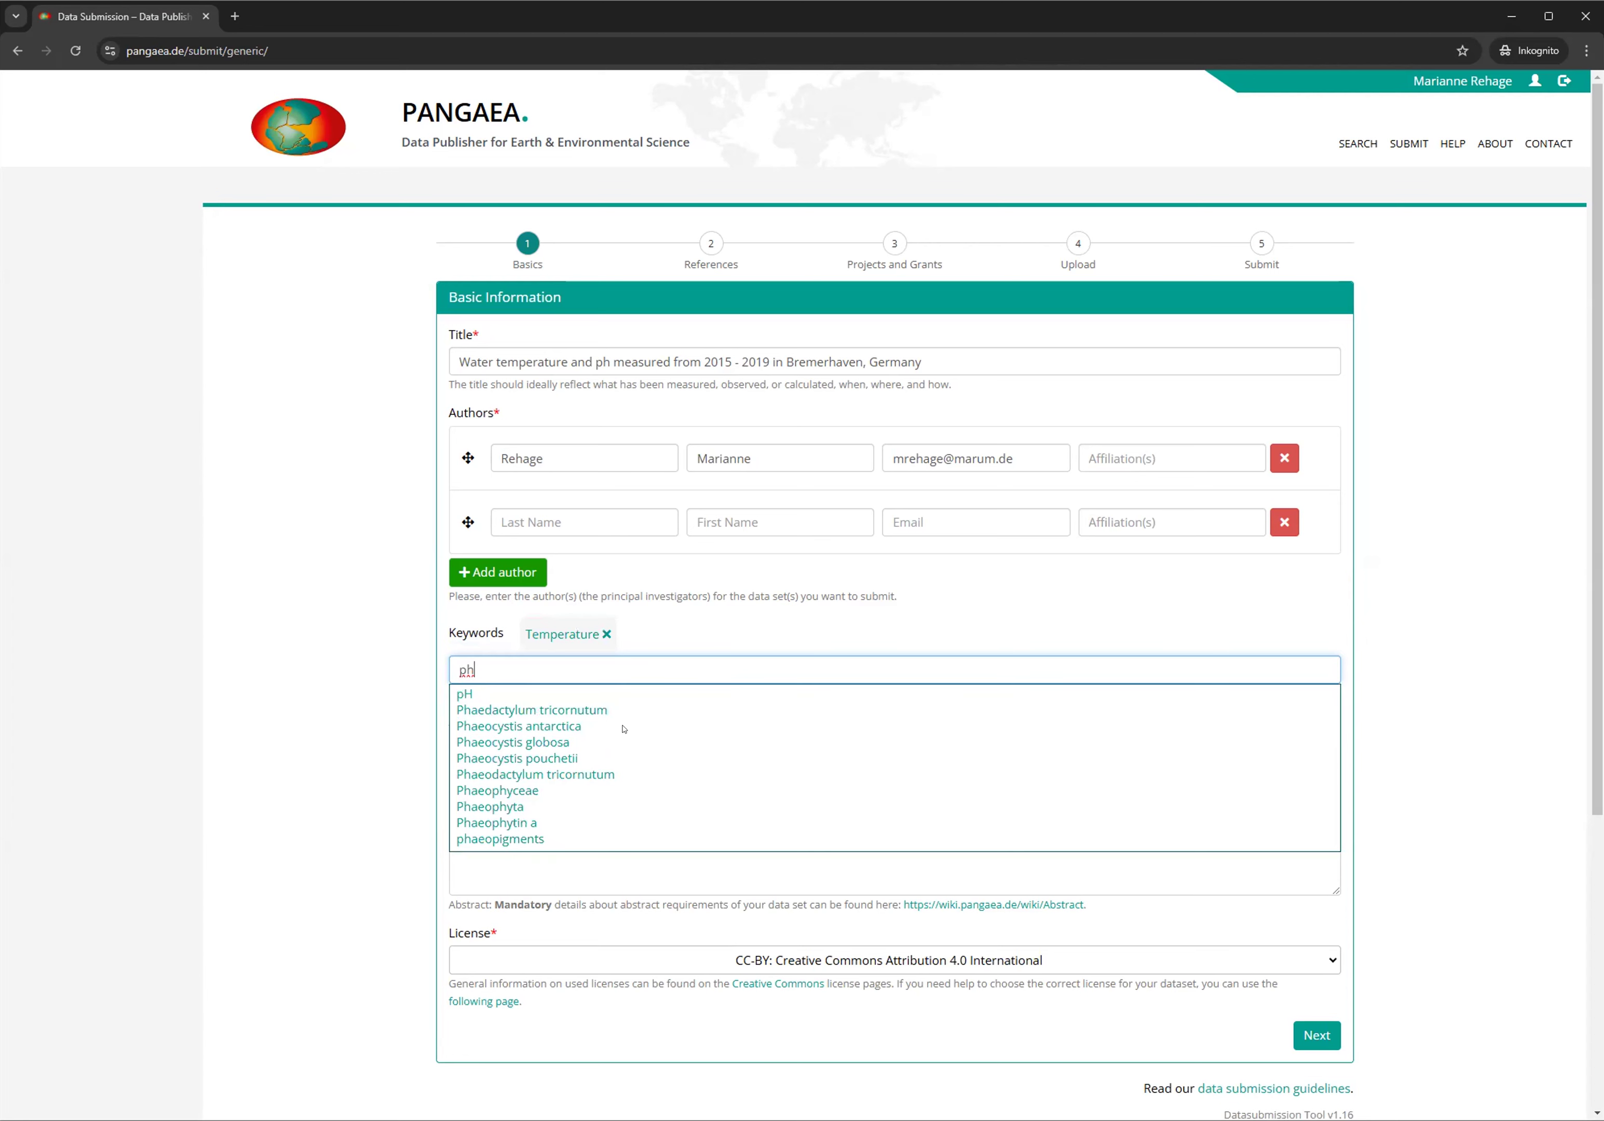
click(464, 693)
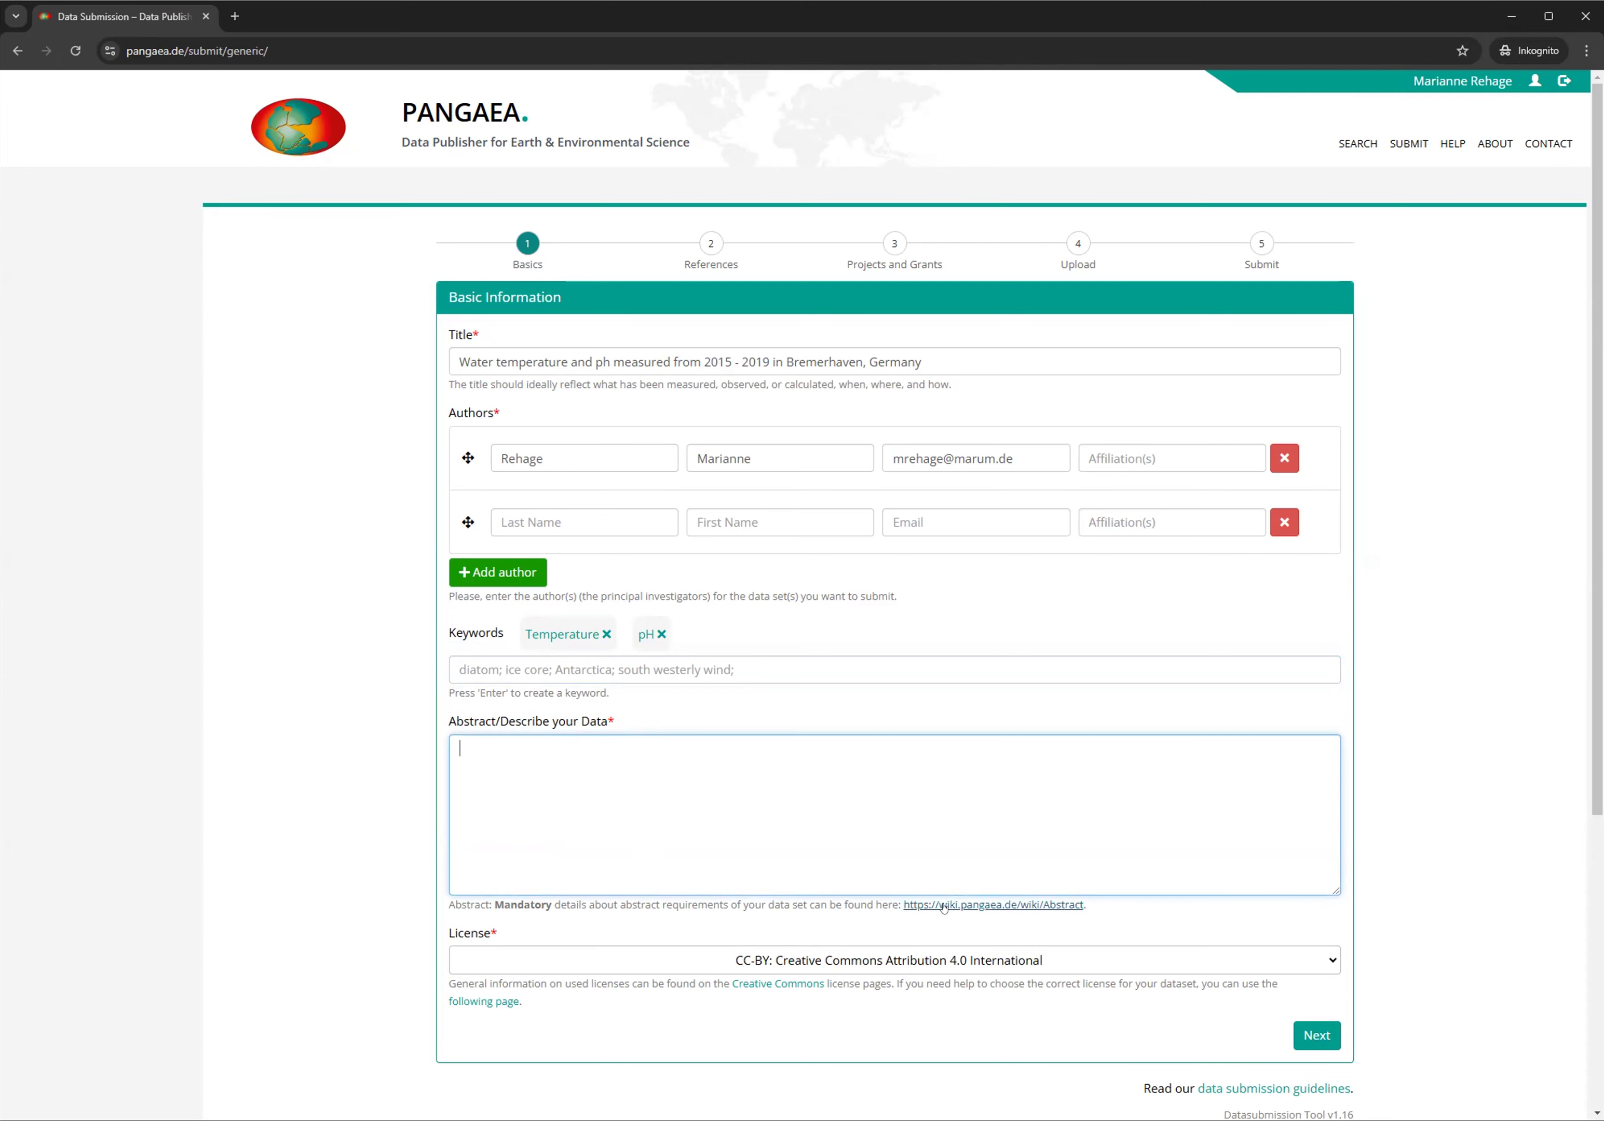
mouse_move(958, 904)
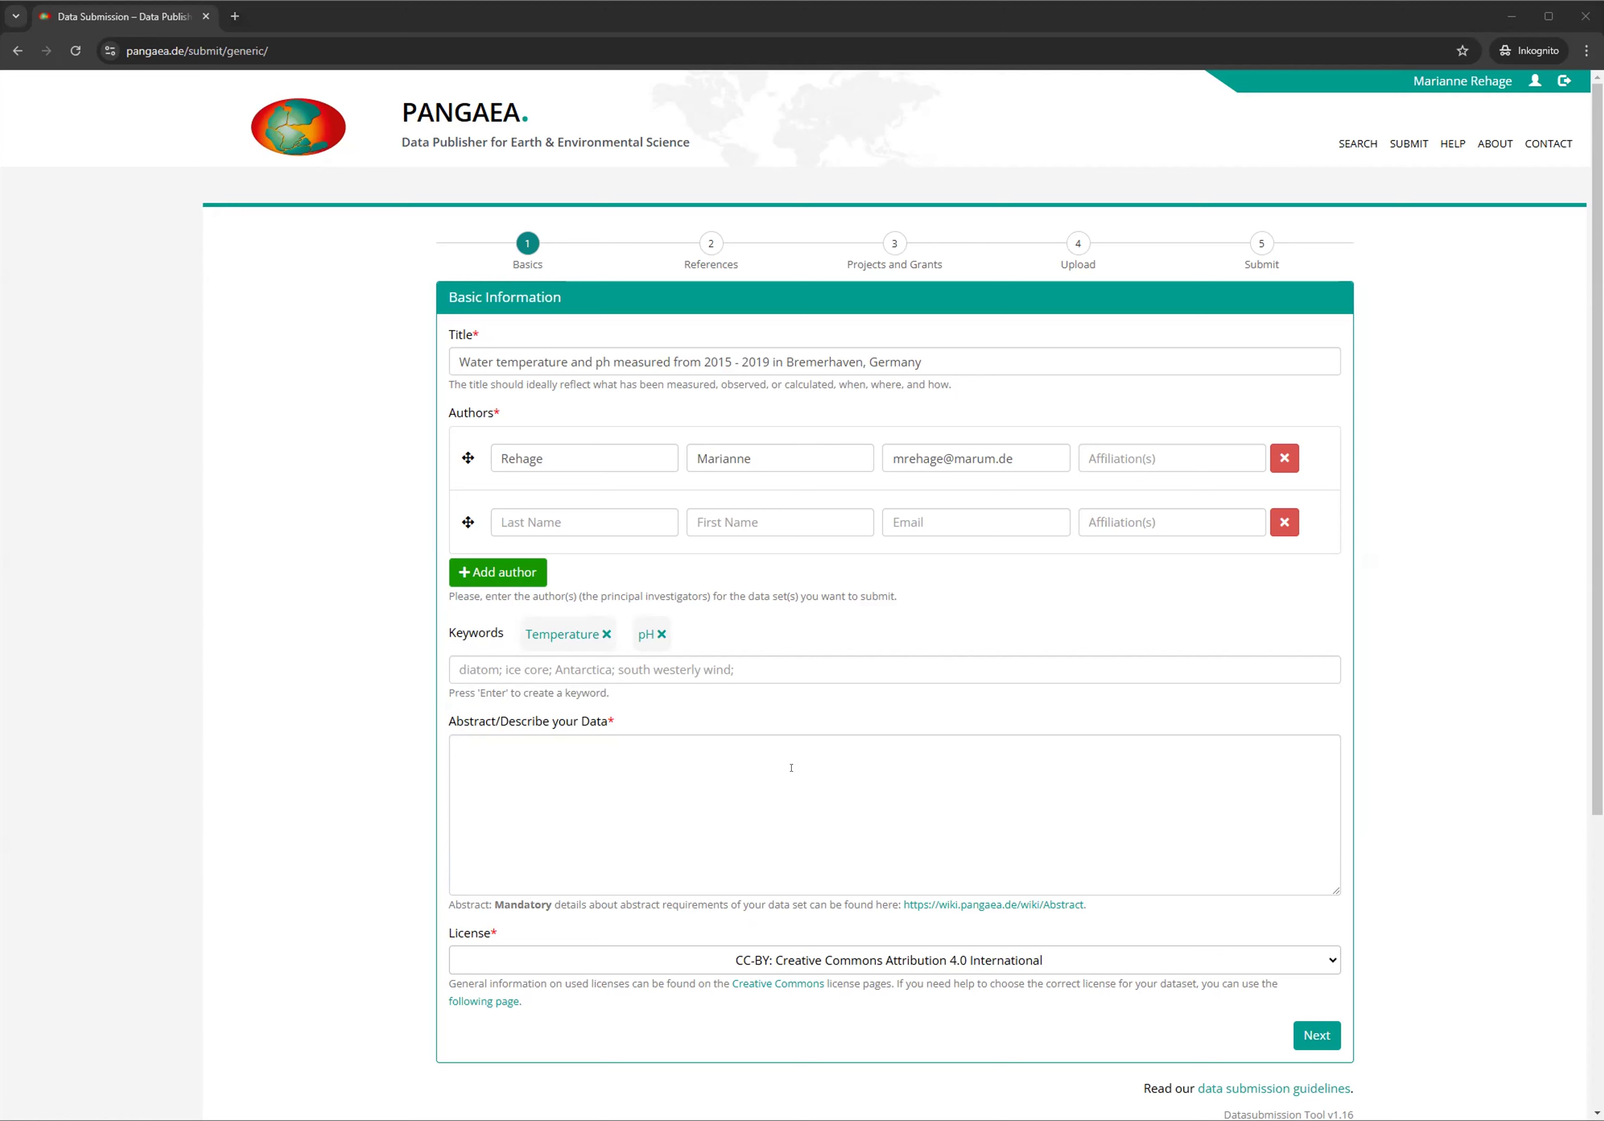
Write the abstract describing temperature and pH data measured 2015–2019 with SBE sensors
text(This datasets comprises temperature and pH data measured at different time points from 2015 until 2019. Temperature was measured using a SBE 3 temperature sensor (sea-Bird Electronics) and pH was measured using a SBE 18 pH Sensor (sea-Bird Electronics).)
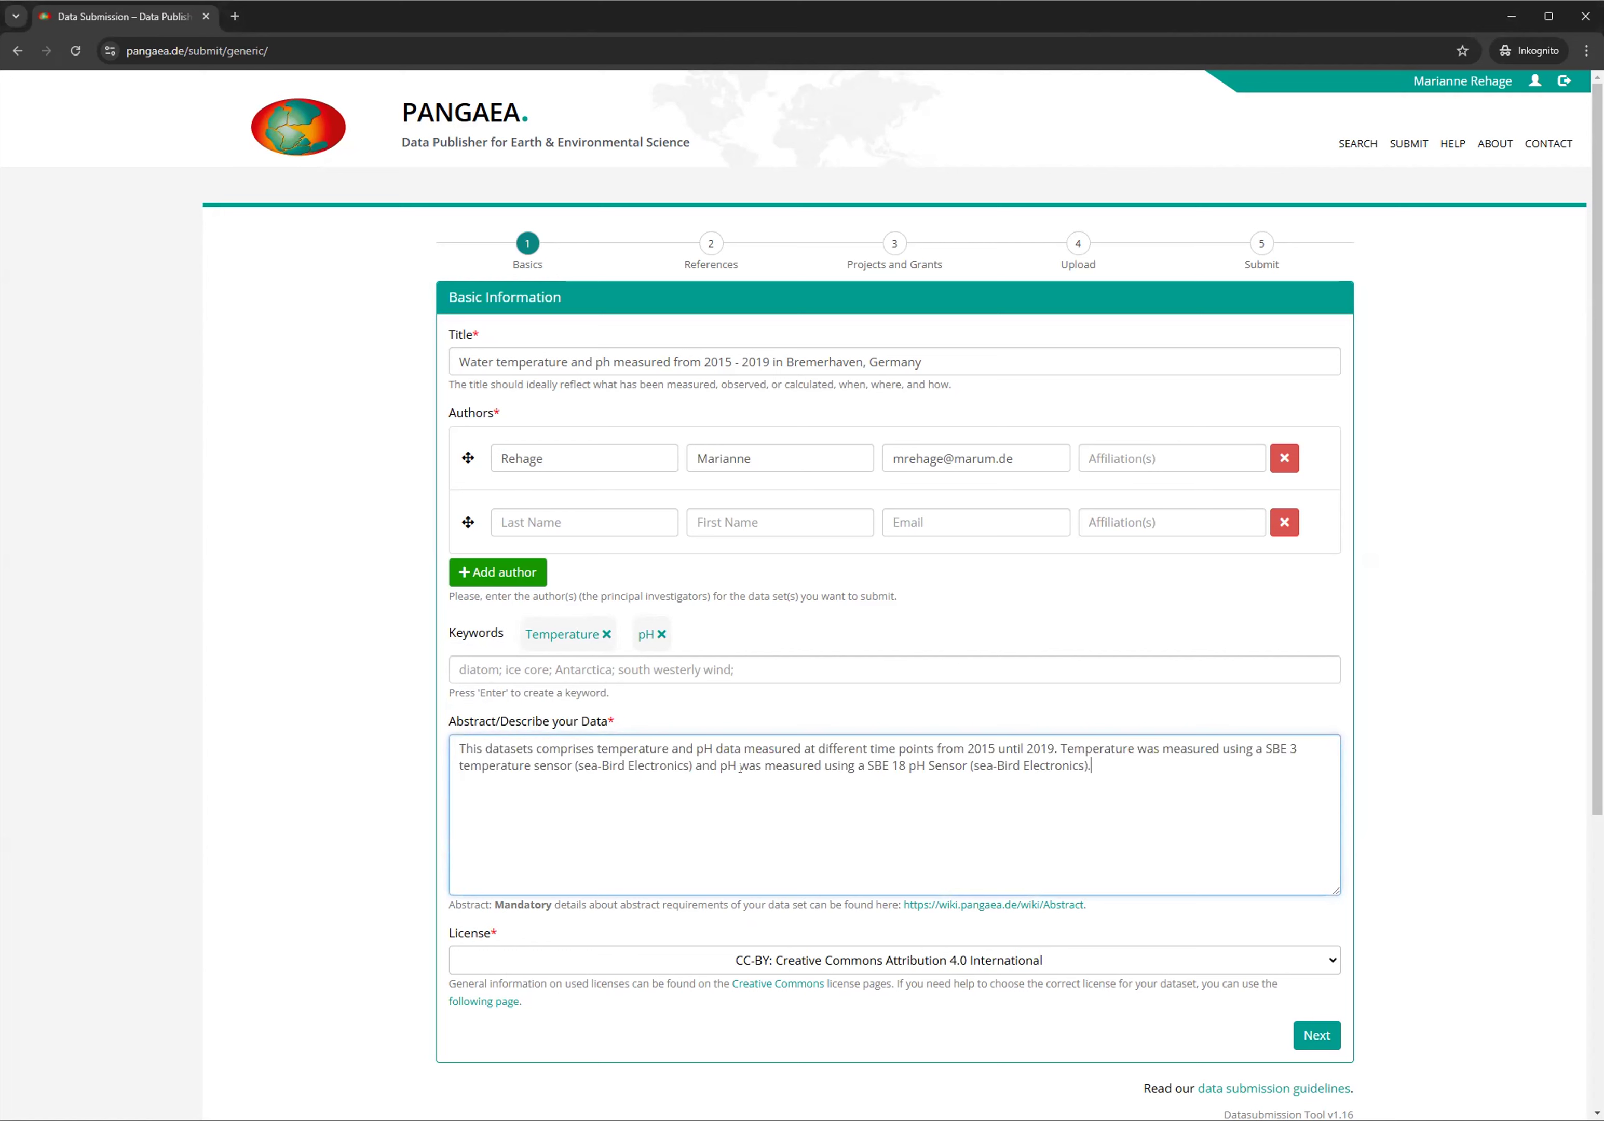
mouse_move(845, 793)
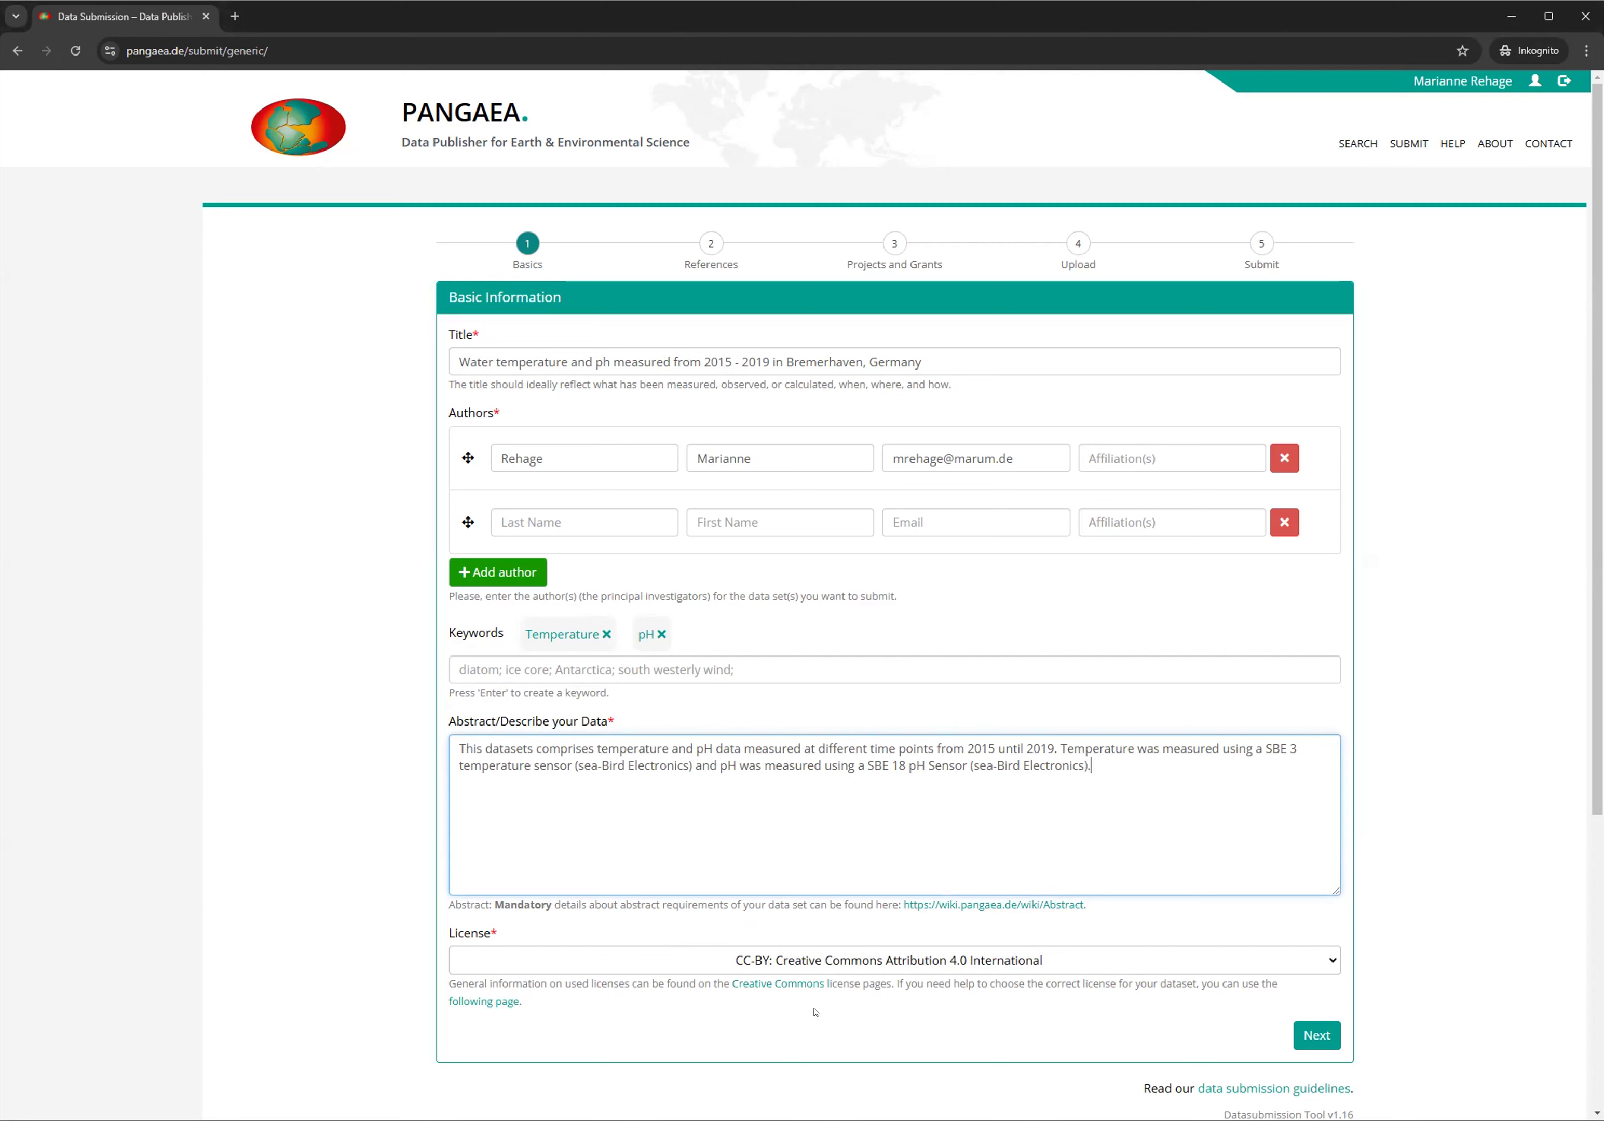
mouse_move(580, 1050)
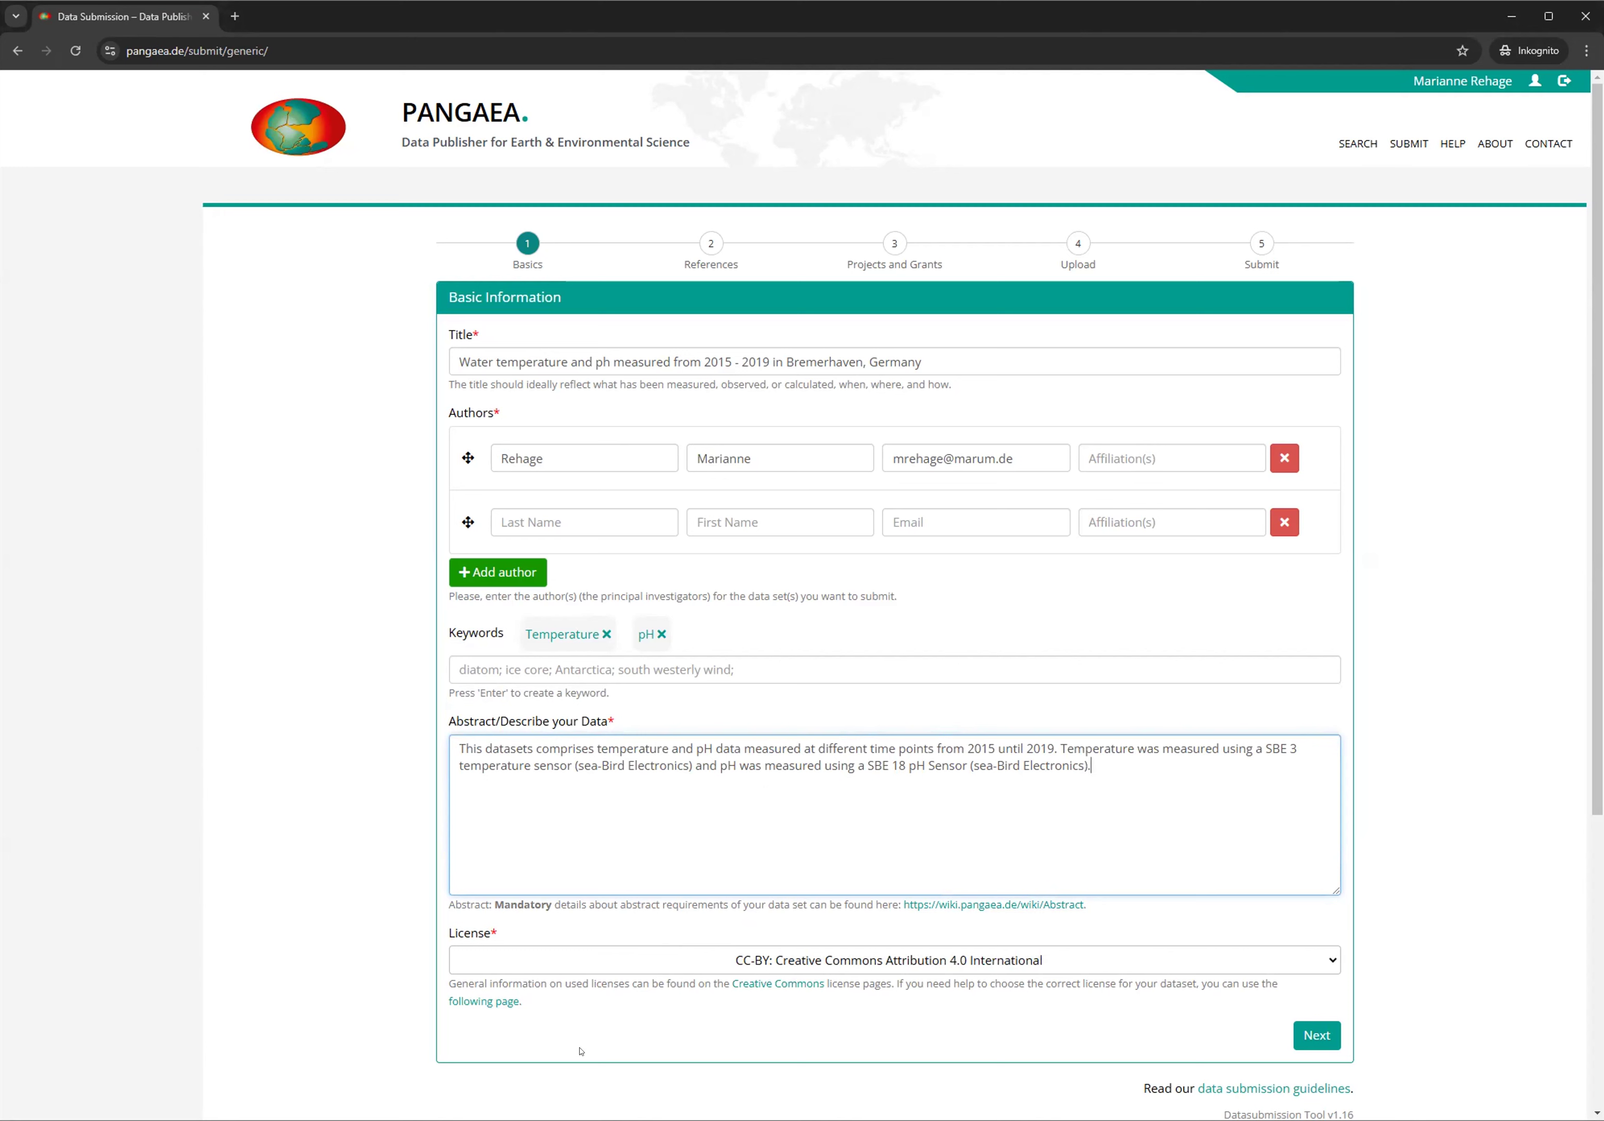
mouse_move(1017, 1014)
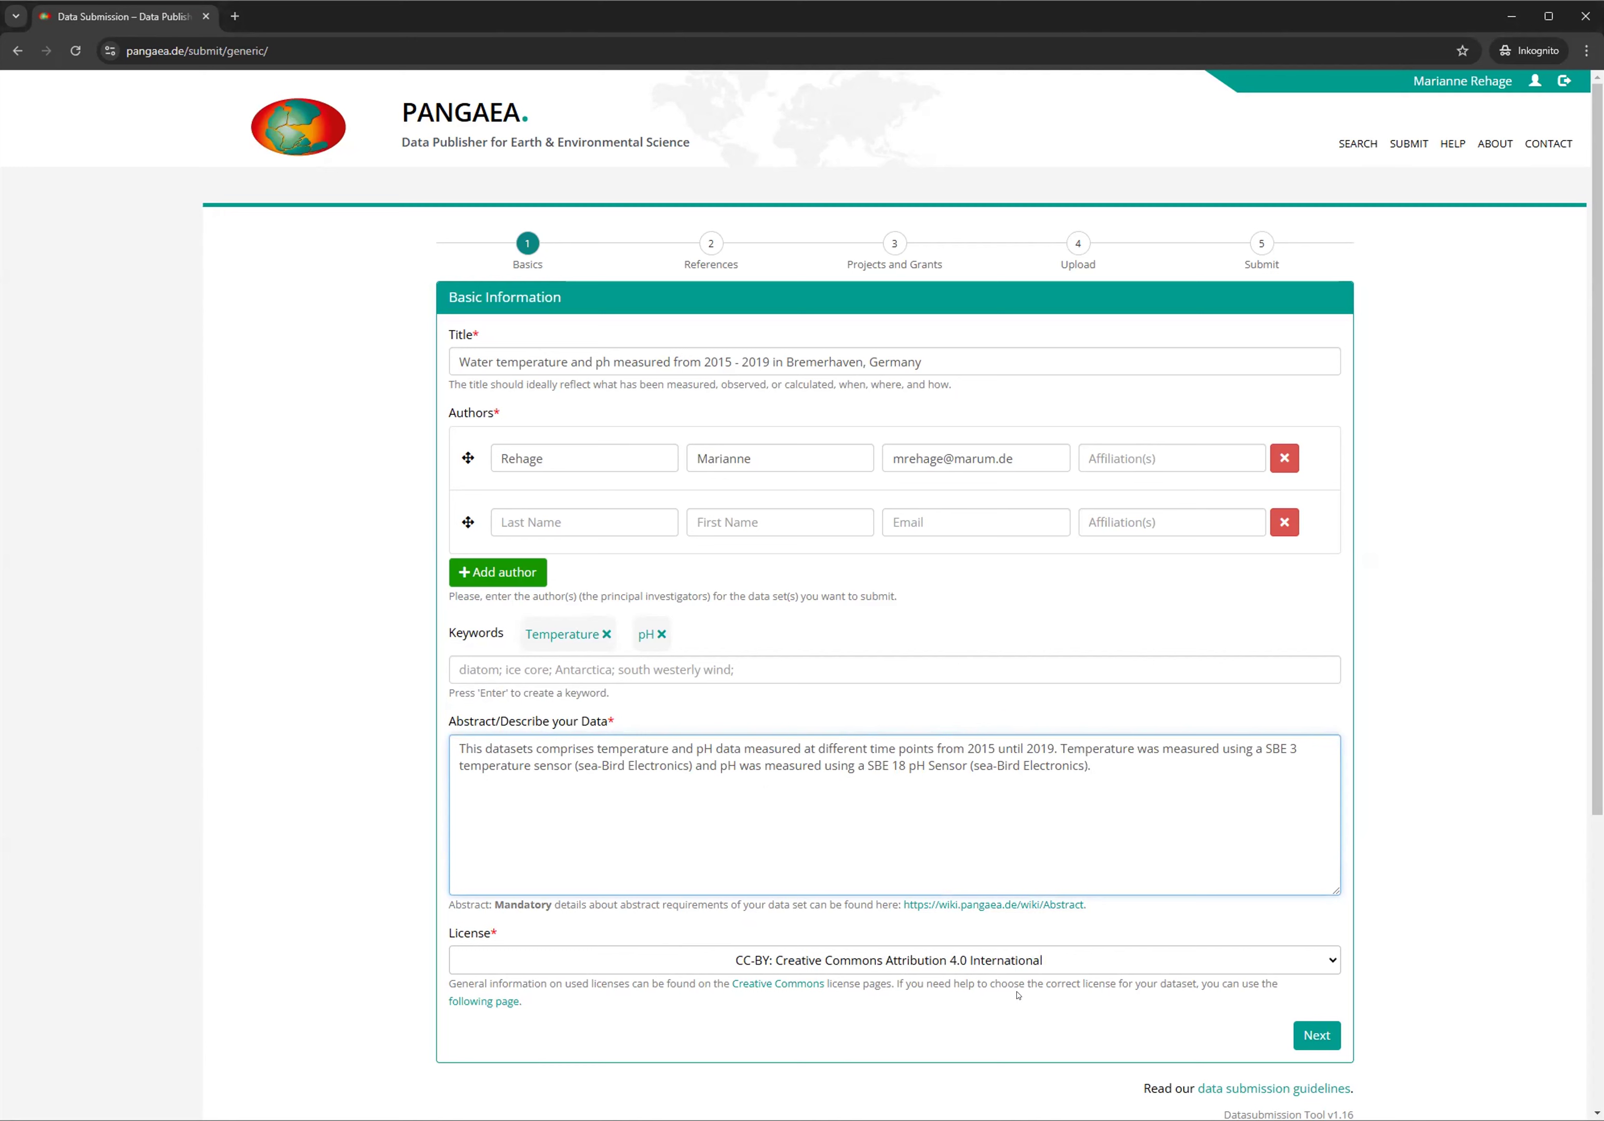
mouse_move(694, 522)
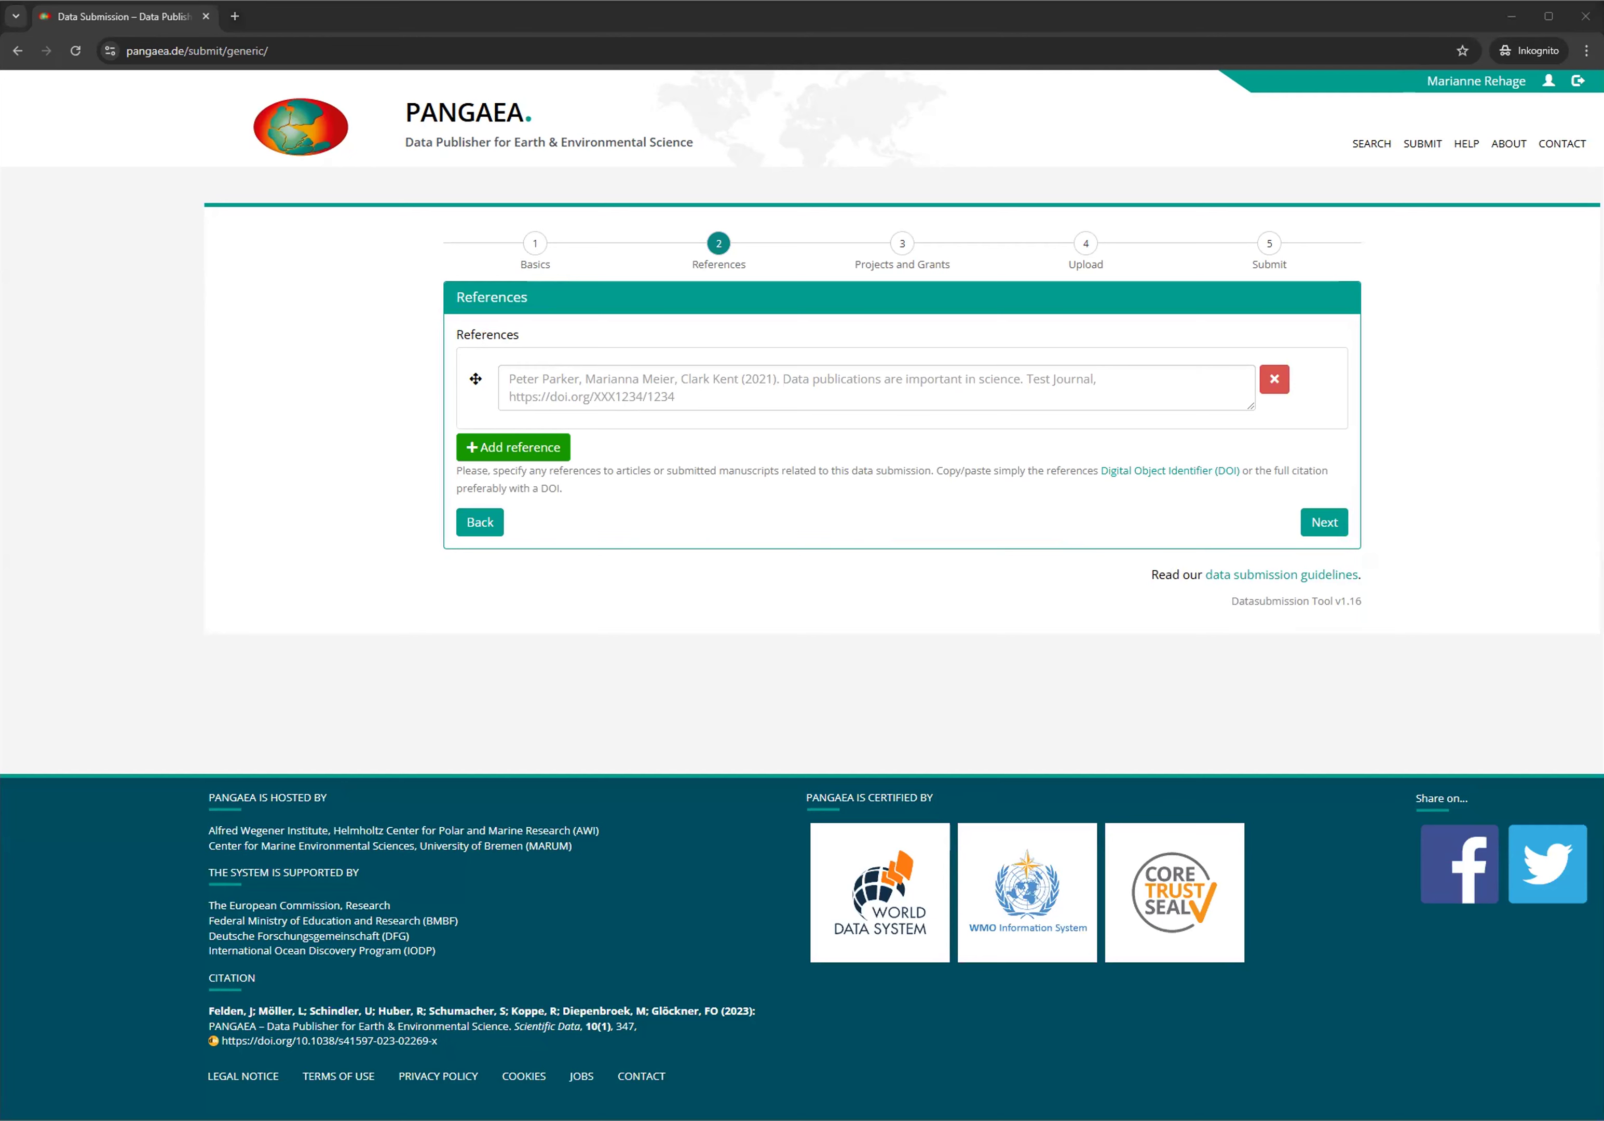
mouse_move(622, 409)
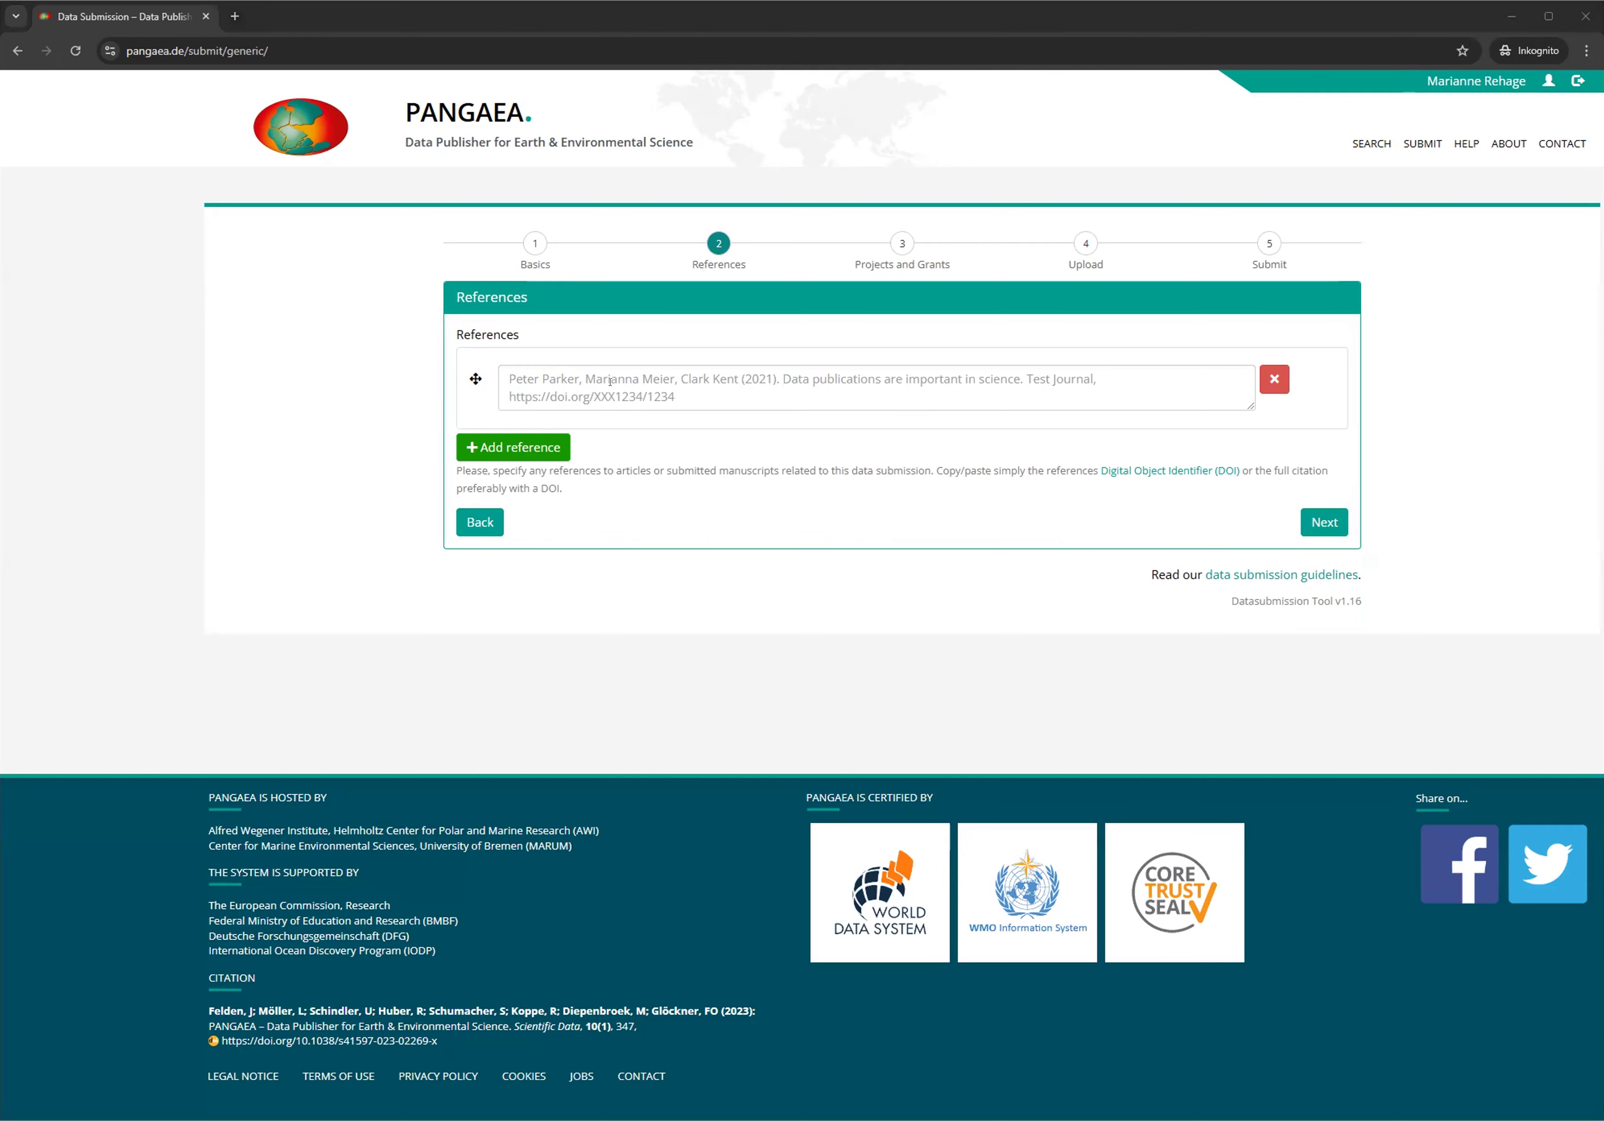
Enter the in-preparation citation by Rehage, Riemann-Campe and Möller on temperature and pH fluctuations
text(Marianne Rehage, Kathrin Riemann-Campe, Lars Möller. Fluctuations of temperature and ph in estuaries of the Northern Sea. In preparation)
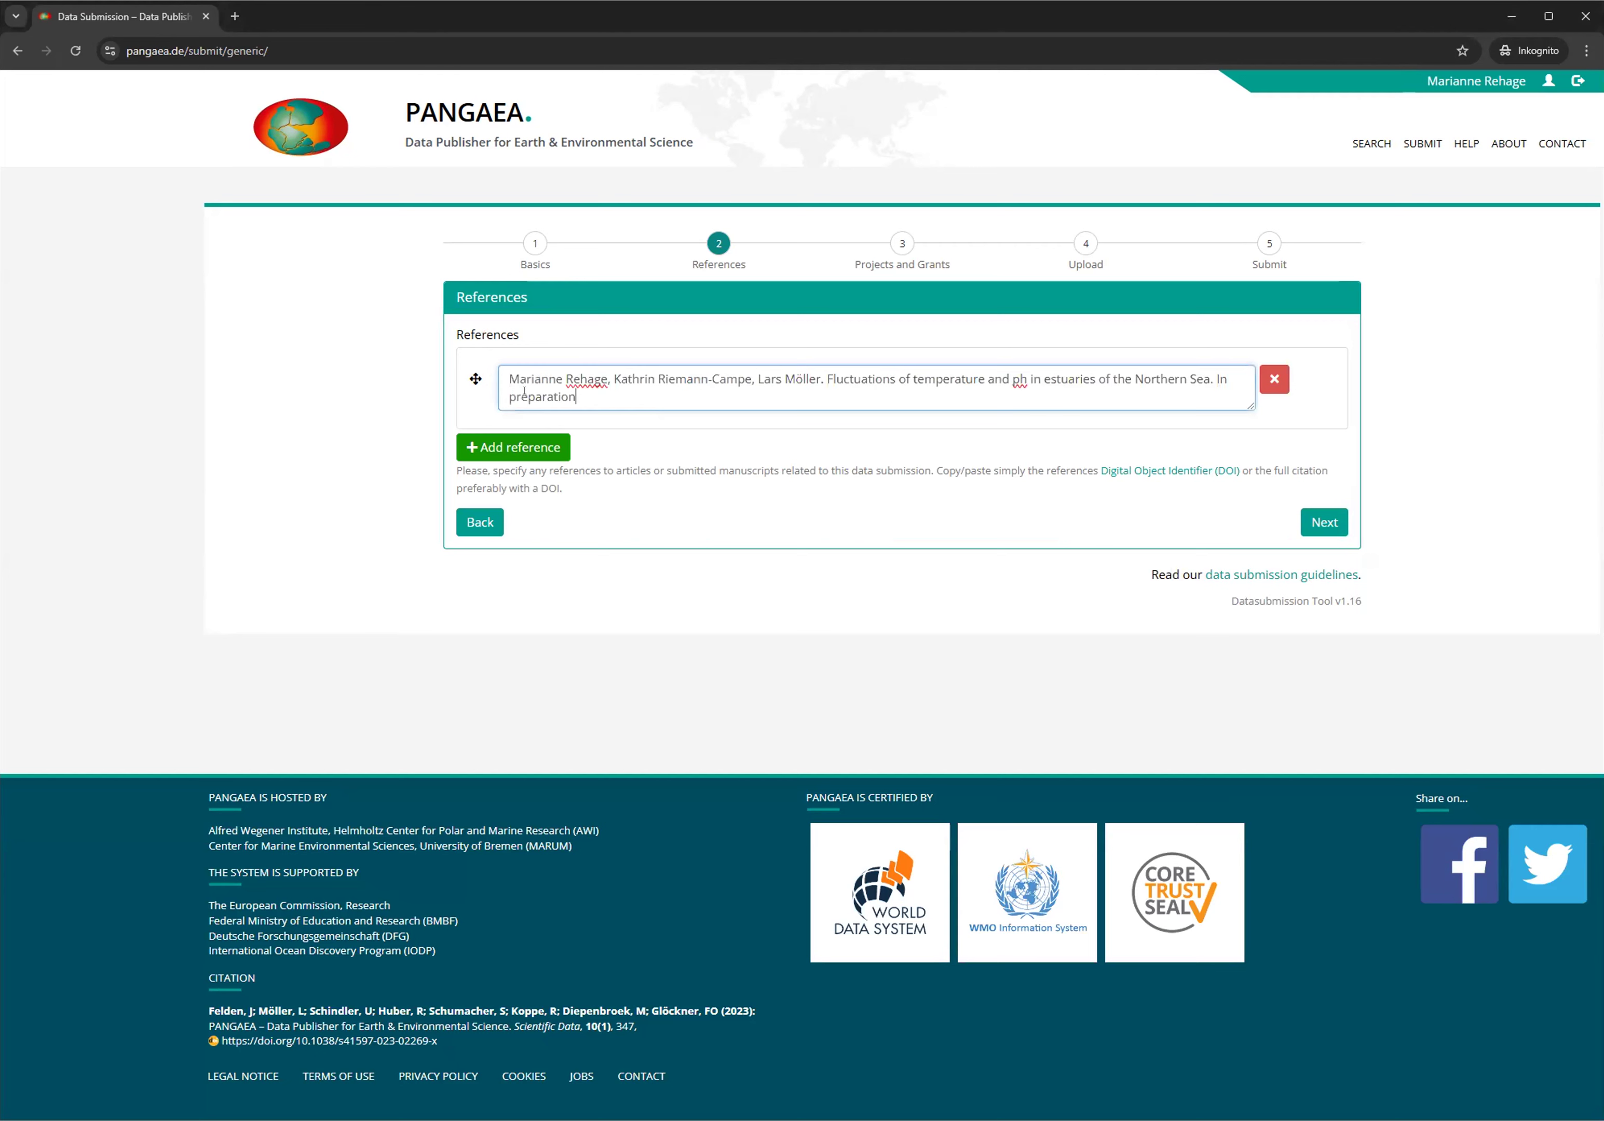
mouse_move(750, 408)
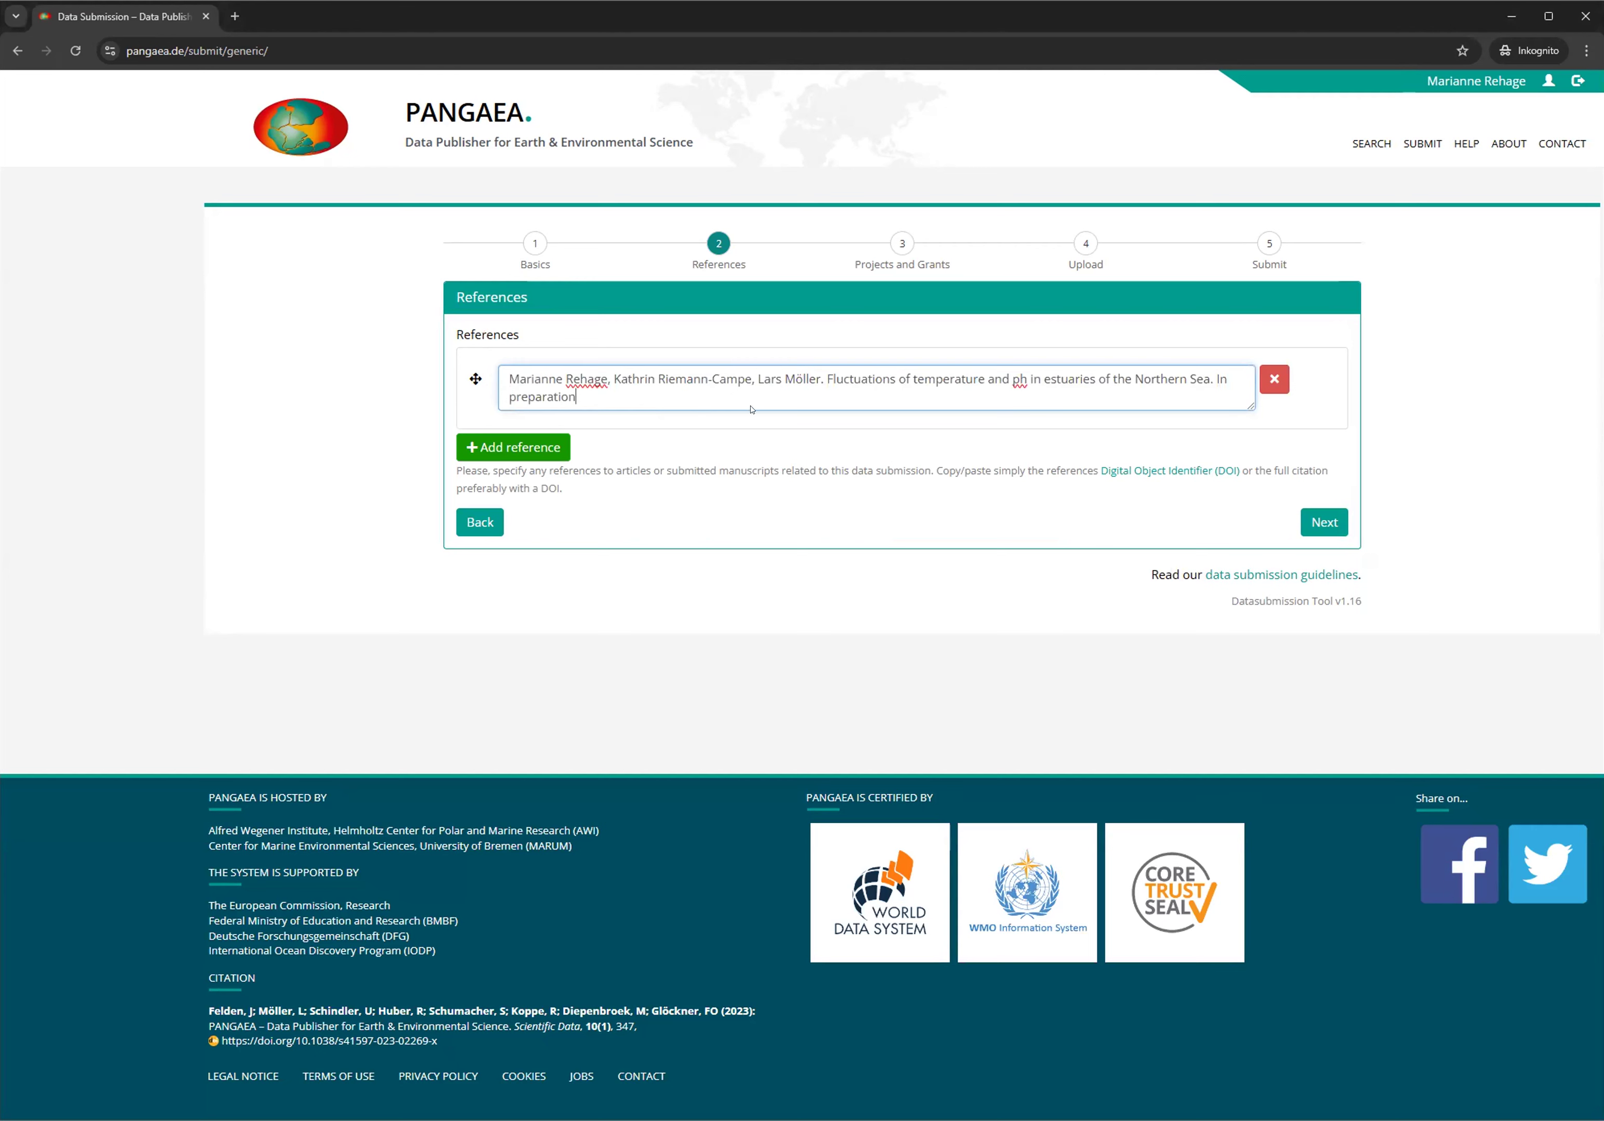
mouse_move(762, 417)
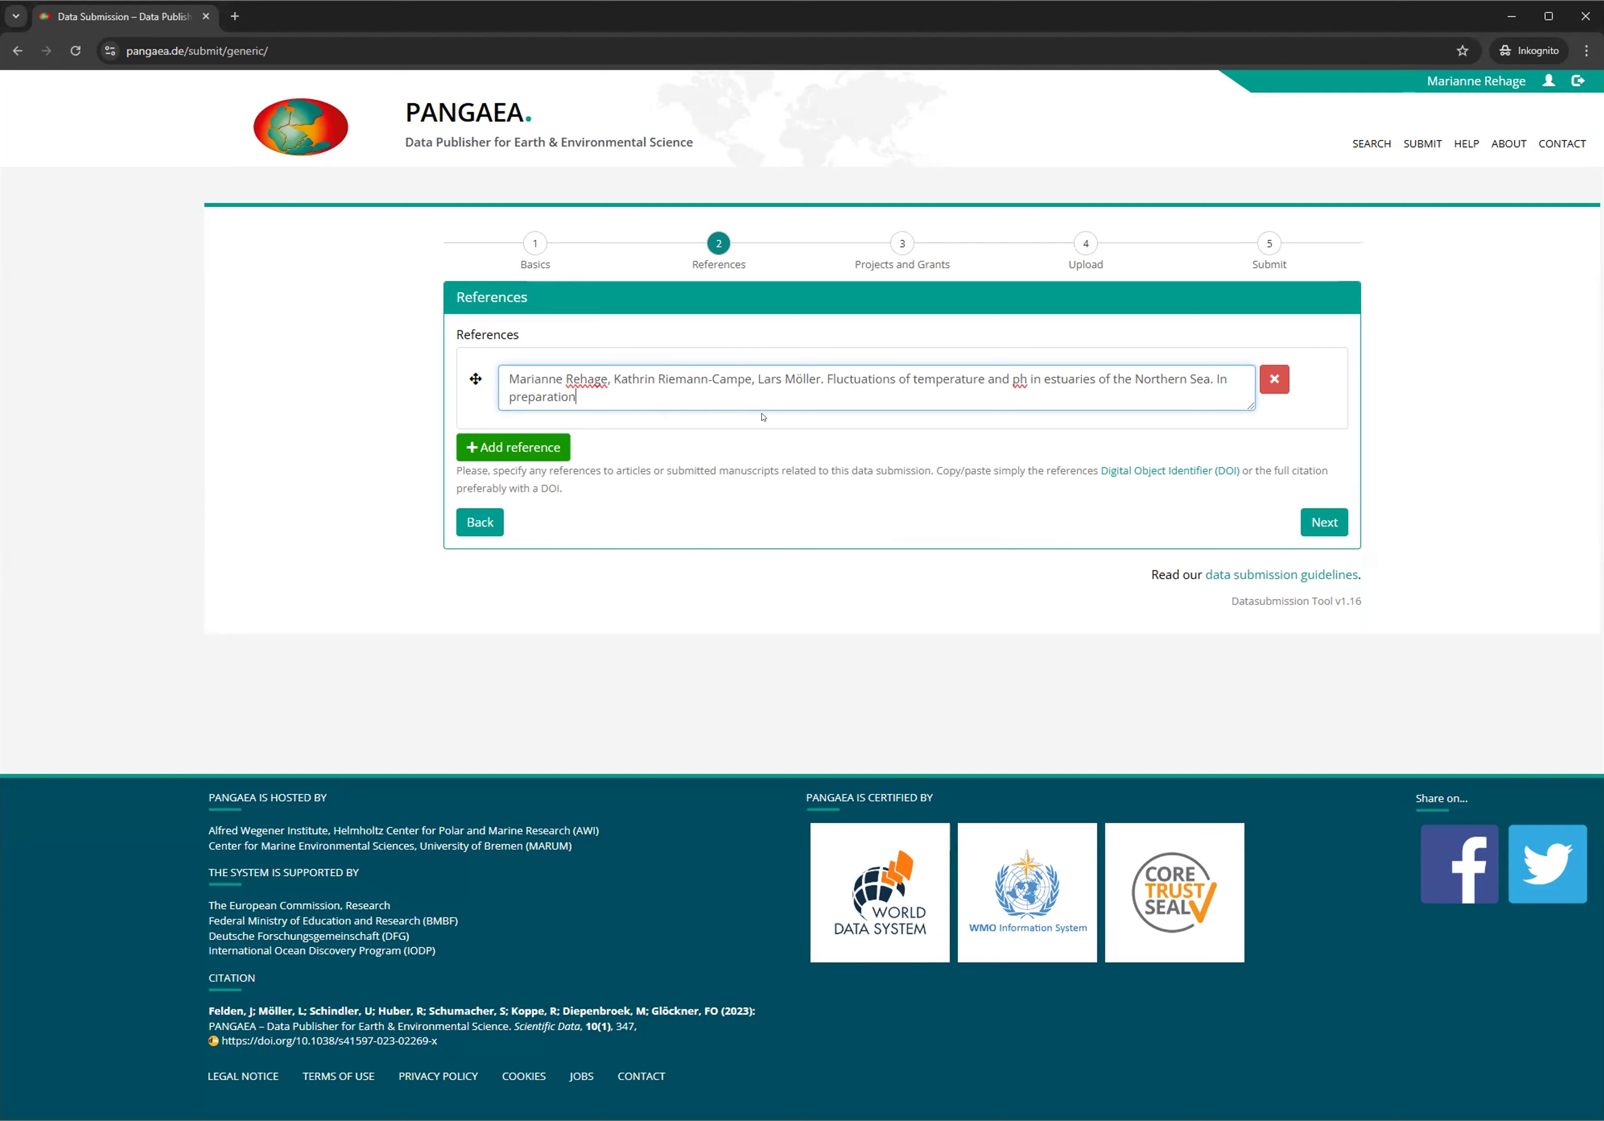
mouse_move(579, 456)
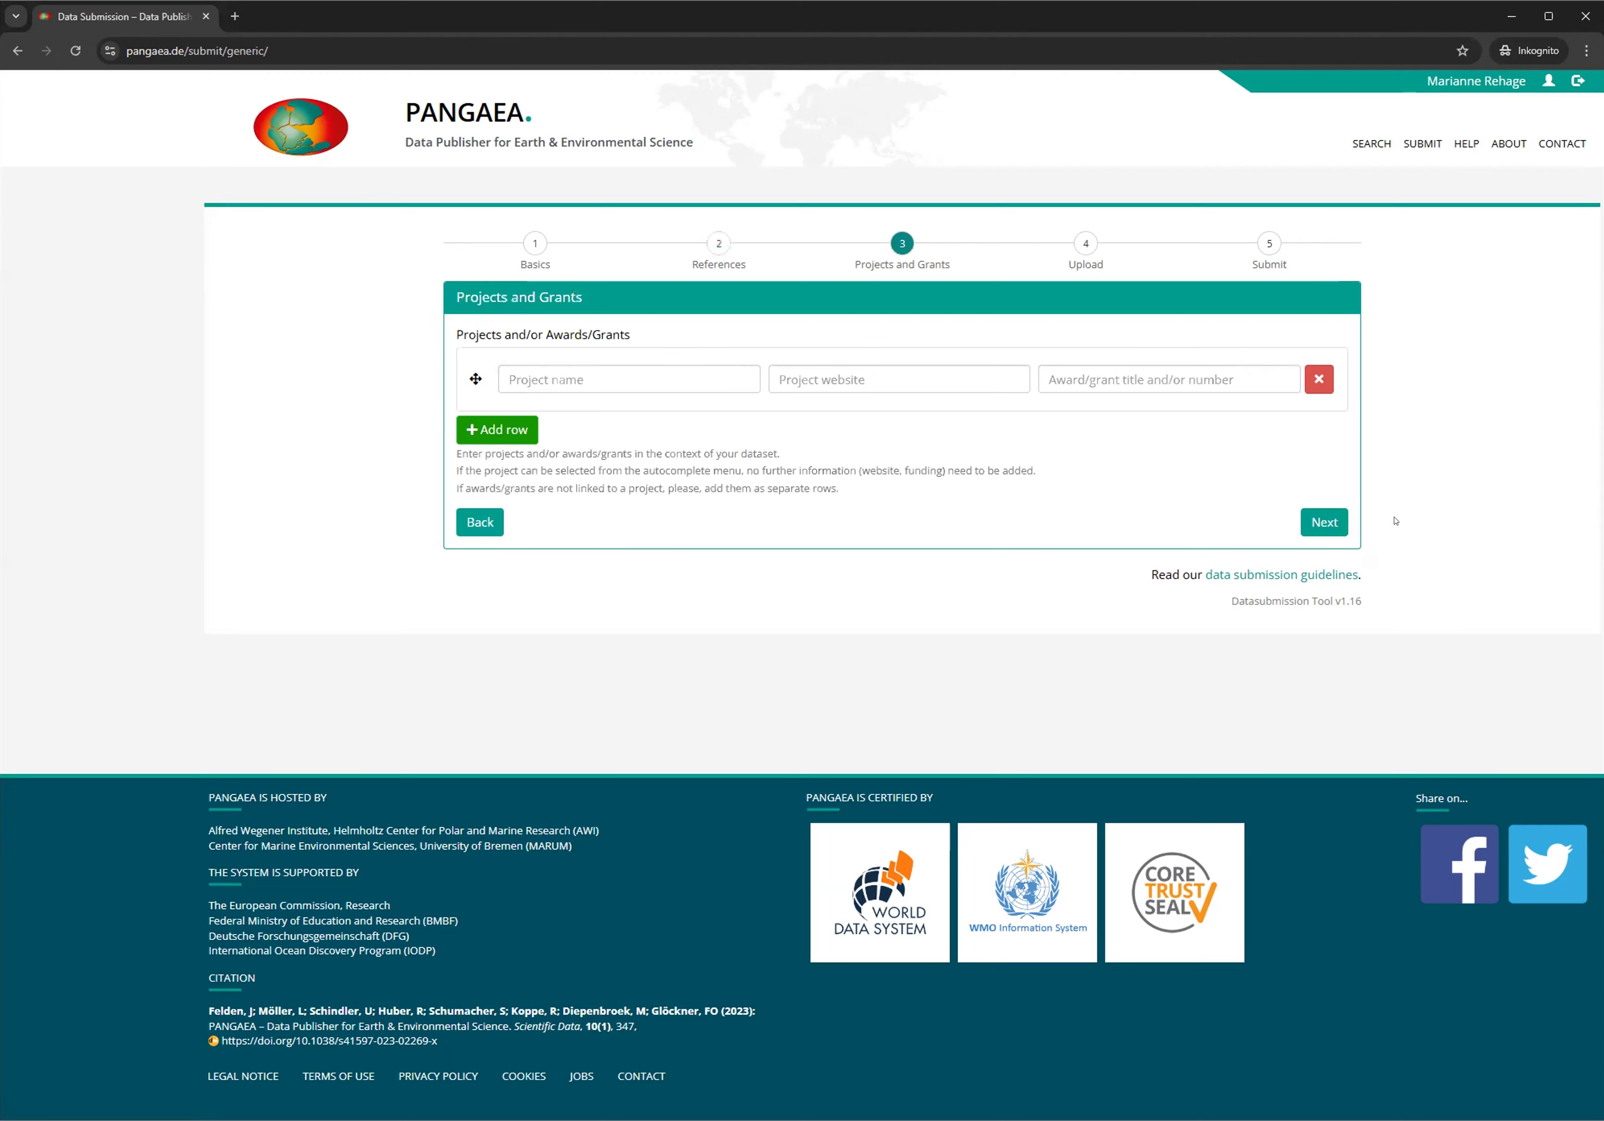
mouse_move(636, 674)
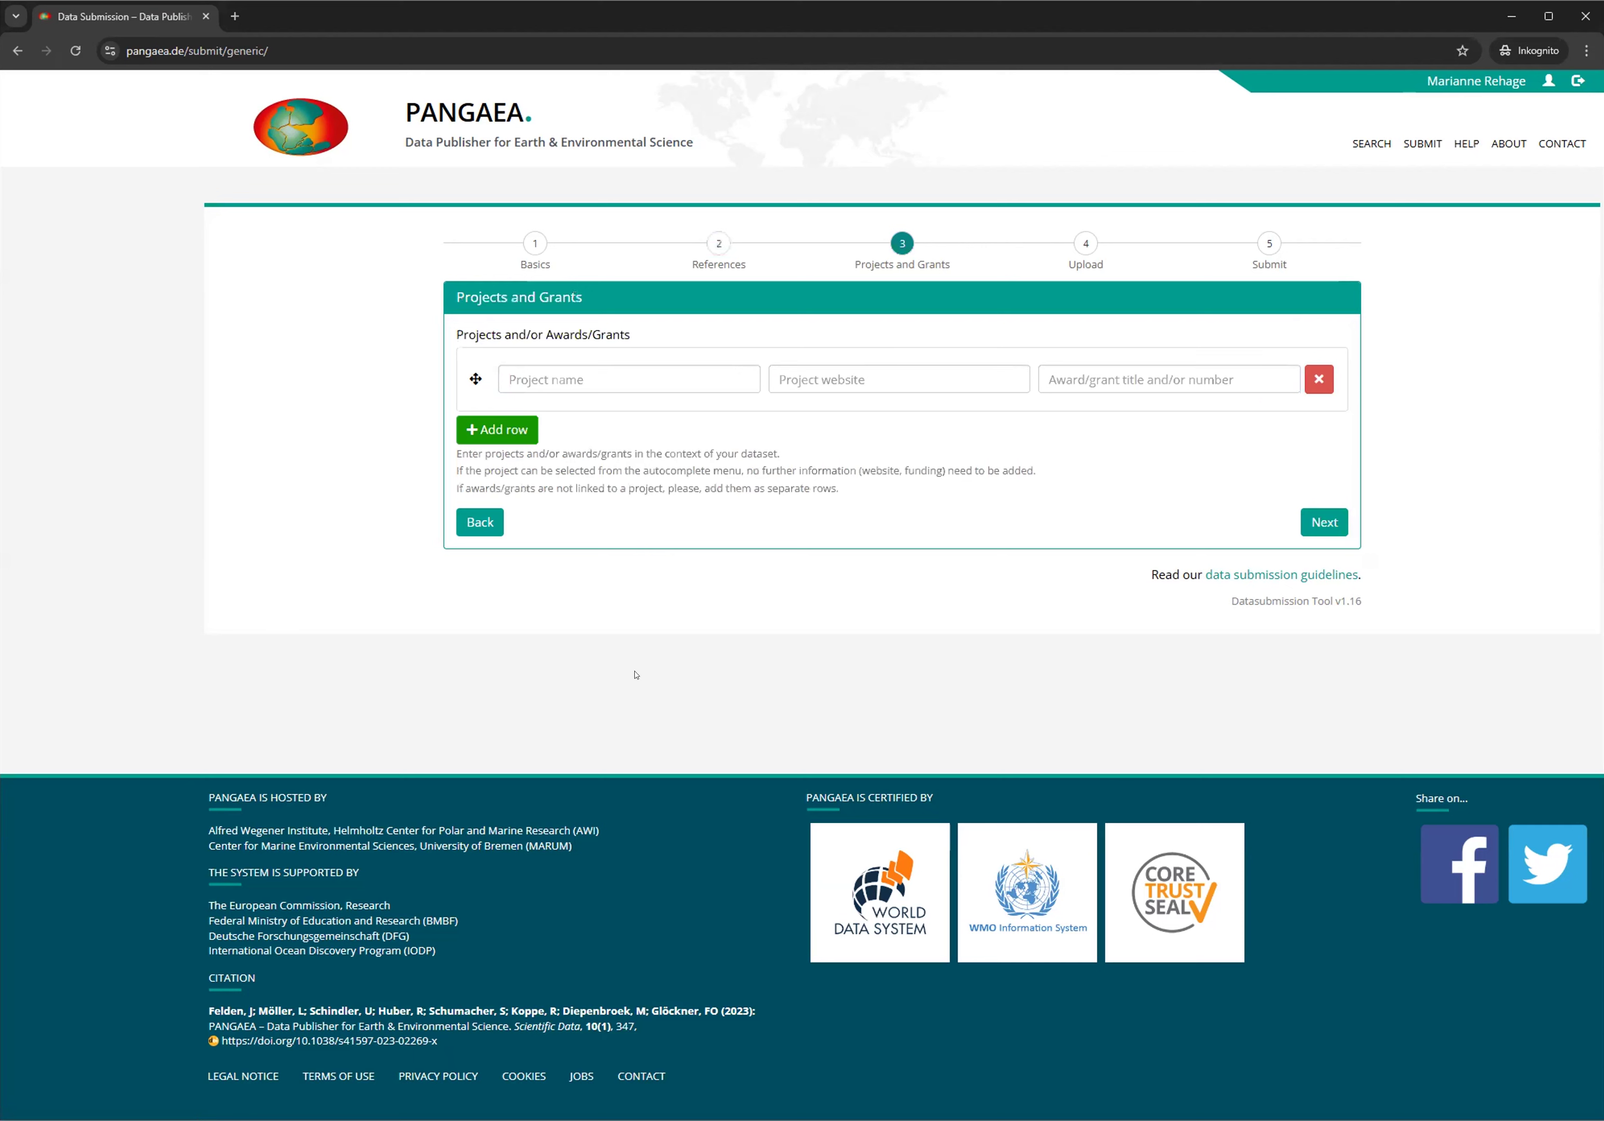
mouse_move(826, 610)
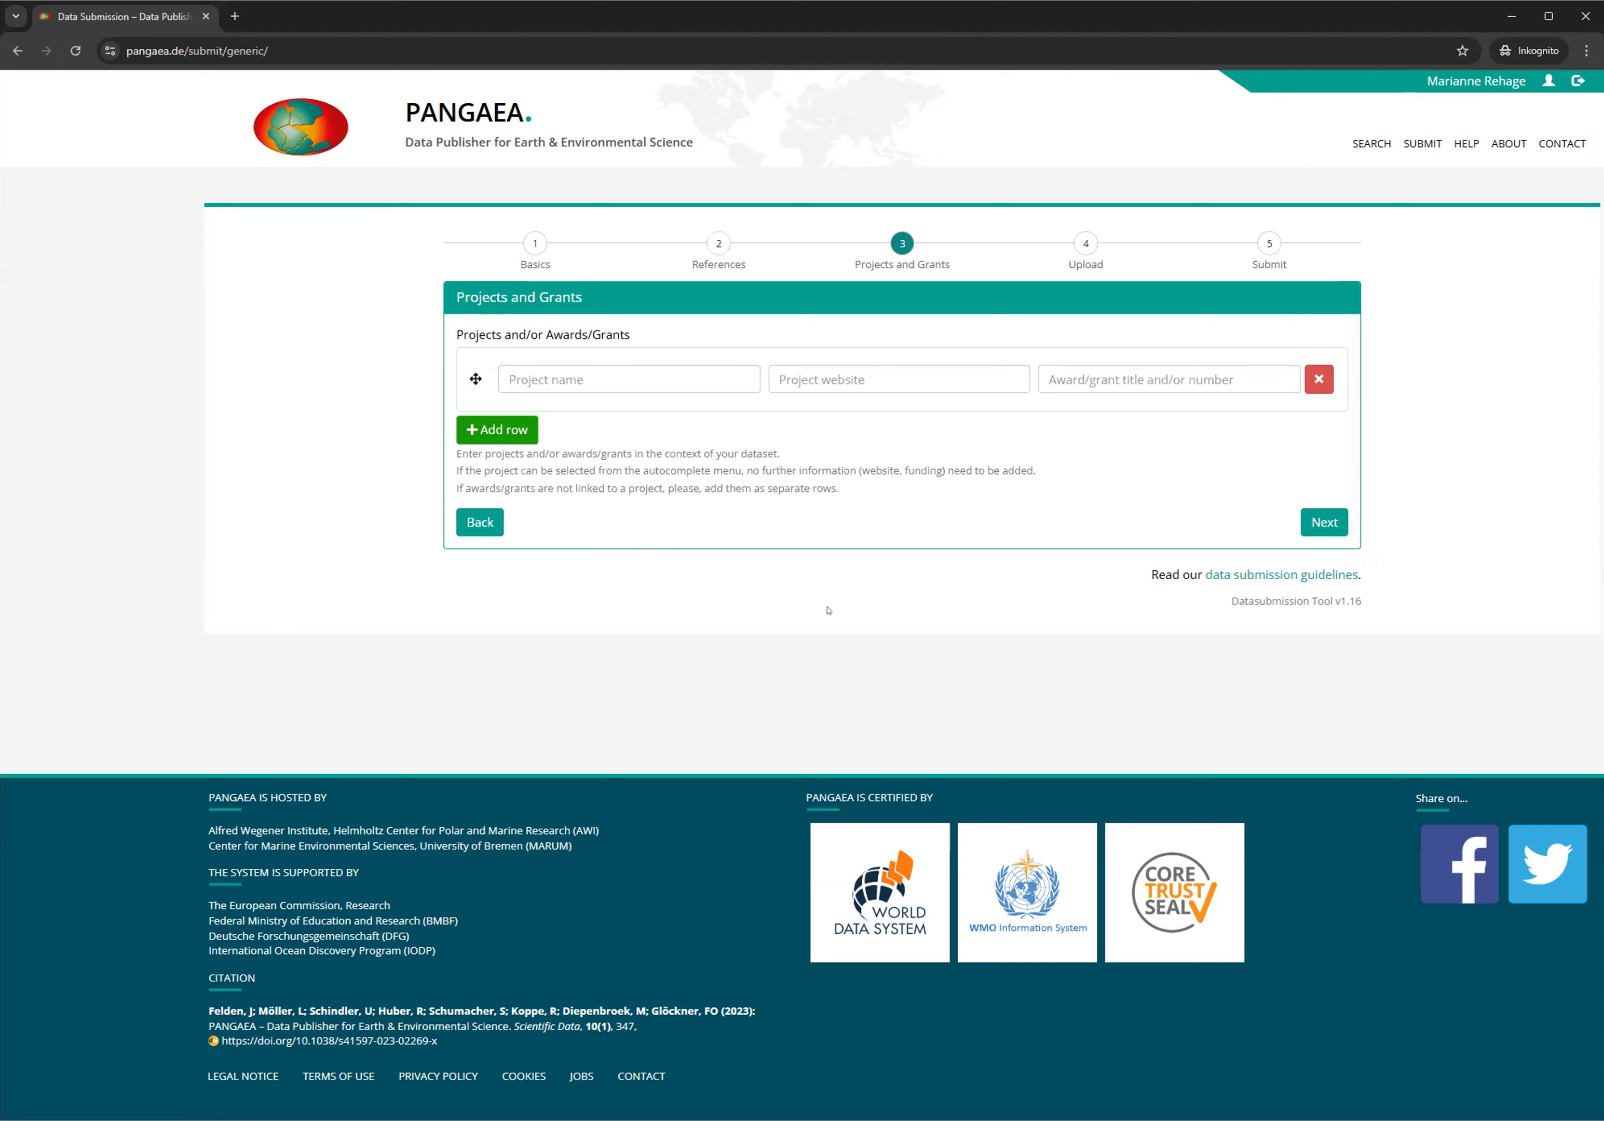
mouse_move(753, 561)
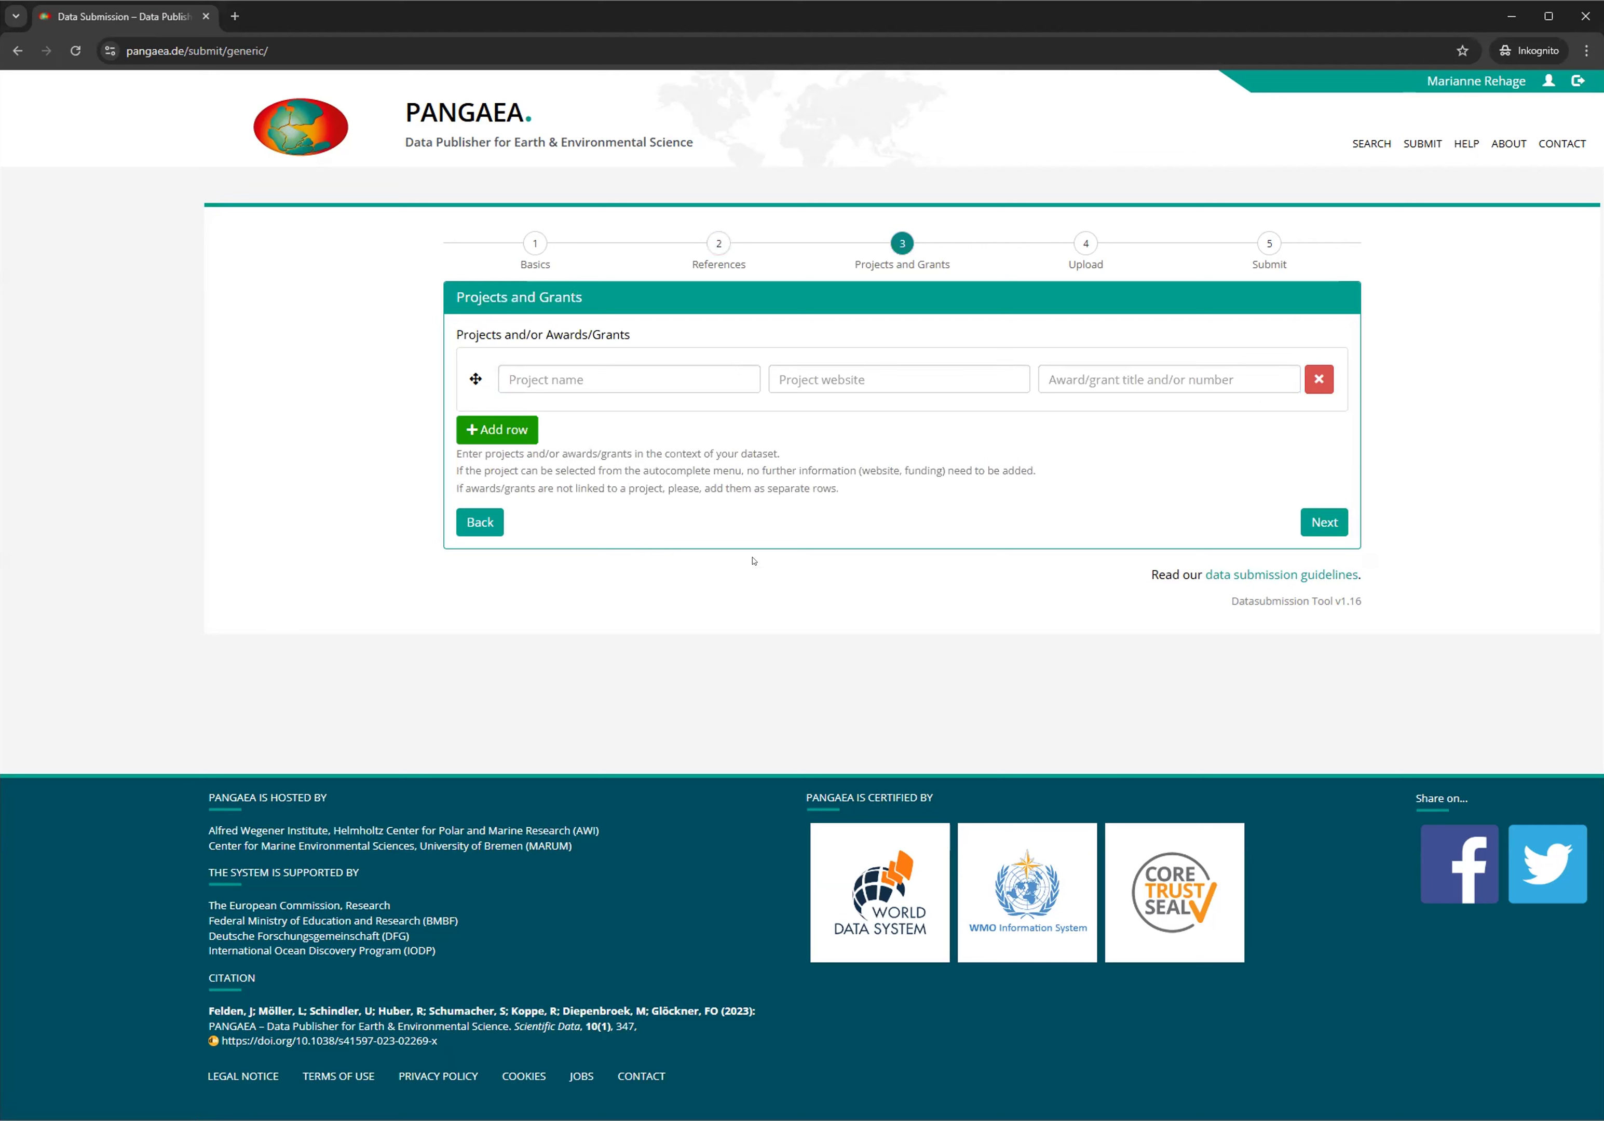
Set the project to NOAH: North Sea Observation and Assessment of Habitats via autocomplete
click(626, 379)
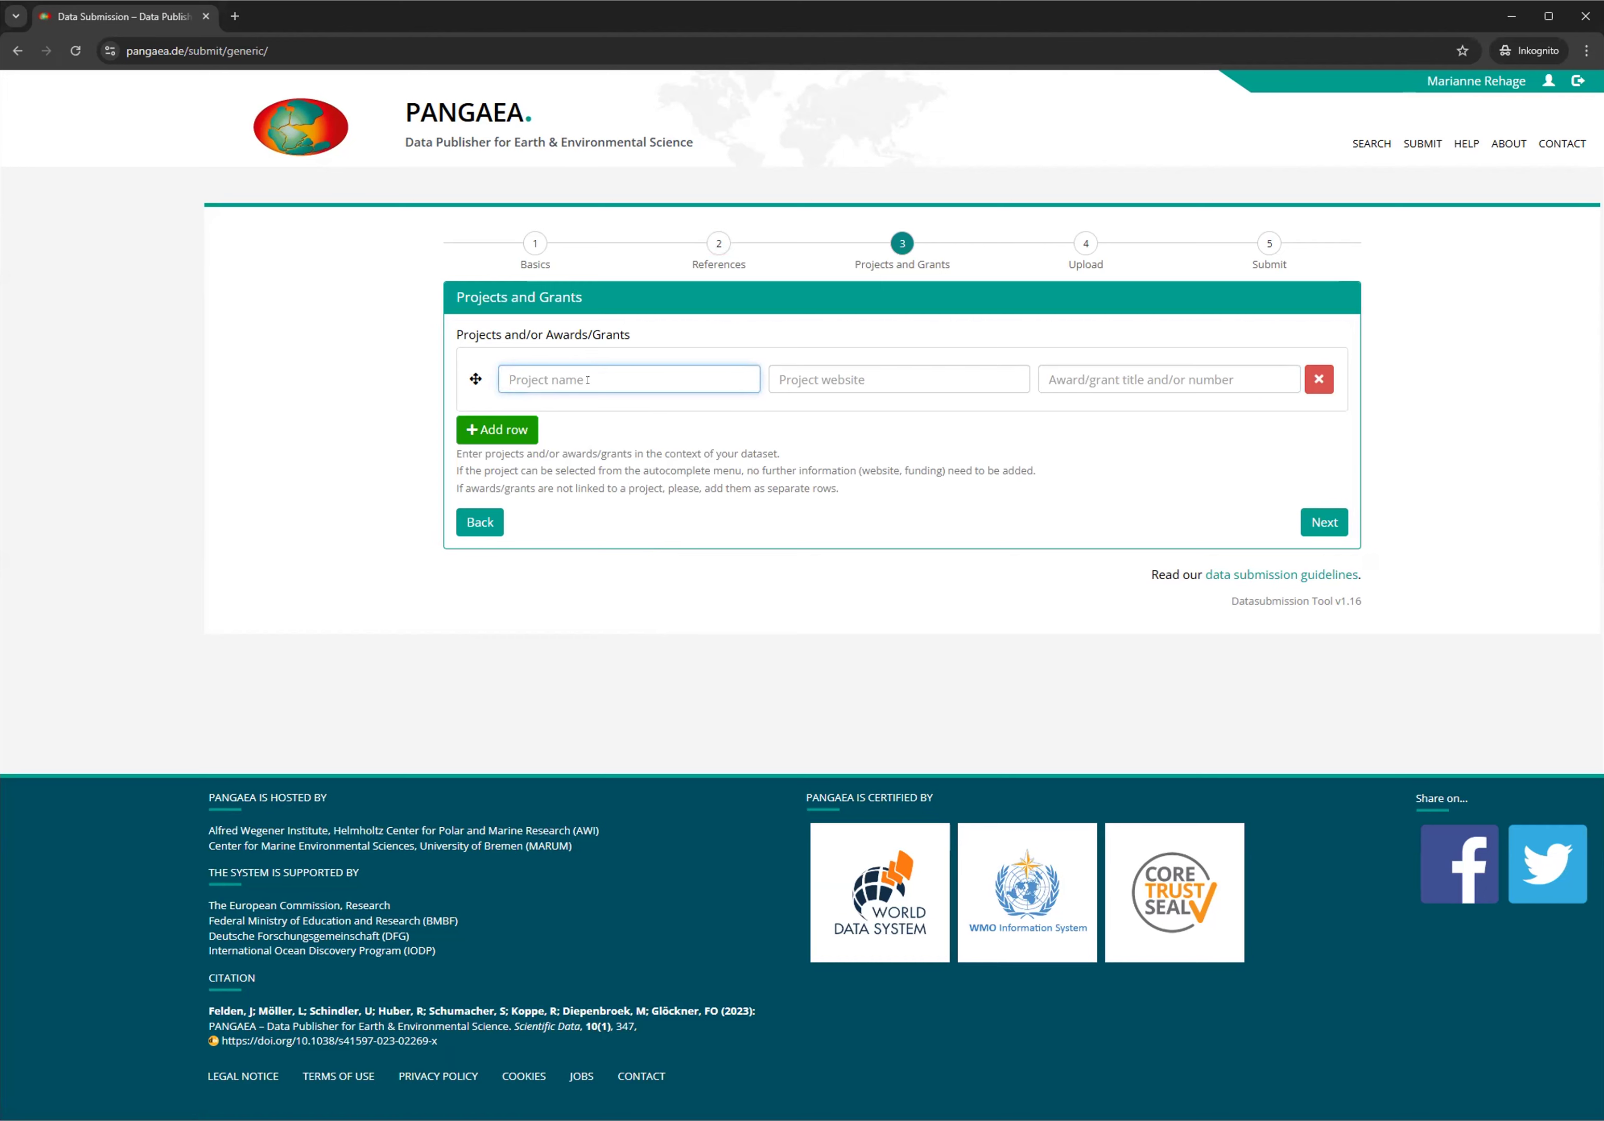
text(North Greenland Ice Core Project)
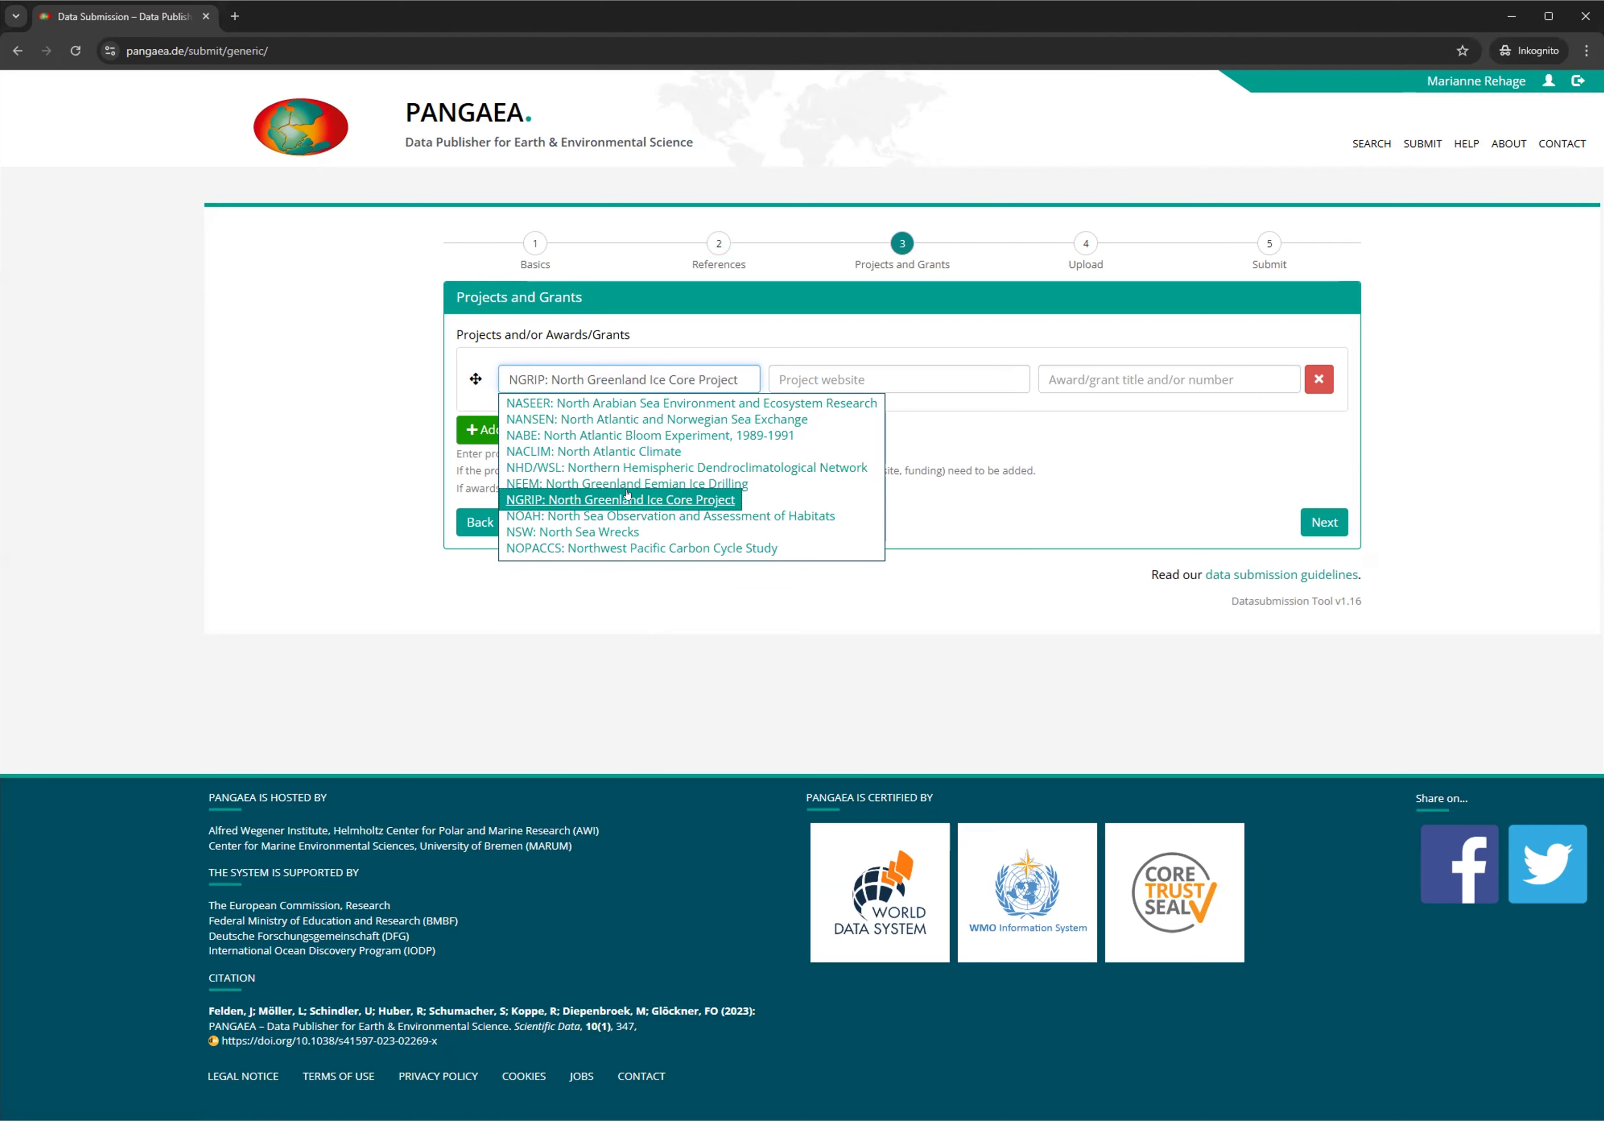
click(668, 516)
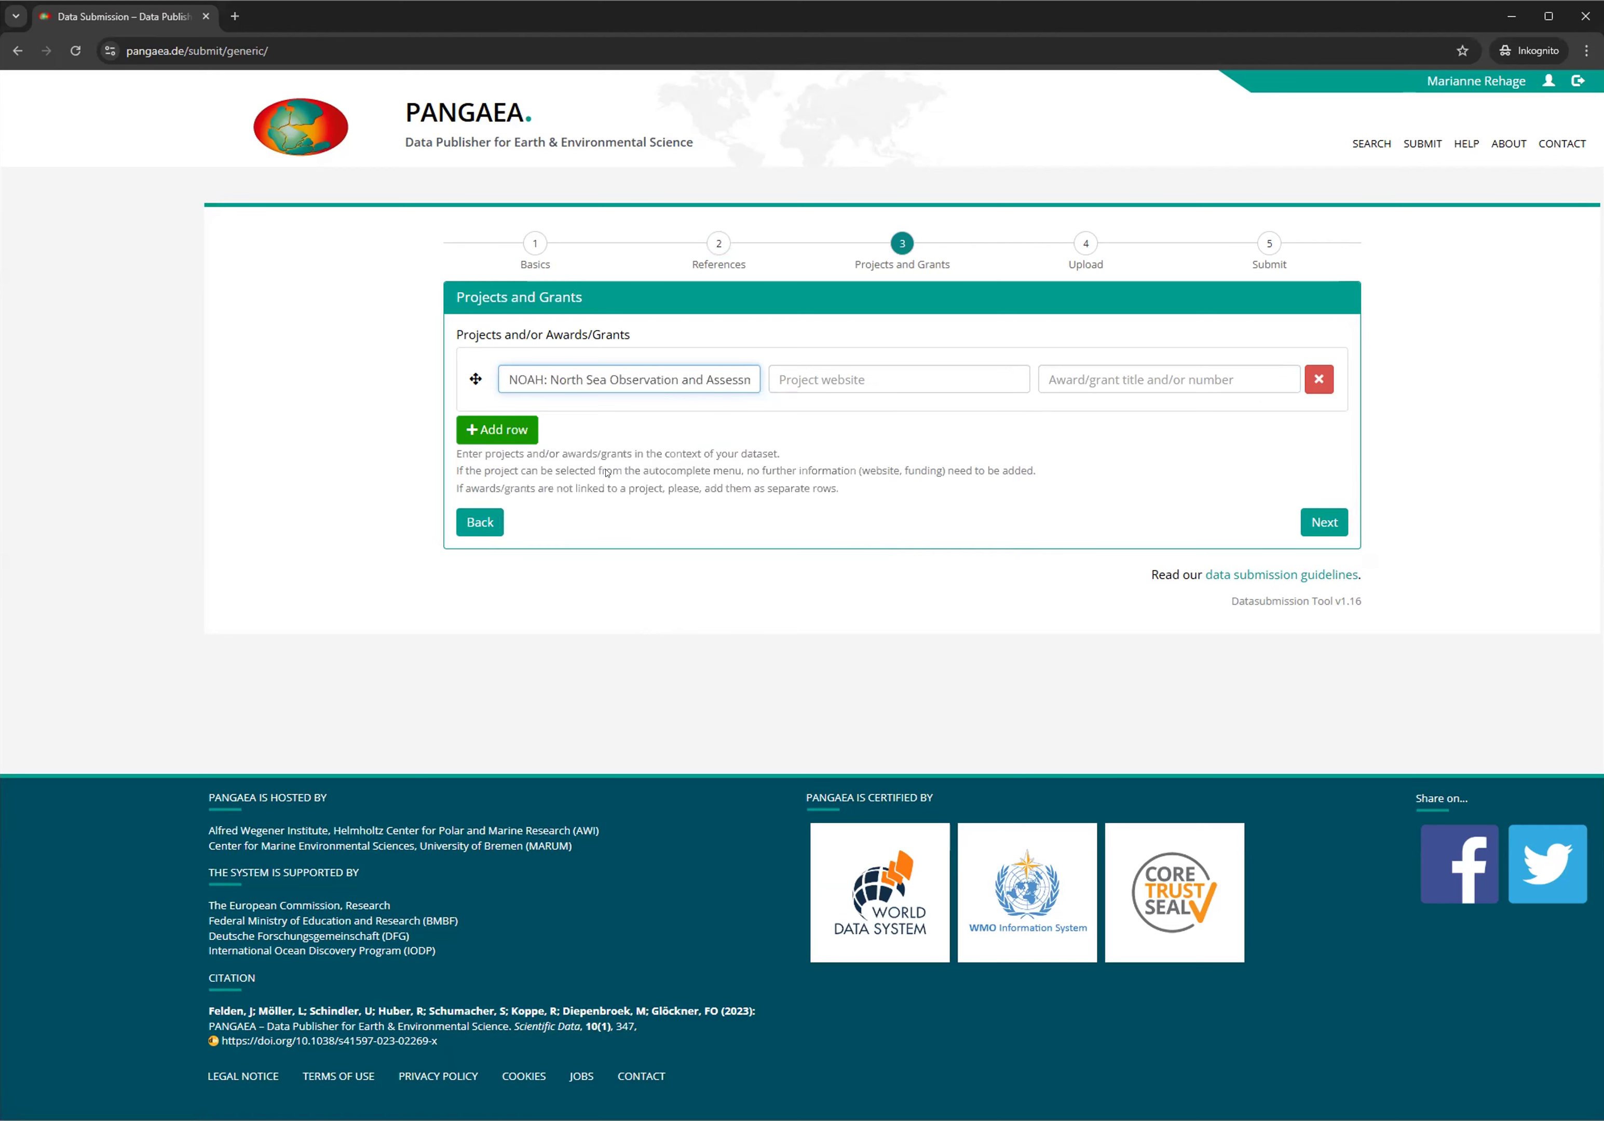
mouse_move(497, 430)
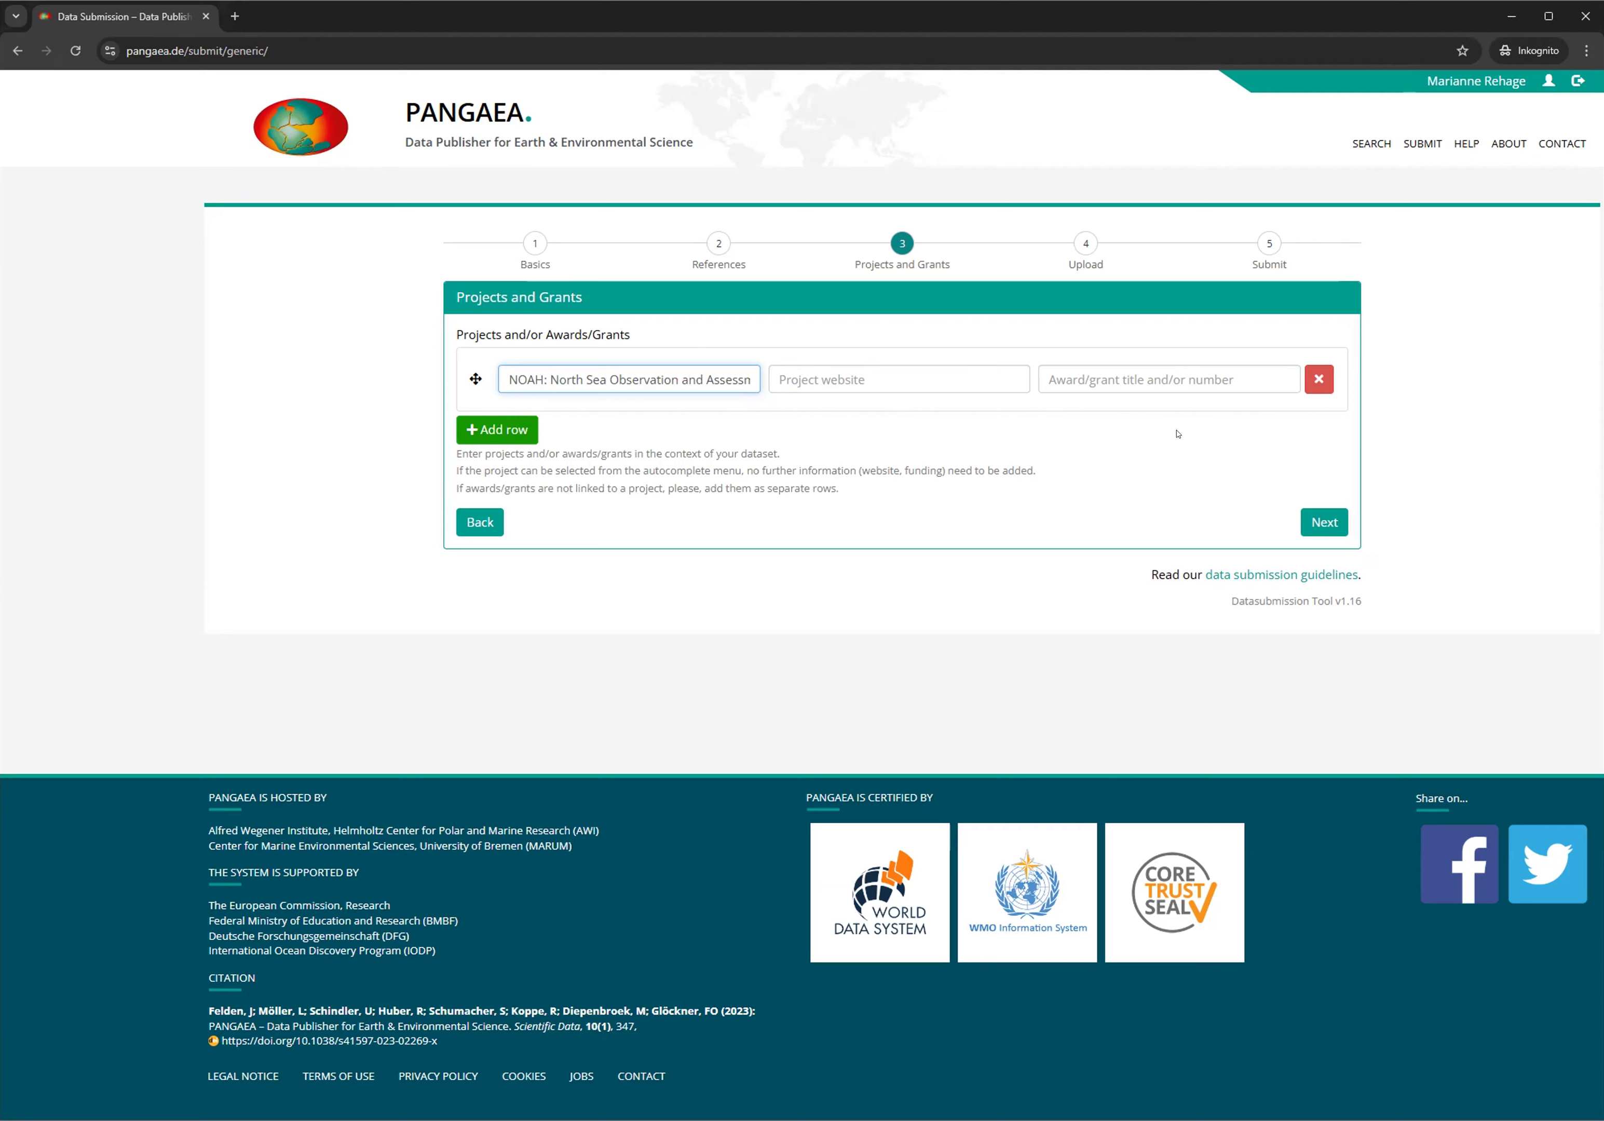
mouse_move(555, 442)
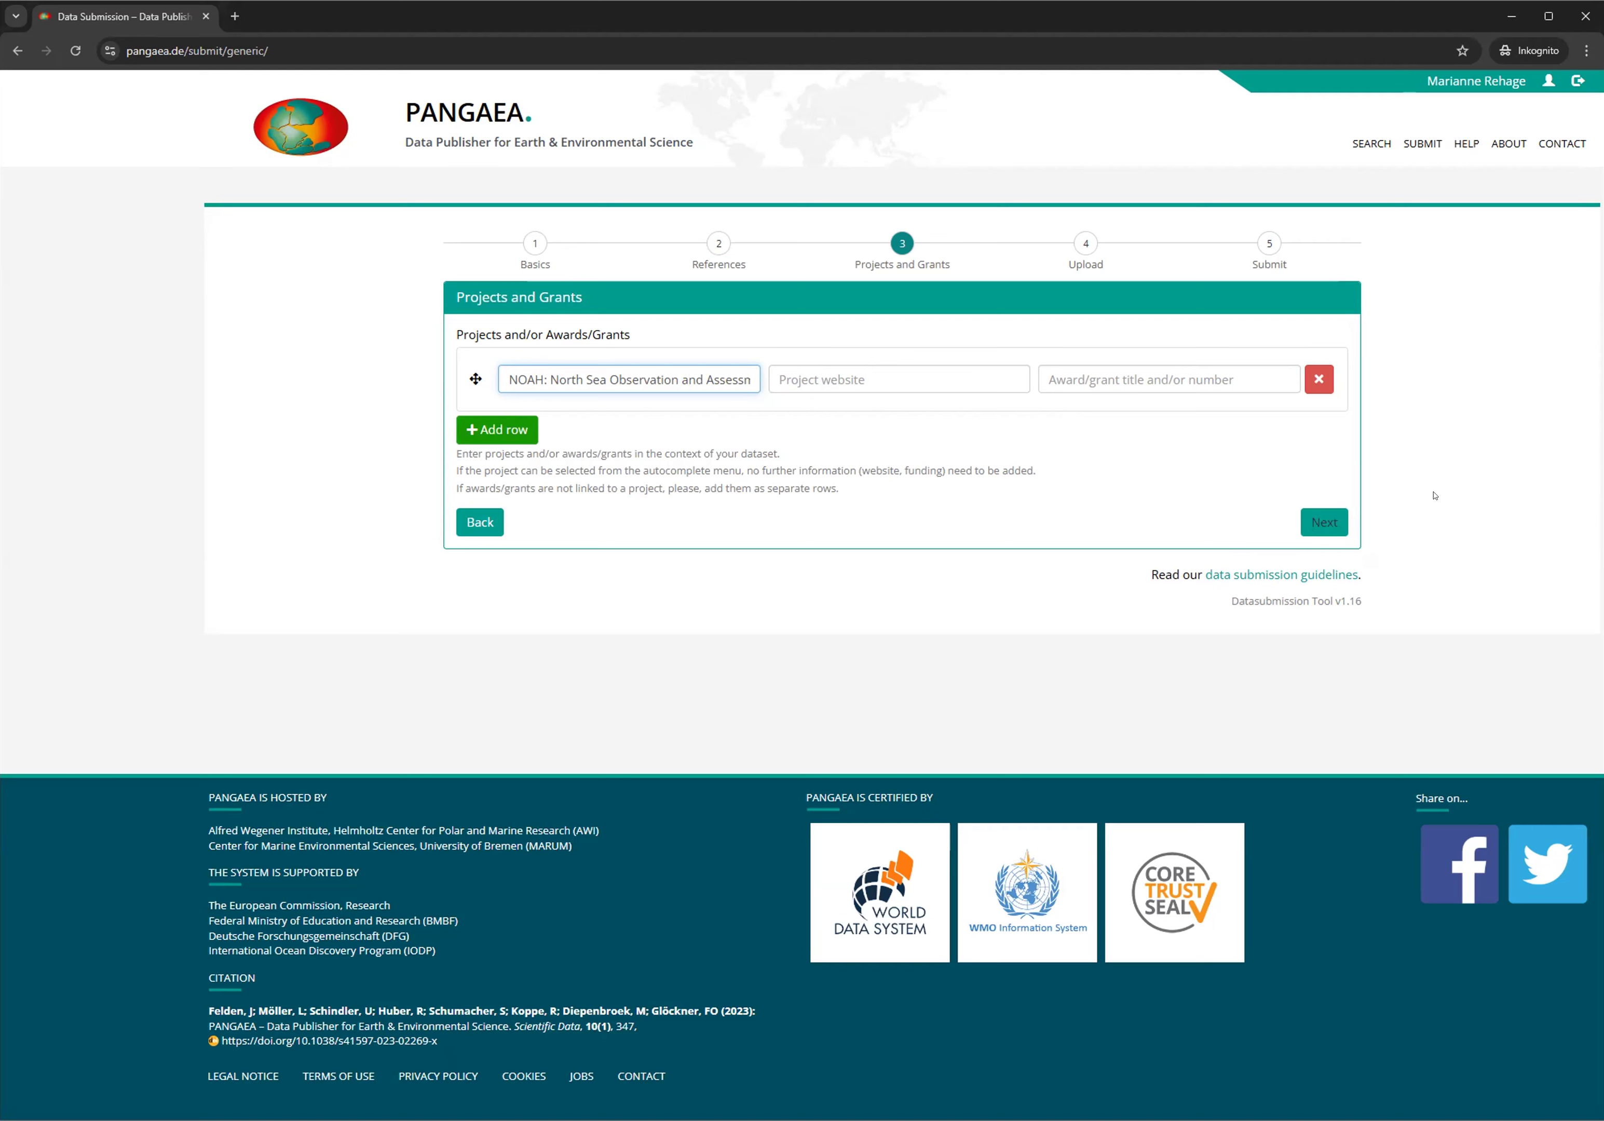
Upload T and pH data.txt and T and pH data.xlsx on the Upload step
click(1322, 522)
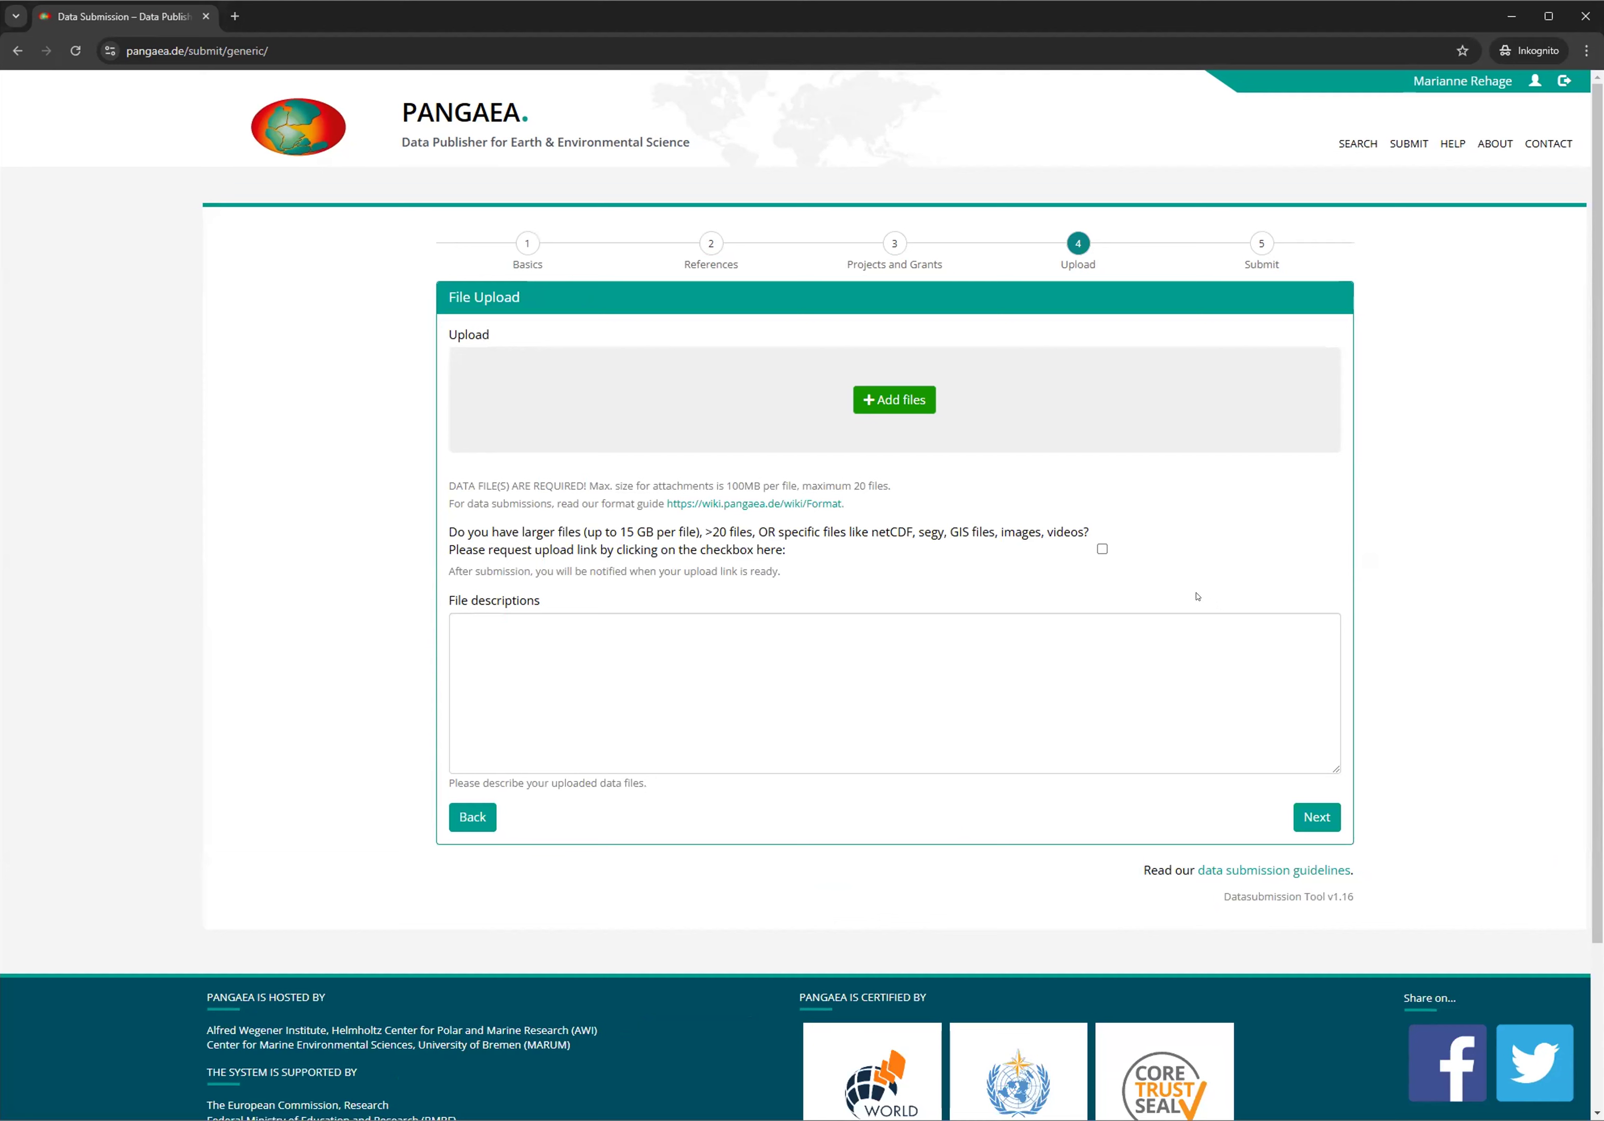
mouse_move(1162, 547)
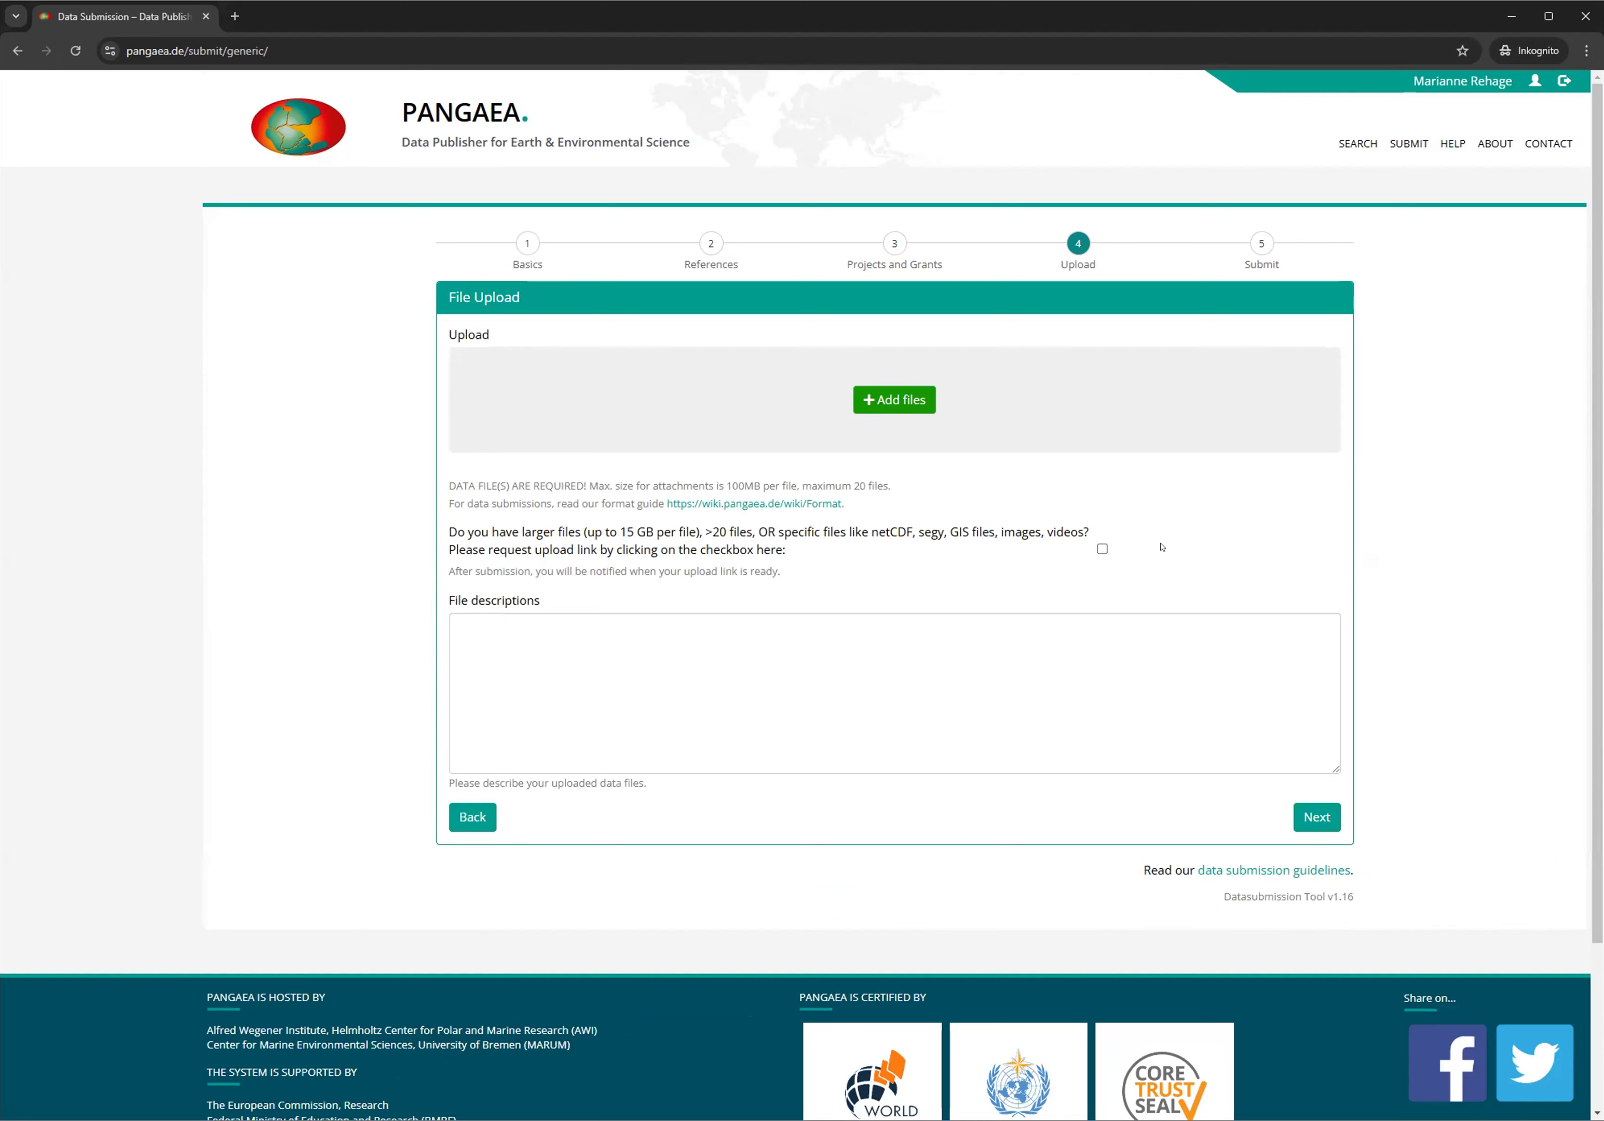
mouse_move(1045, 456)
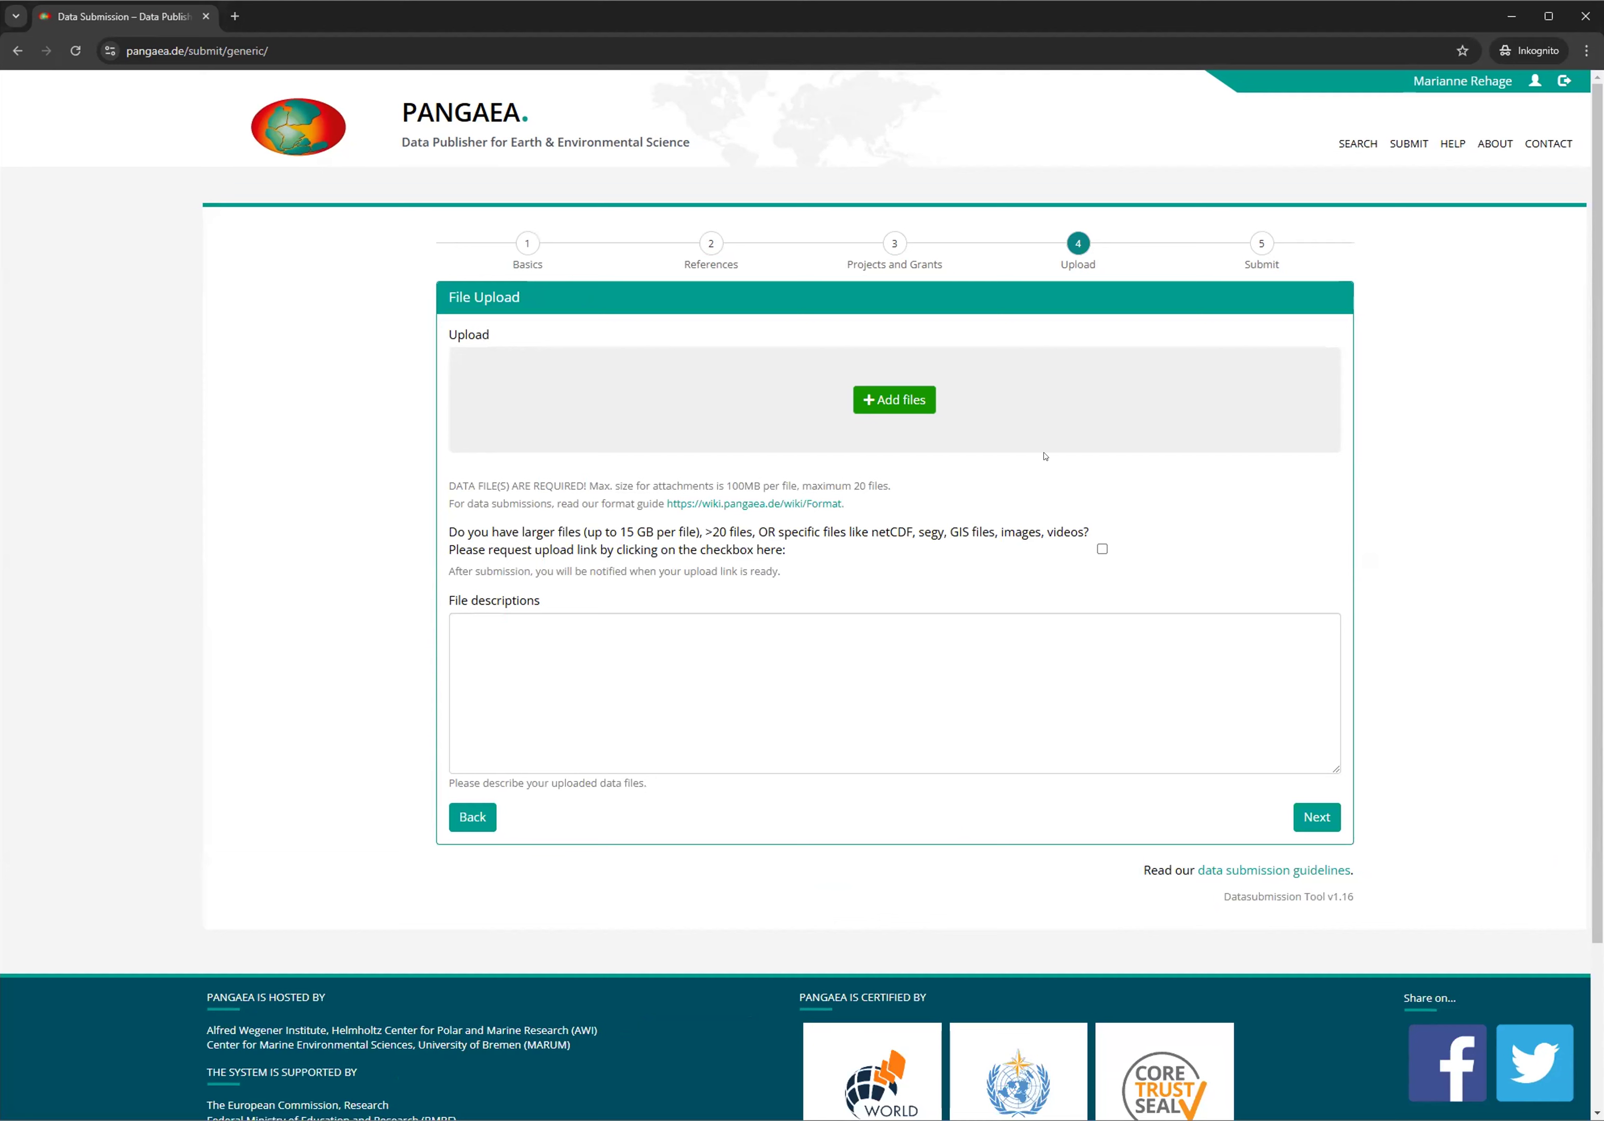
mouse_move(893, 399)
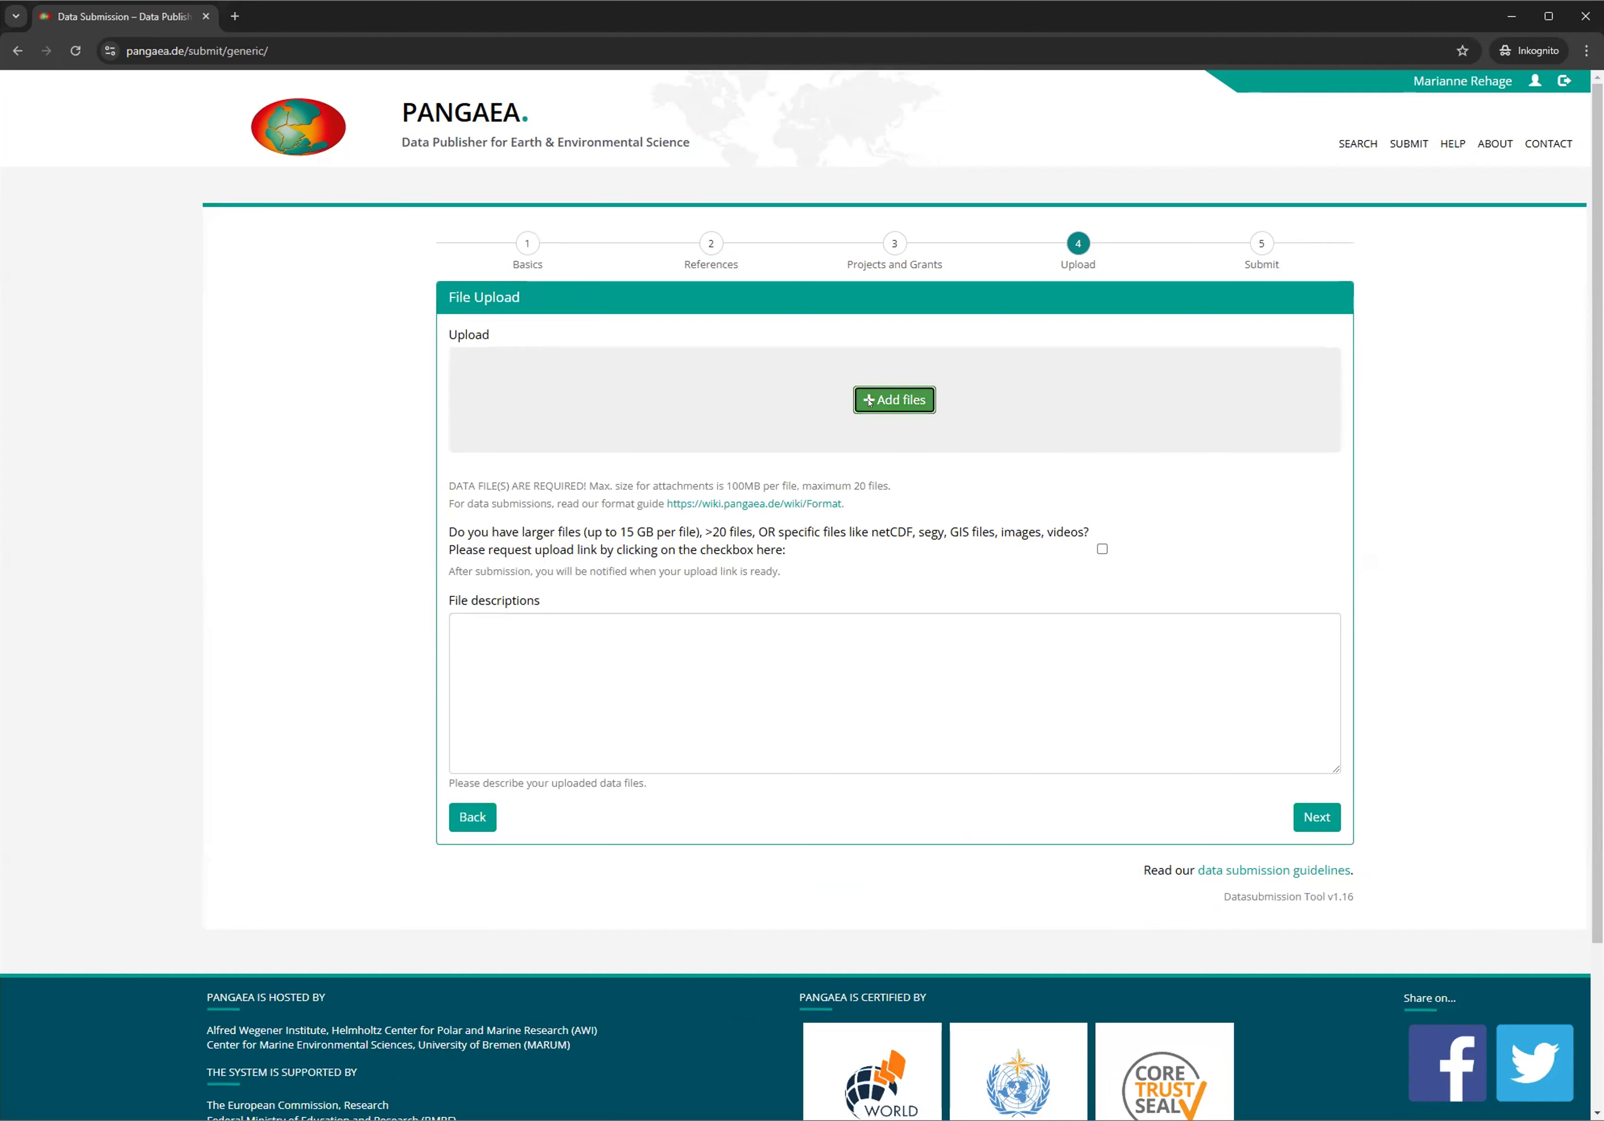
click(893, 398)
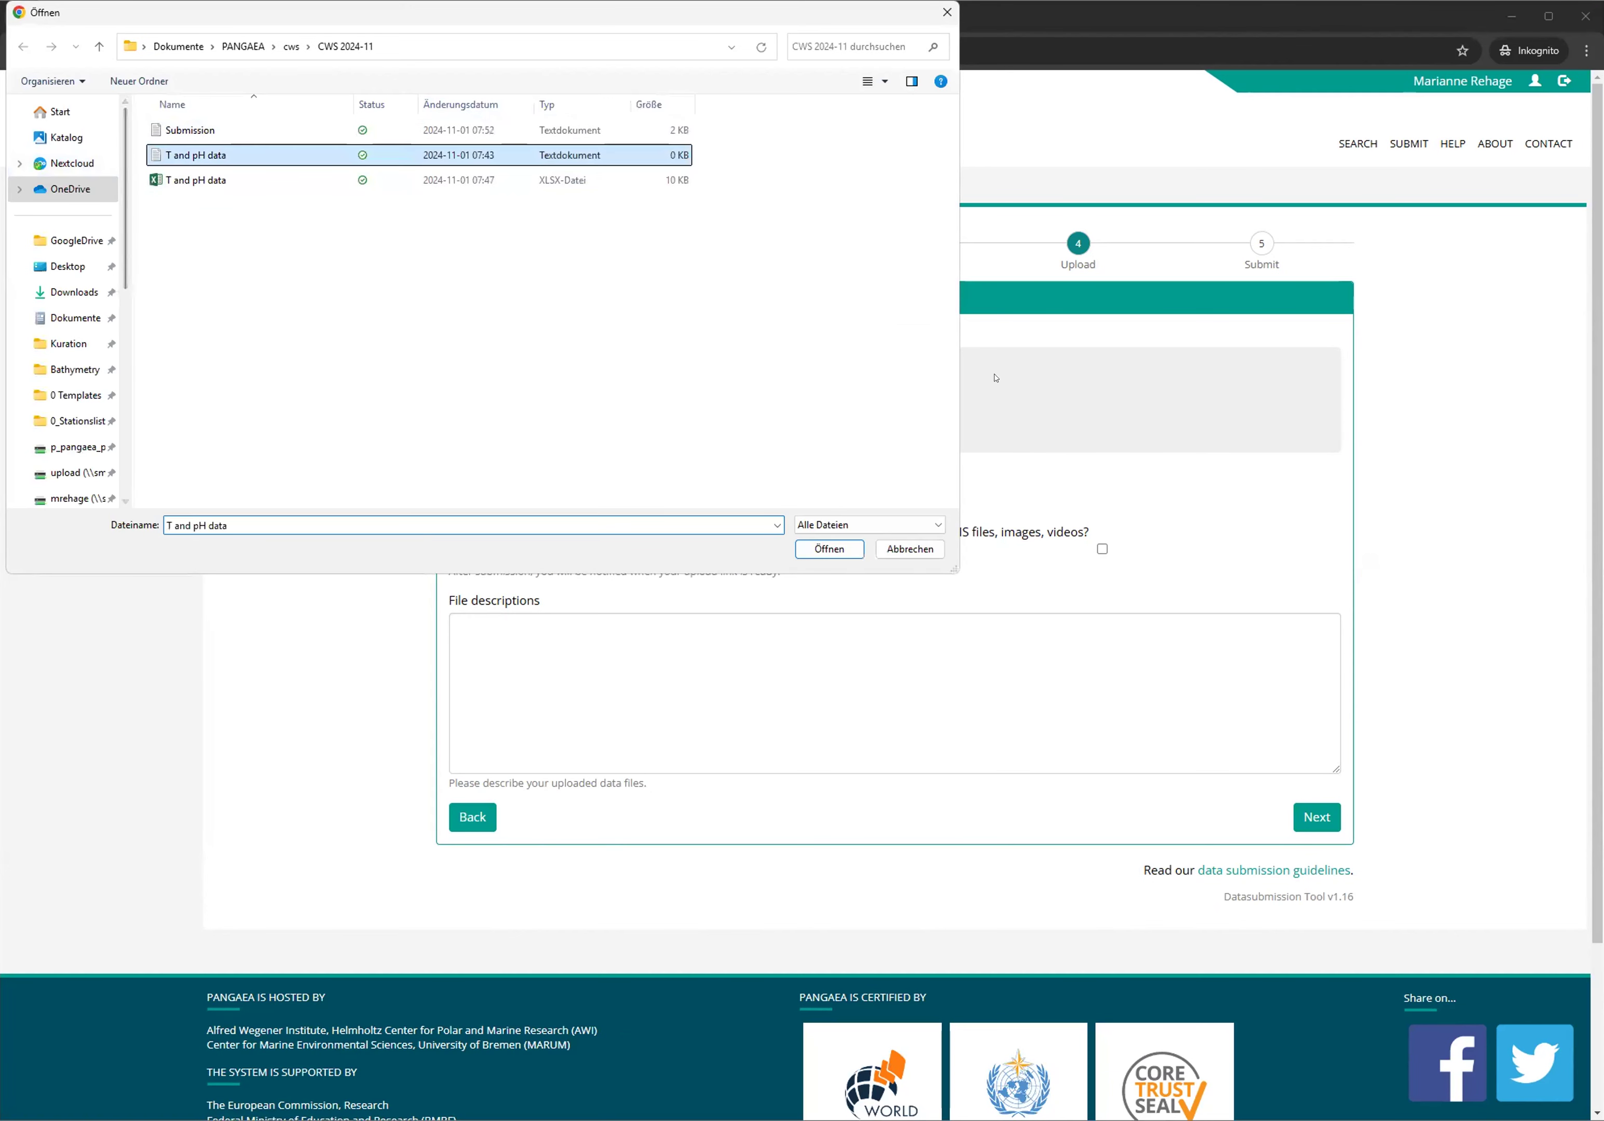
click(828, 549)
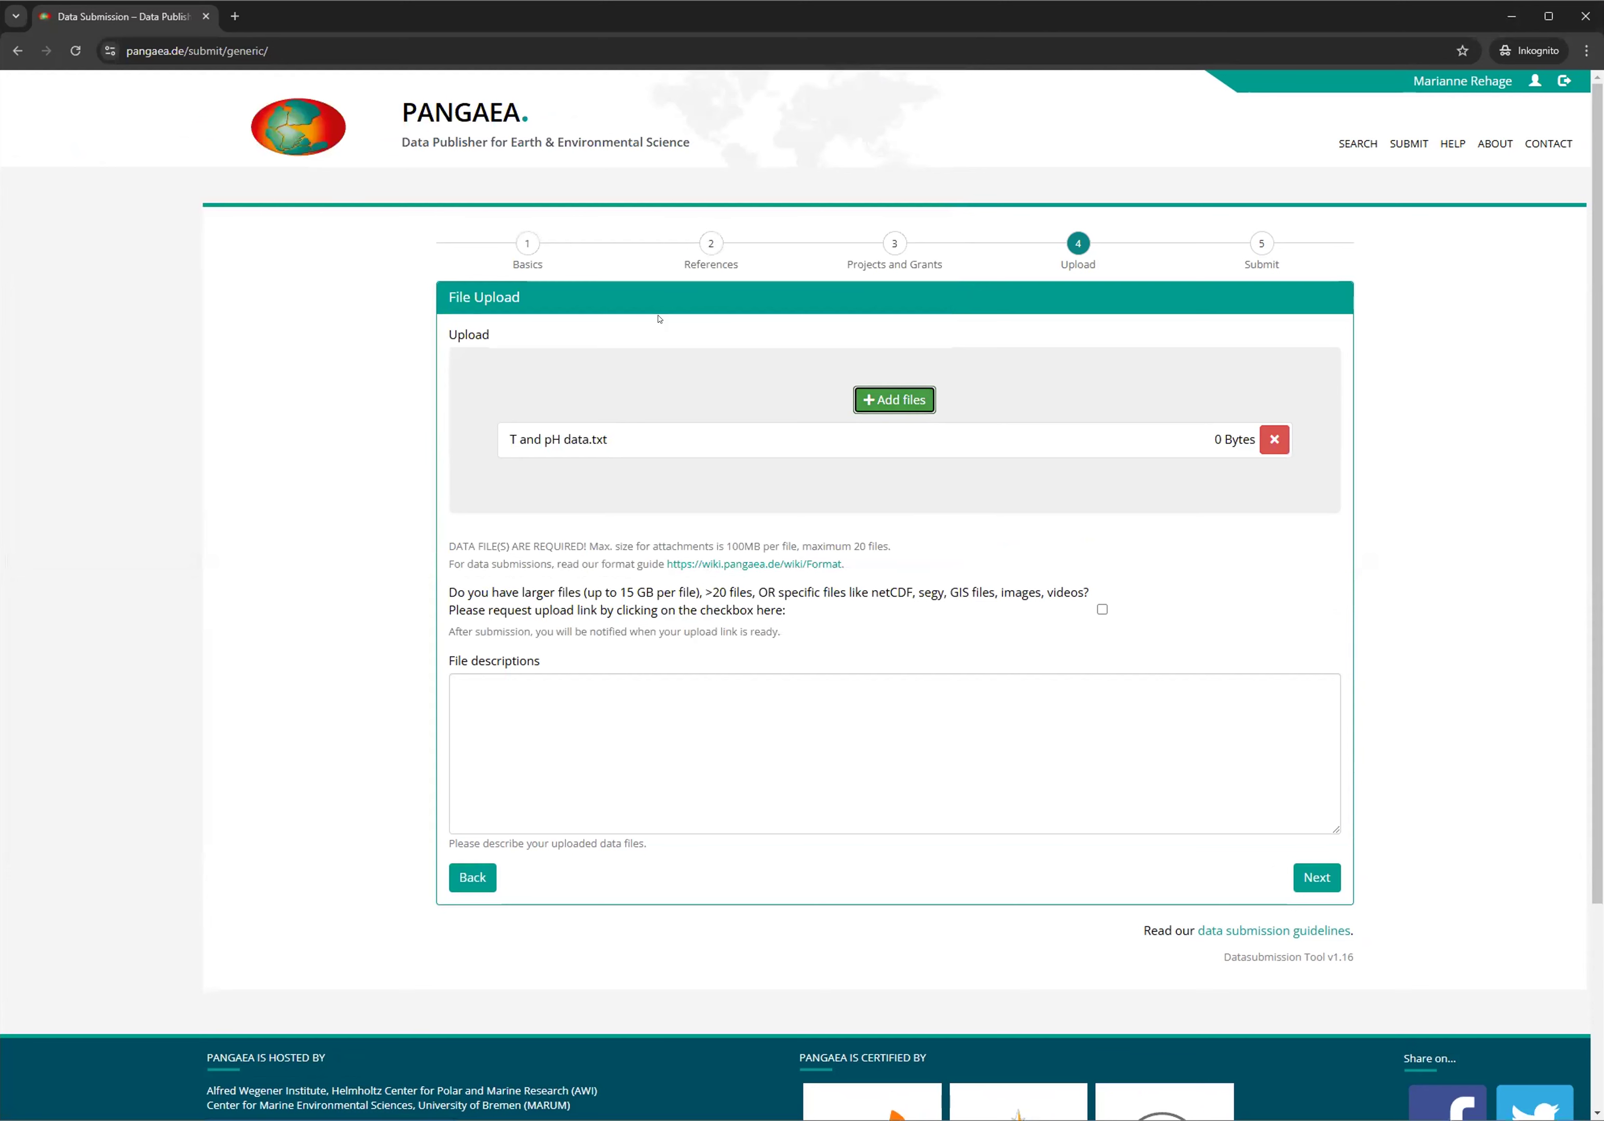
click(892, 400)
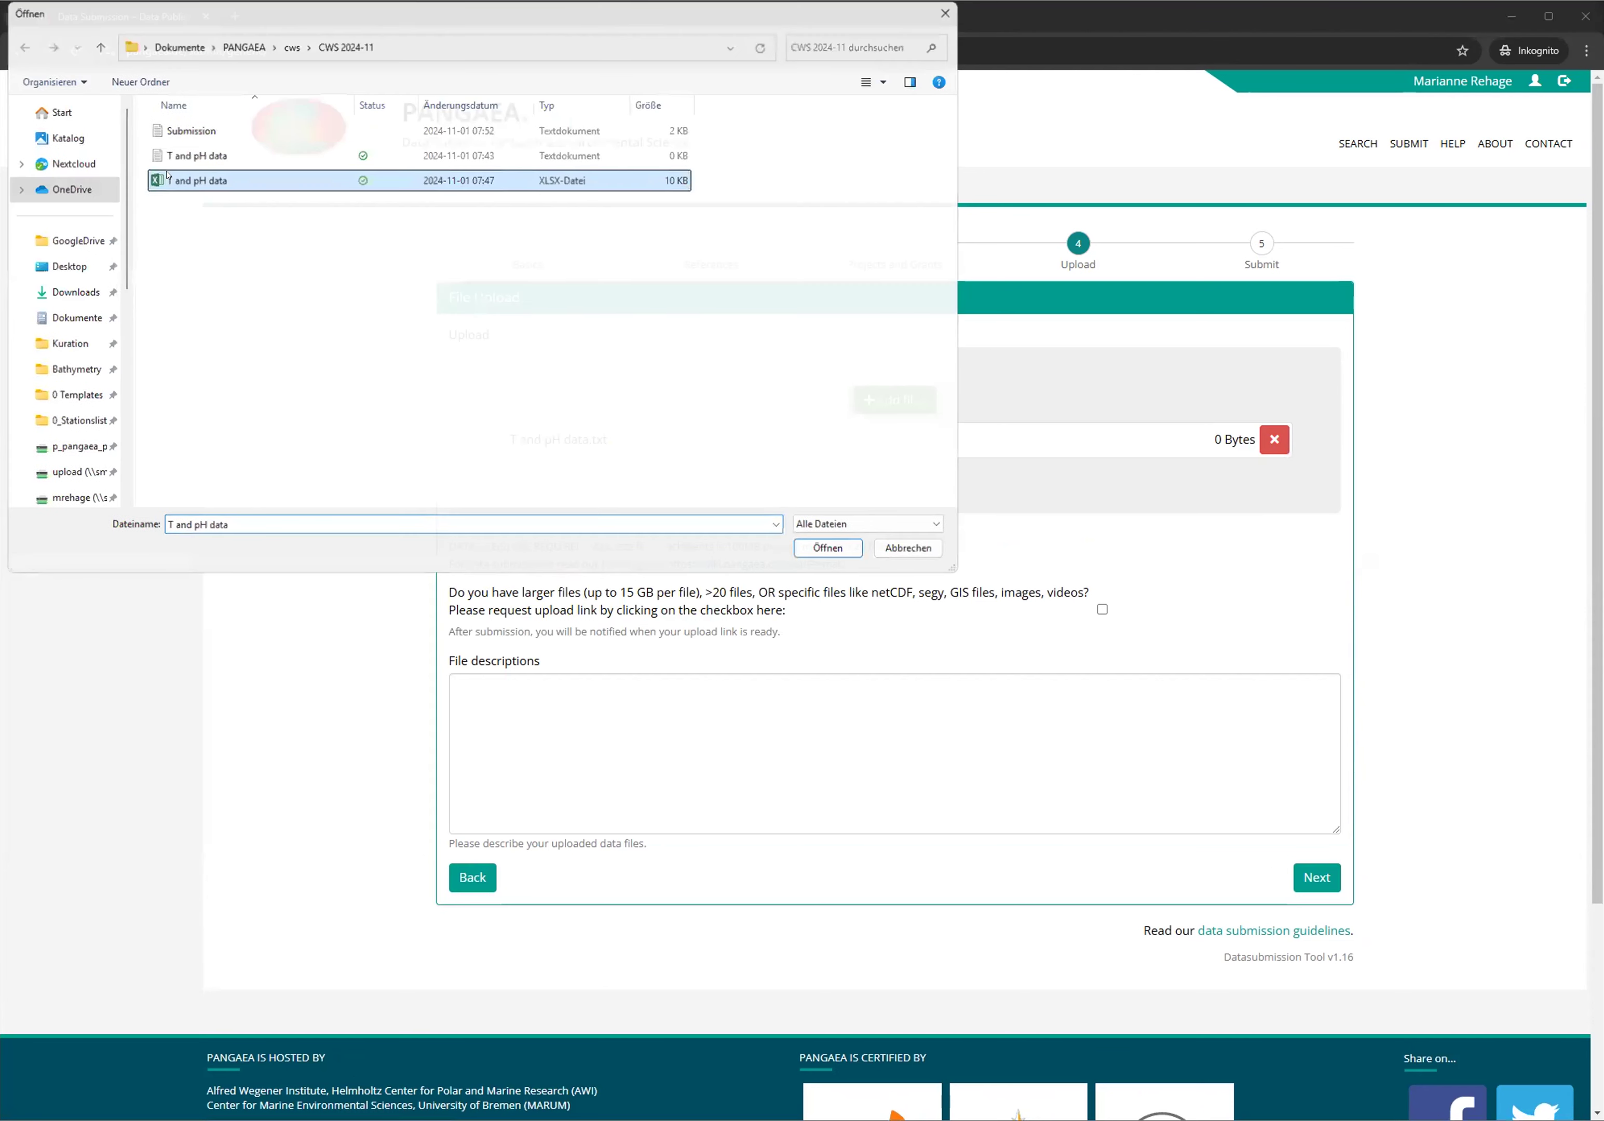
click(827, 547)
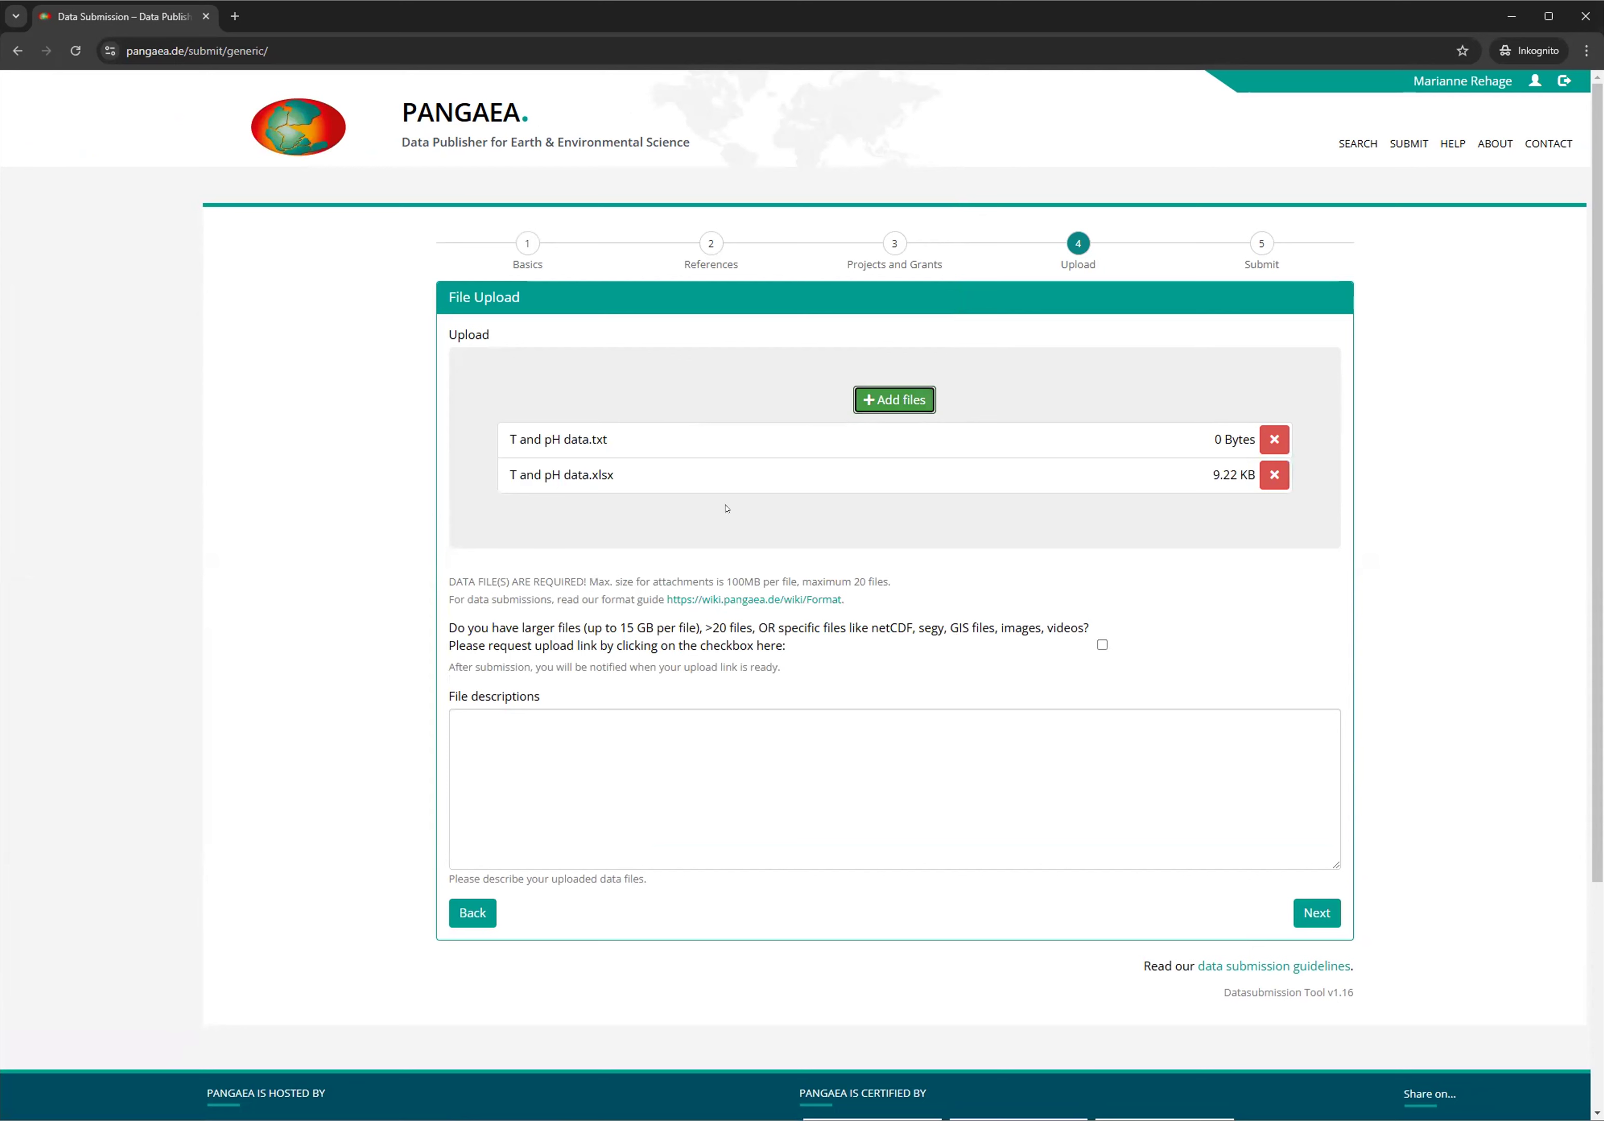
mouse_move(503, 457)
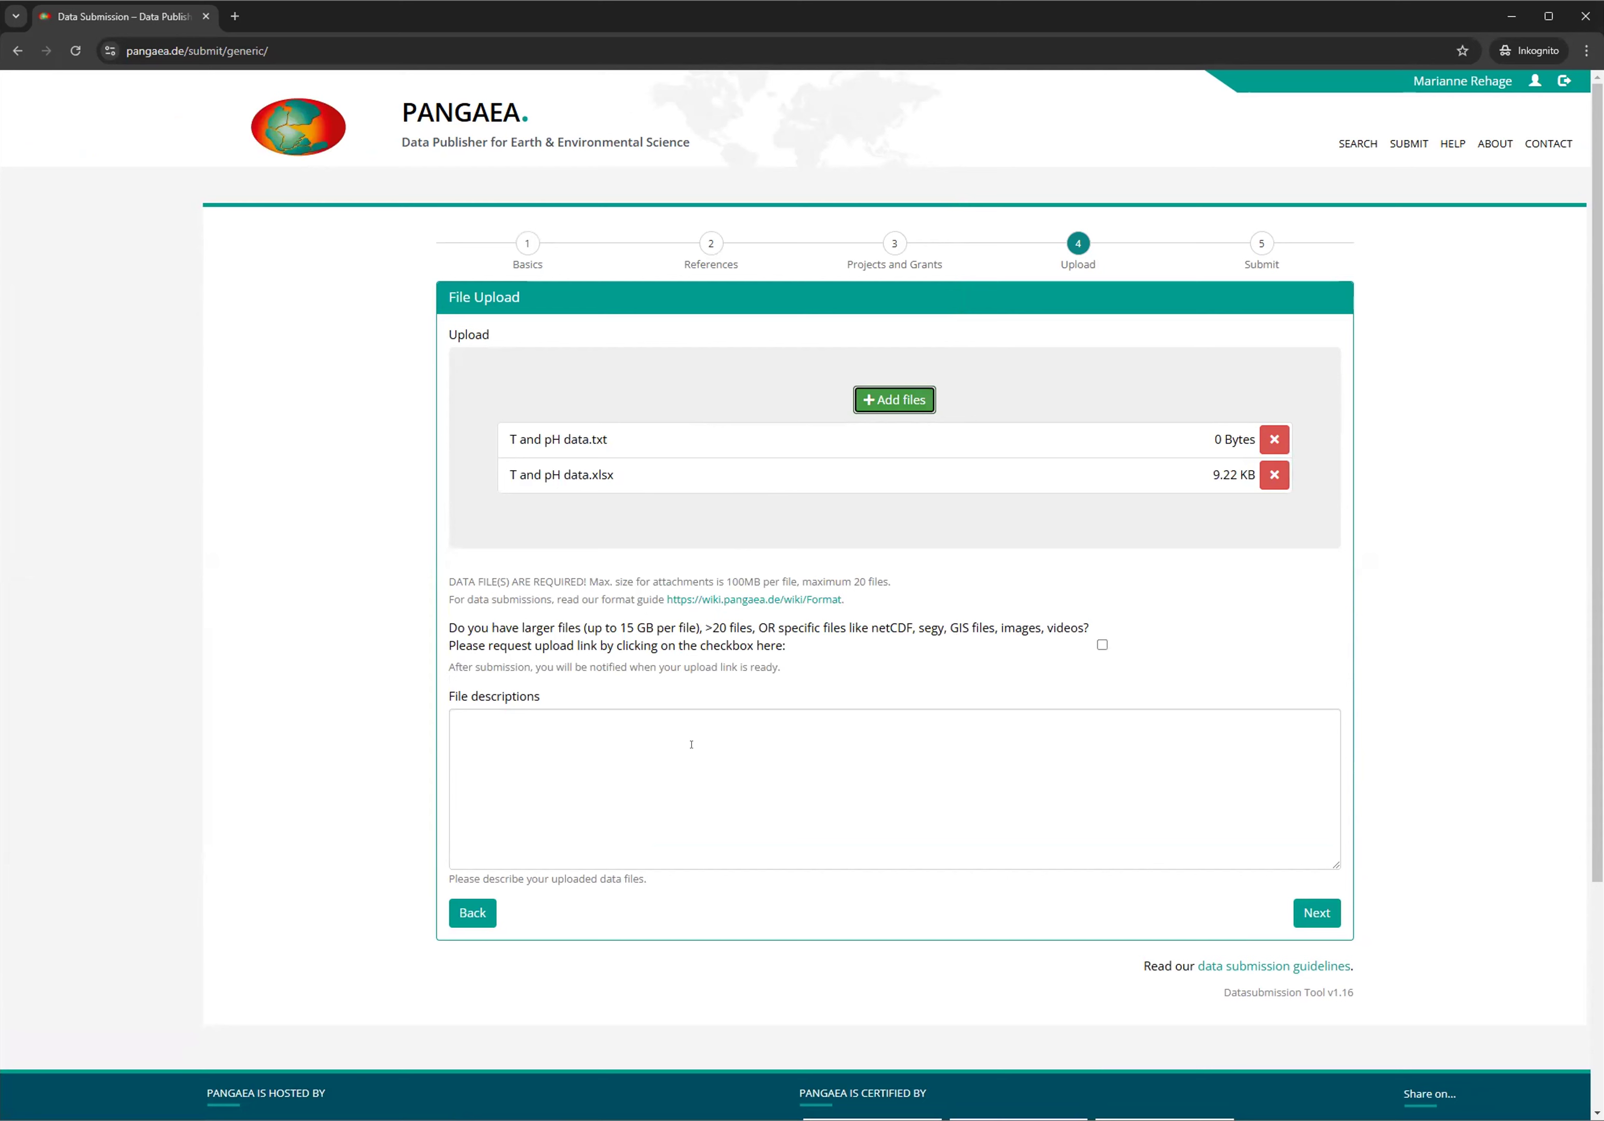
mouse_move(817, 703)
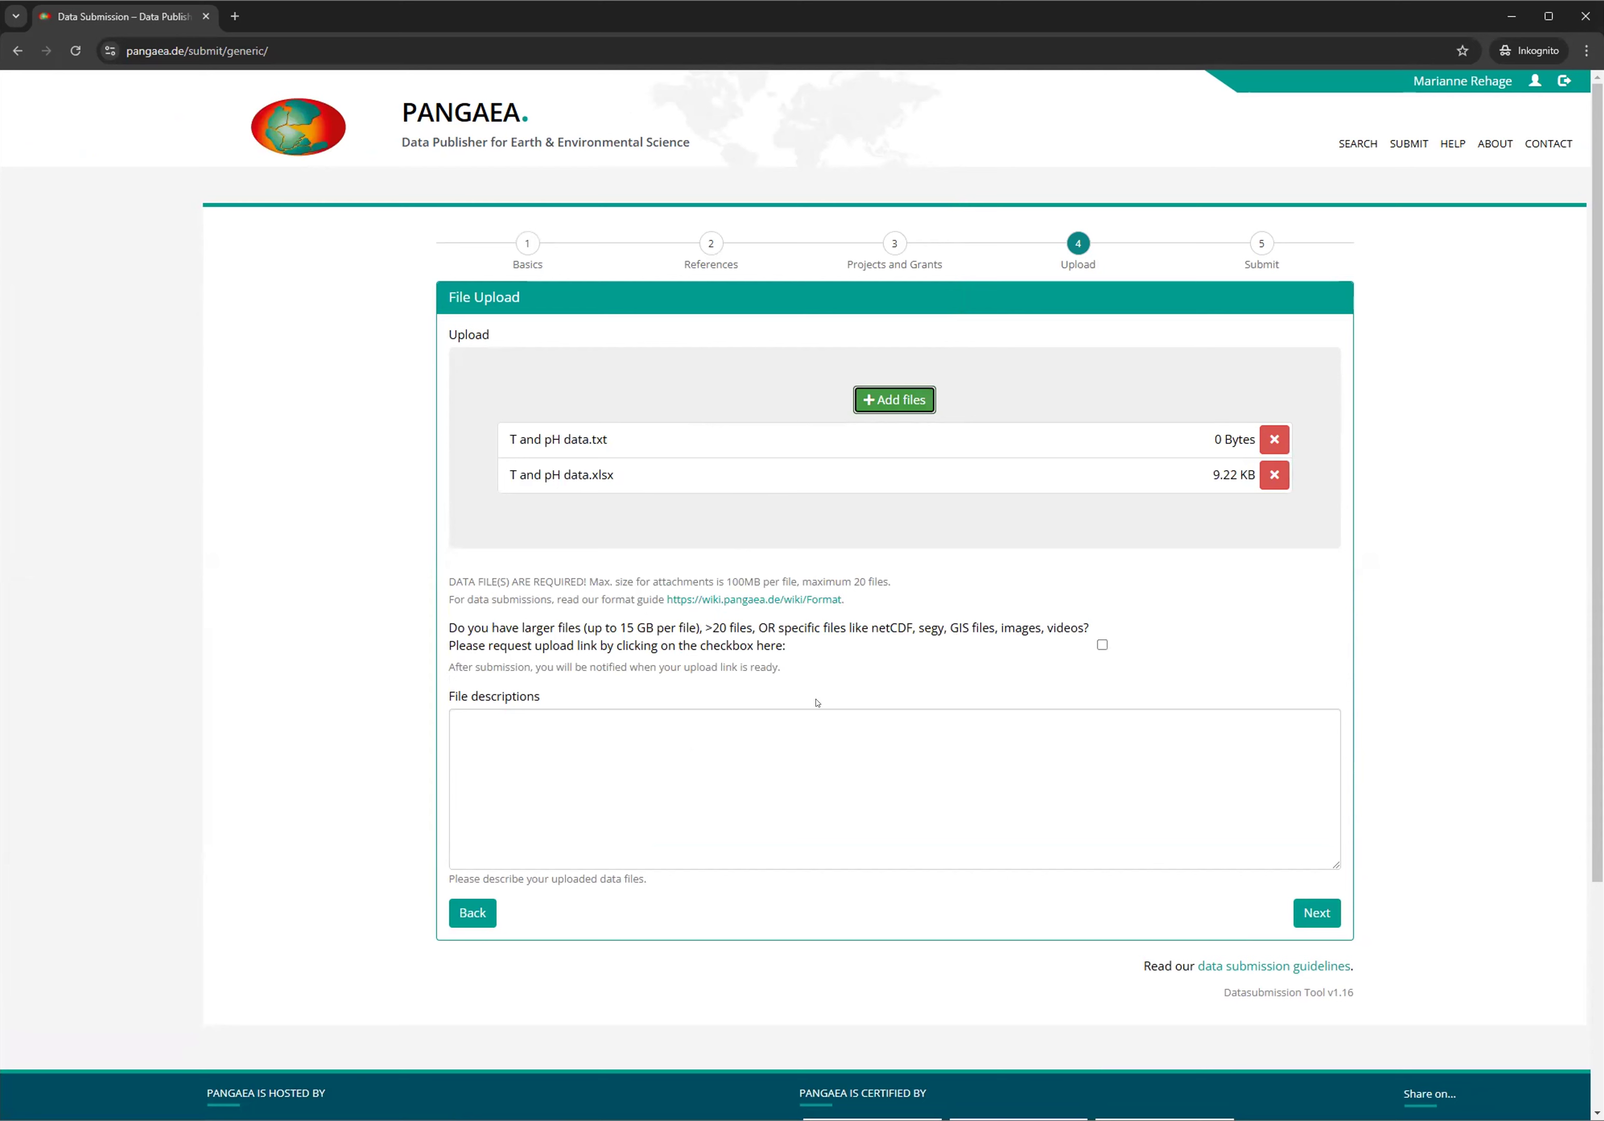
mouse_move(895, 651)
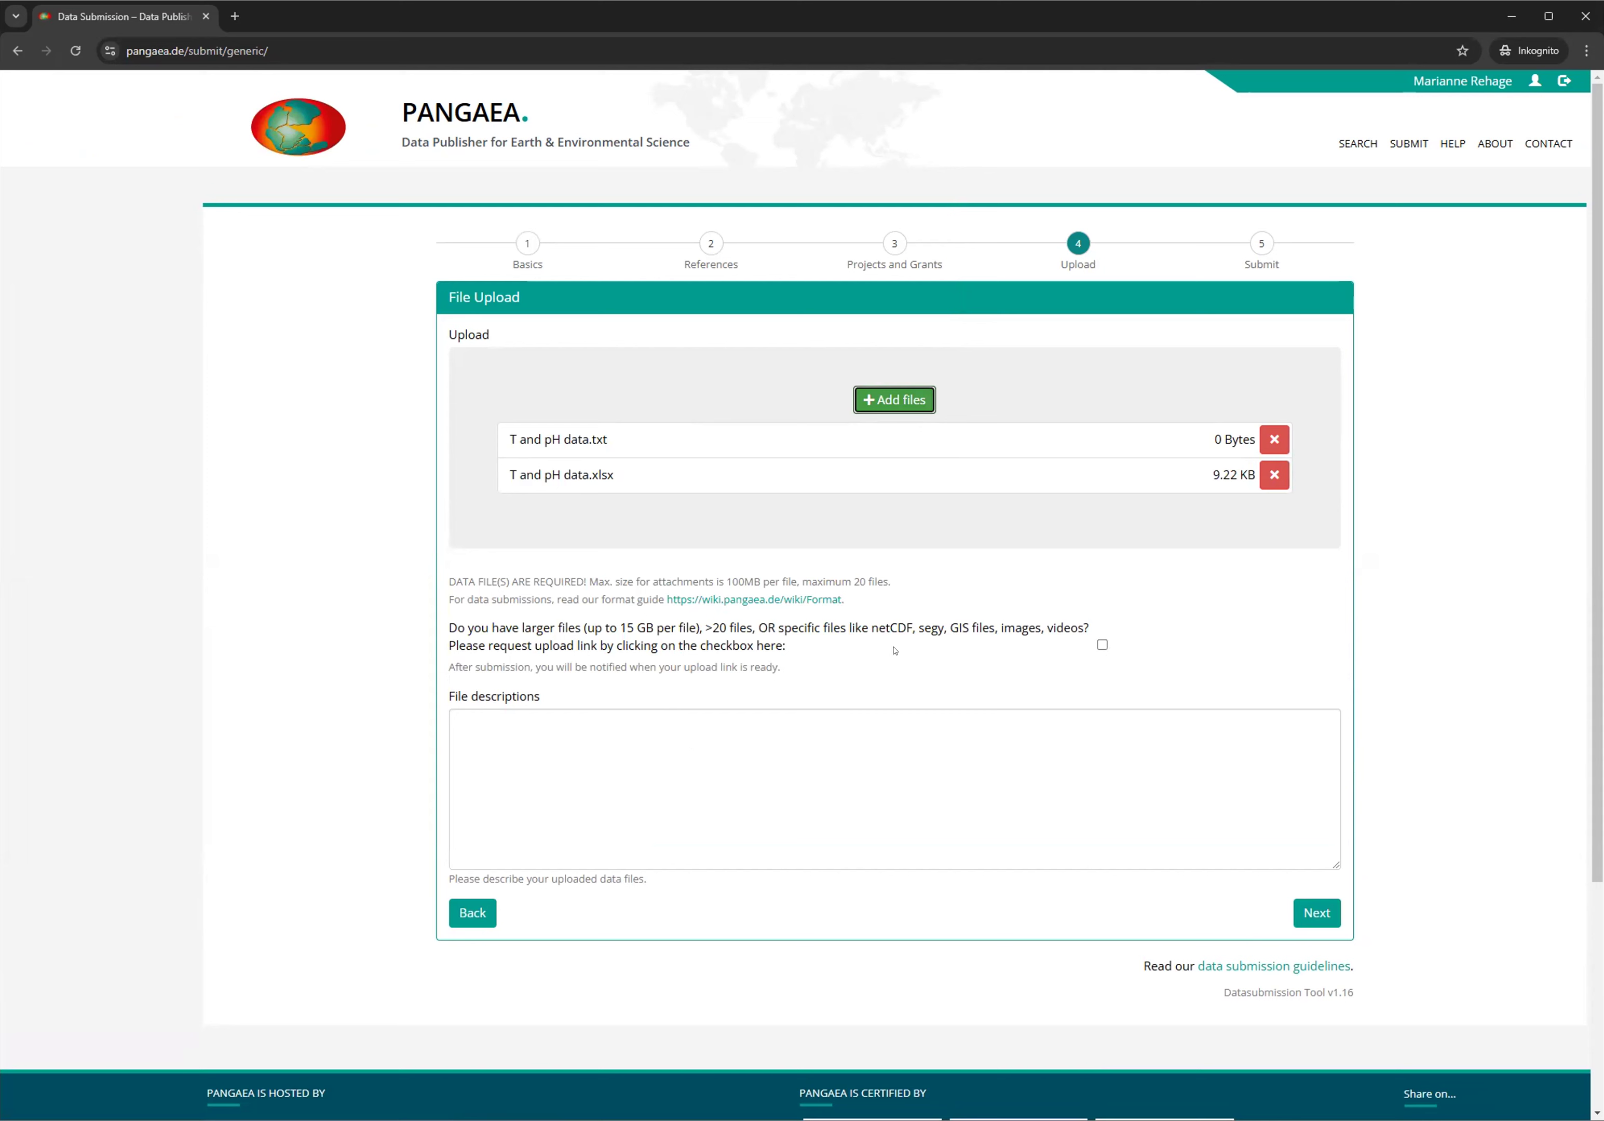
mouse_move(1102, 646)
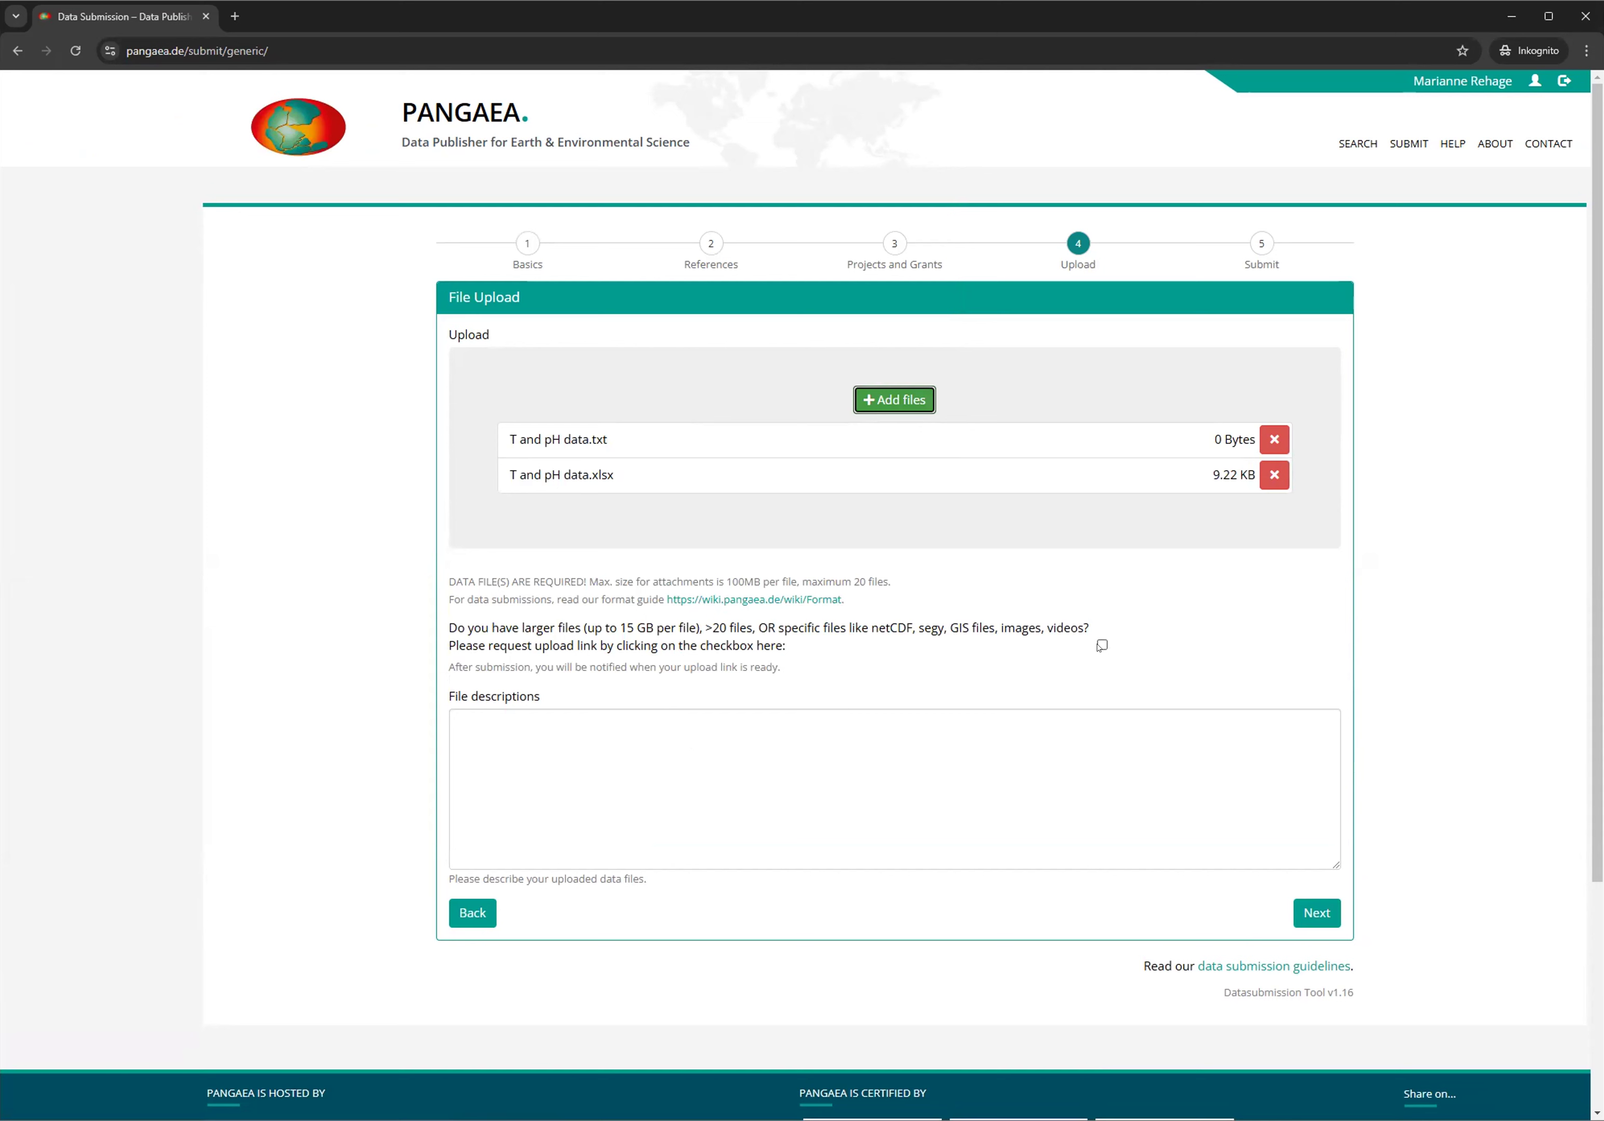
Request an upload link for larger files in addition to the two attached data files
click(1101, 645)
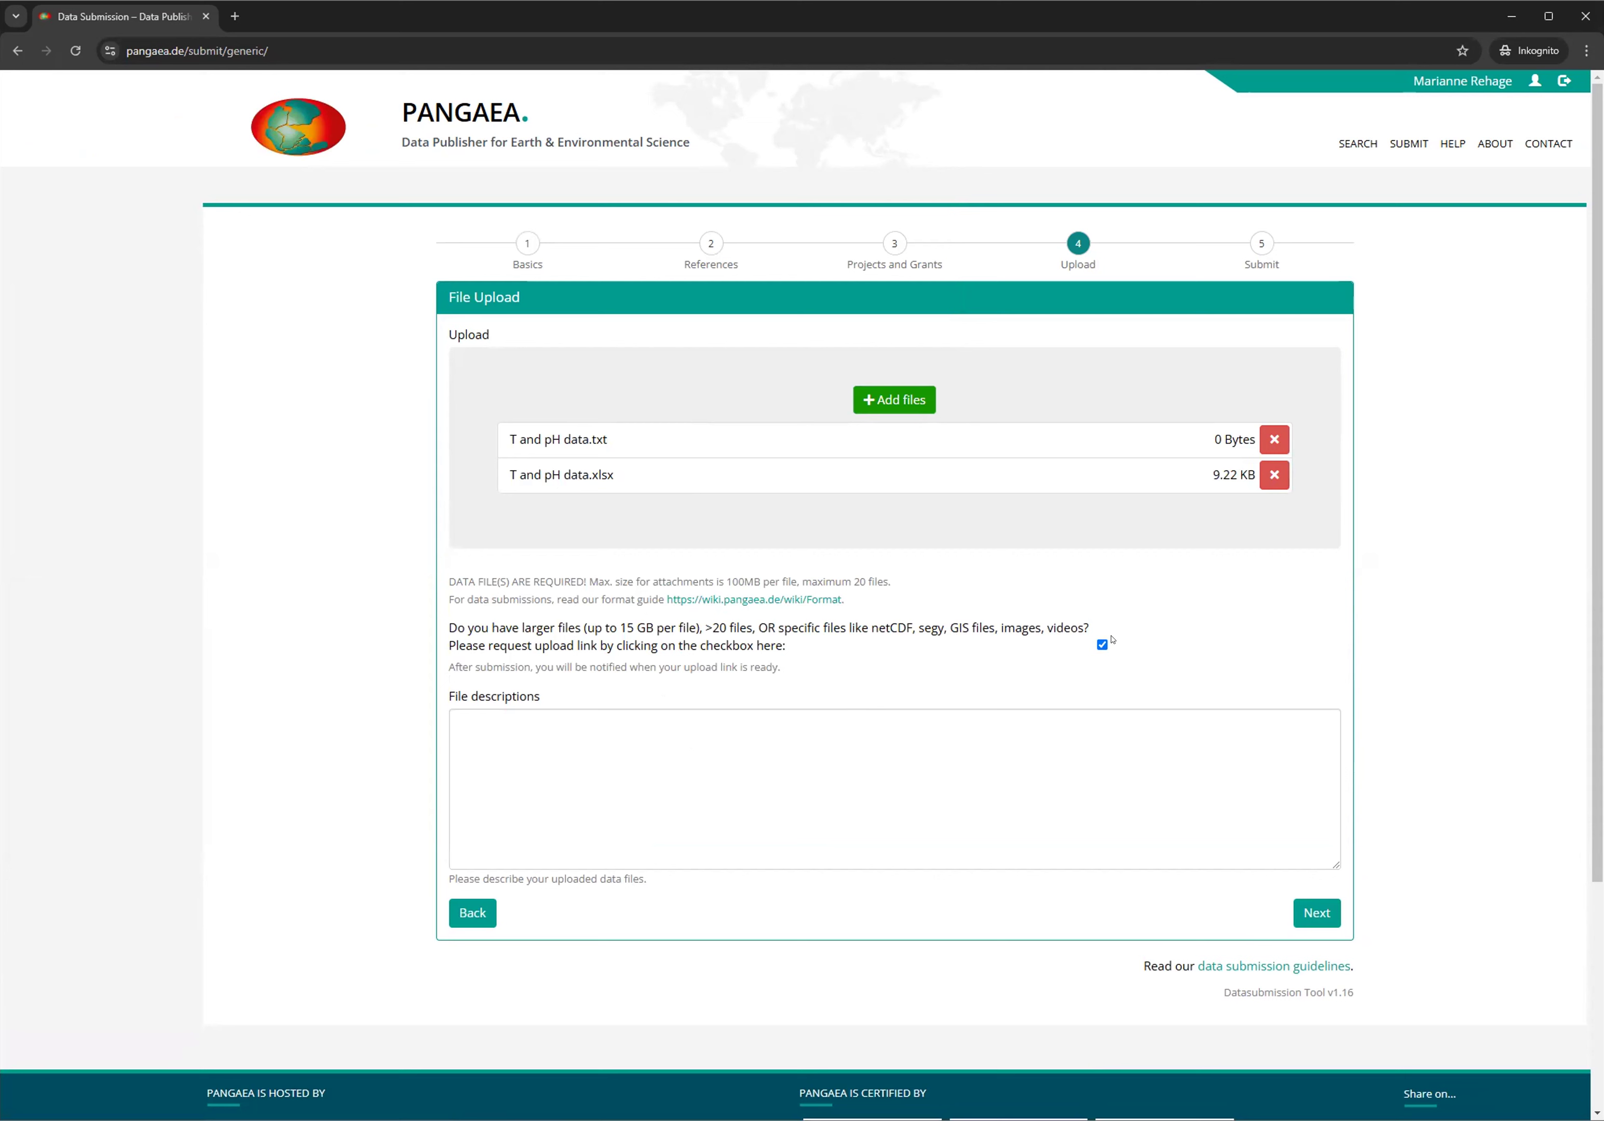
mouse_move(1099, 693)
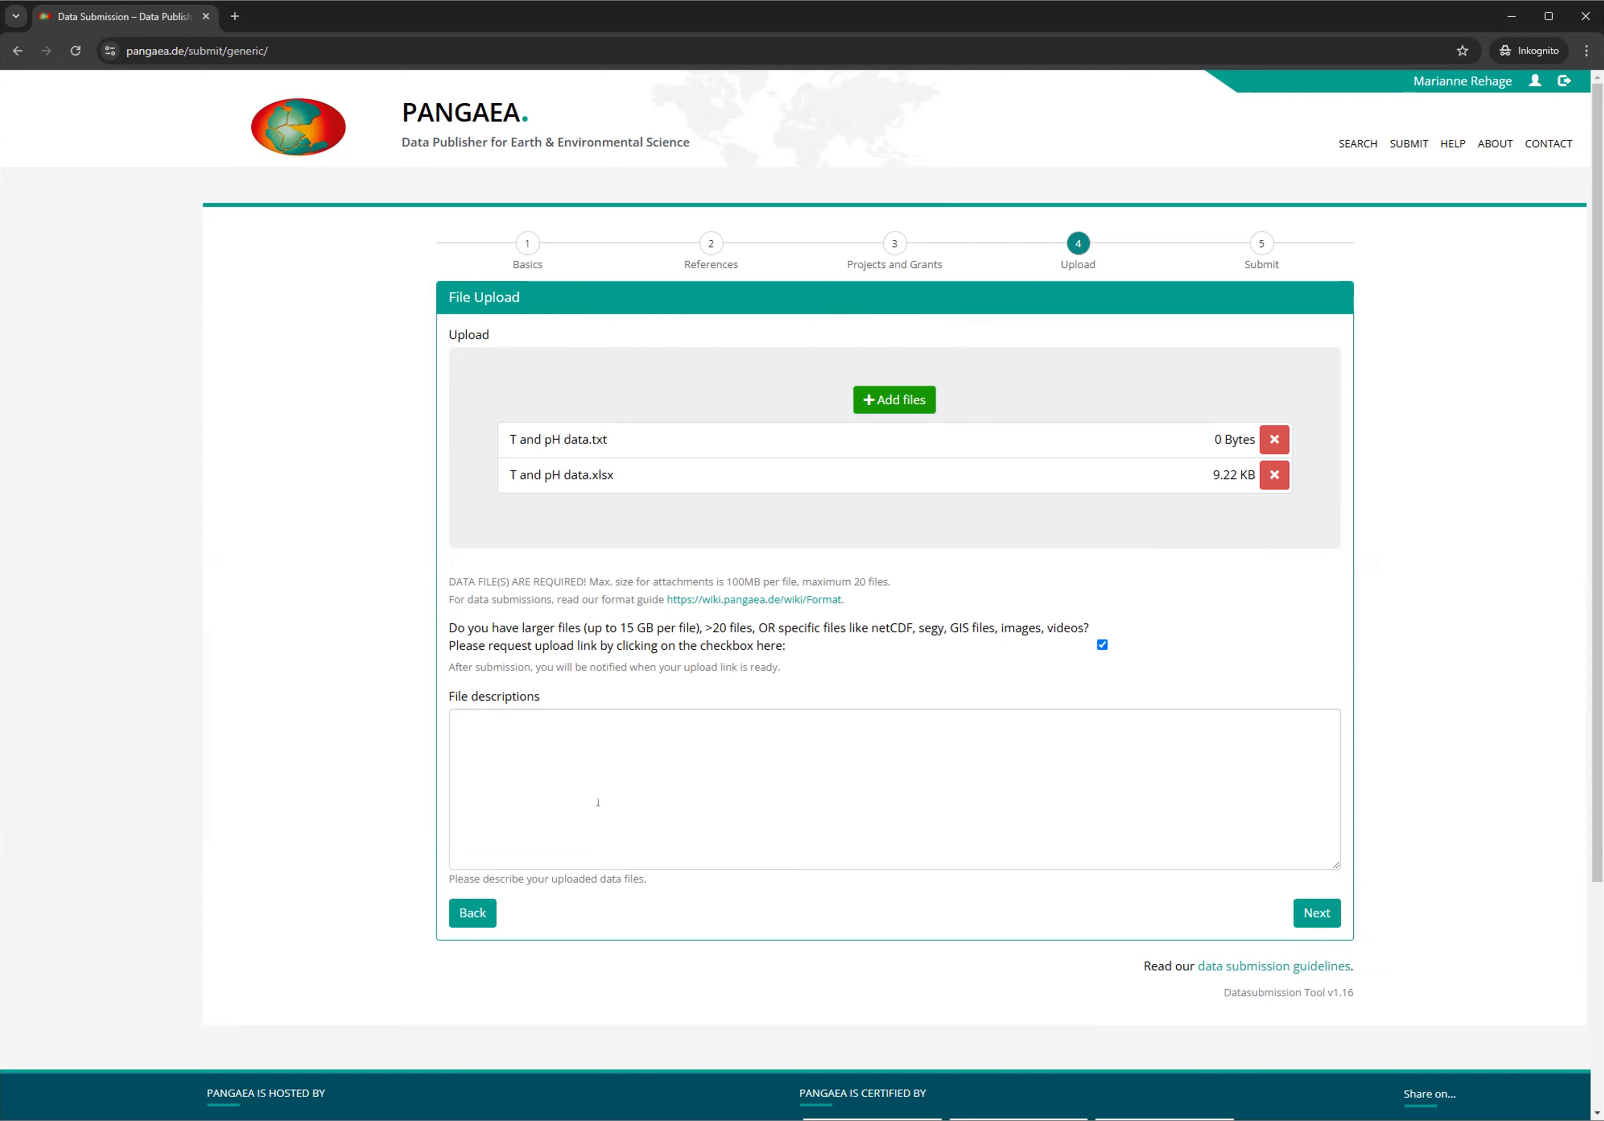
mouse_move(740, 731)
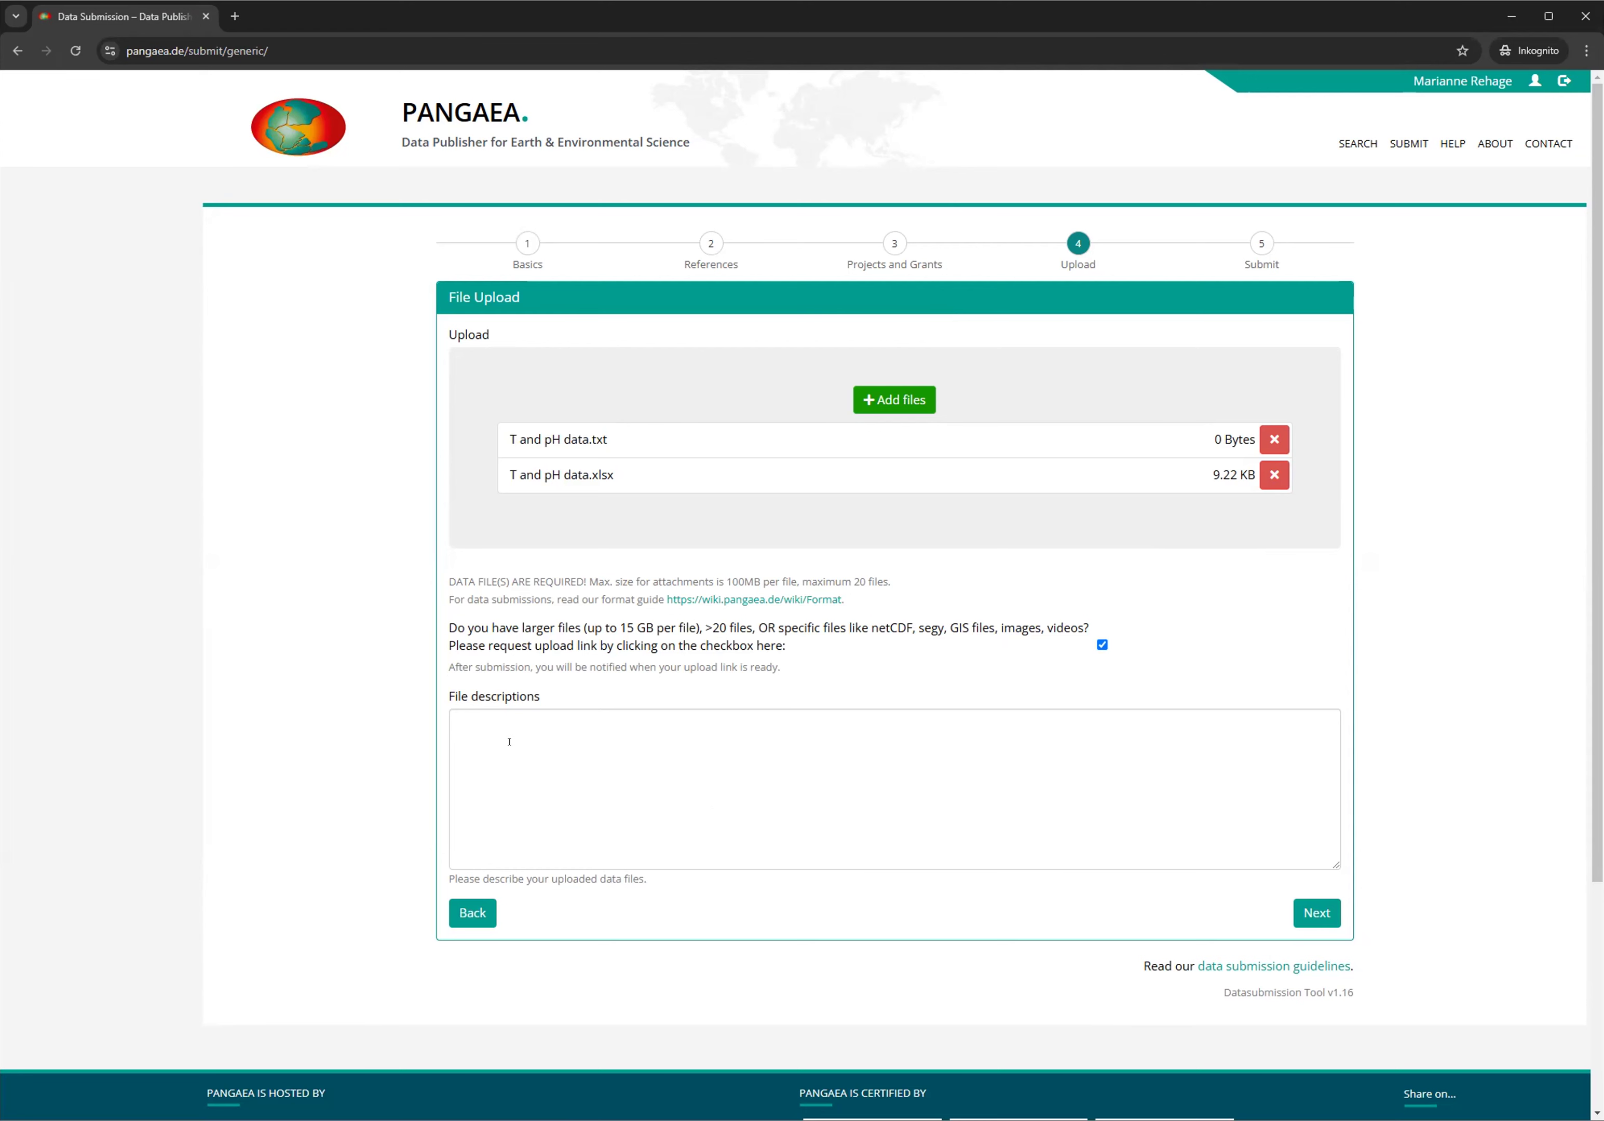
mouse_move(549, 742)
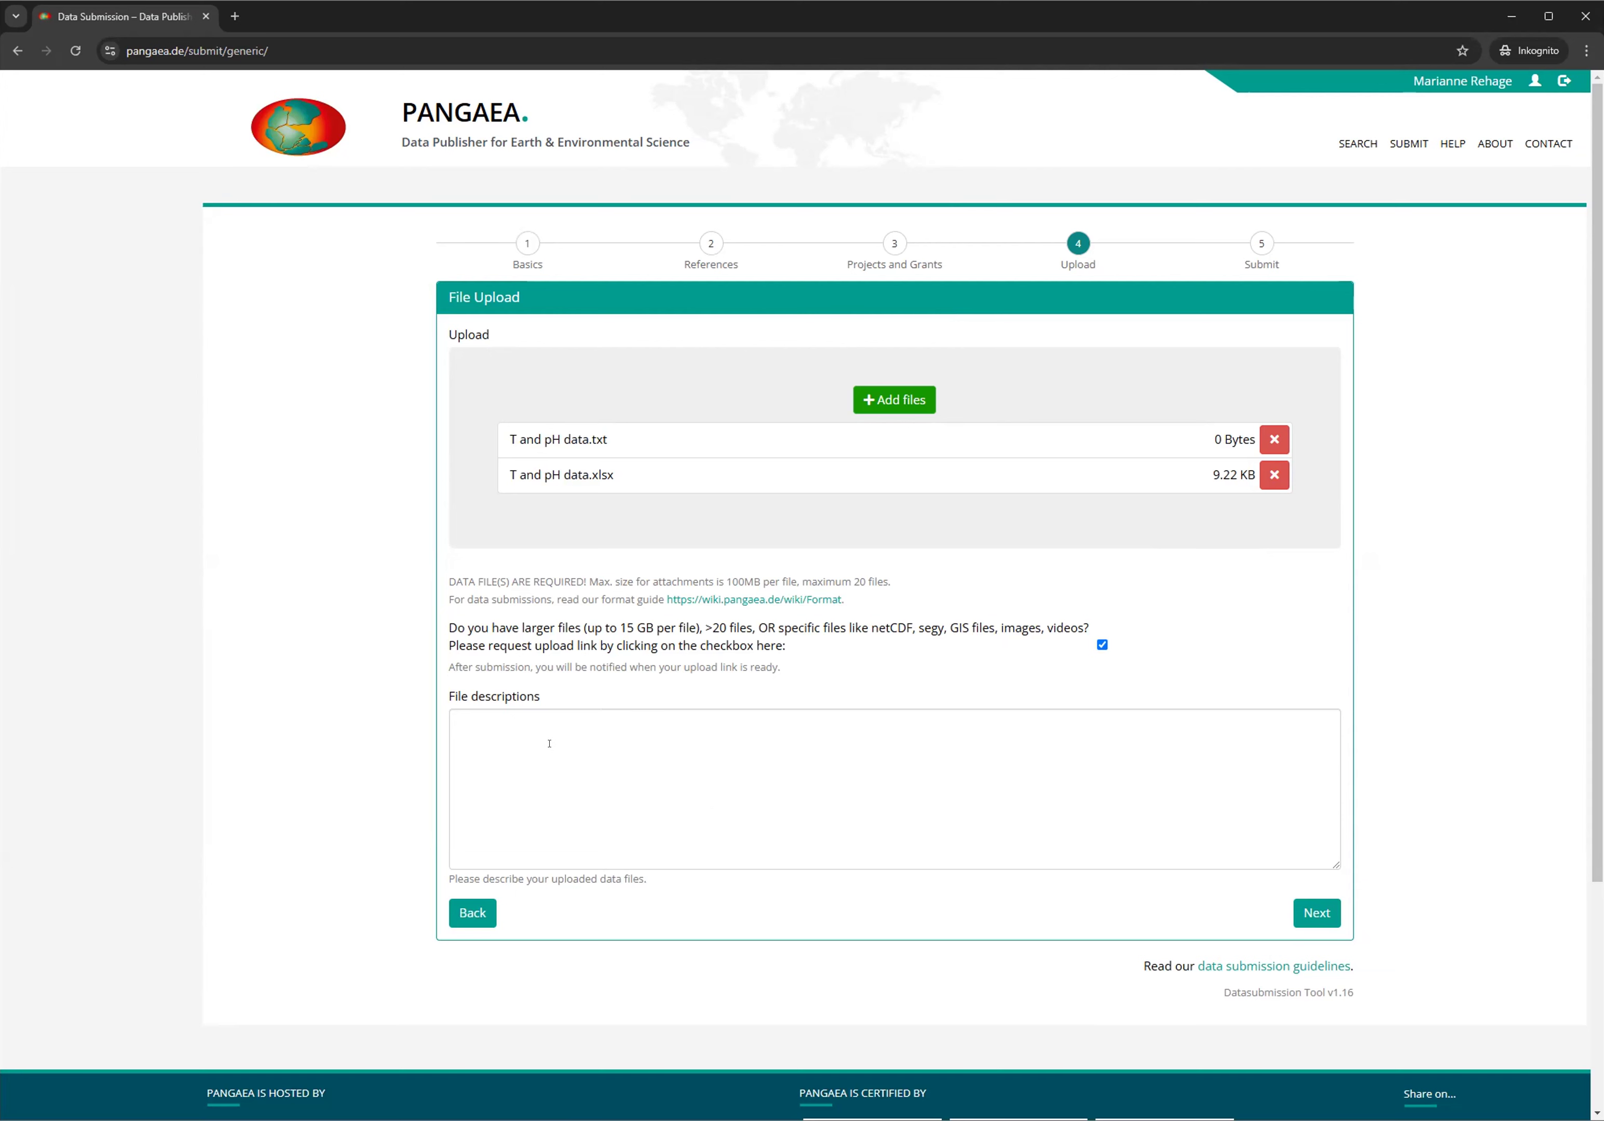
mouse_move(611, 753)
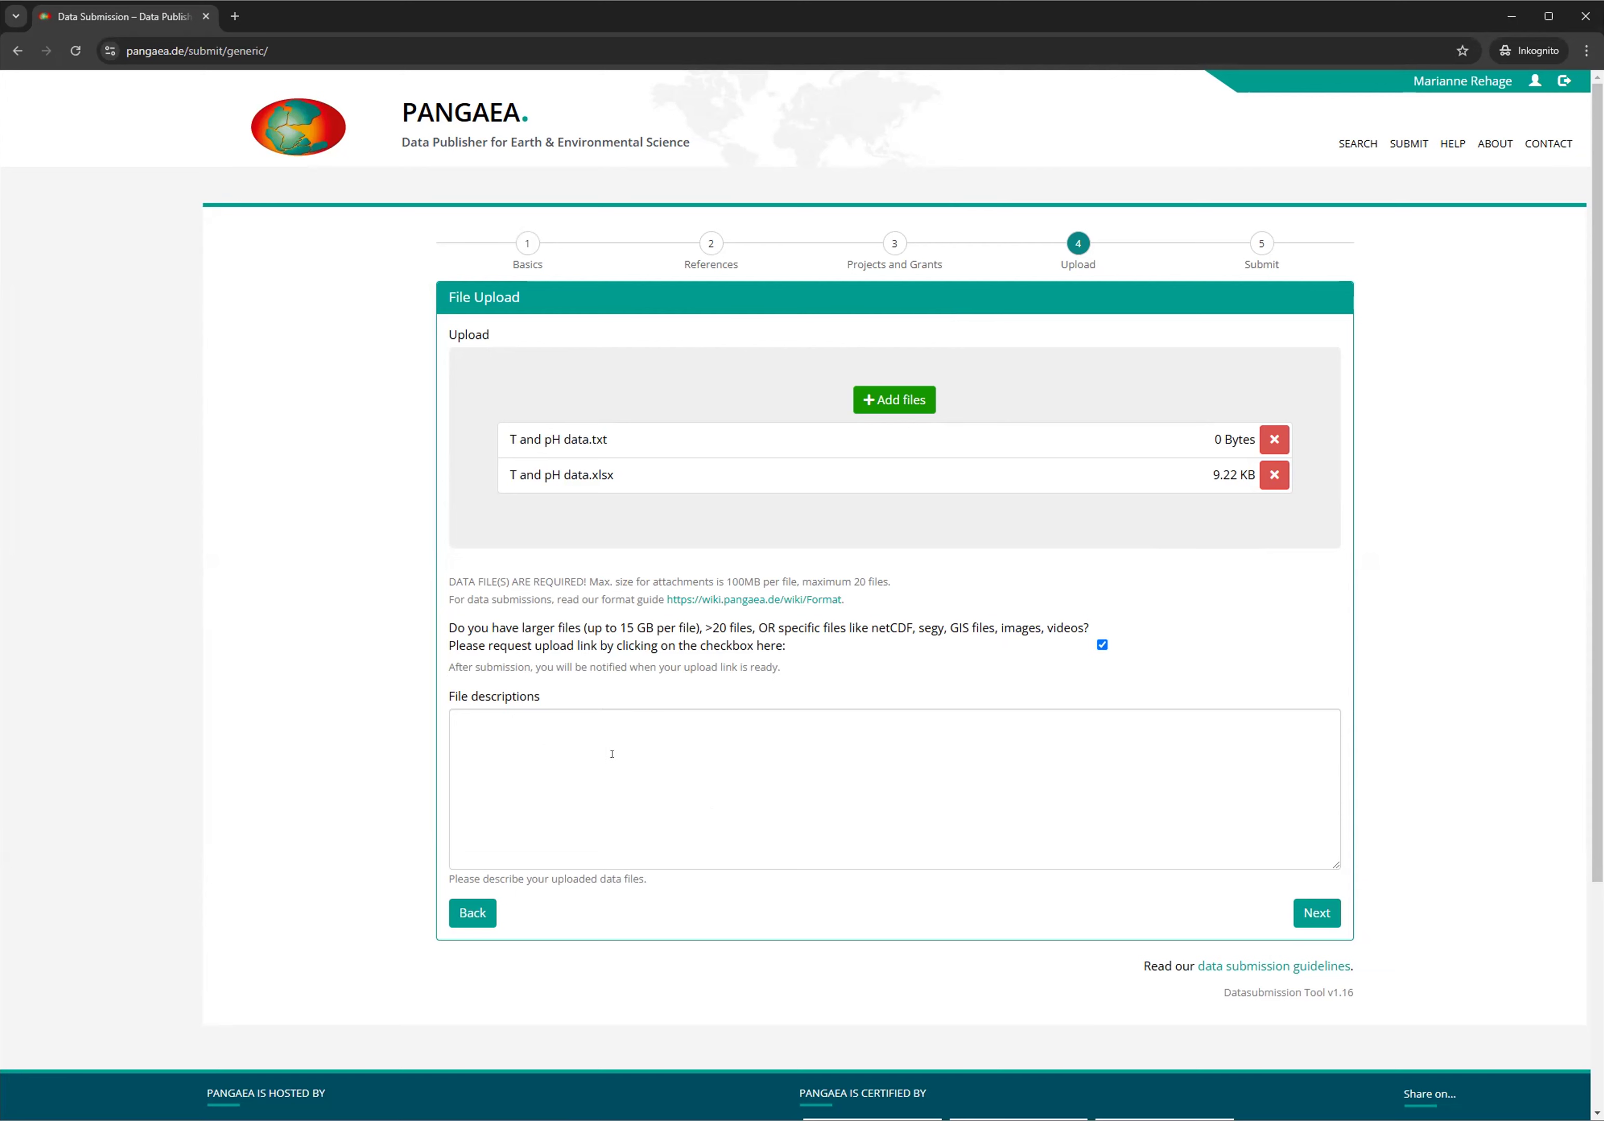
mouse_move(1011, 802)
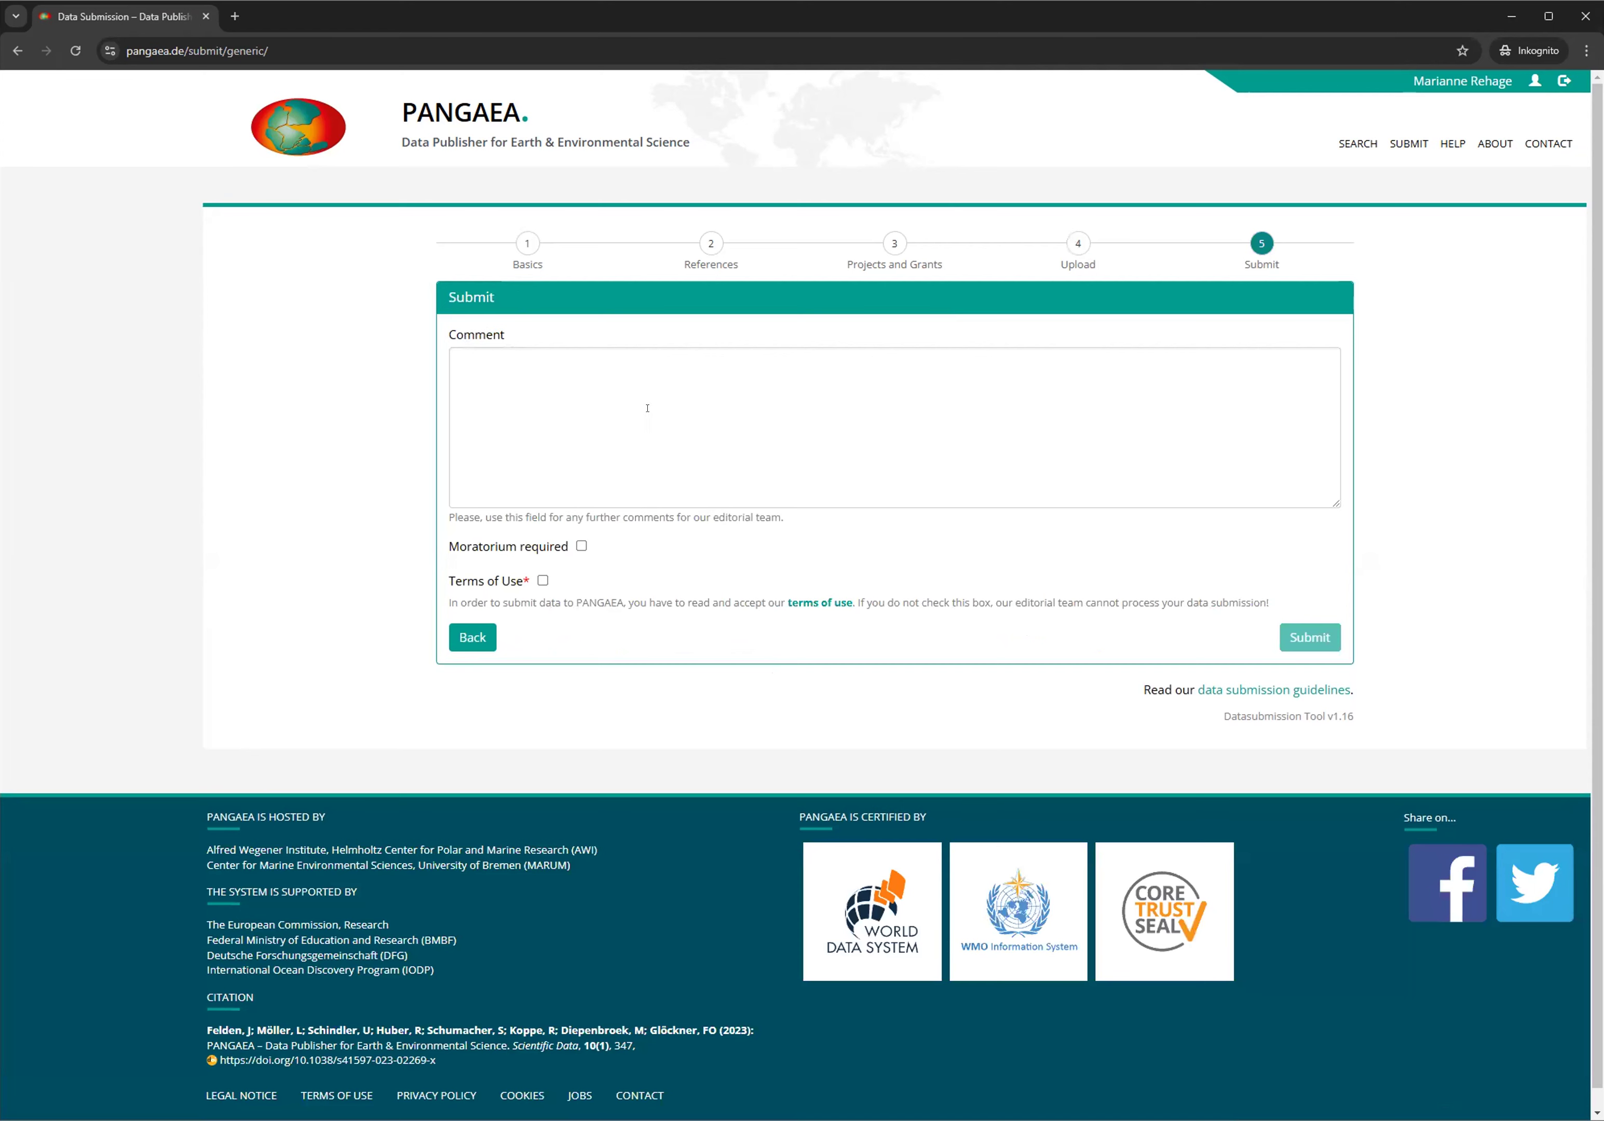
mouse_move(765, 457)
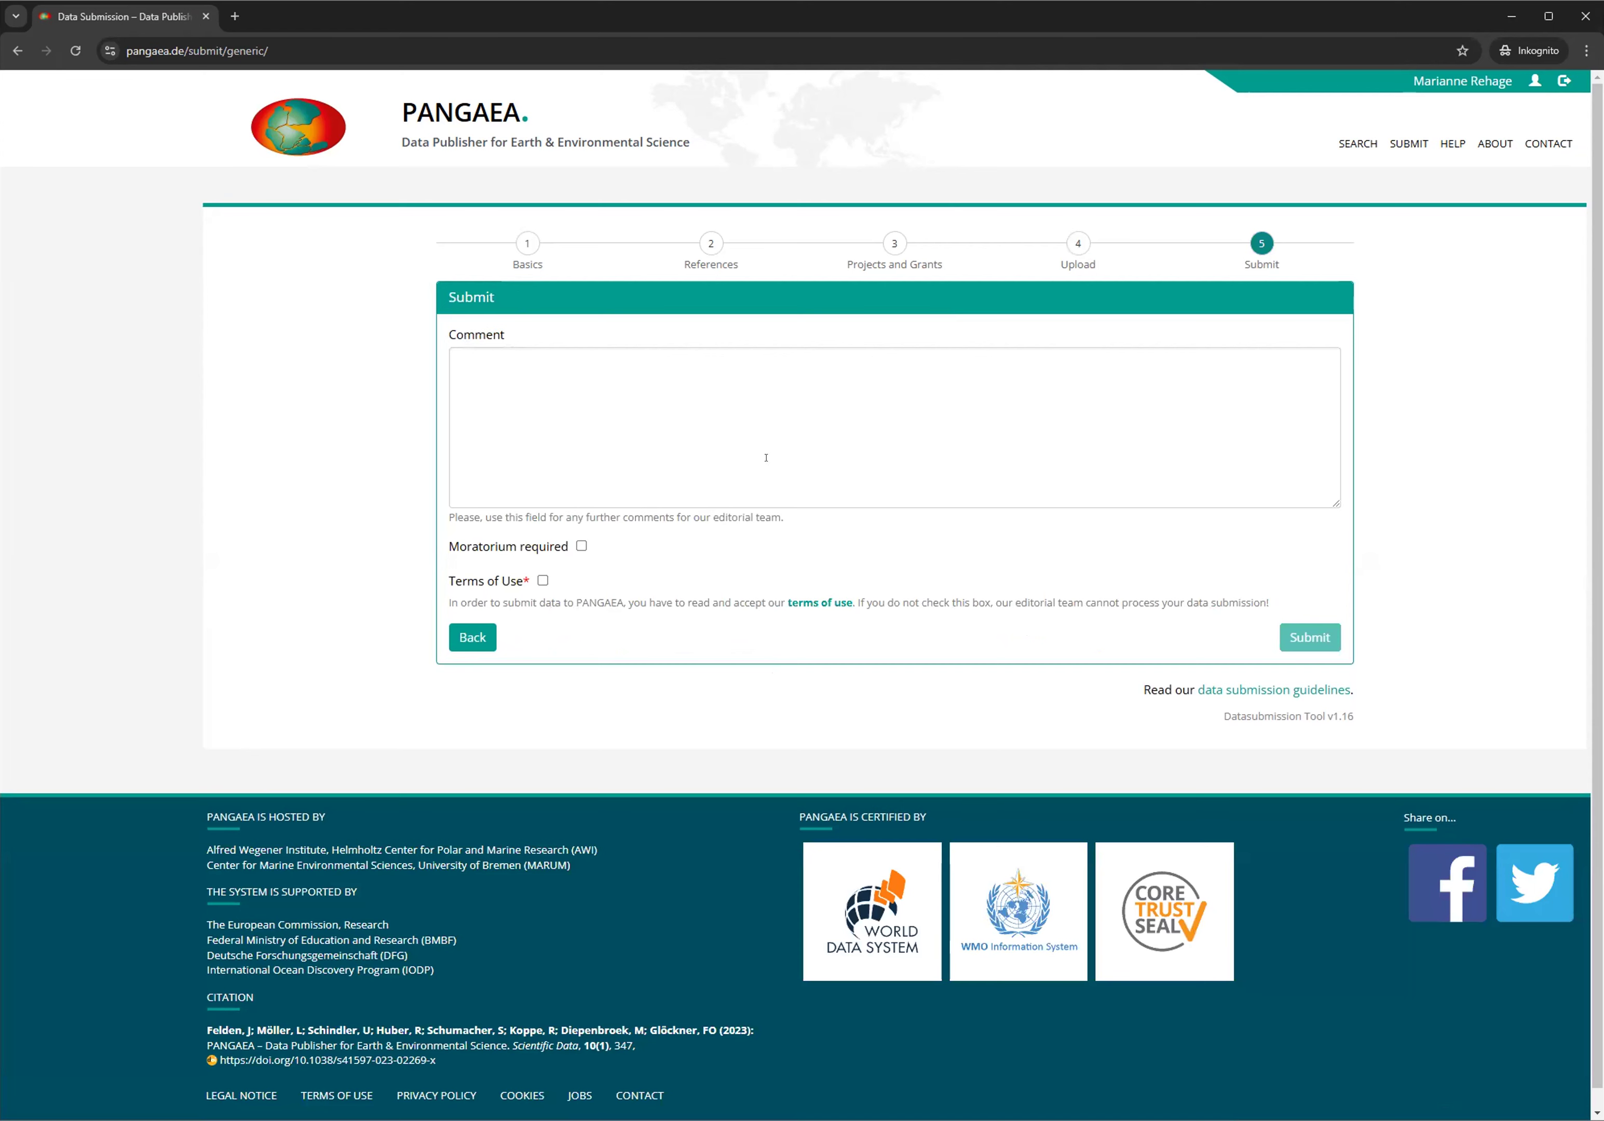
mouse_move(468, 545)
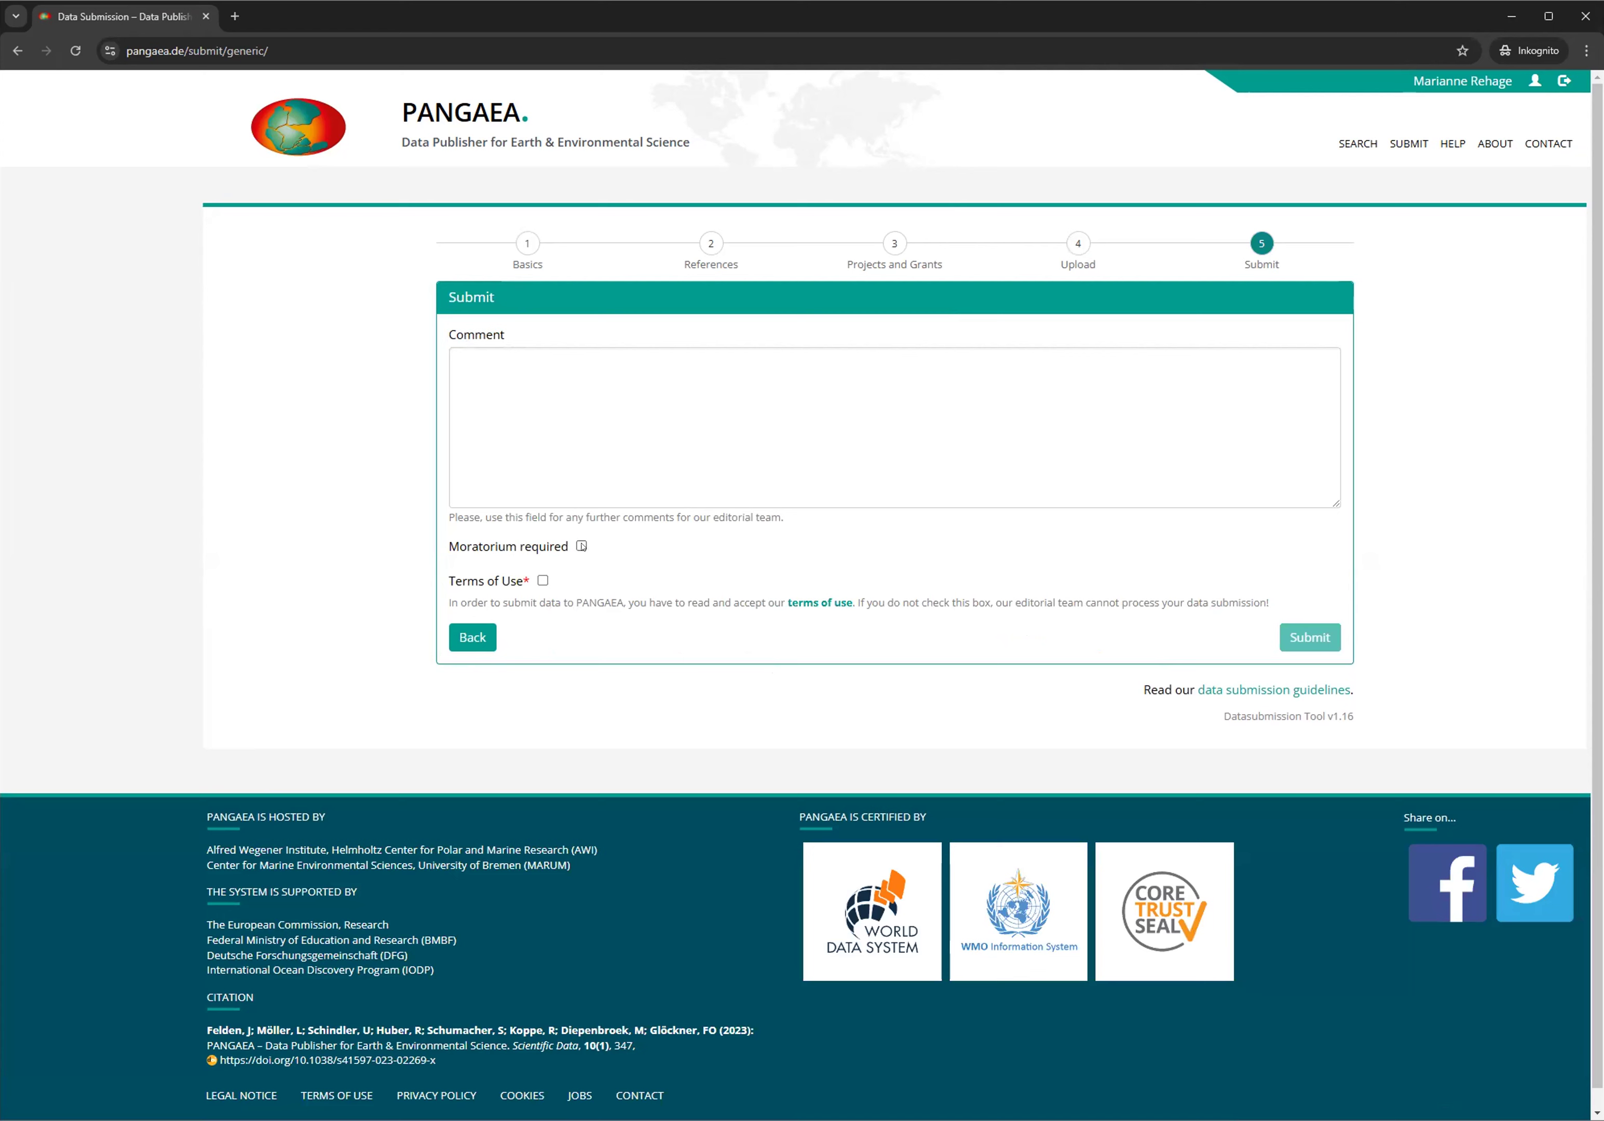
Mark the data as needing a moratorium, accept the Terms of Use, and send the submission
click(581, 545)
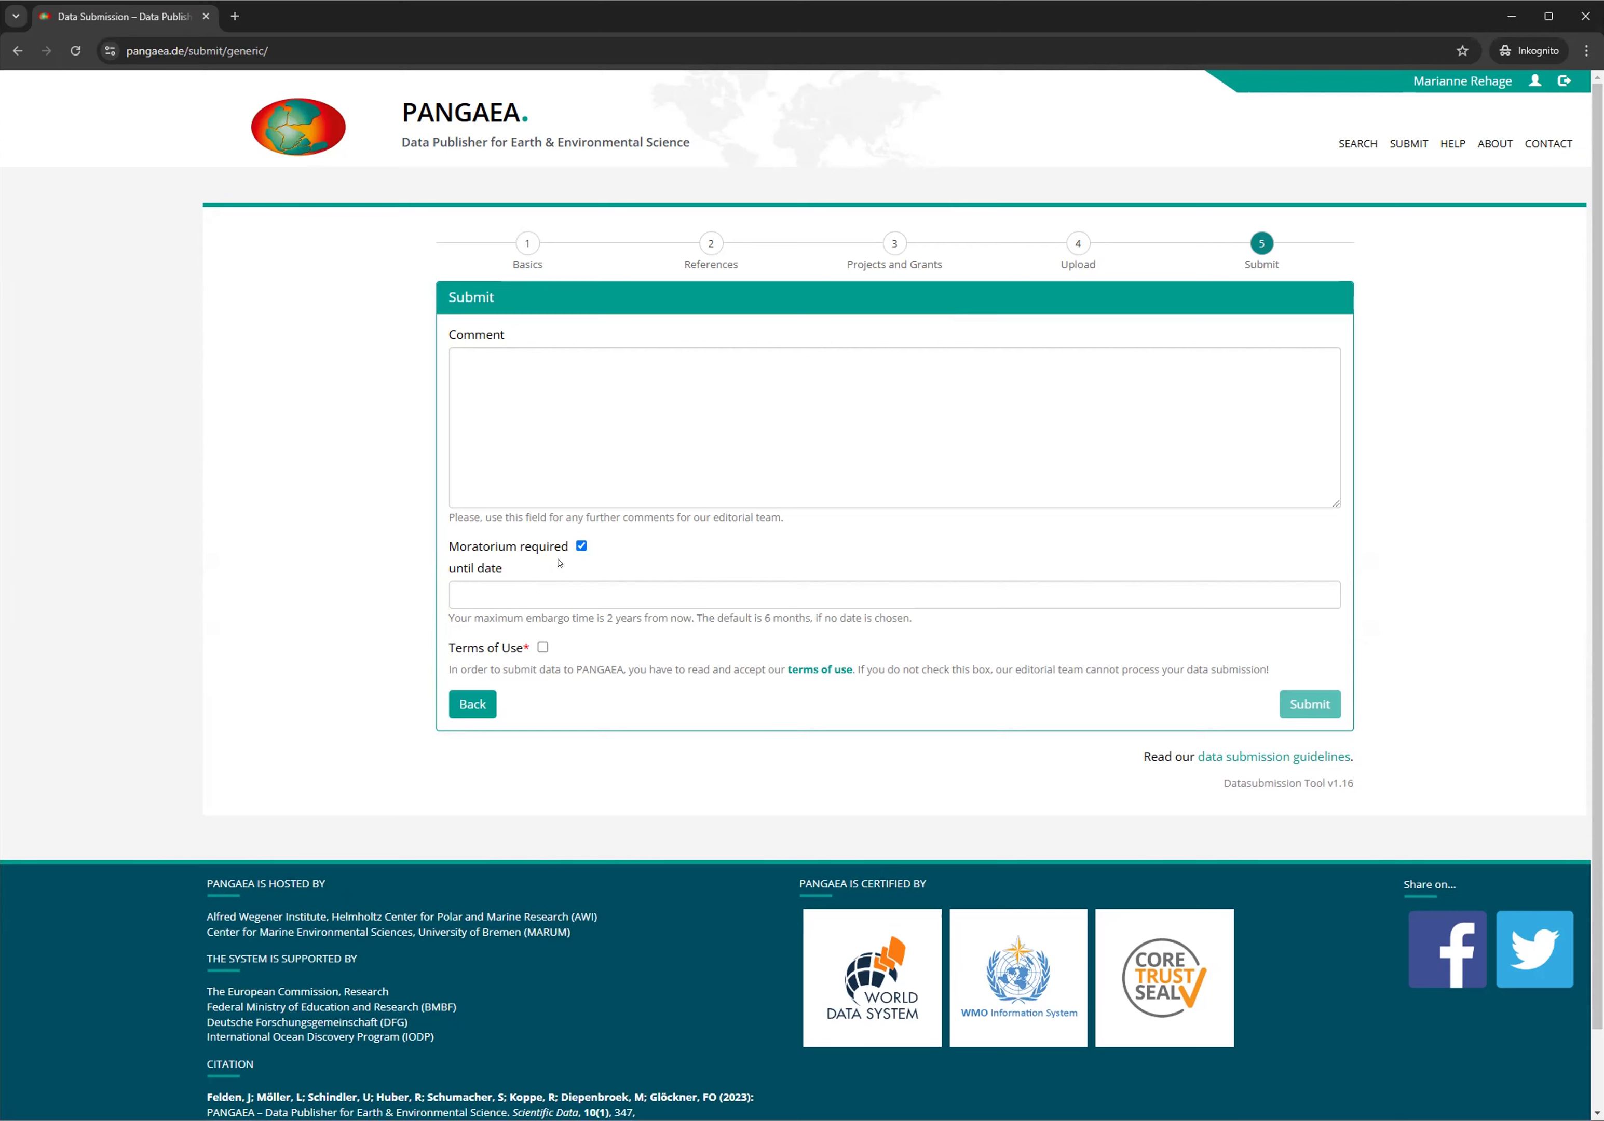
mouse_move(557, 561)
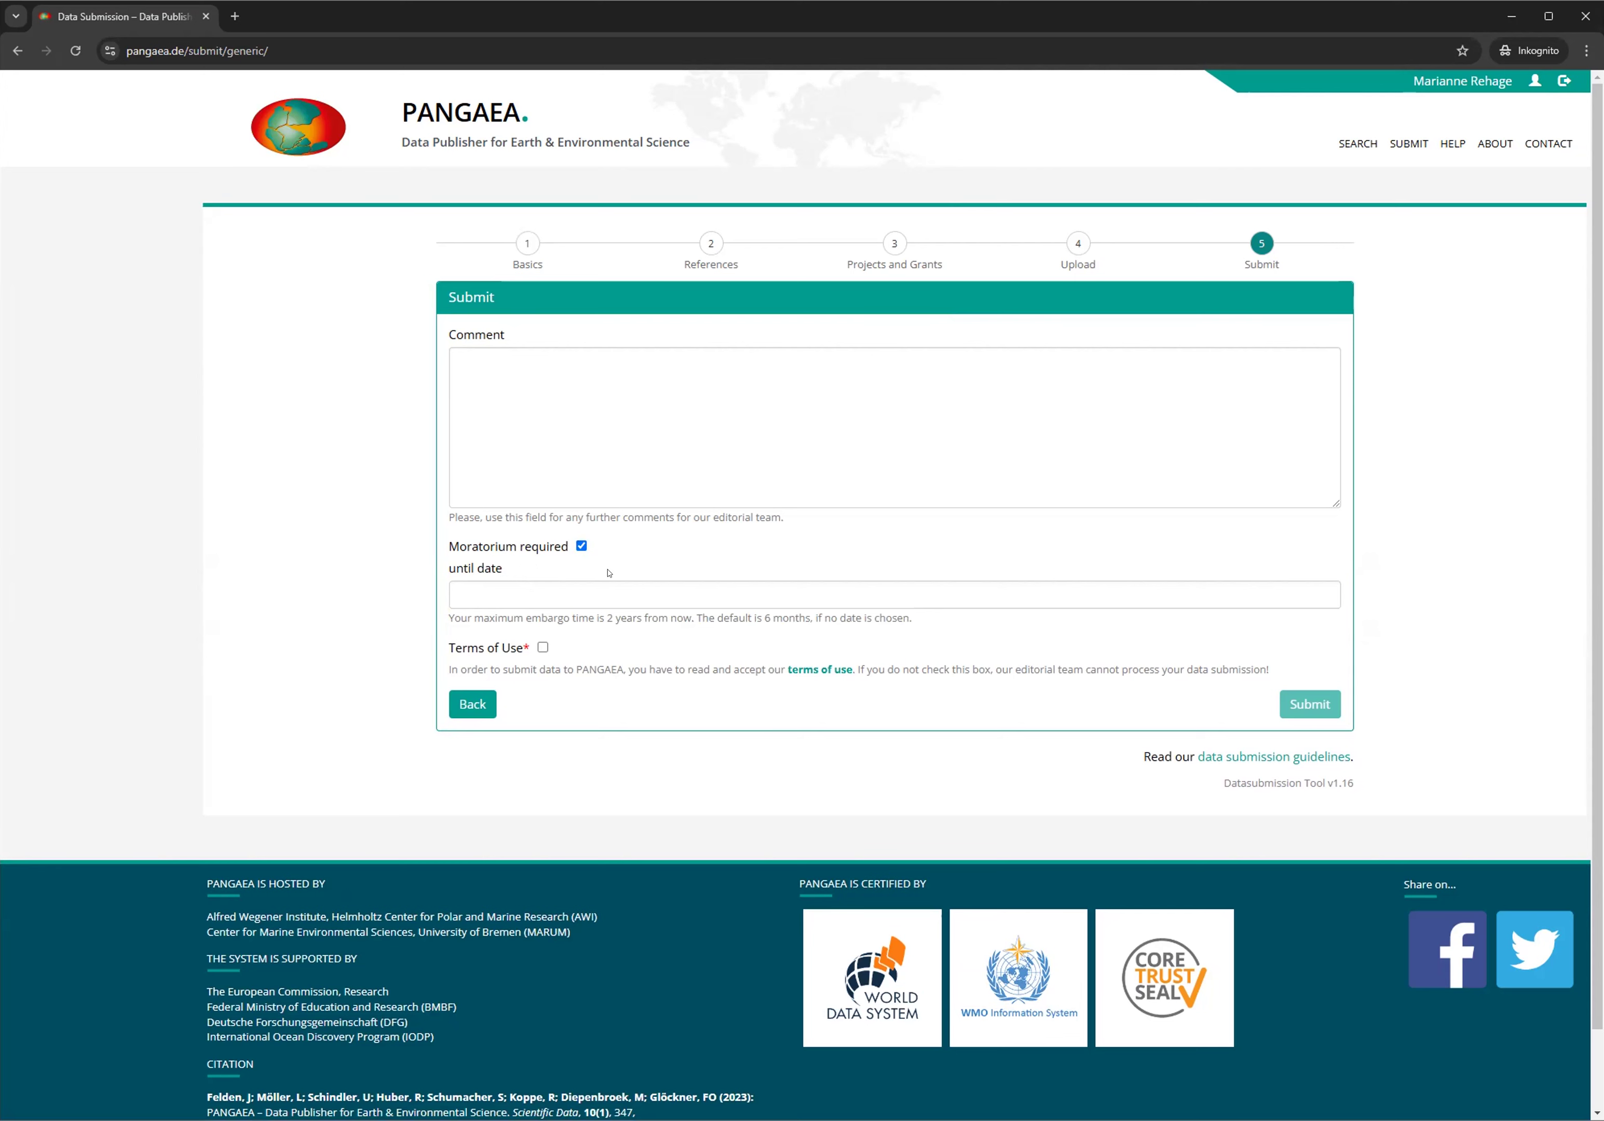
mouse_move(531, 563)
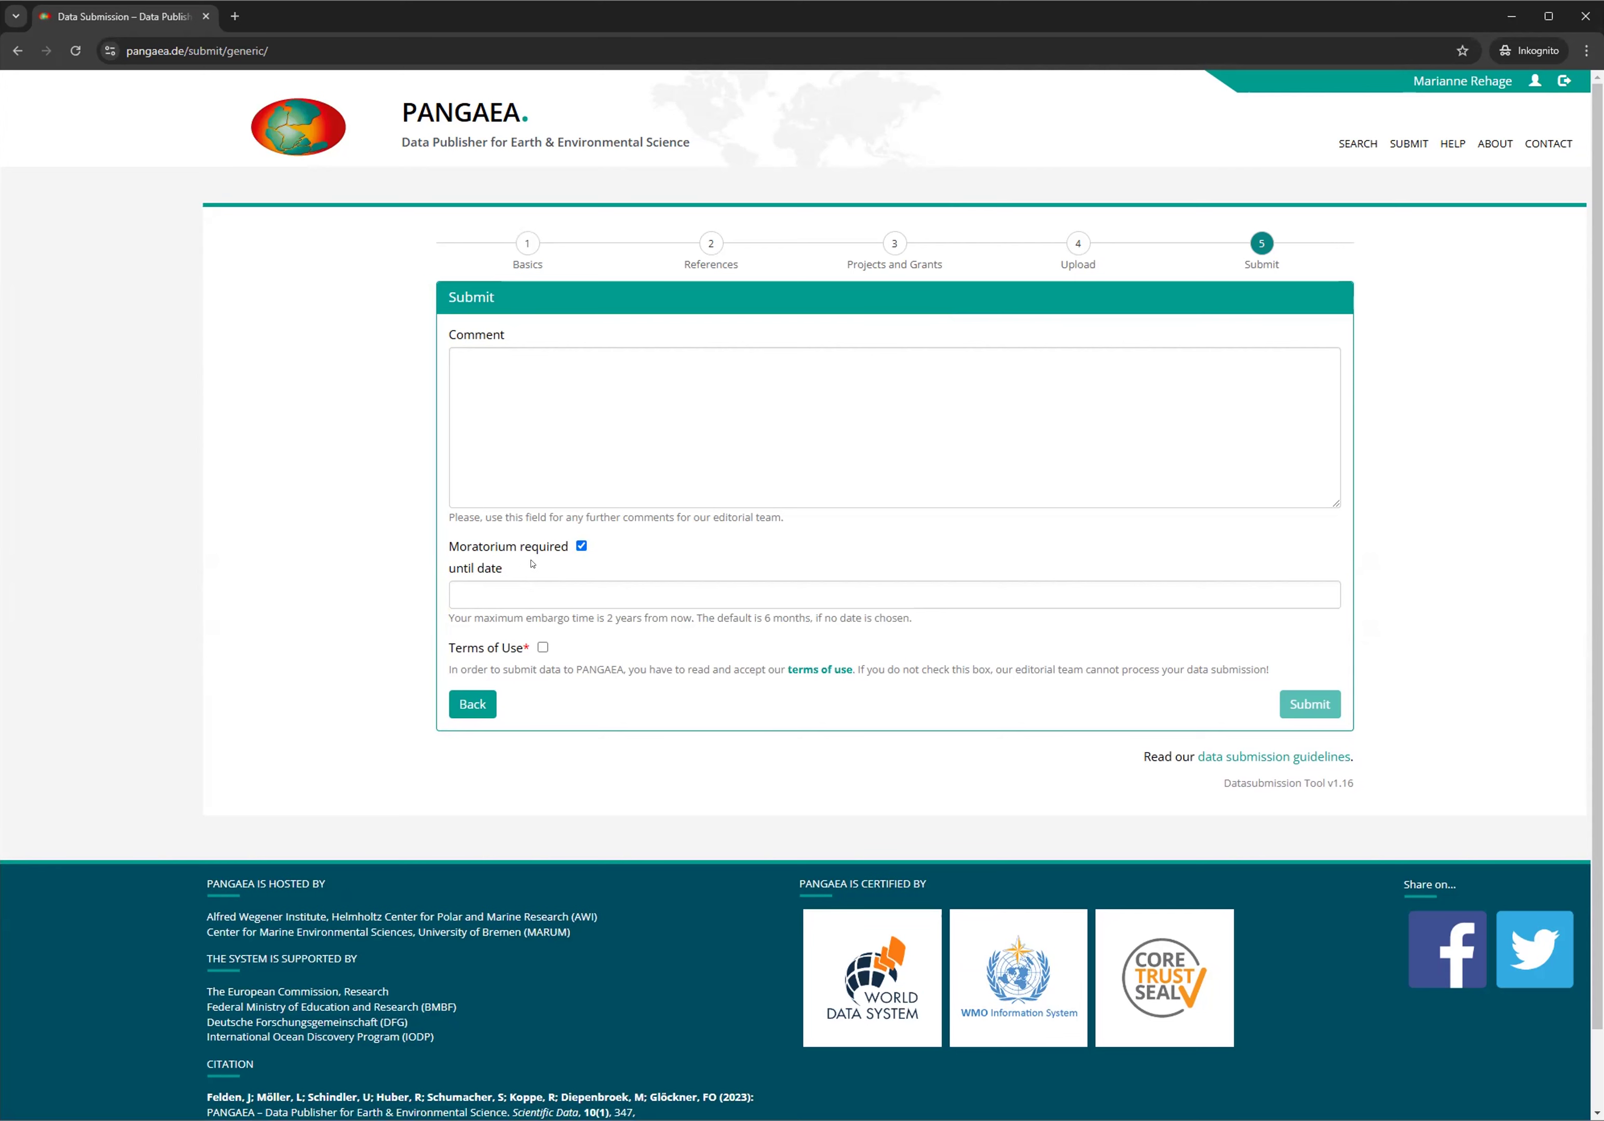
mouse_move(540, 573)
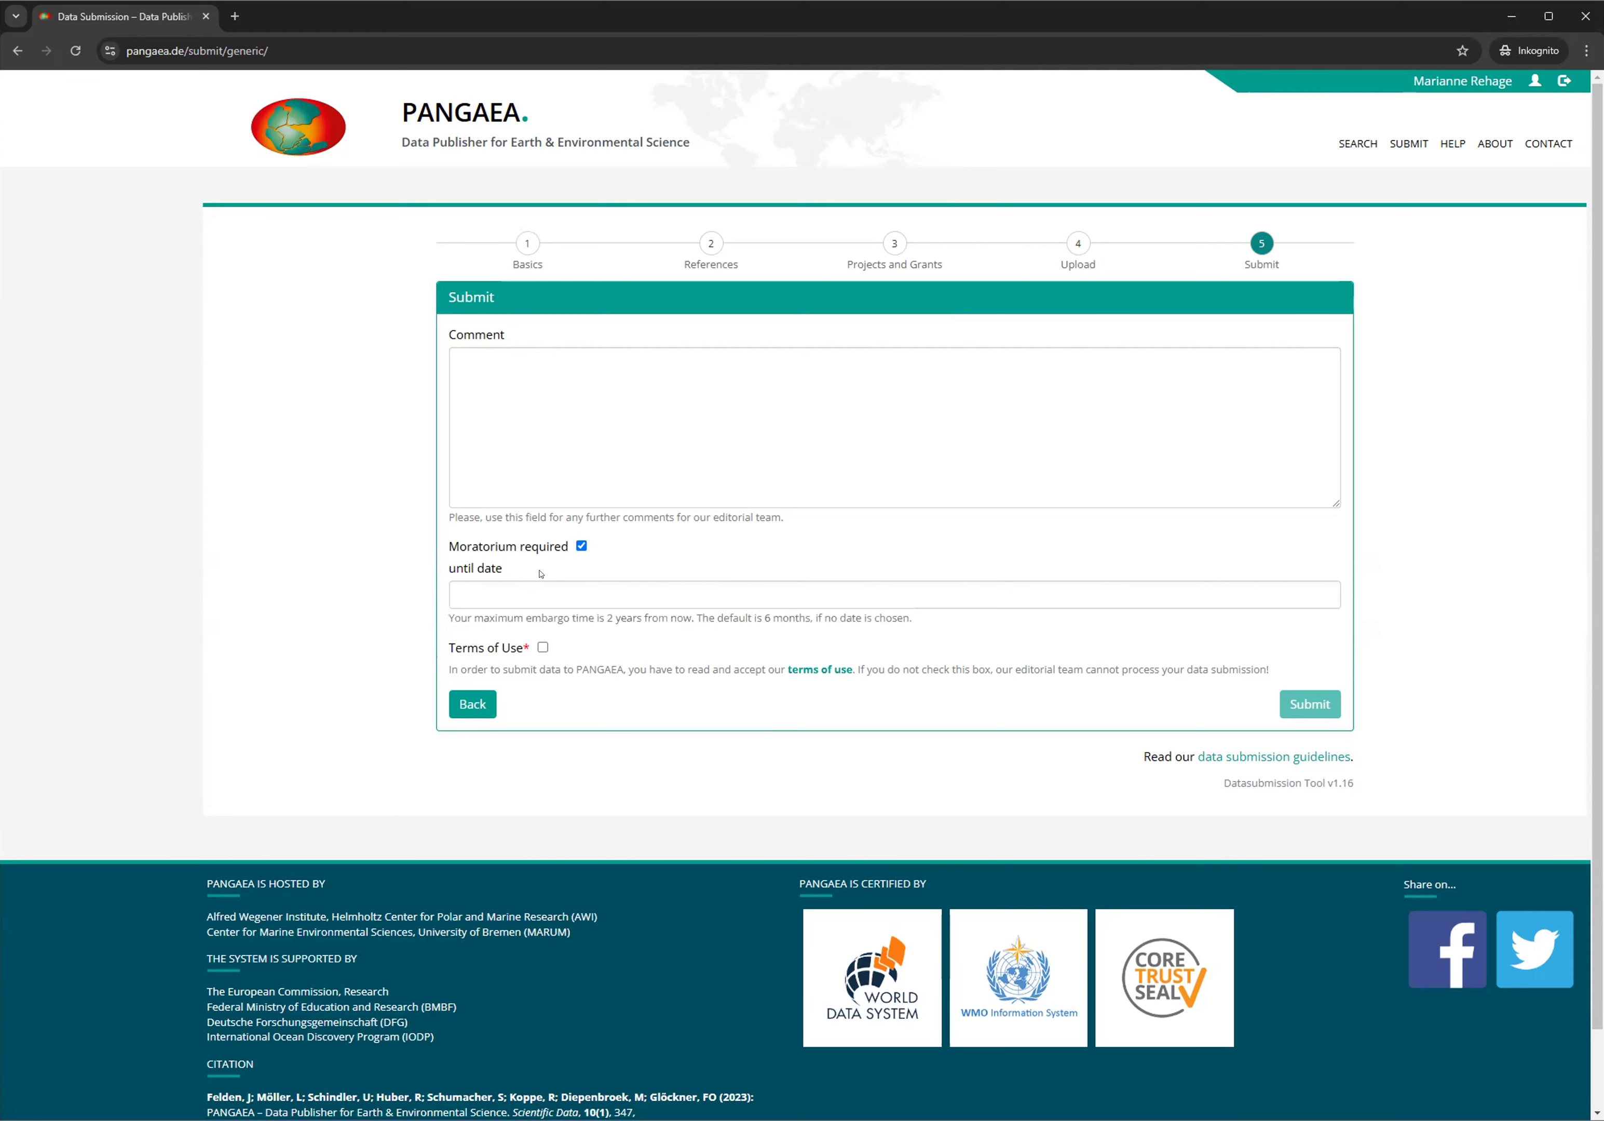
mouse_move(879, 573)
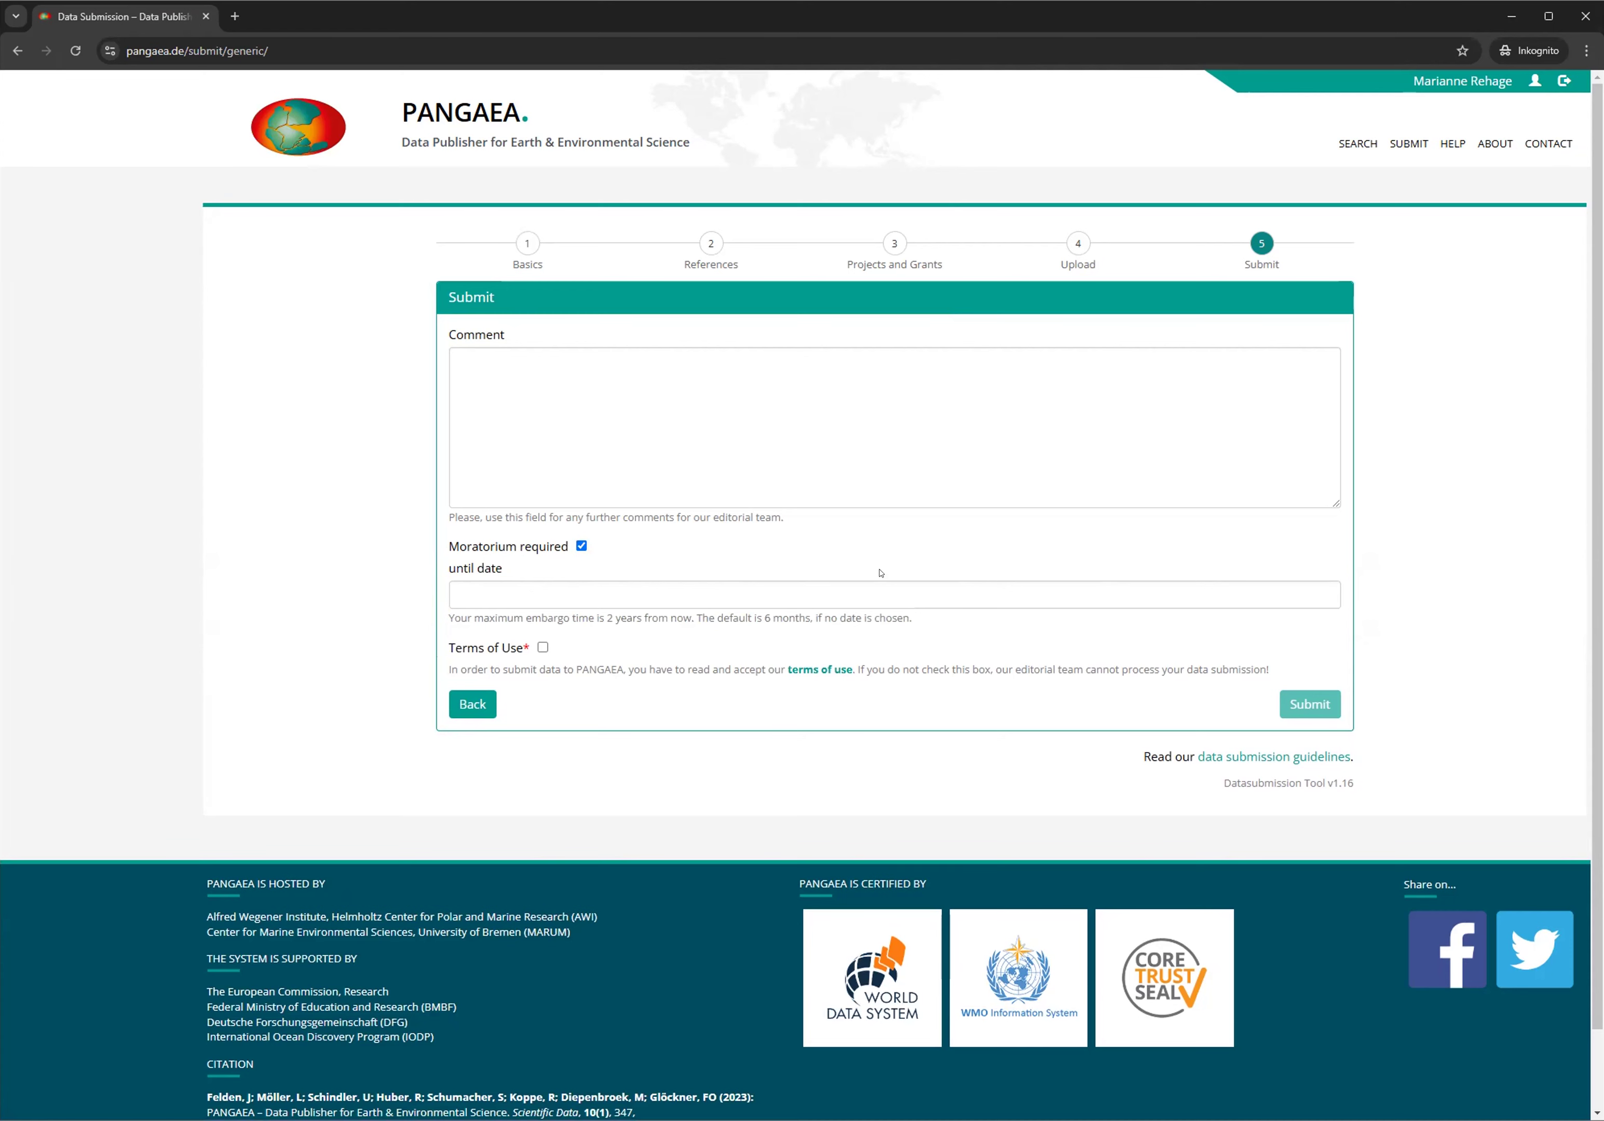
mouse_move(635, 662)
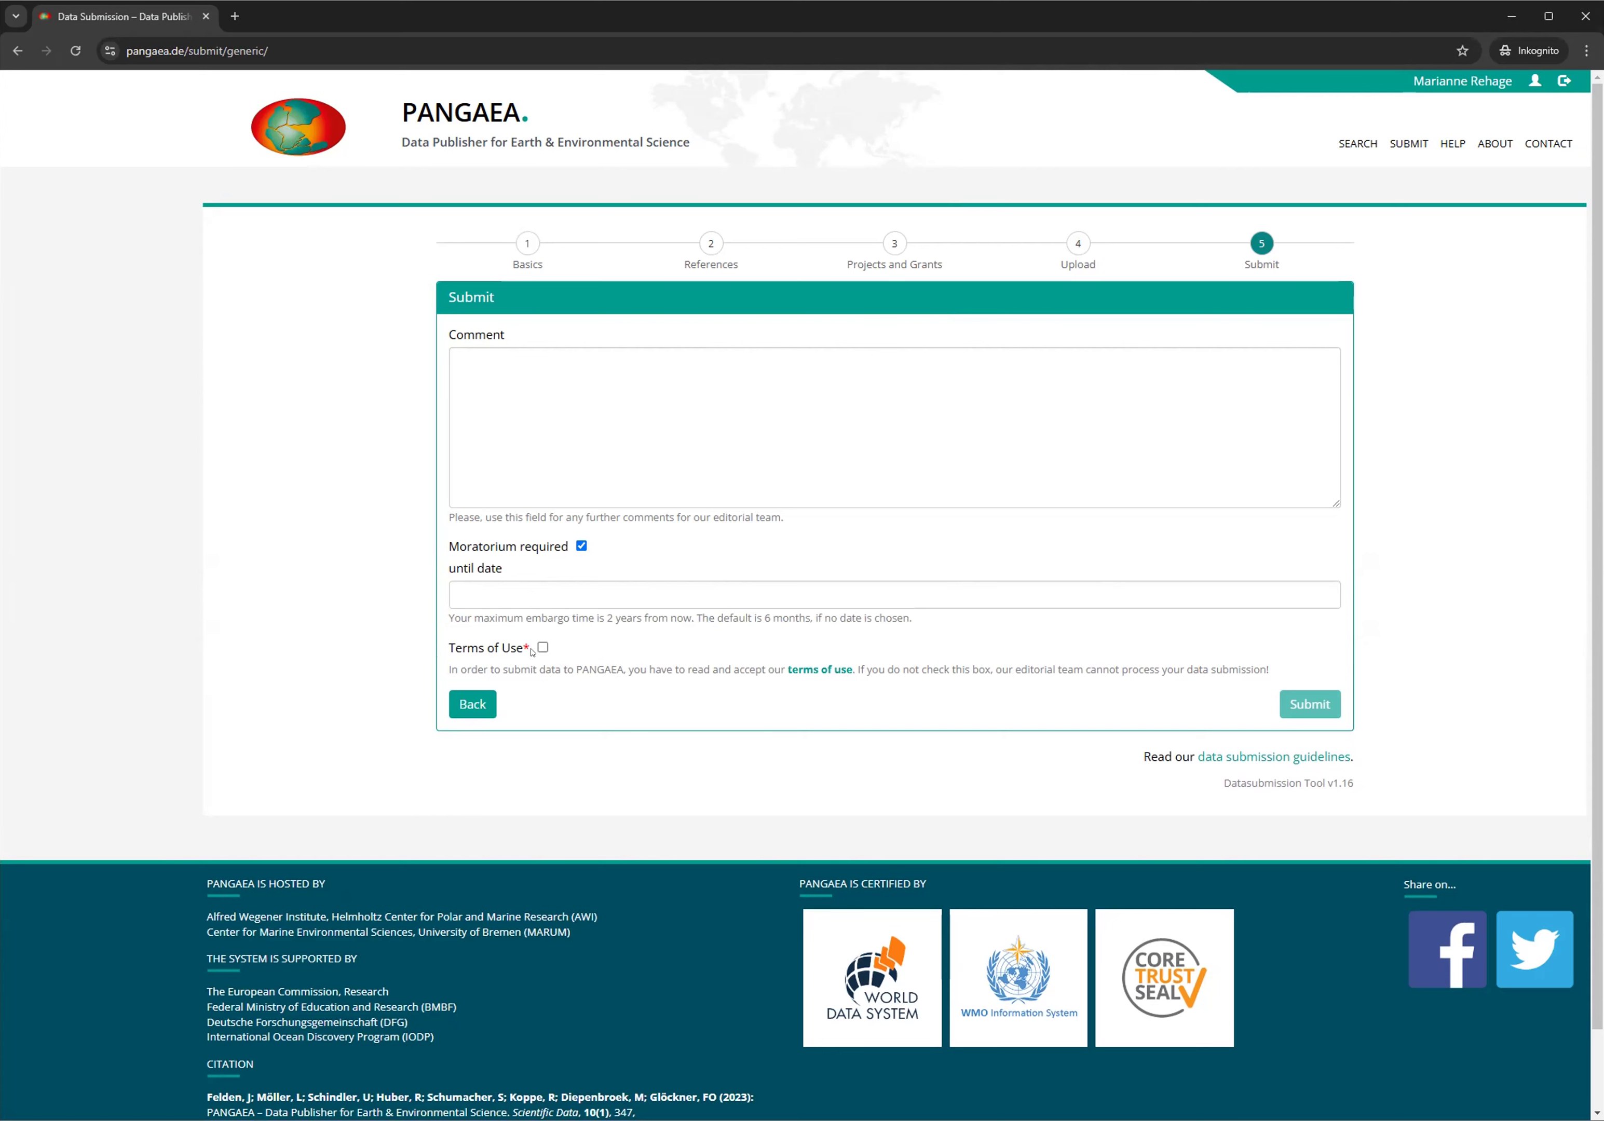
click(542, 648)
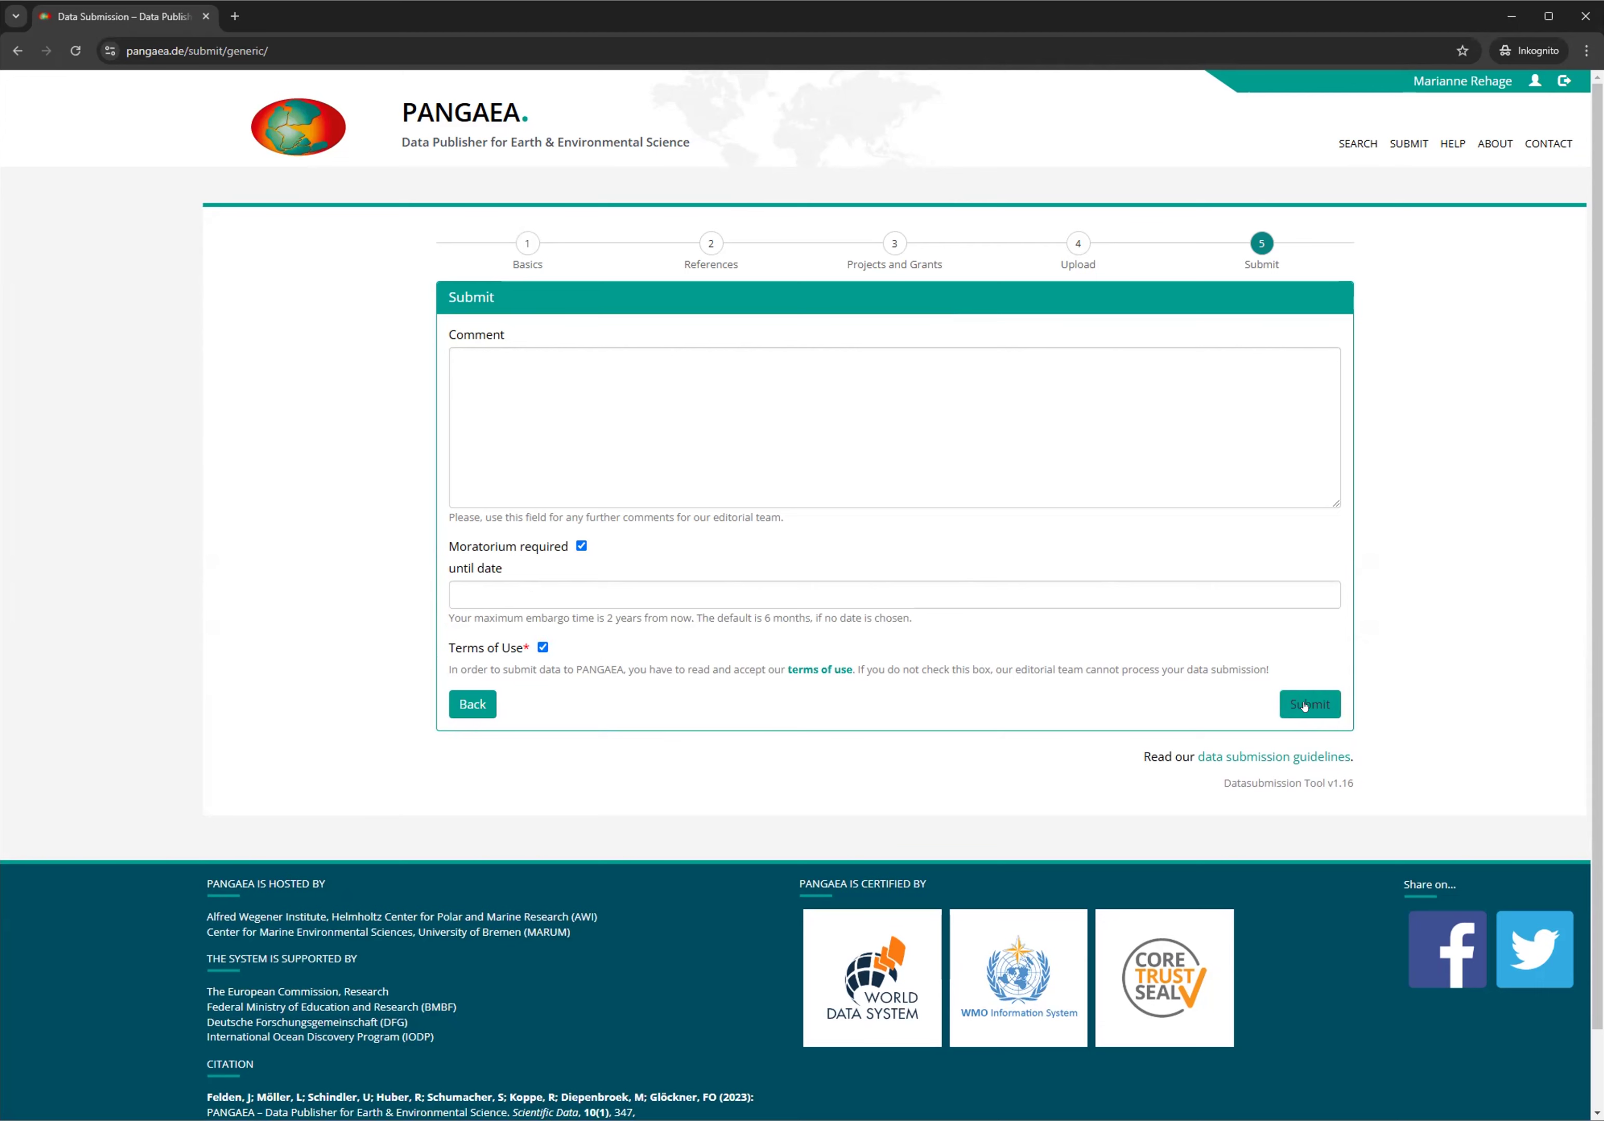
click(1307, 704)
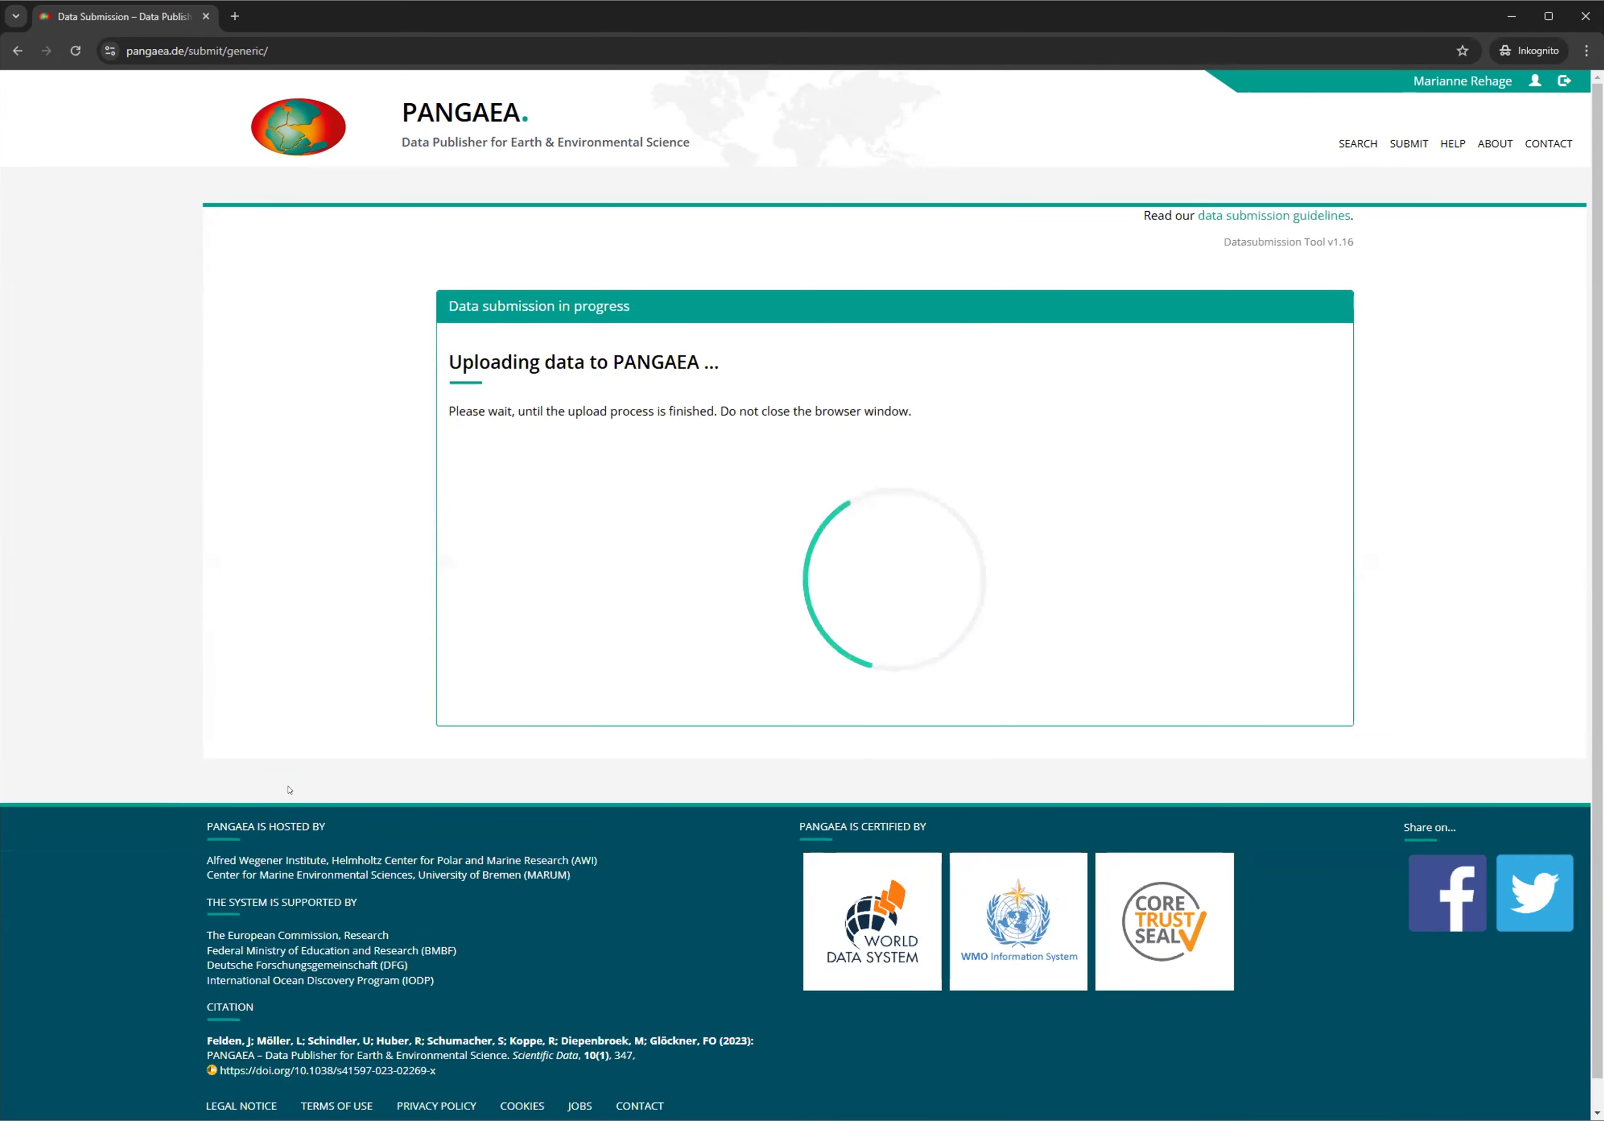
mouse_move(373, 534)
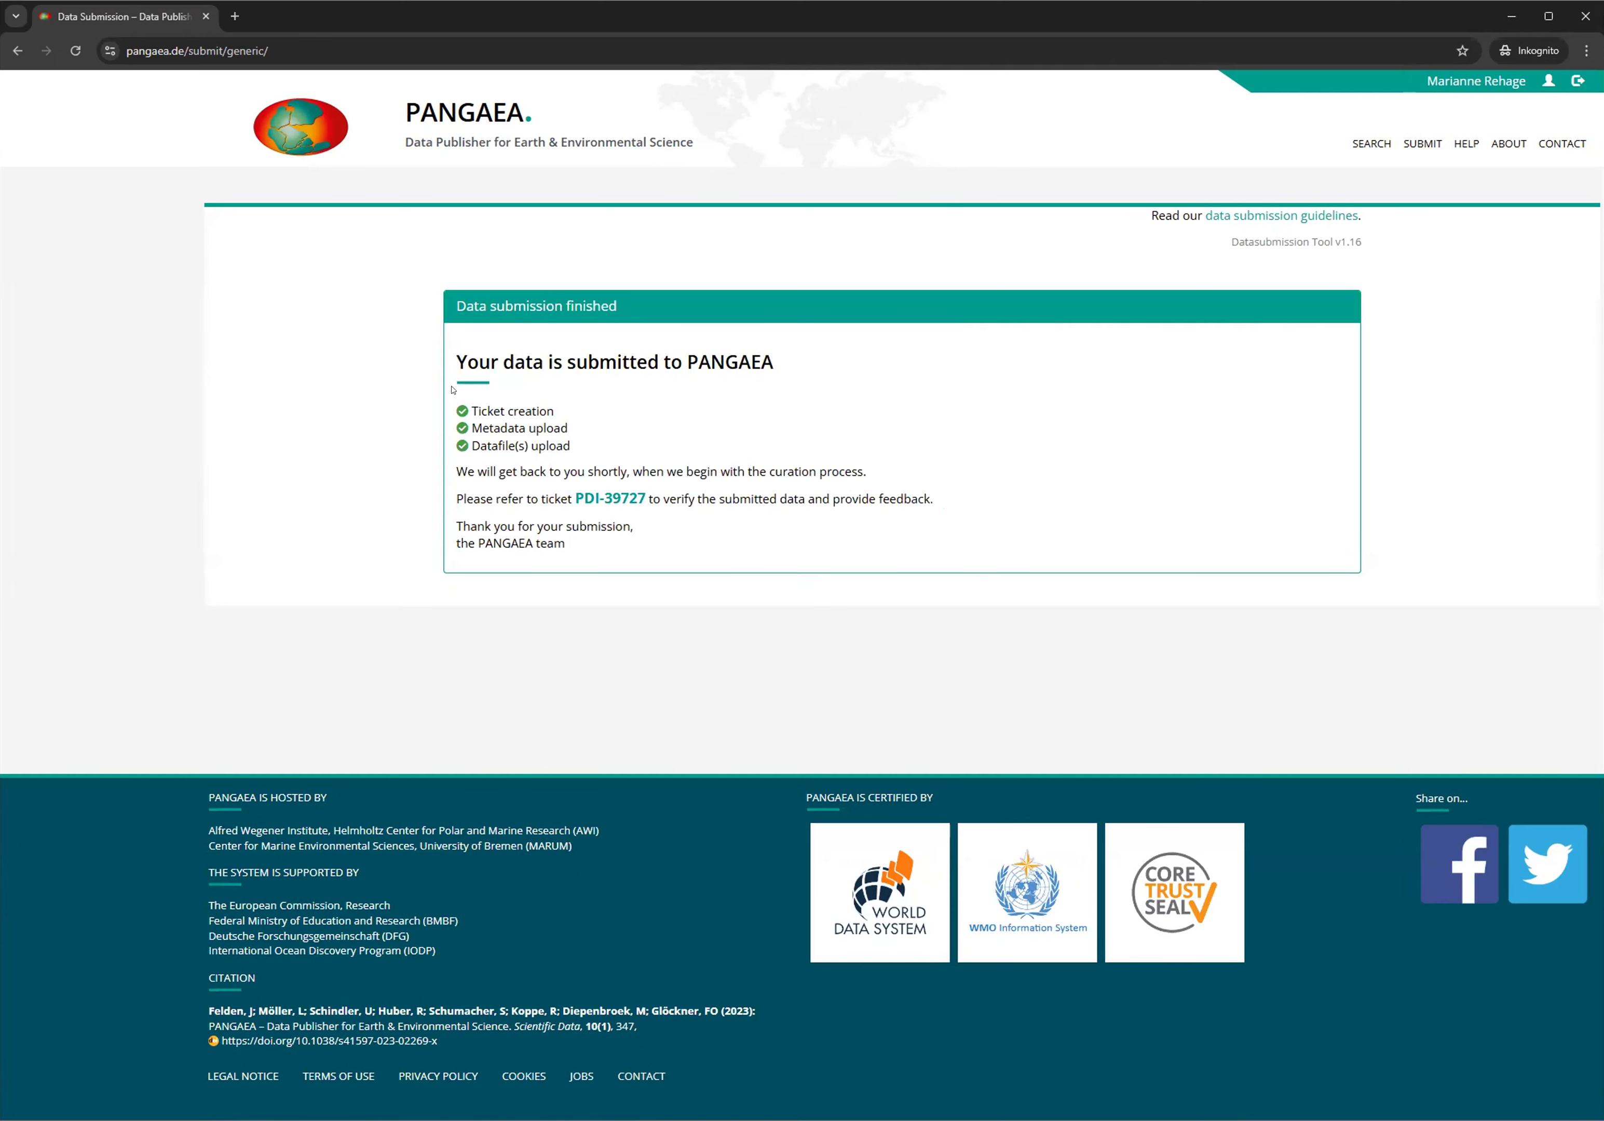
mouse_move(607, 445)
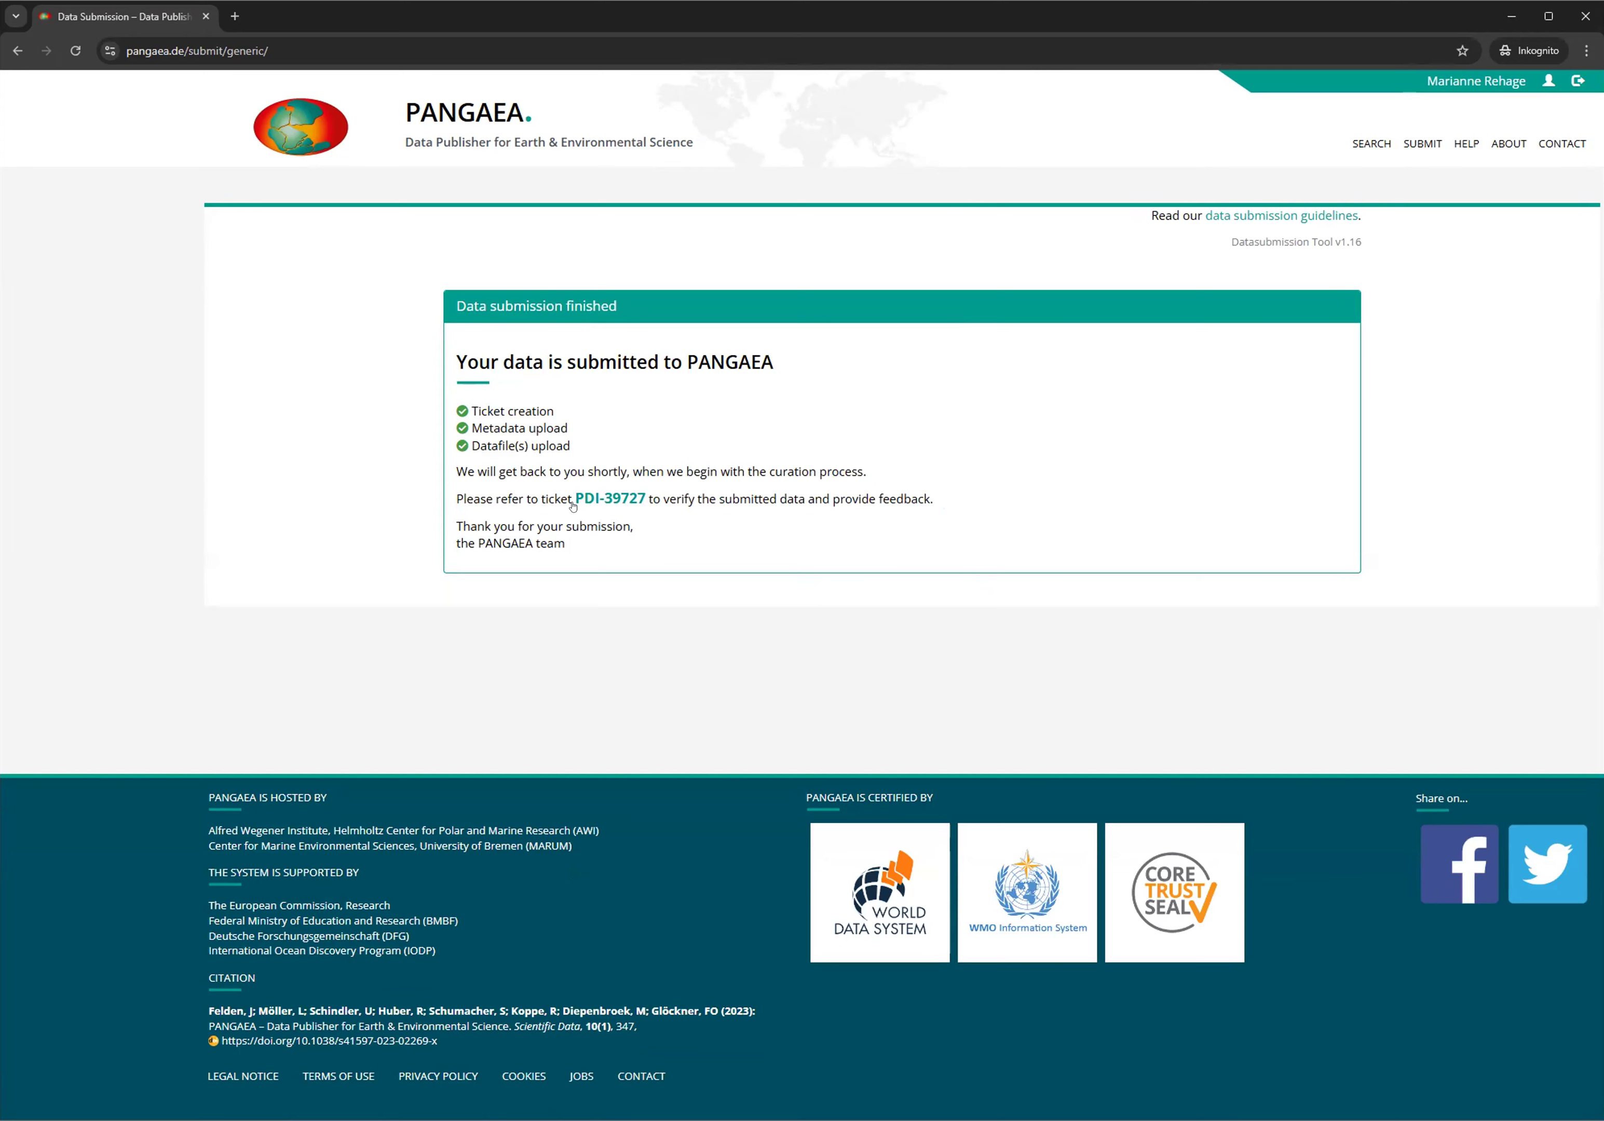
mouse_move(609, 498)
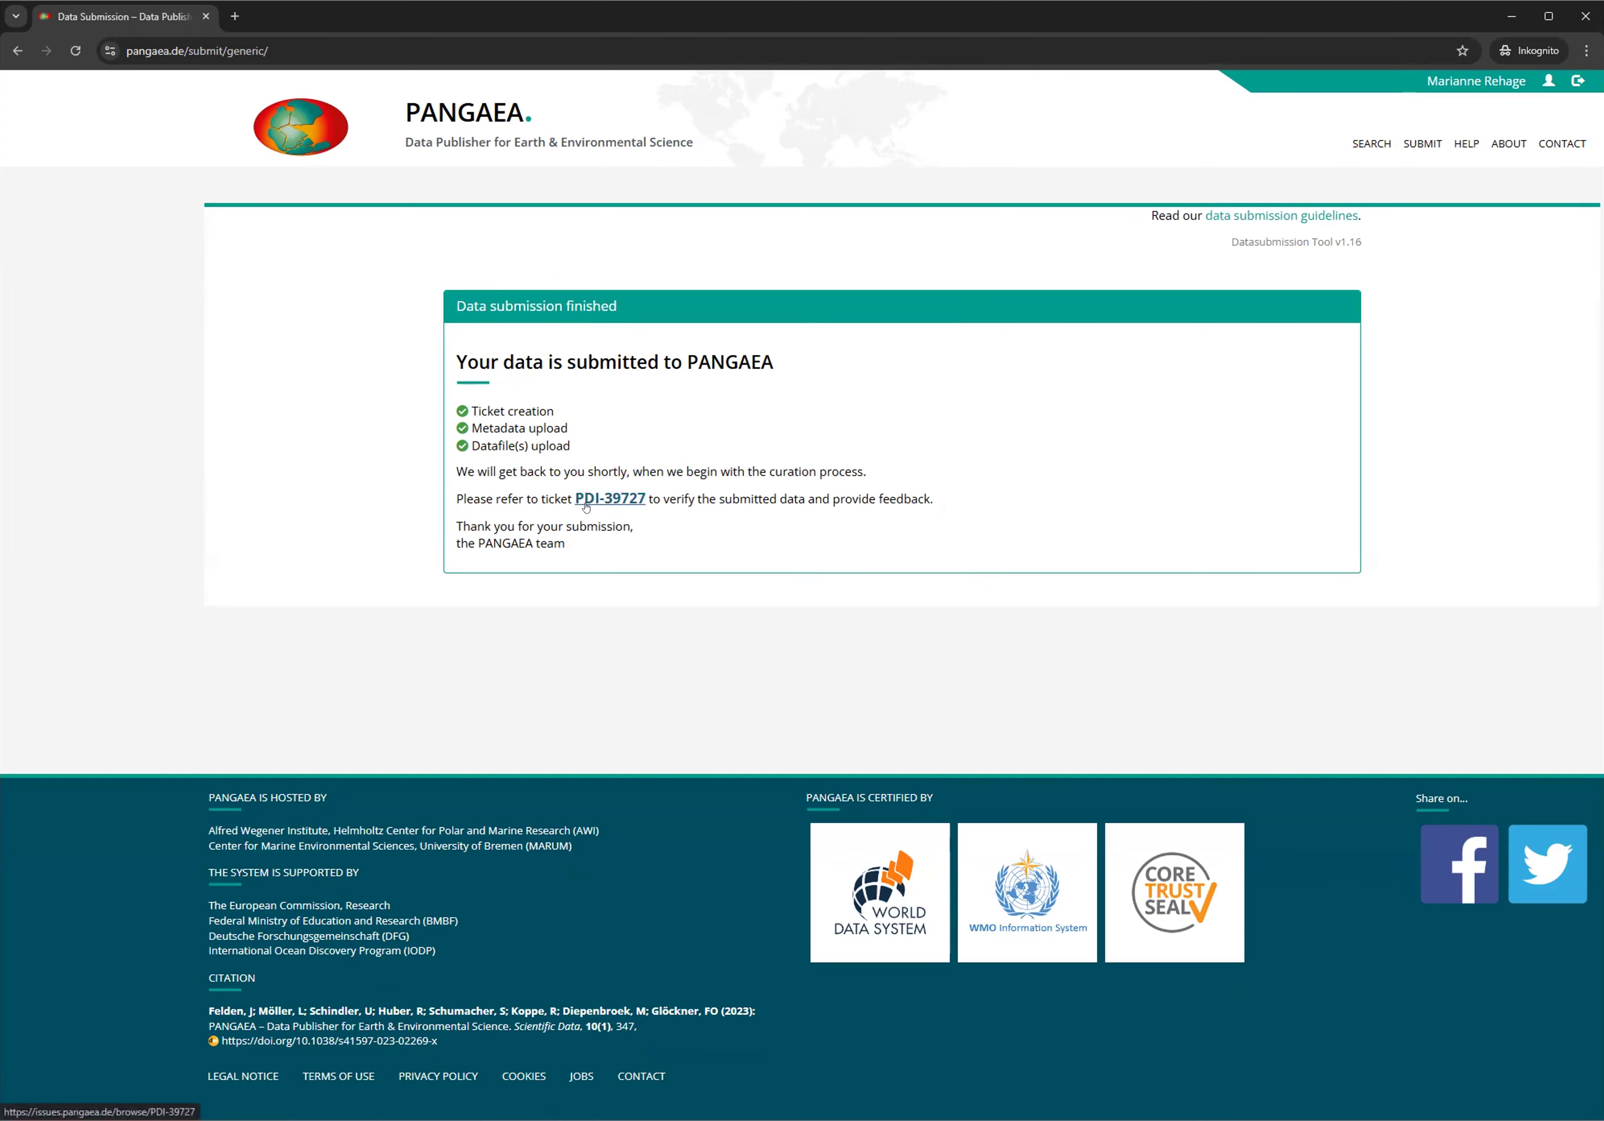
Open the finished submission's Jira ticket PDI-39727 showing the metadata summary
click(610, 500)
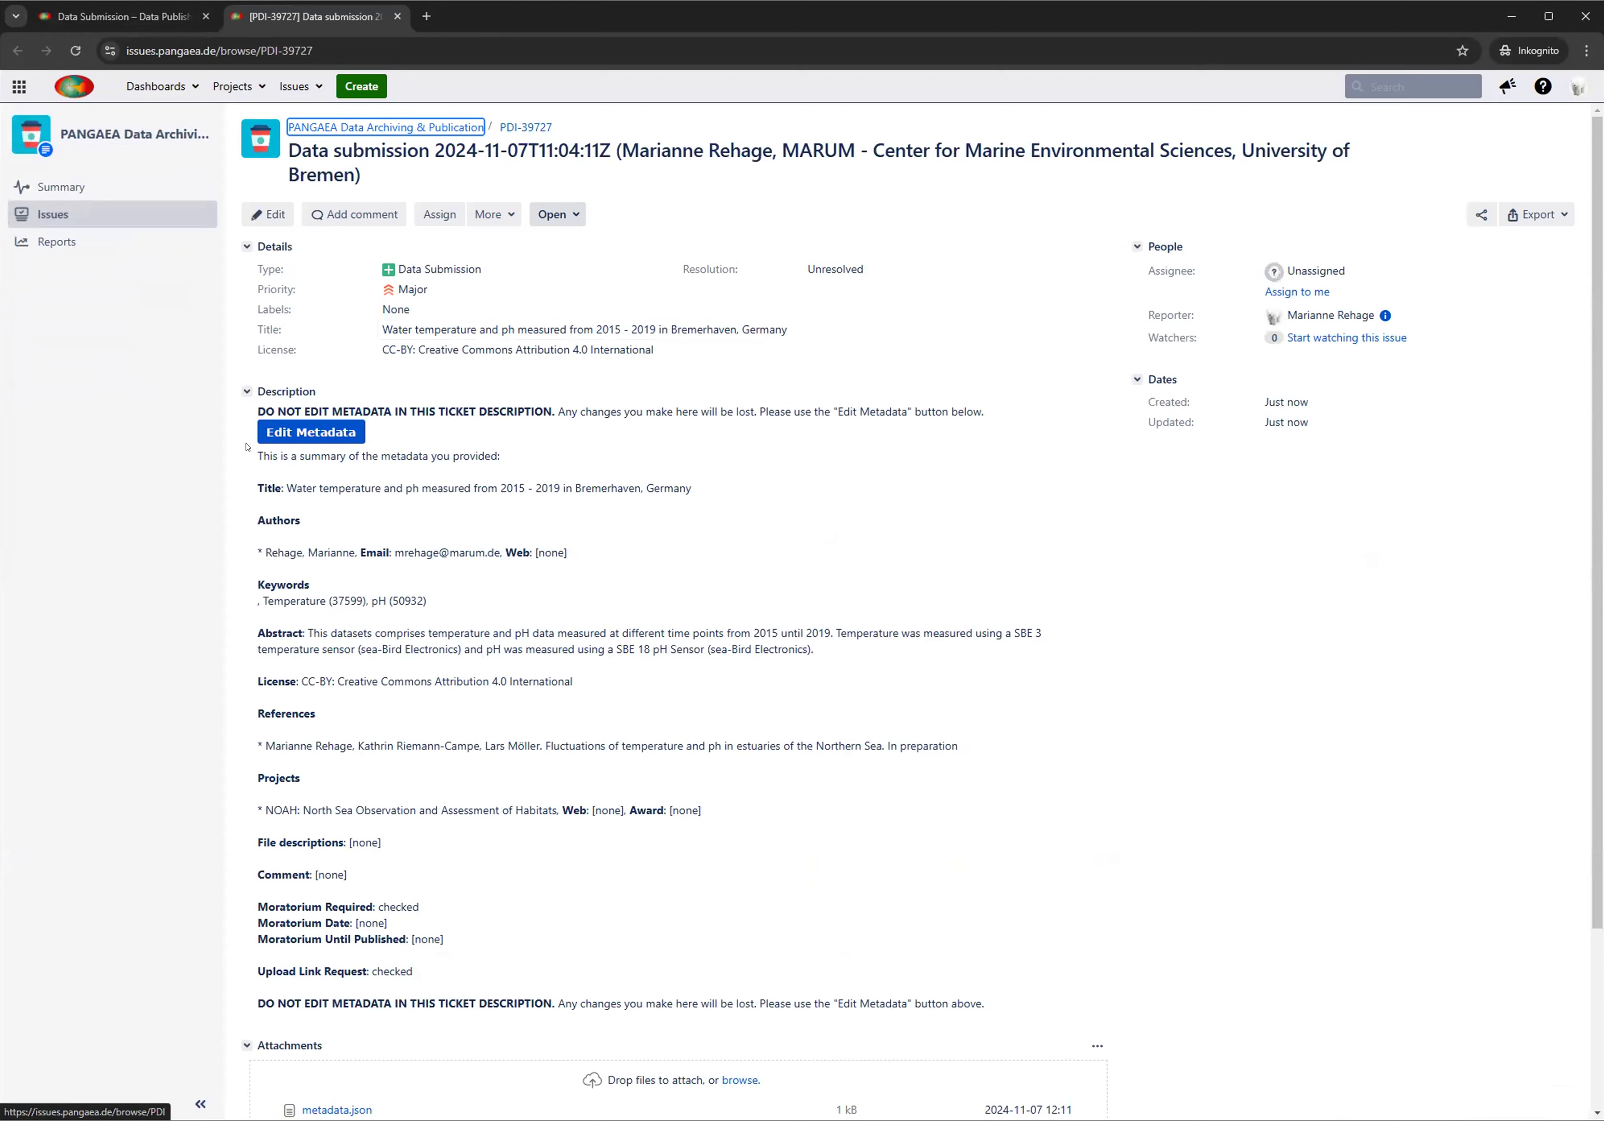
mouse_move(663, 421)
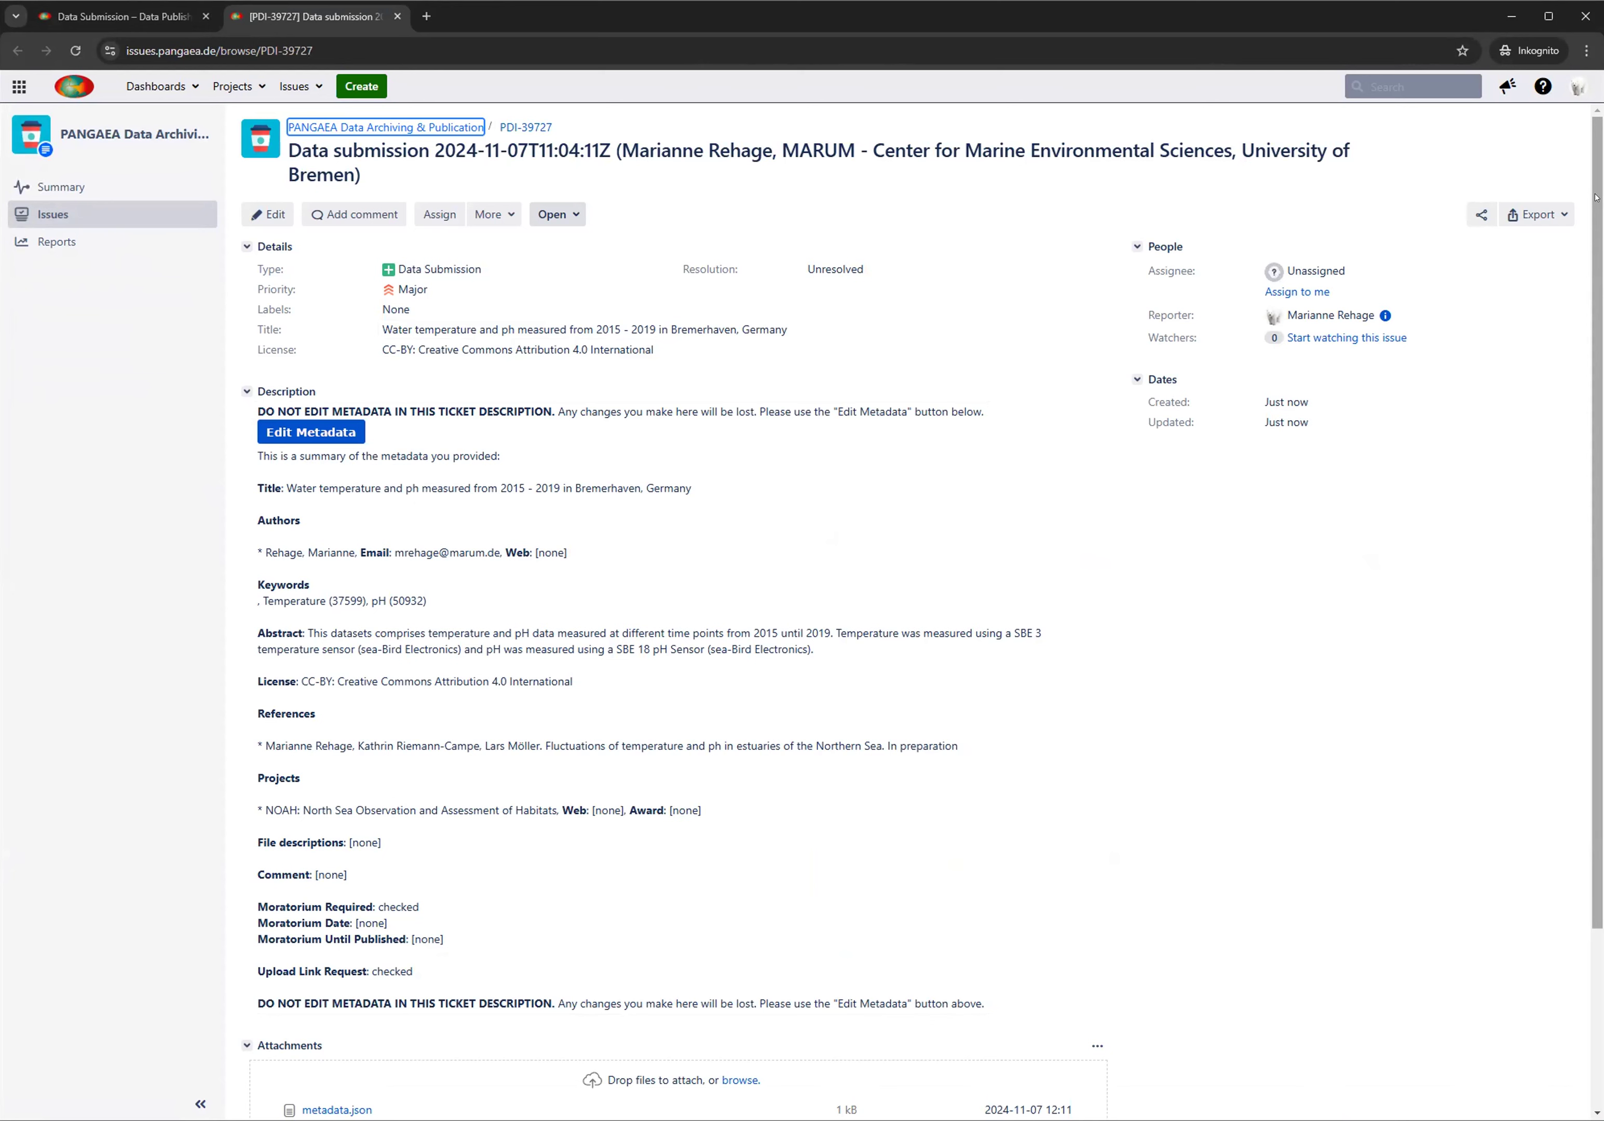
scroll(down, 3)
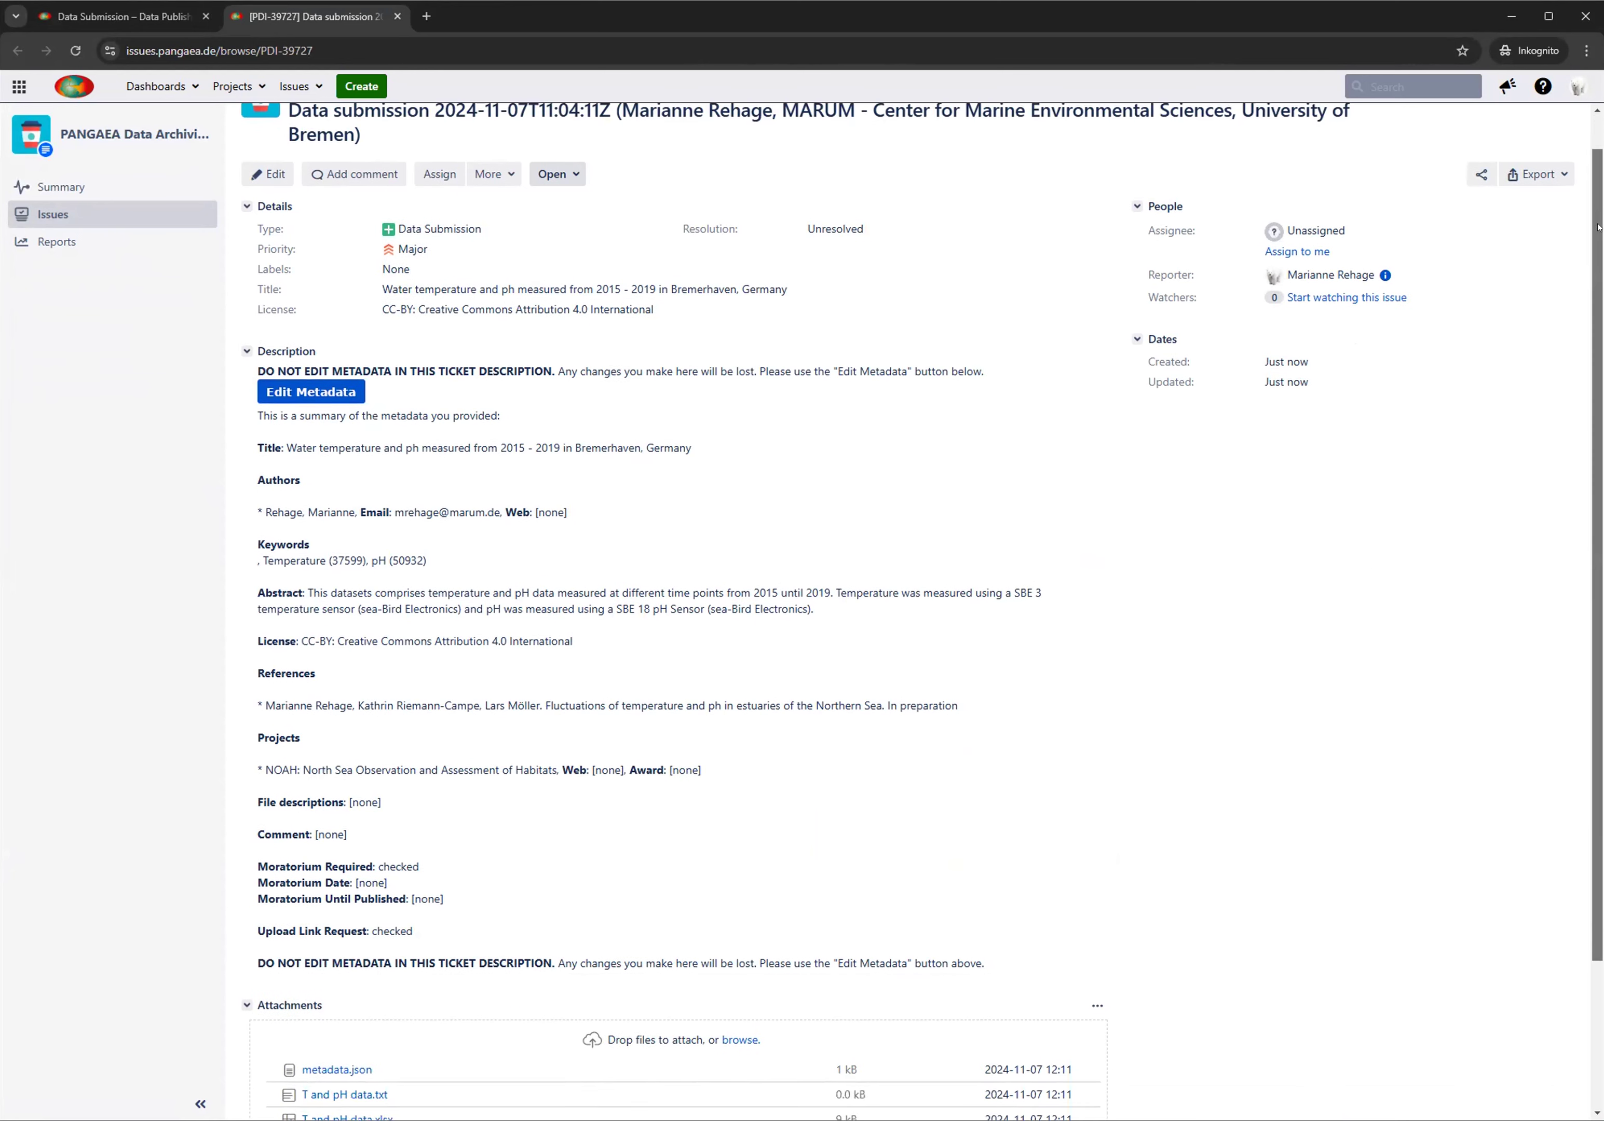
scroll(up, 3)
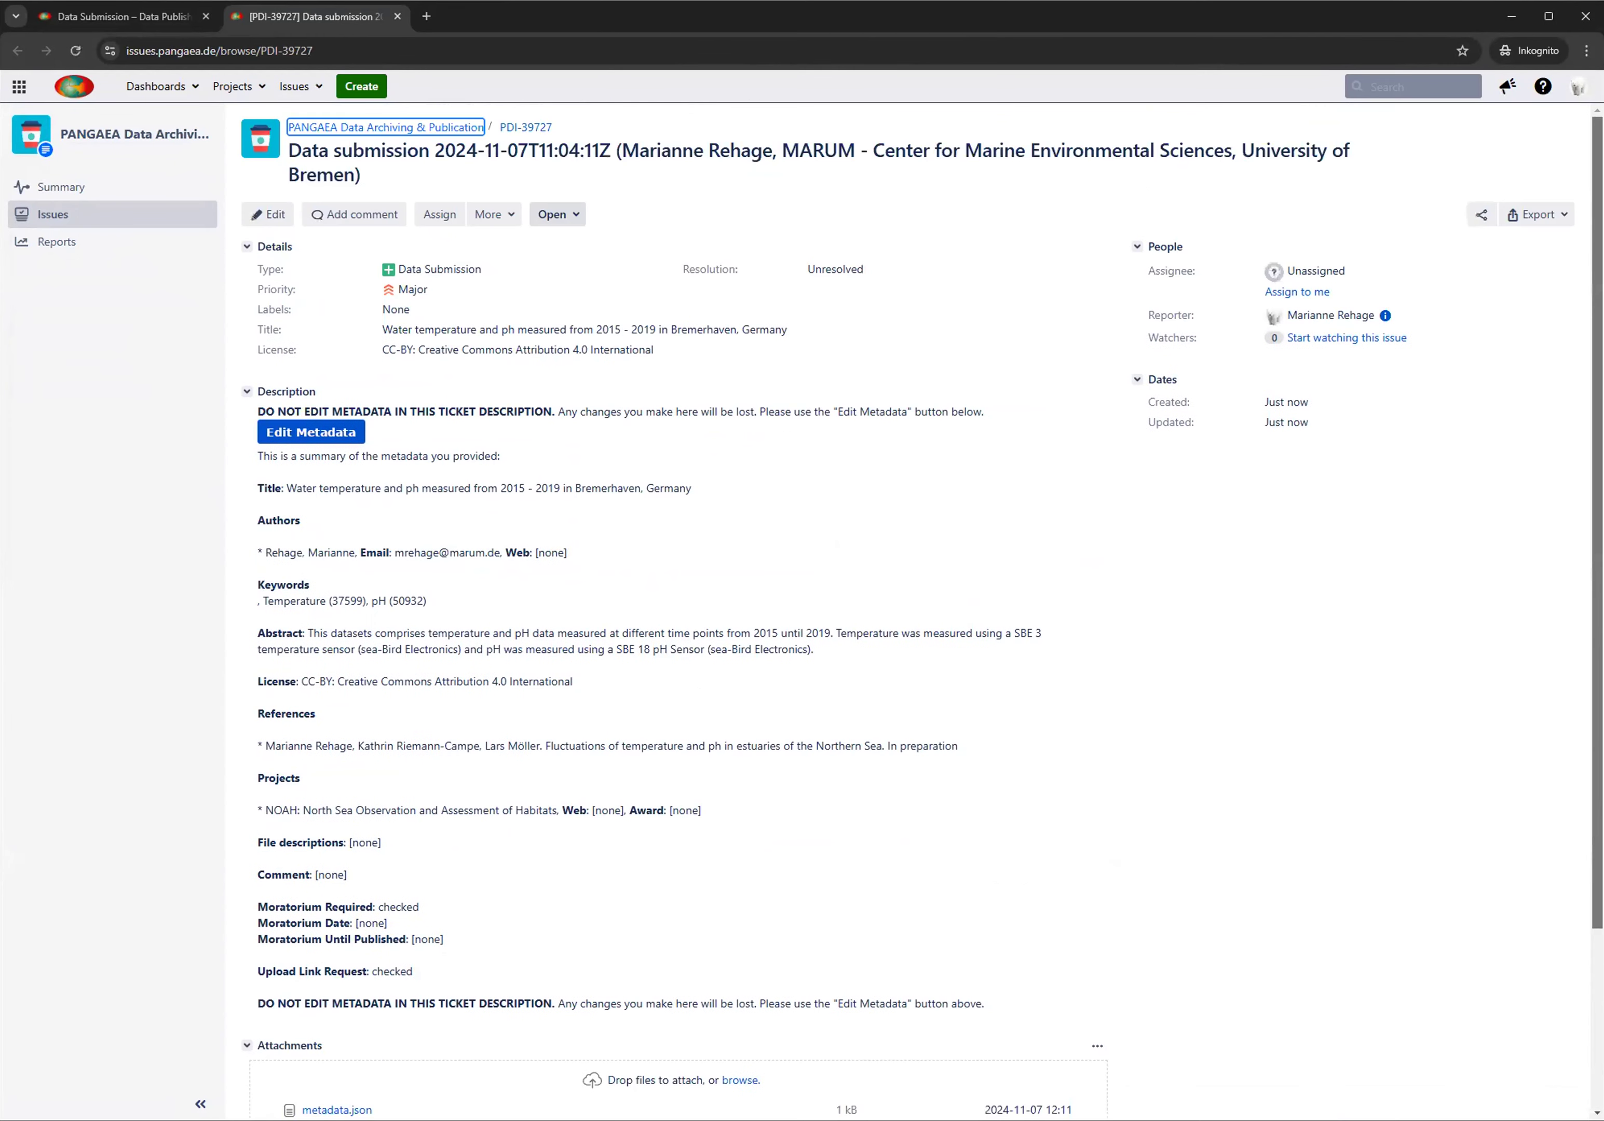
mouse_move(742, 859)
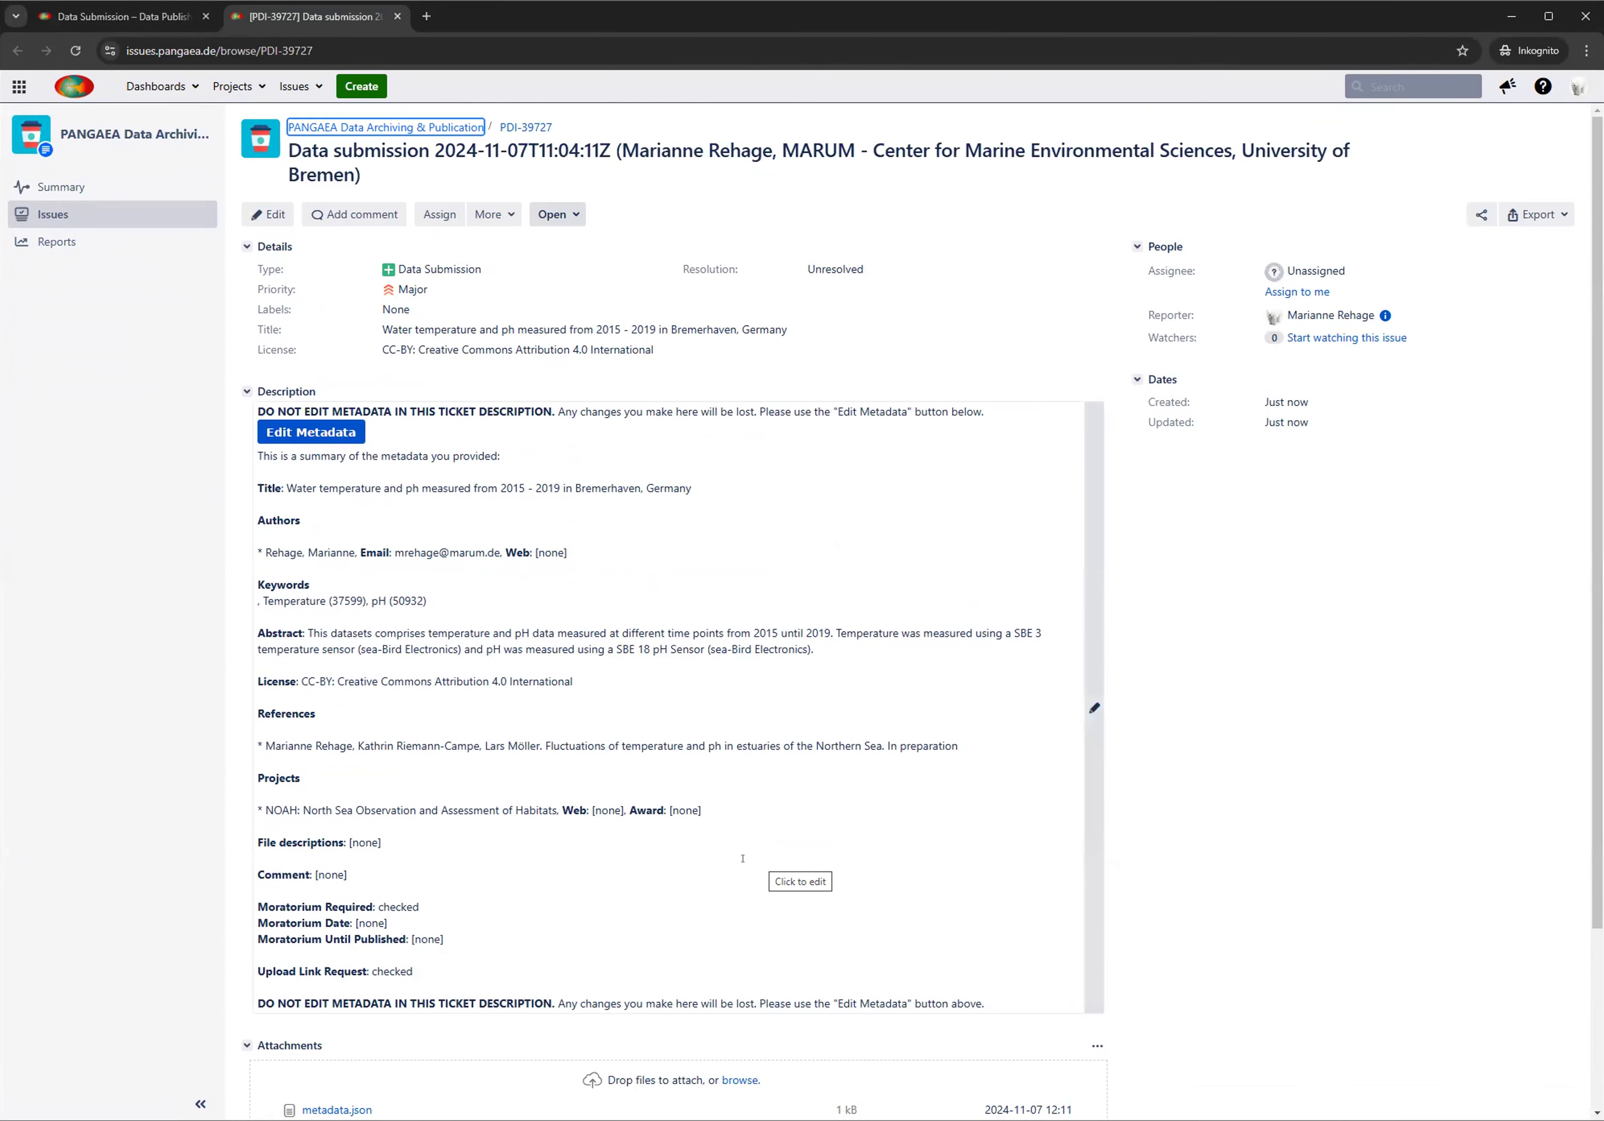
mouse_move(767, 806)
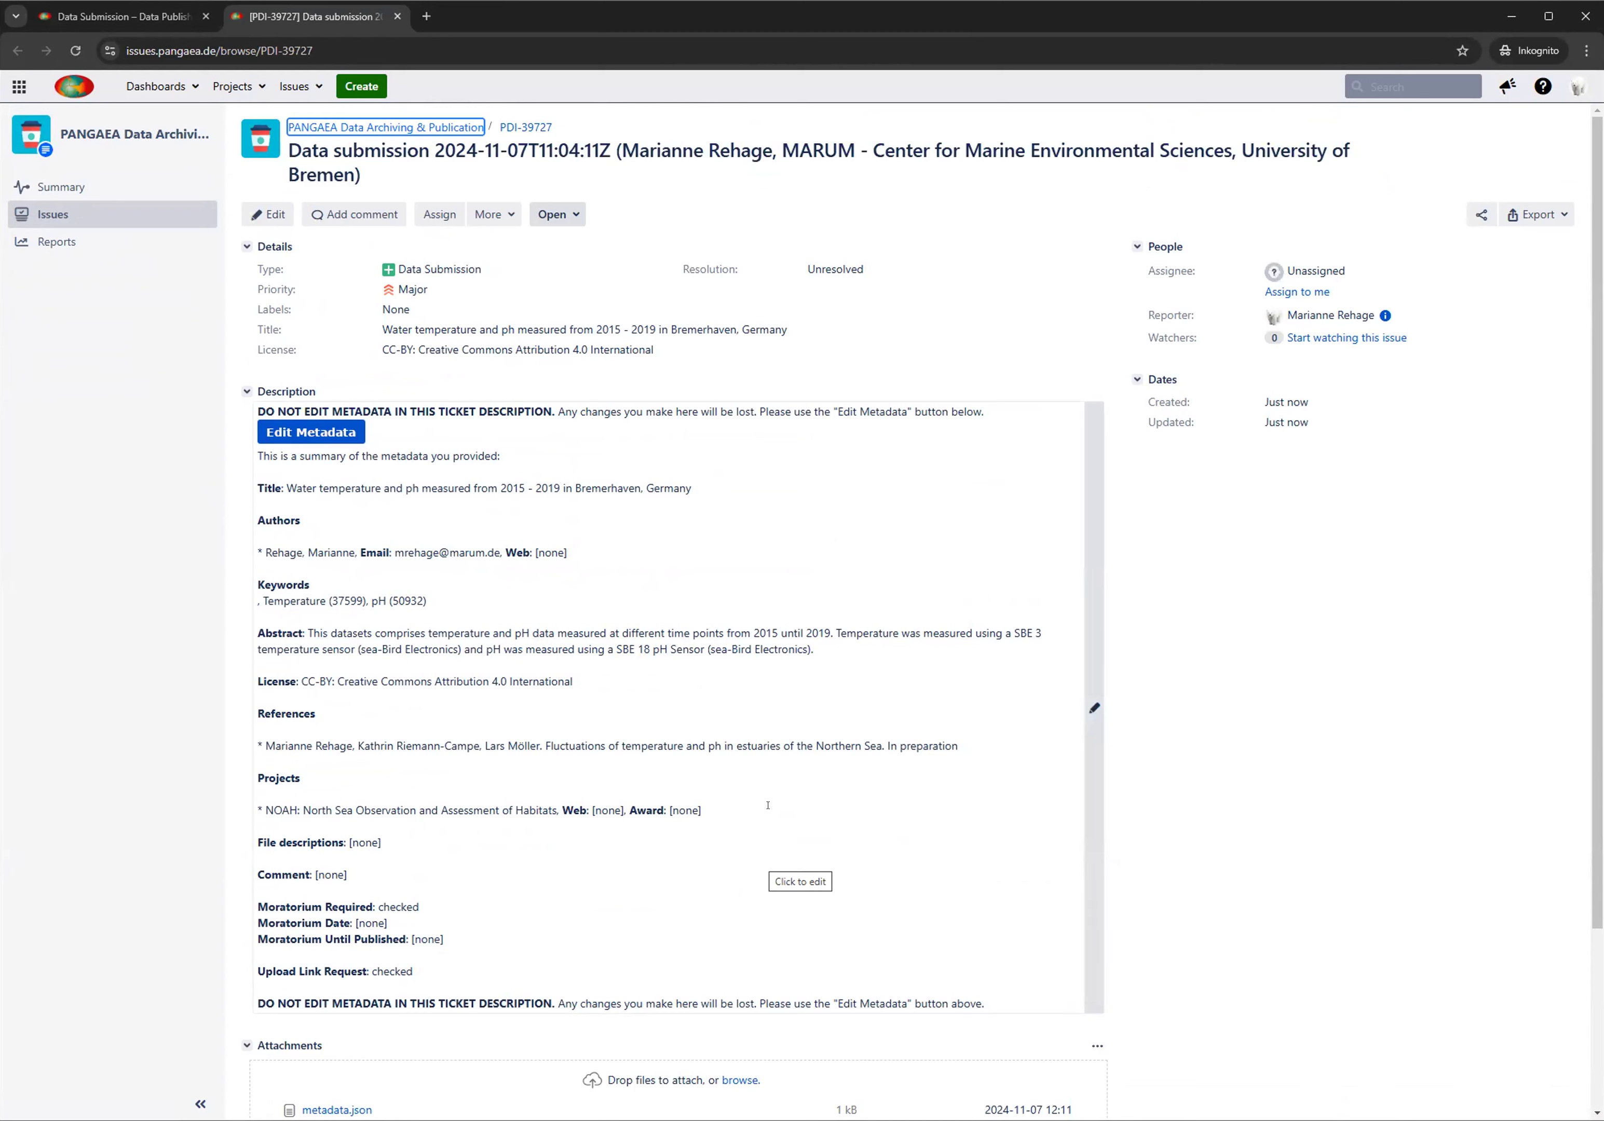
mouse_move(566, 247)
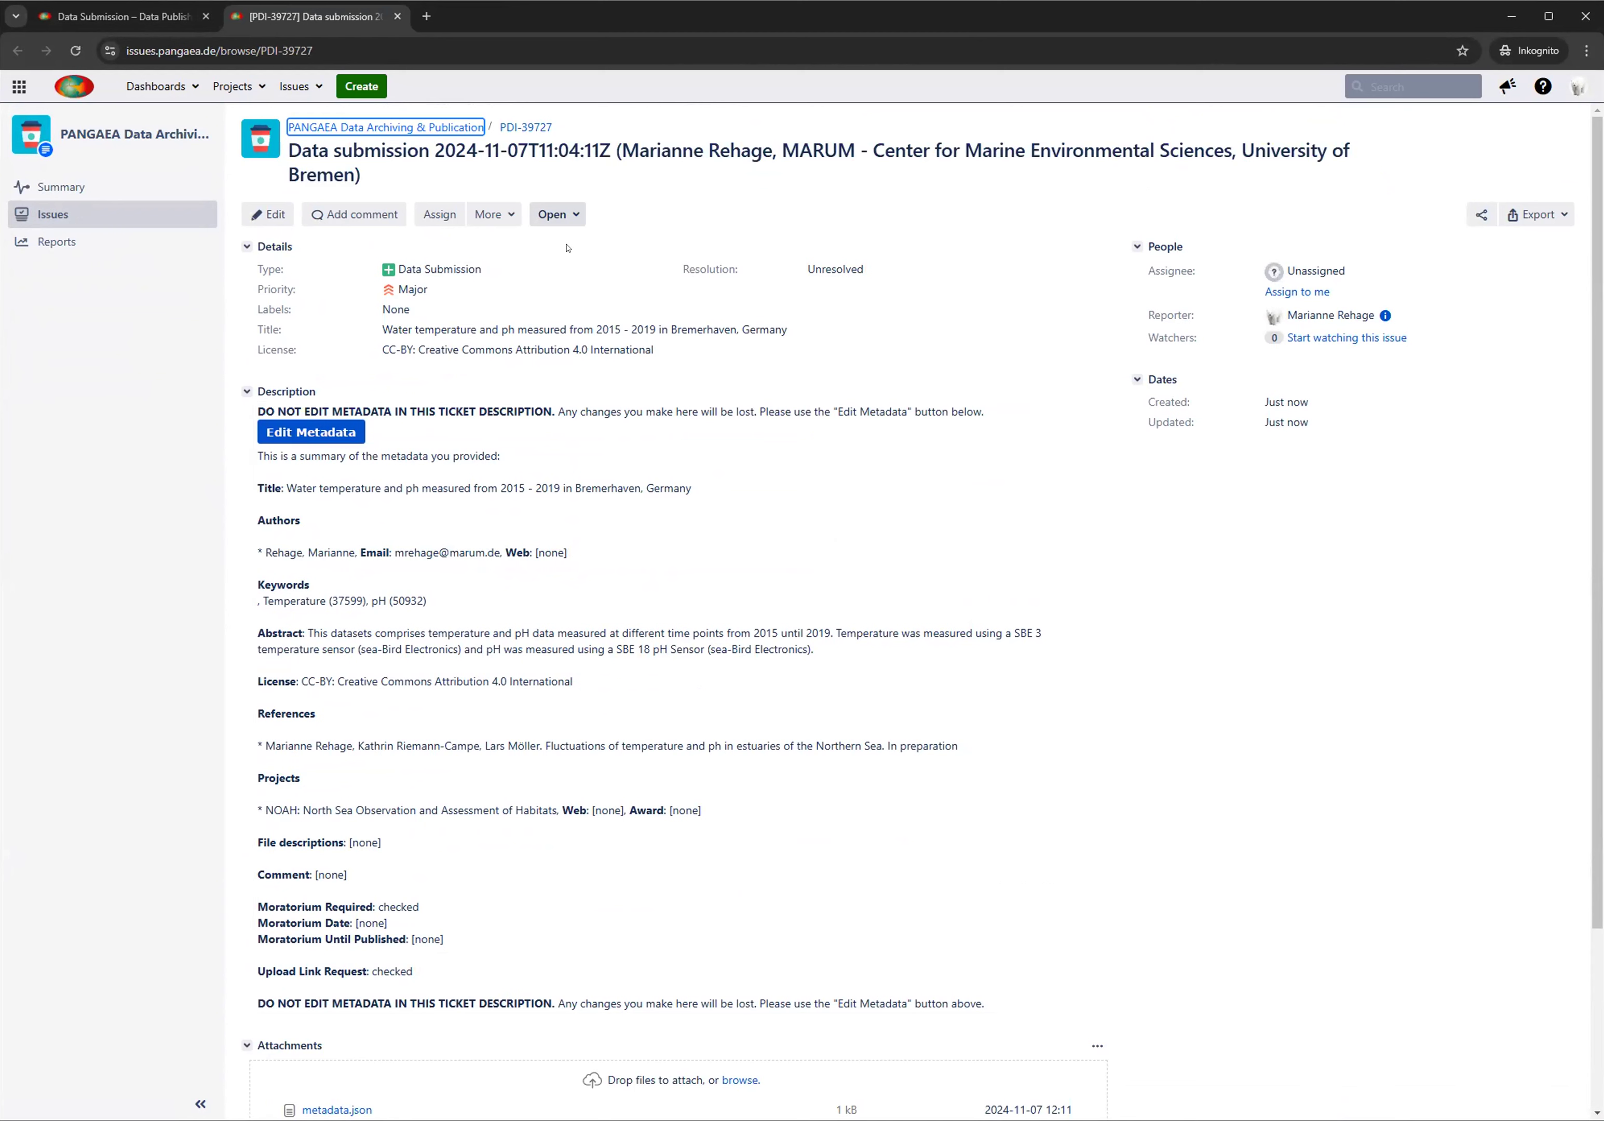
mouse_move(856, 636)
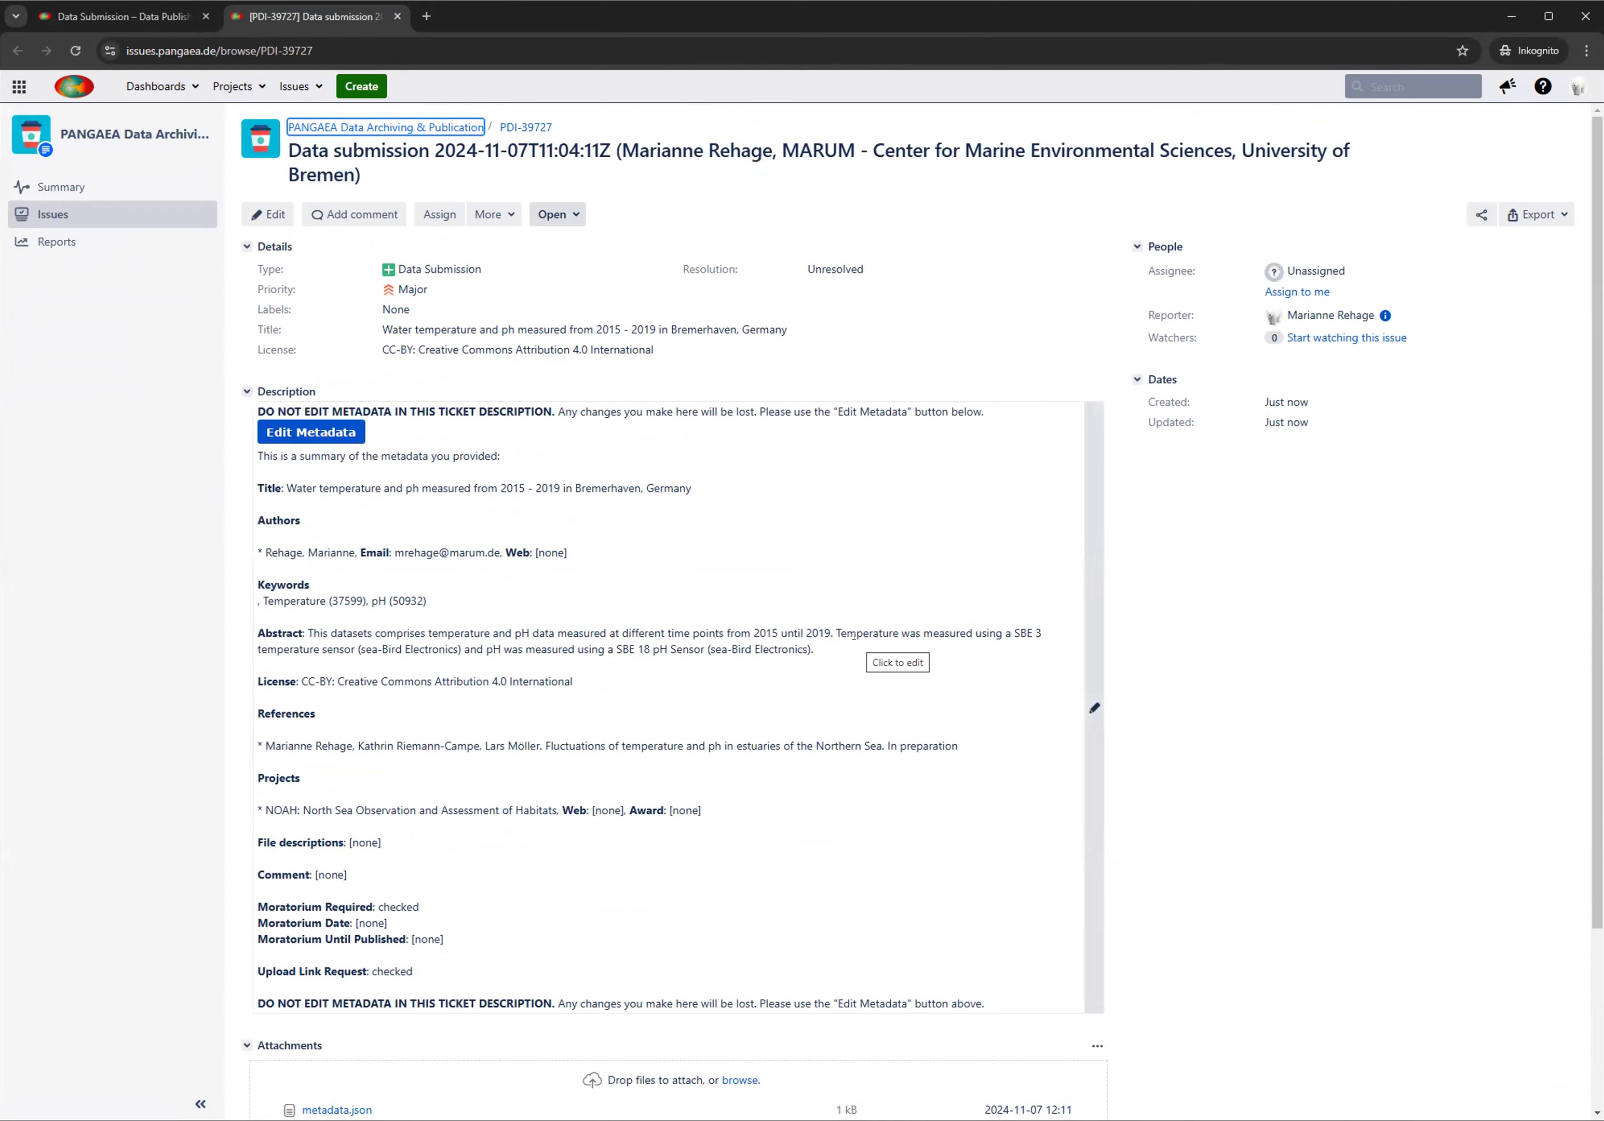